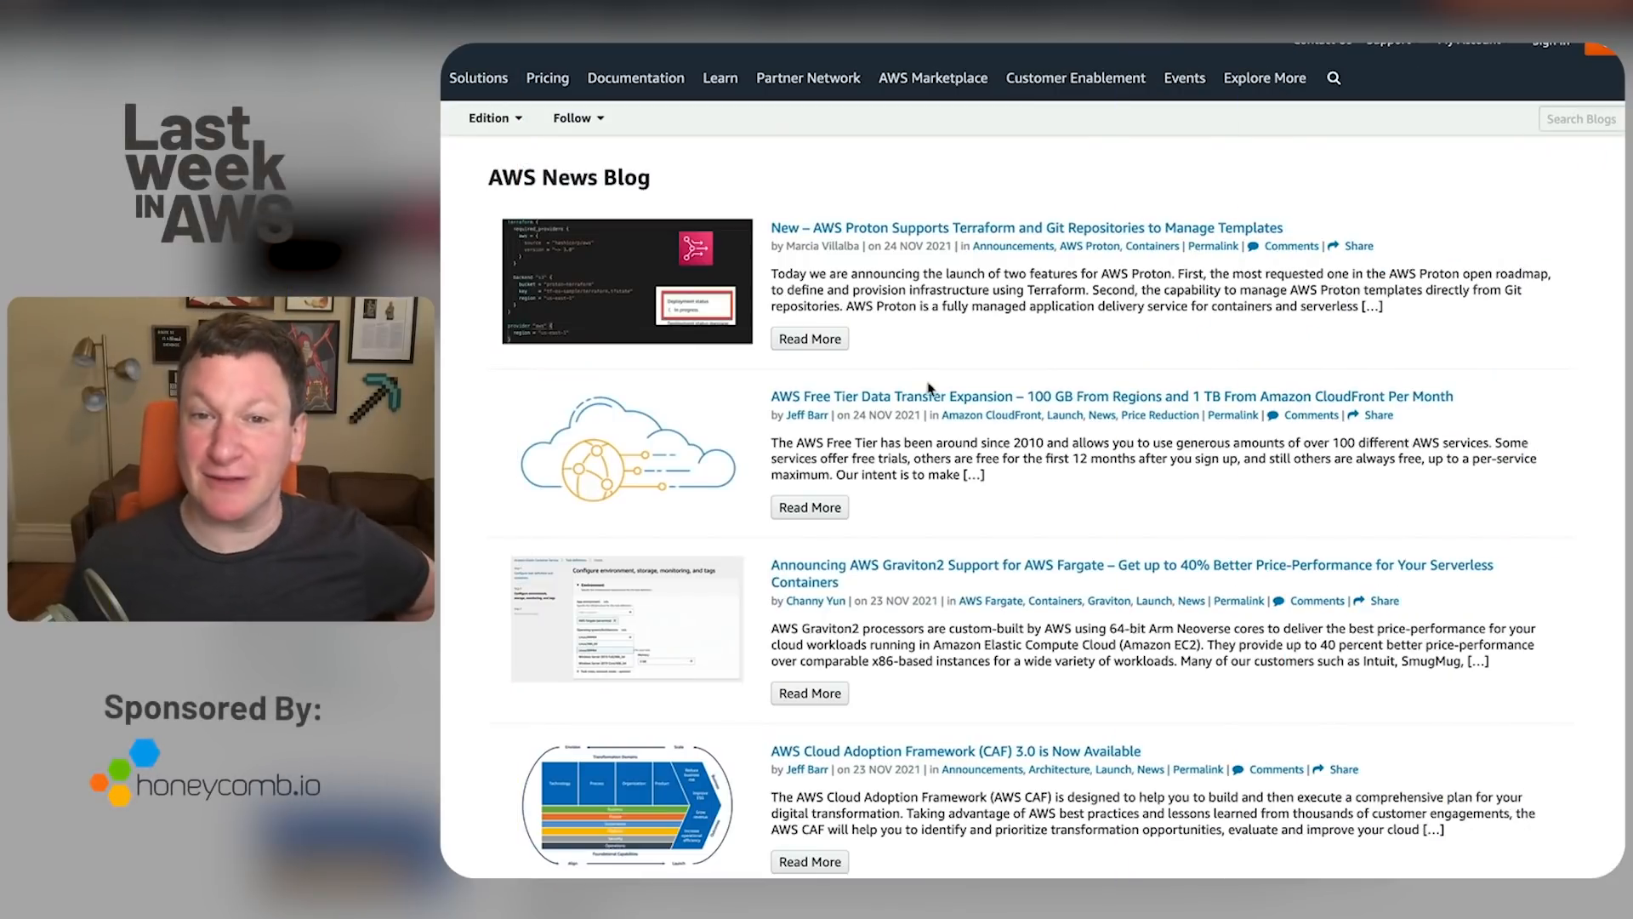
pyautogui.moveTo(847, 239)
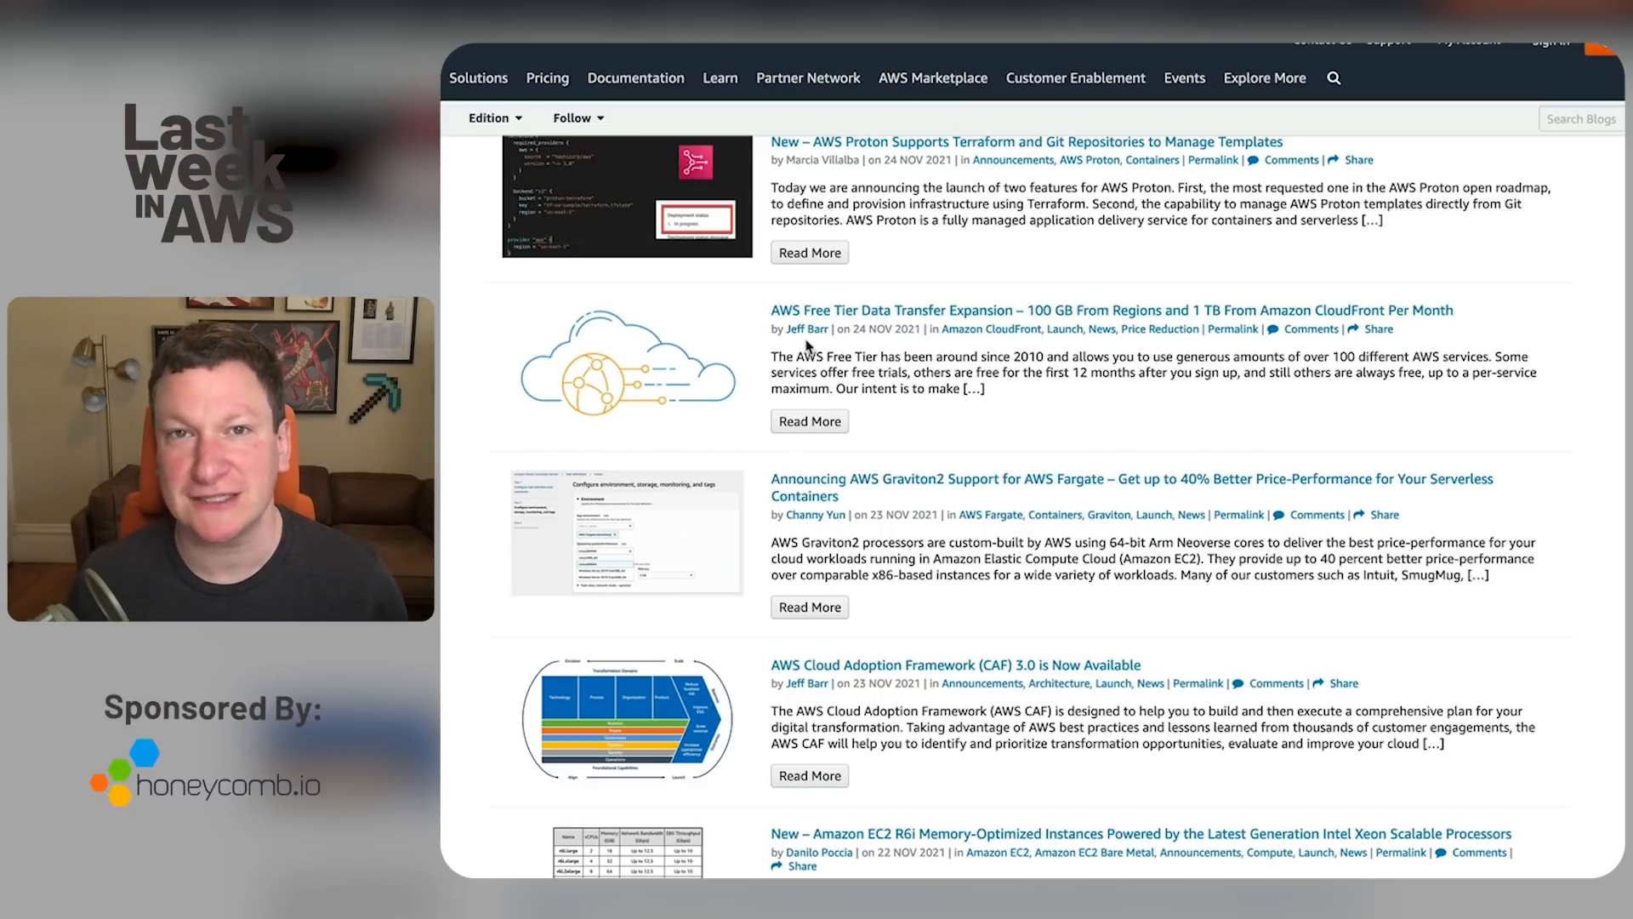
pyautogui.scroll(-3)
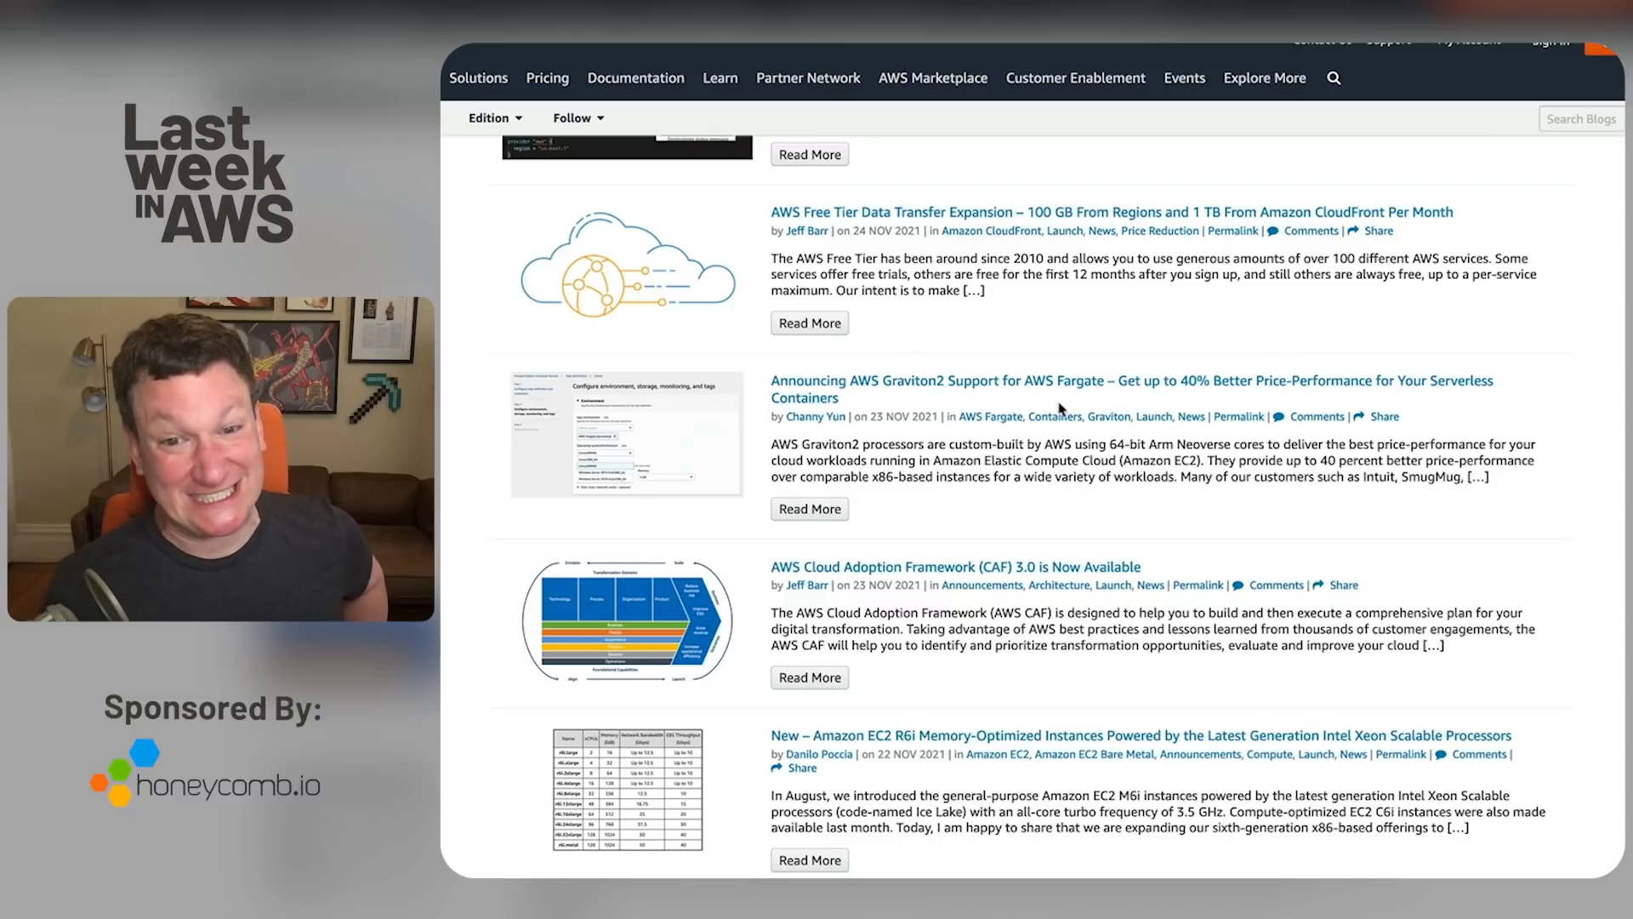
pyautogui.scroll(-3)
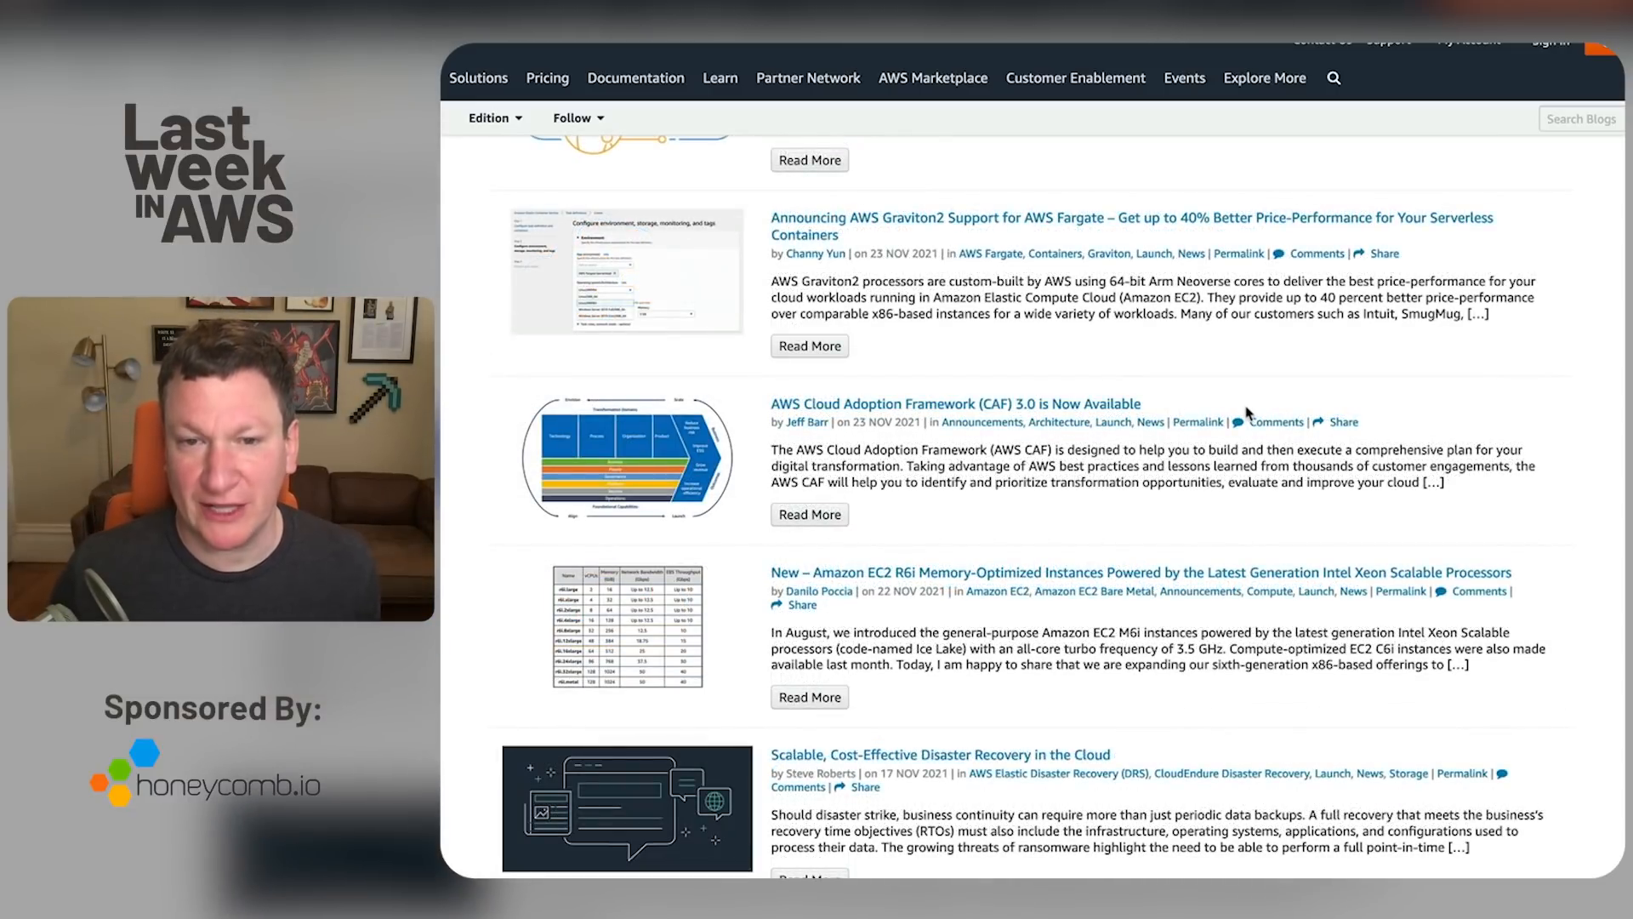
pyautogui.scroll(-3)
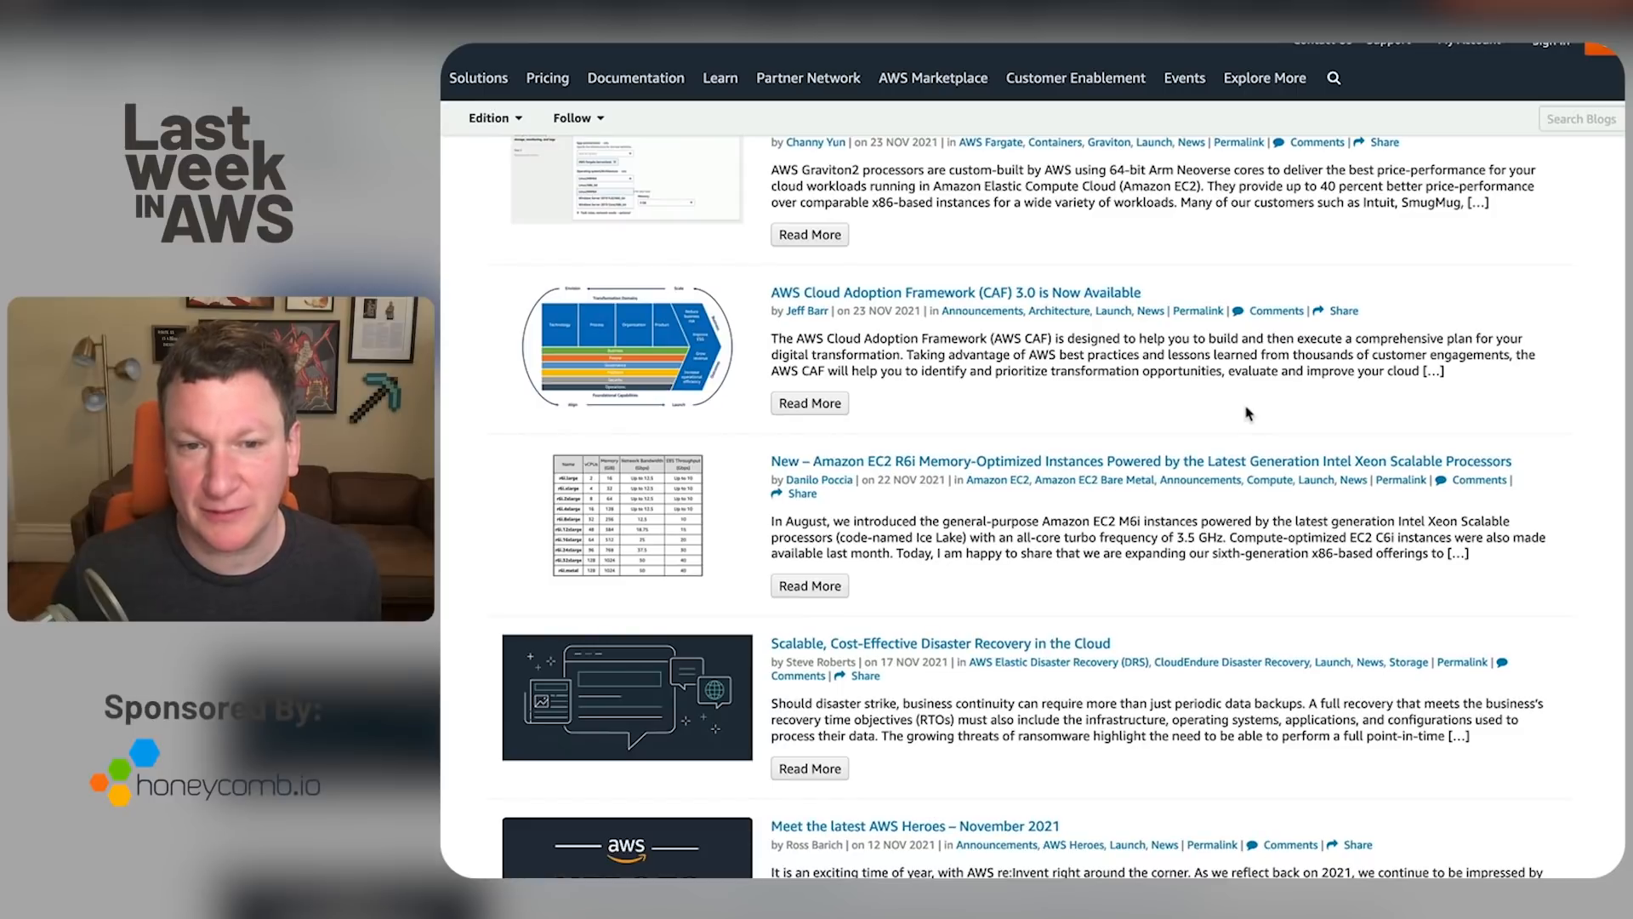
pyautogui.scroll(-3)
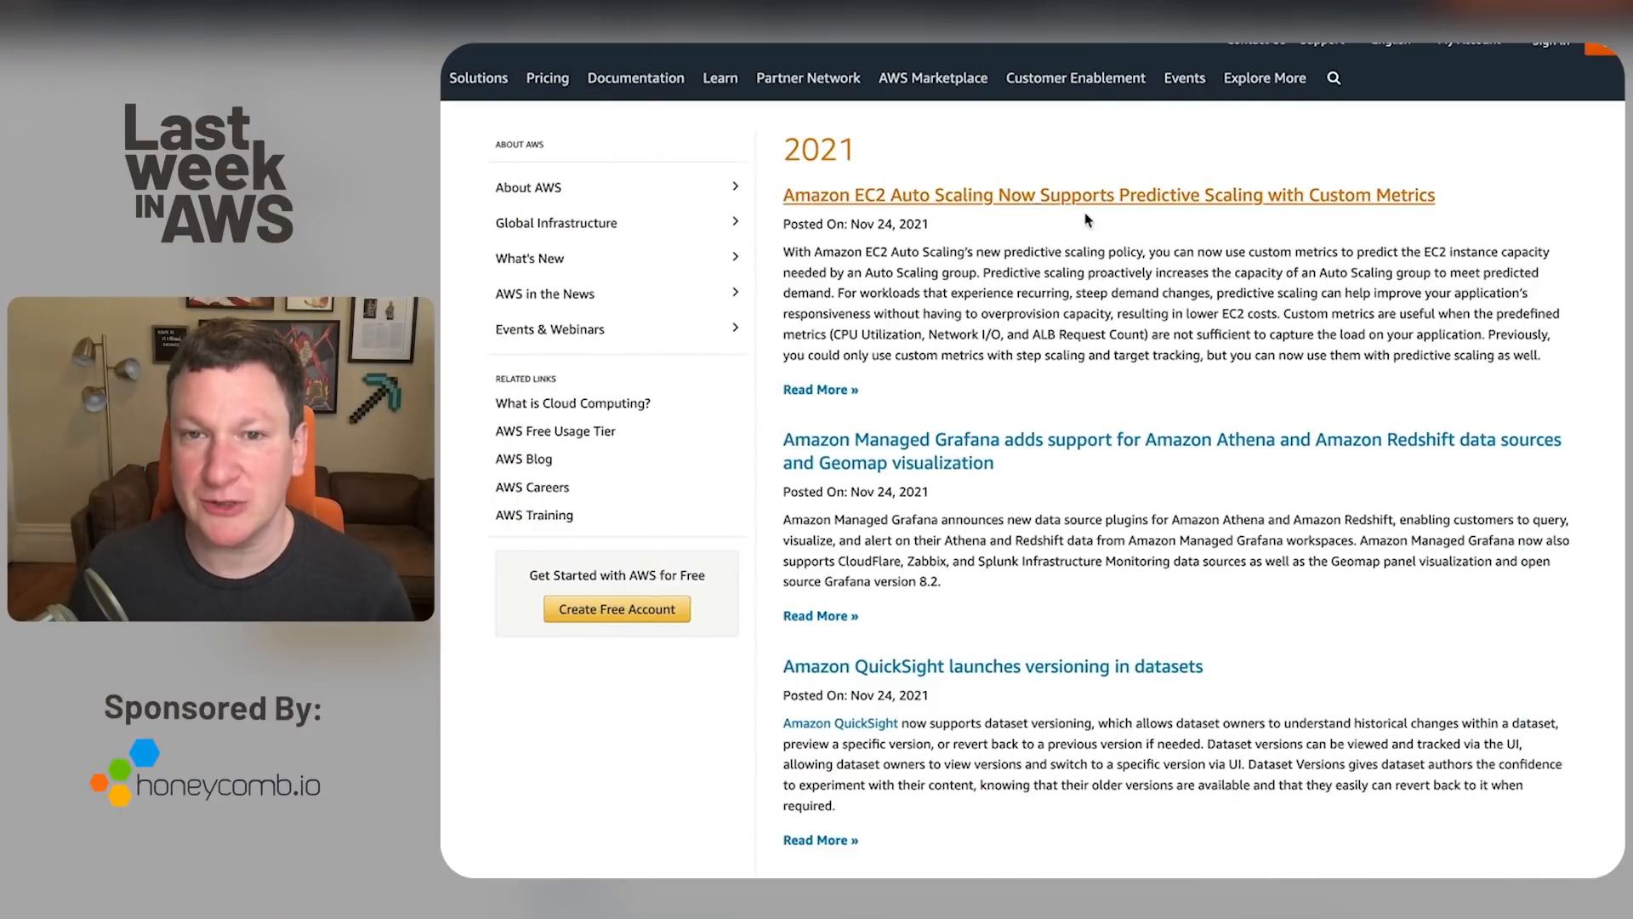
pyautogui.scroll(-3)
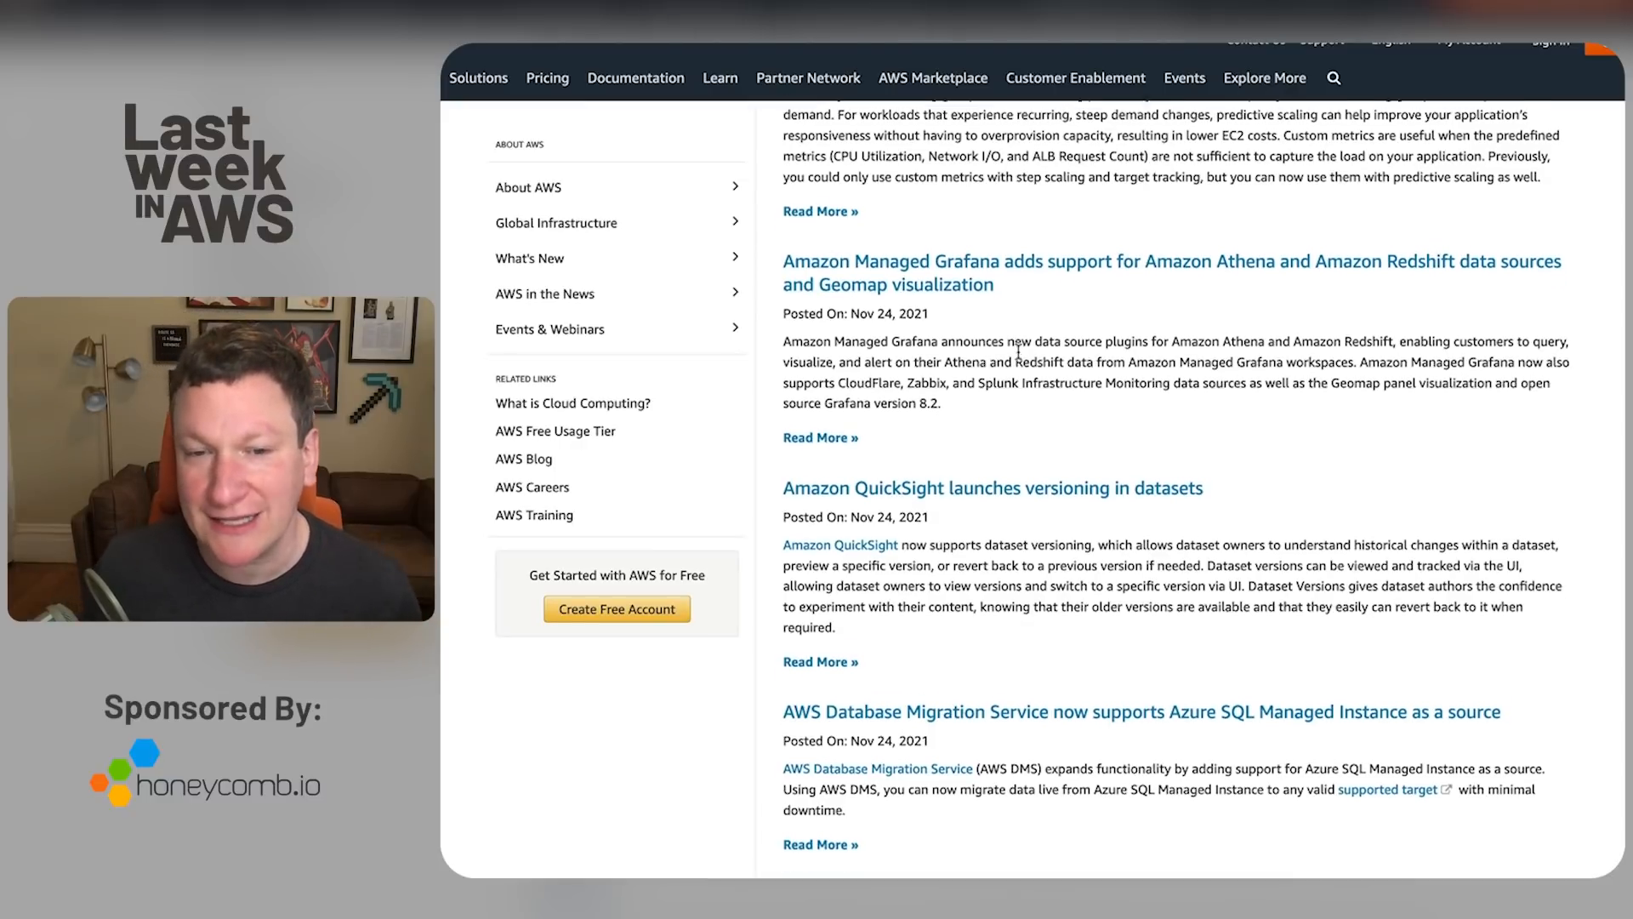
pyautogui.scroll(-3)
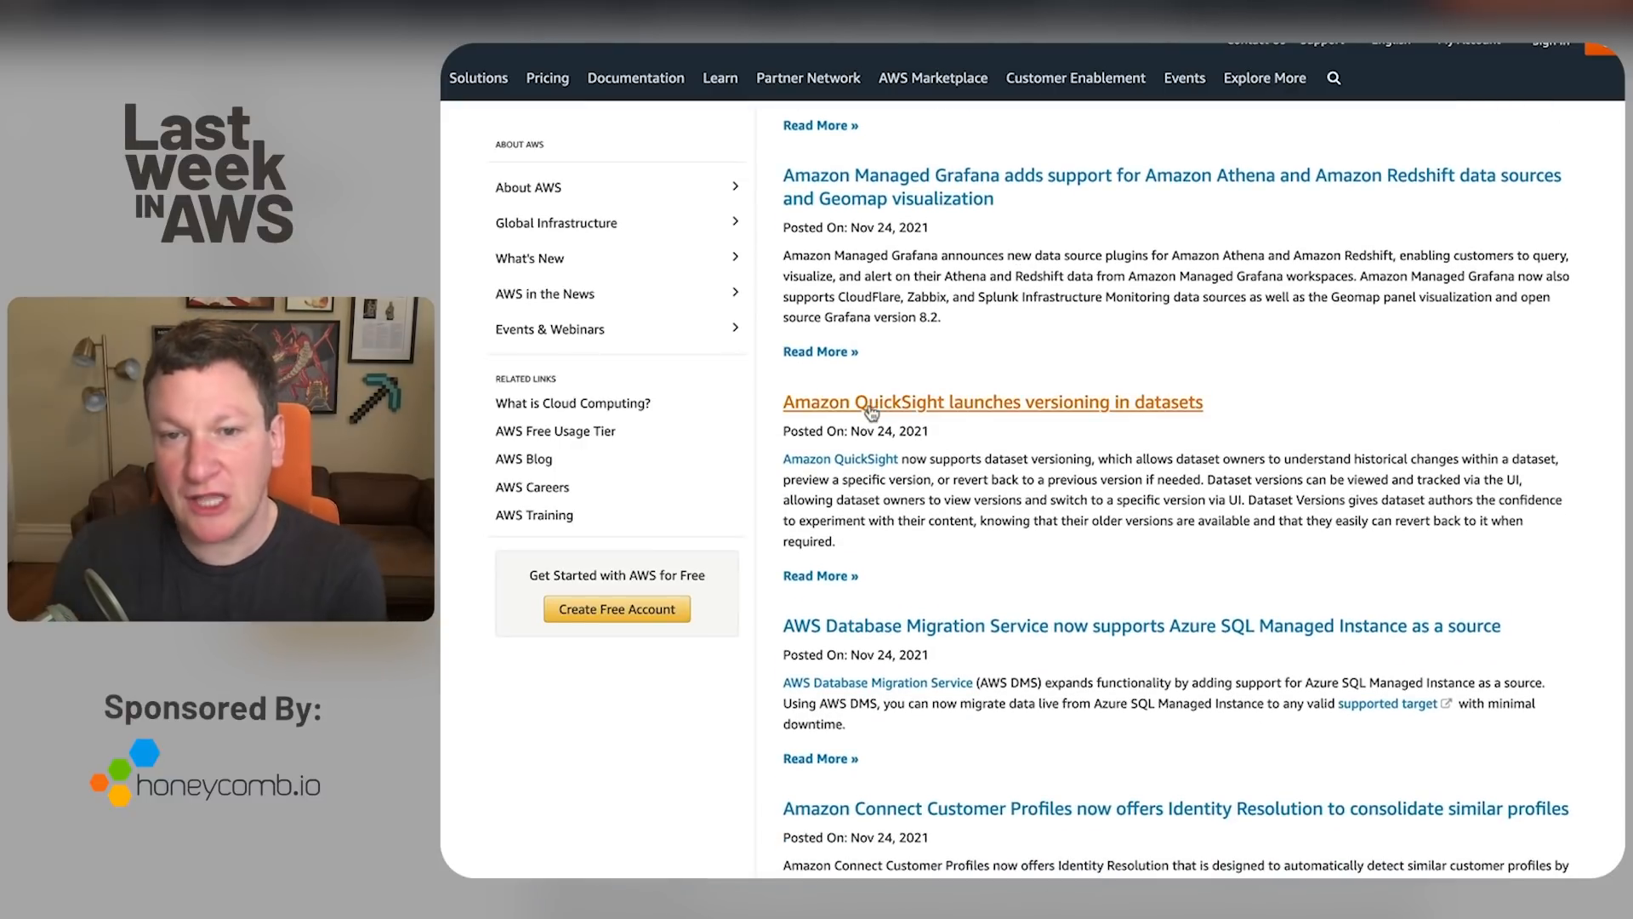
pyautogui.scroll(-3)
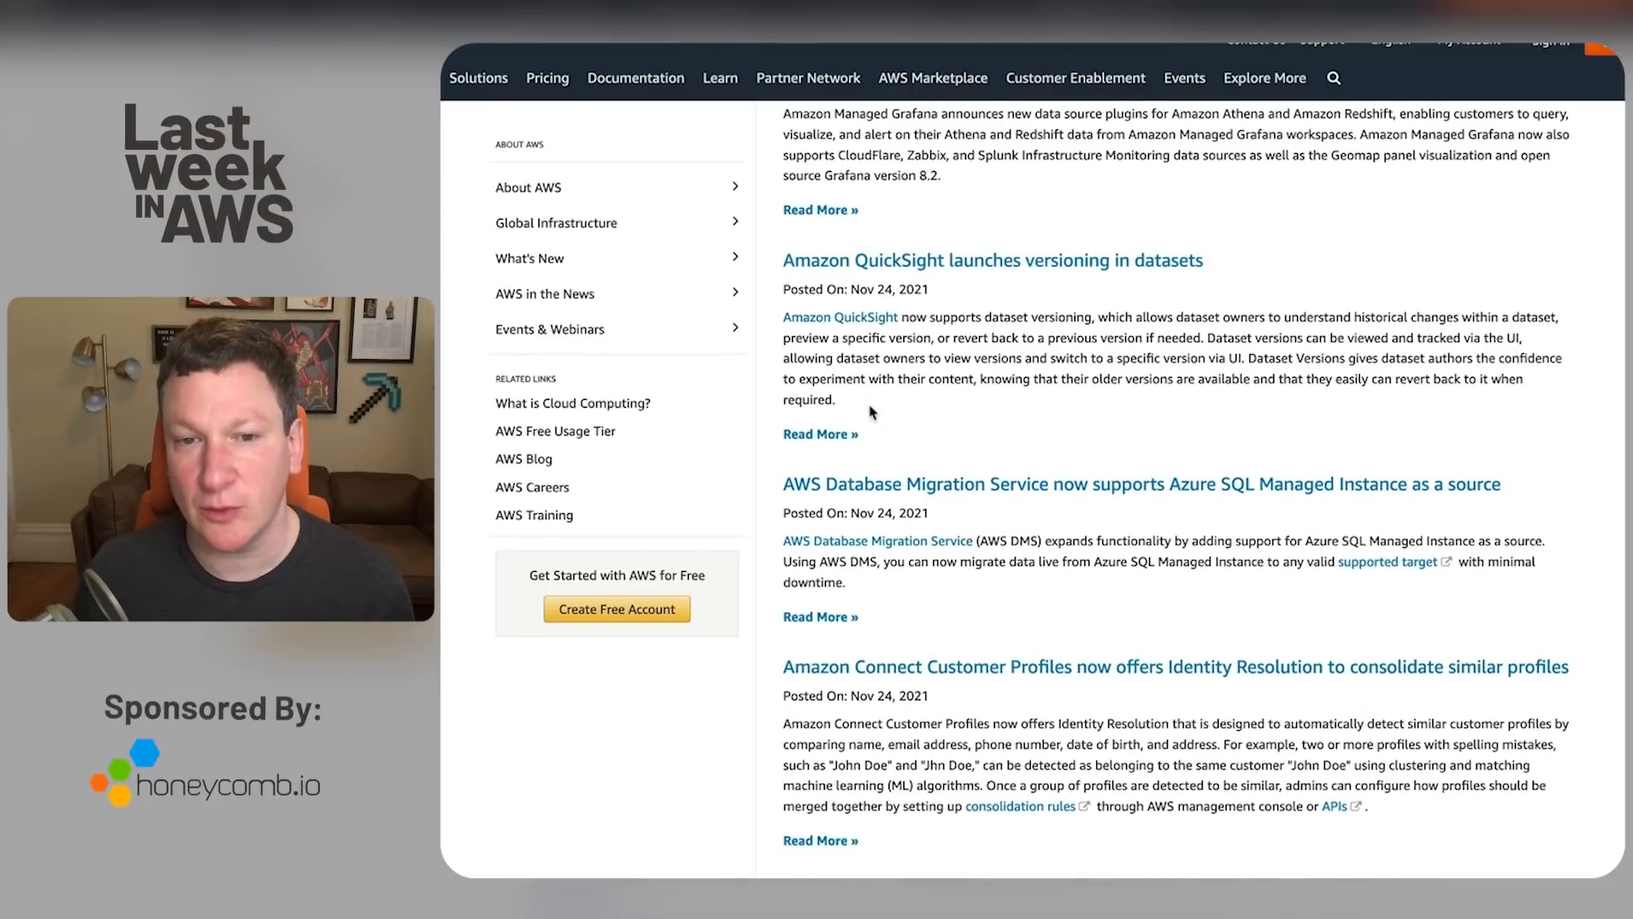
pyautogui.scroll(-3)
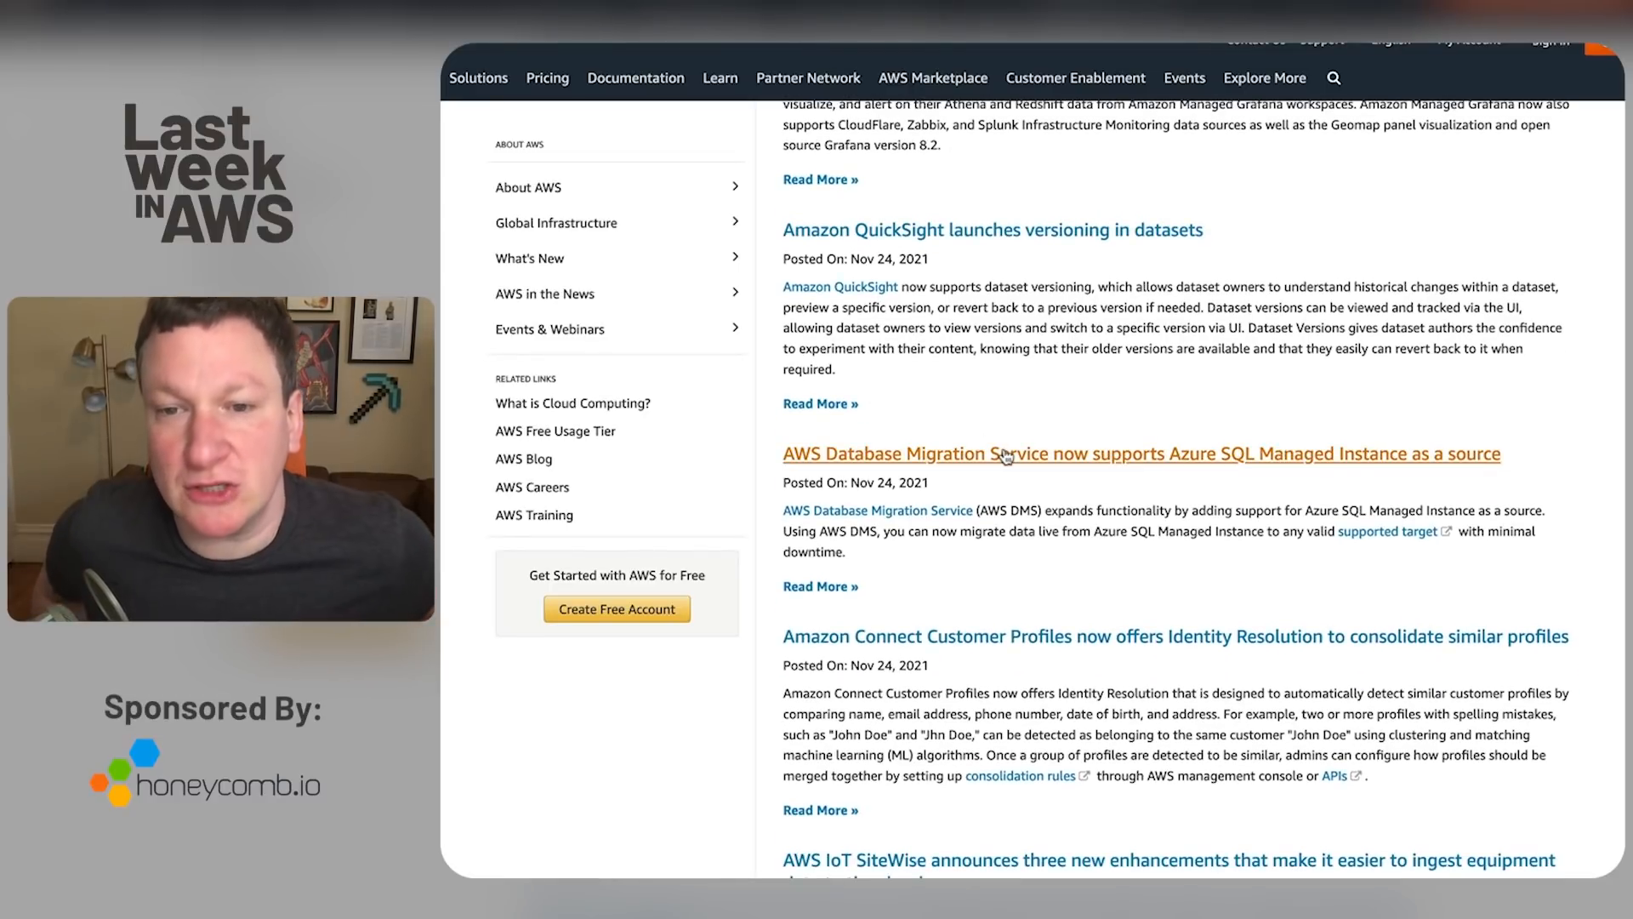
pyautogui.scroll(-3)
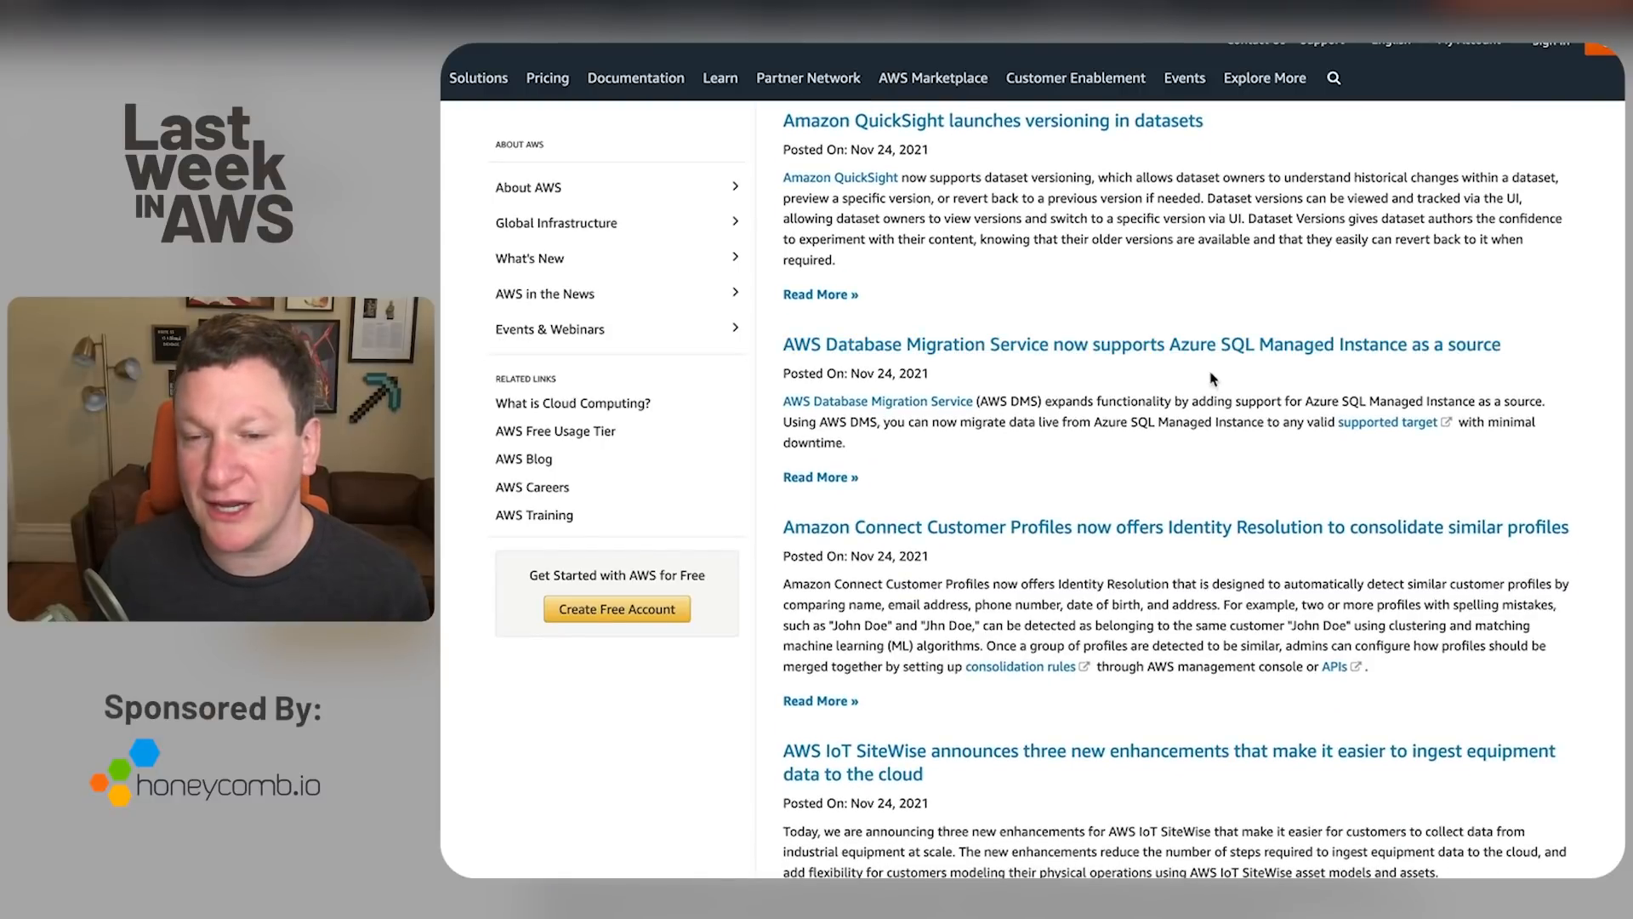
pyautogui.moveTo(1177, 360)
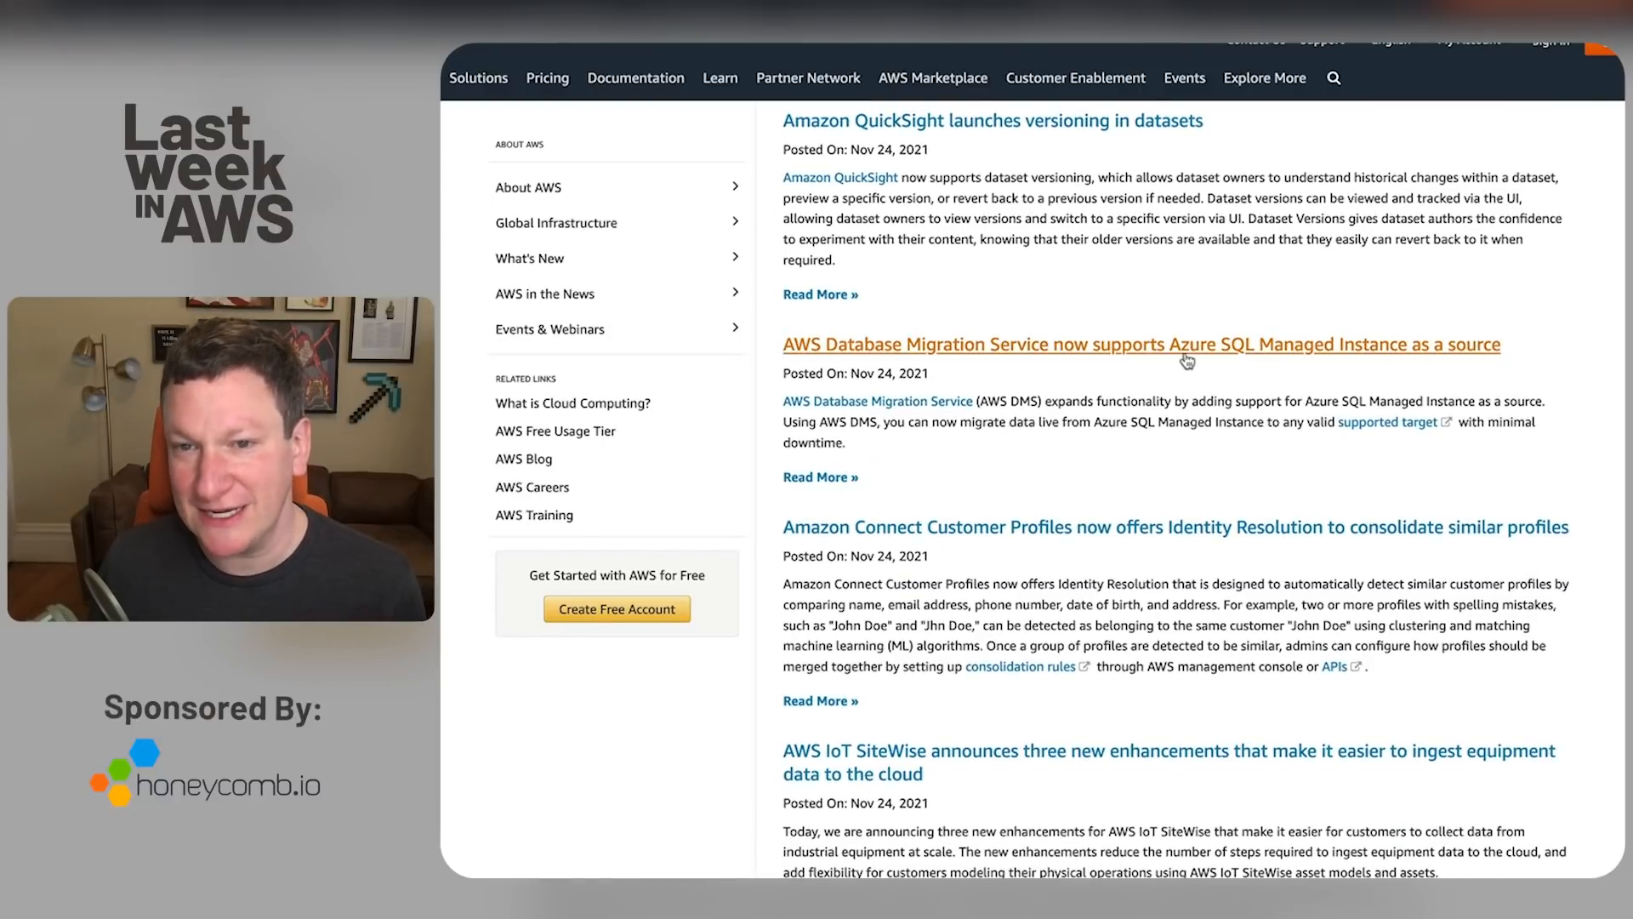
pyautogui.moveTo(789, 641)
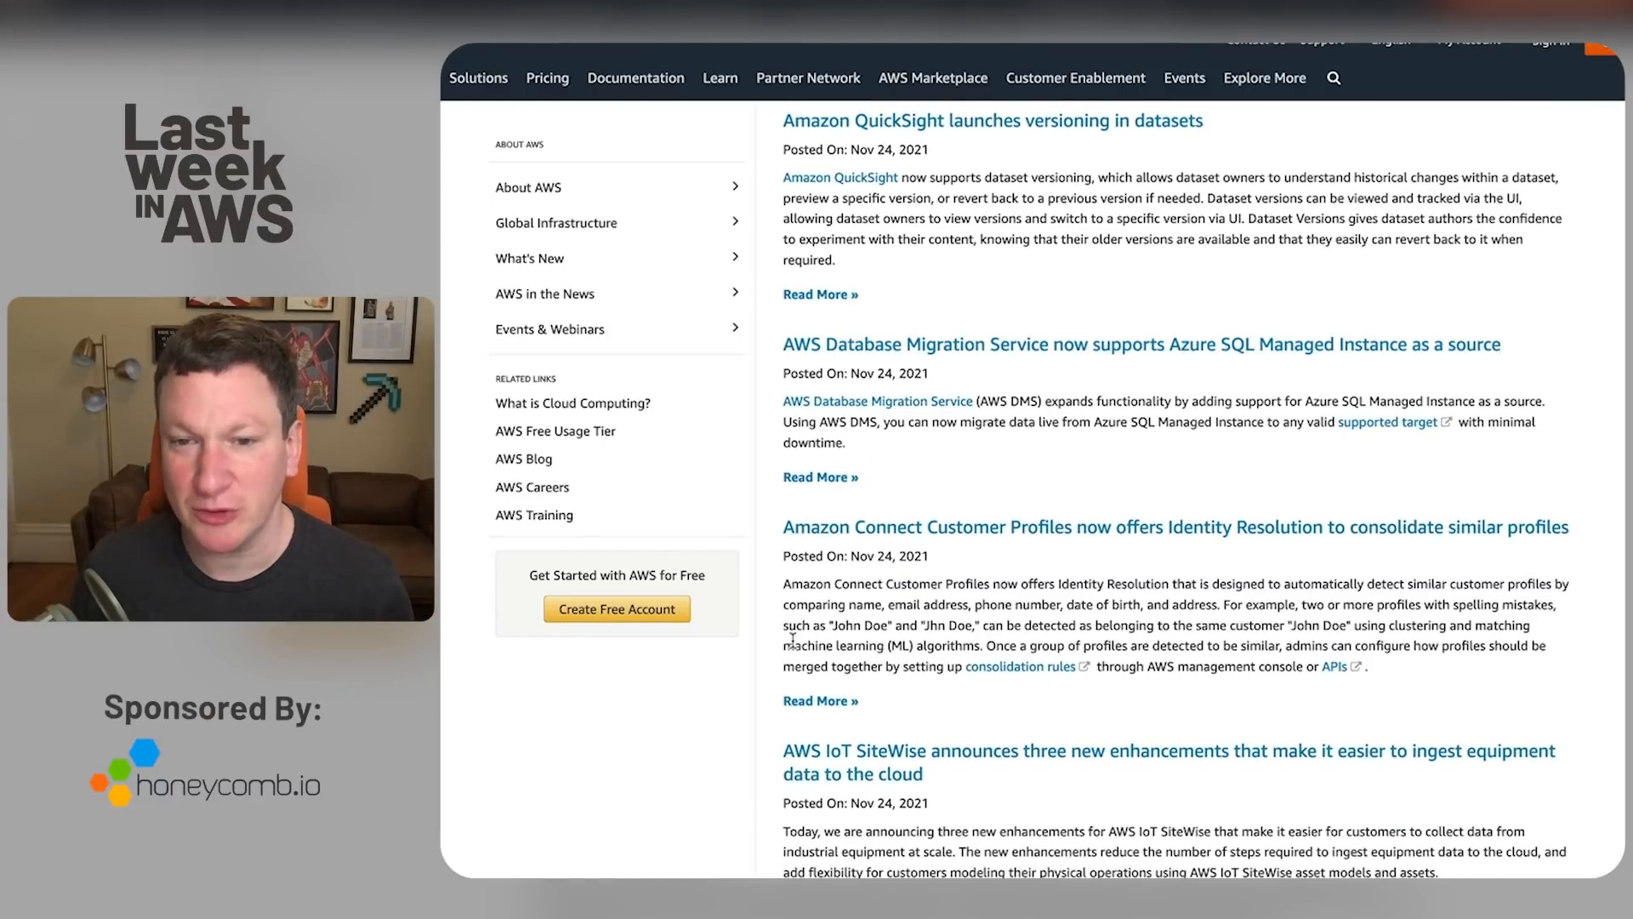
pyautogui.scroll(-3)
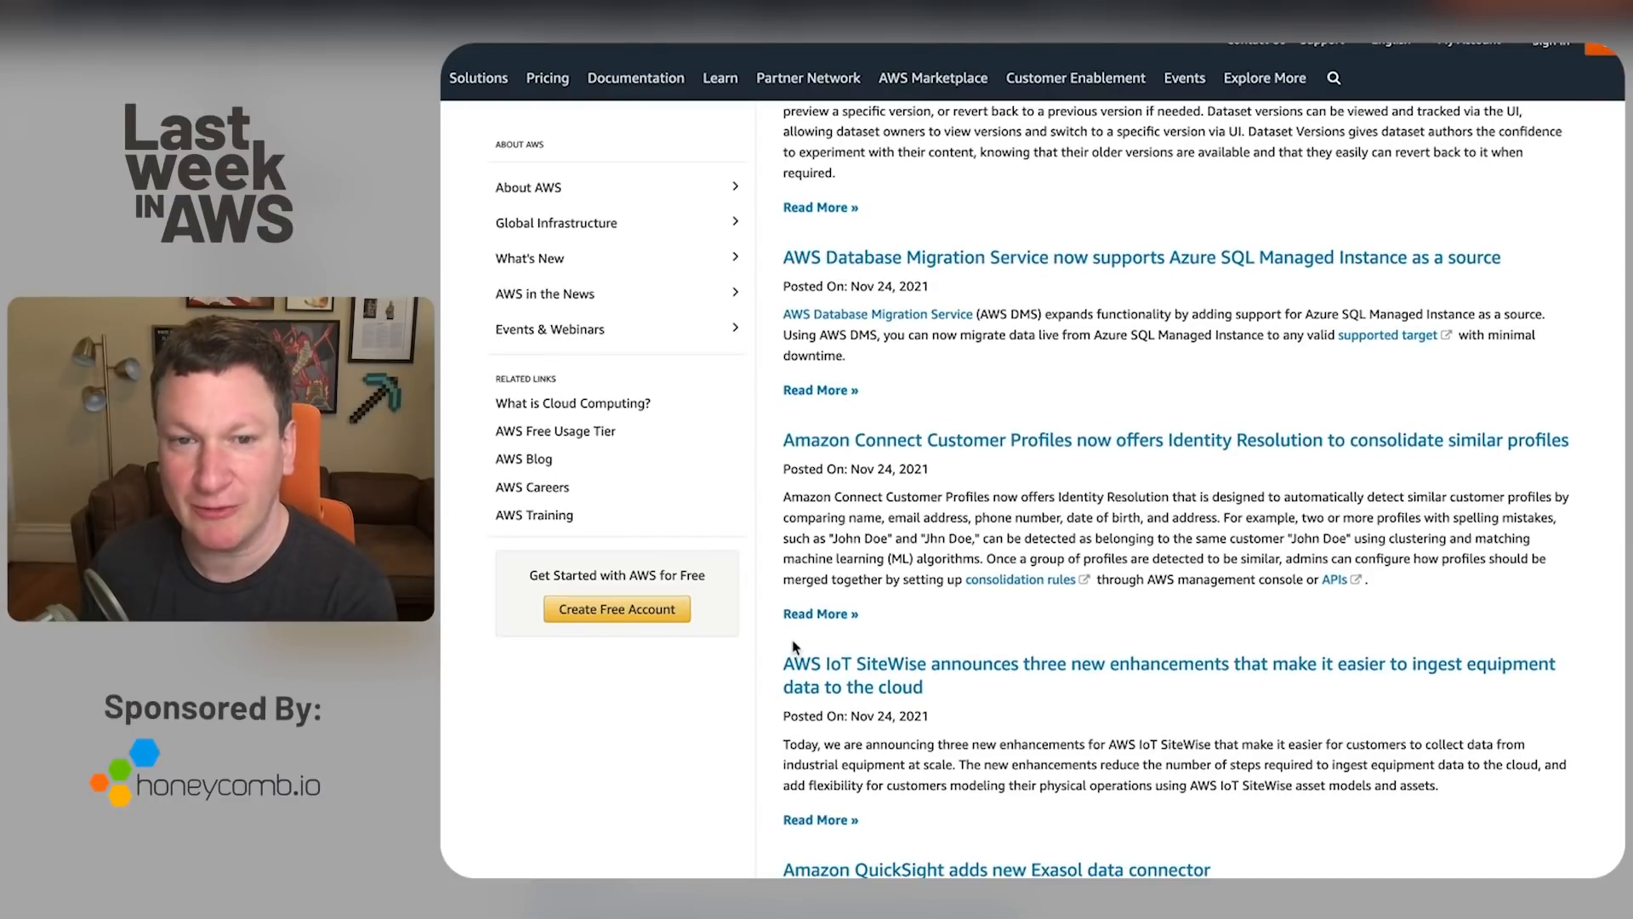
pyautogui.scroll(-3)
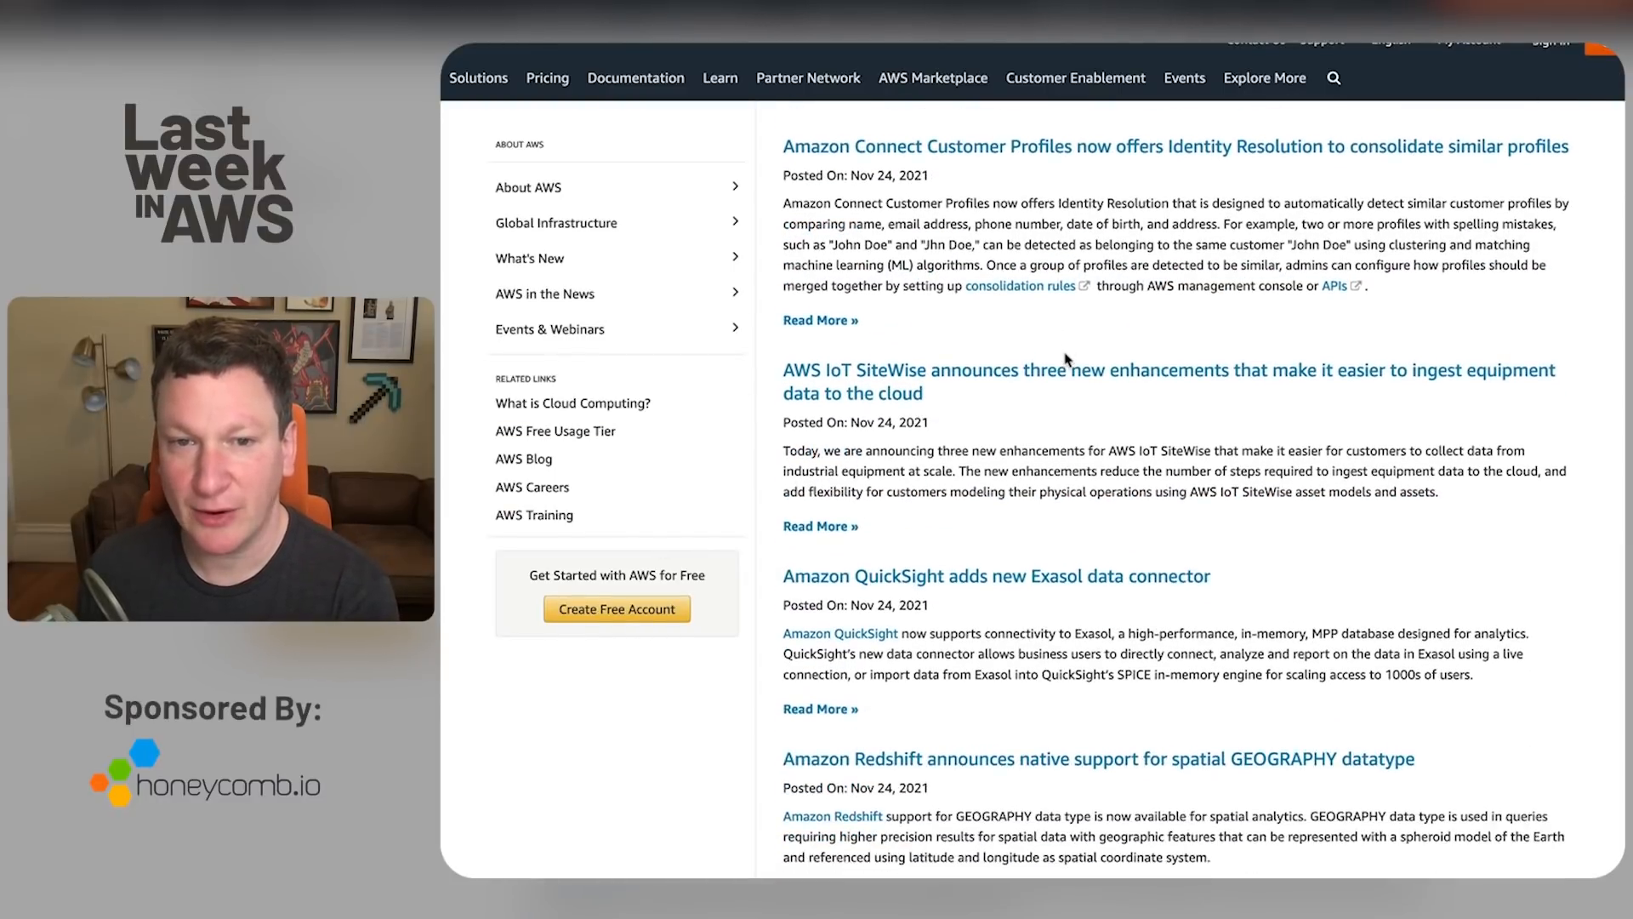
pyautogui.scroll(-3)
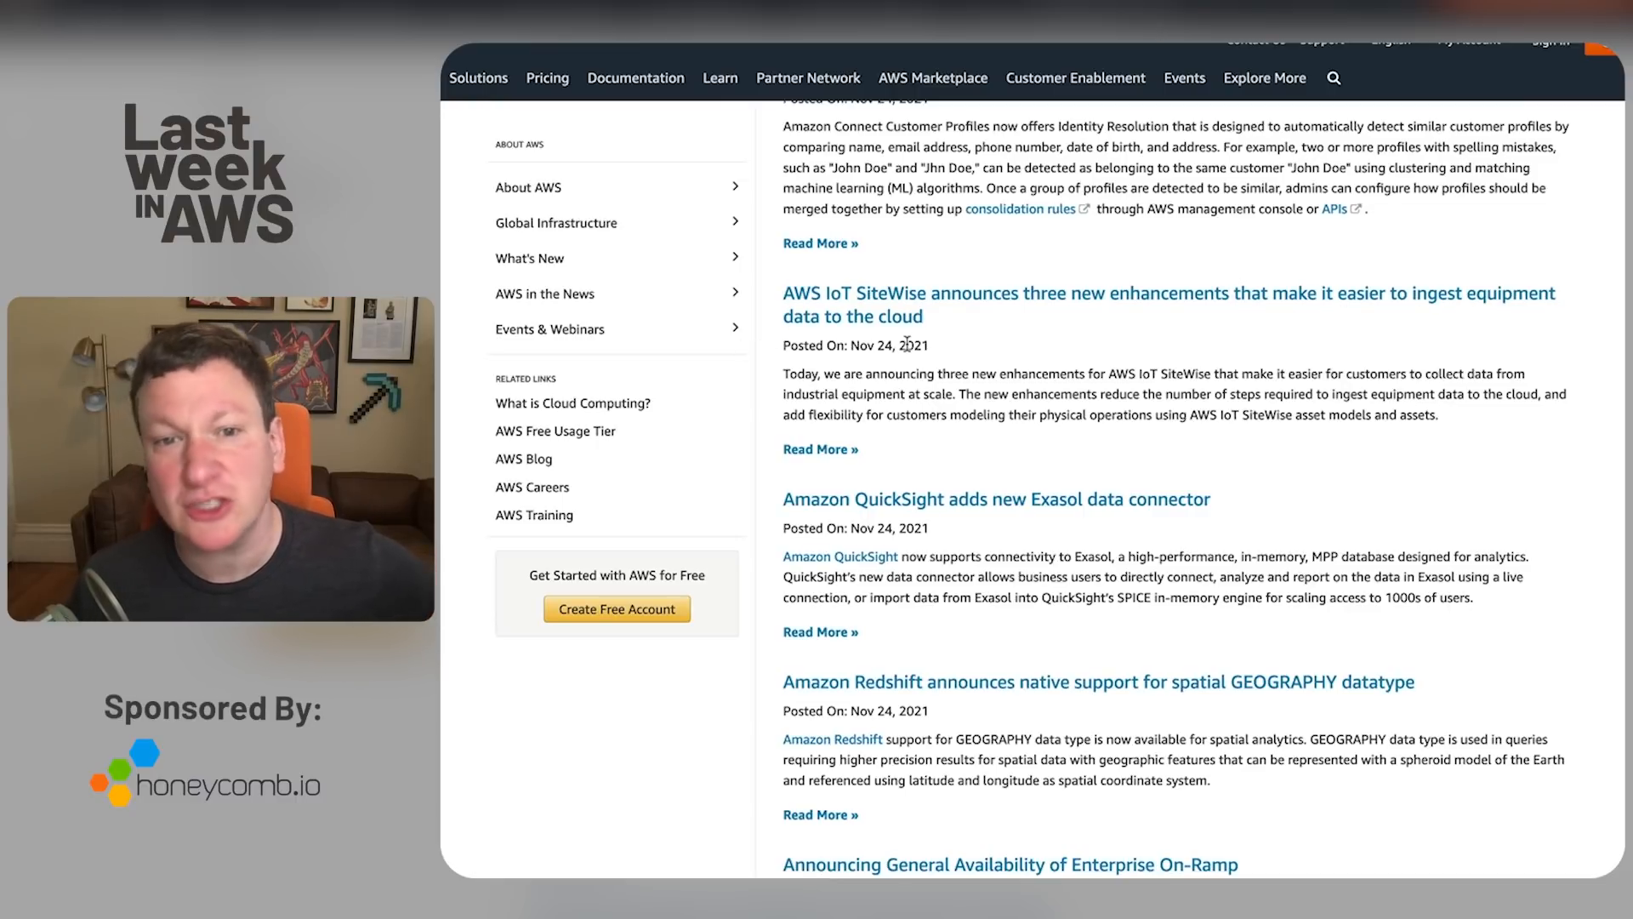
pyautogui.scroll(-3)
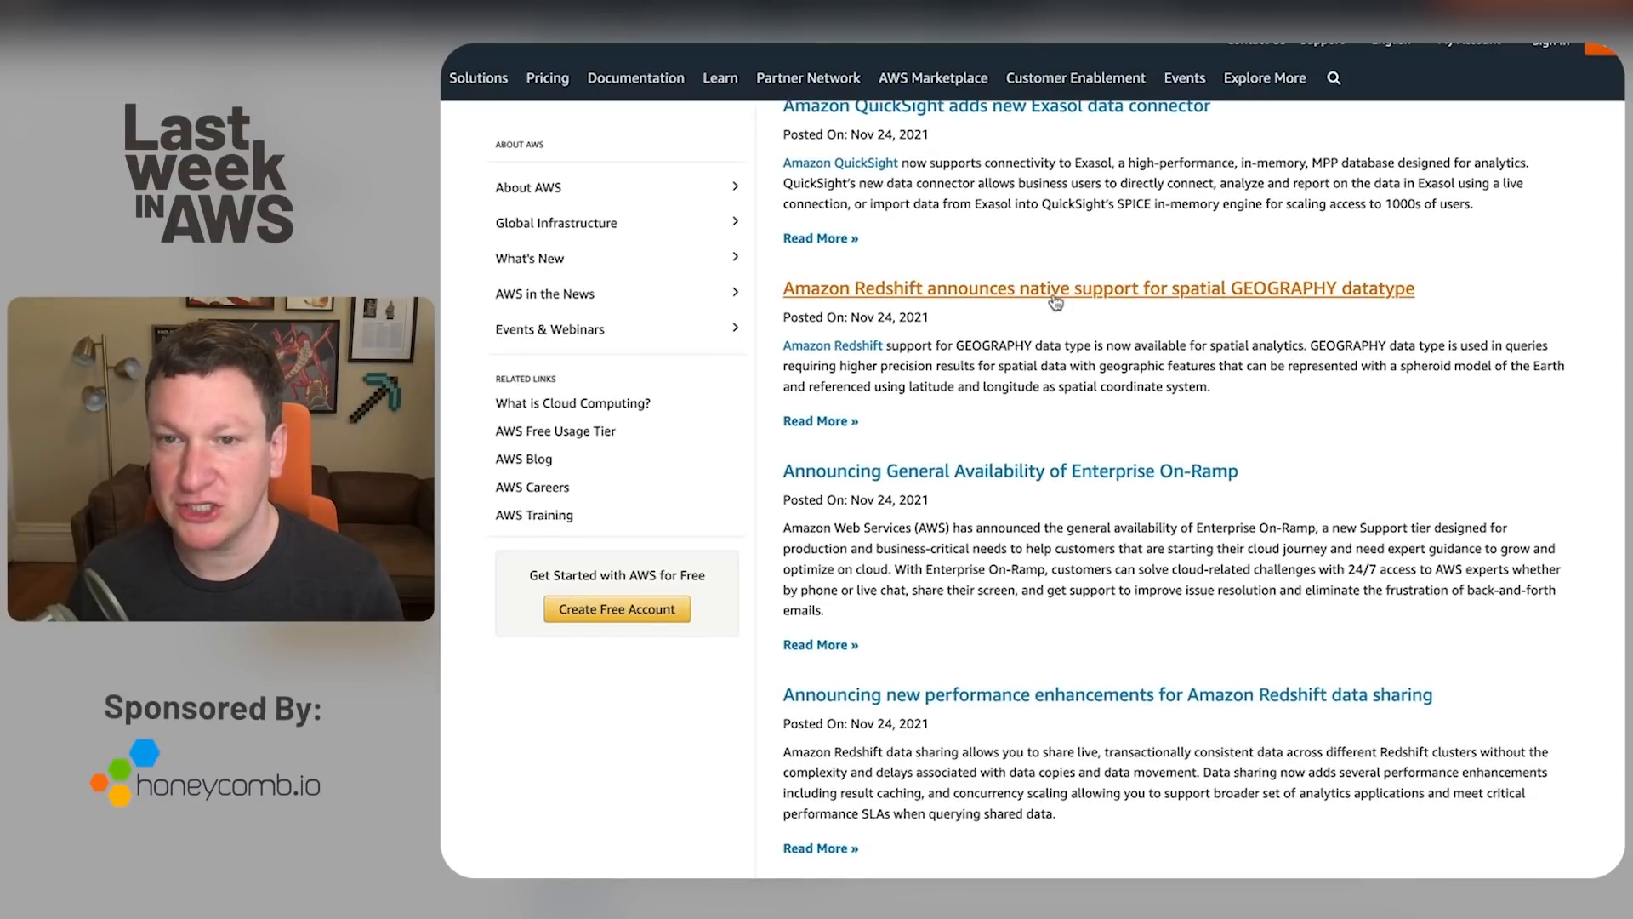
pyautogui.moveTo(1235, 314)
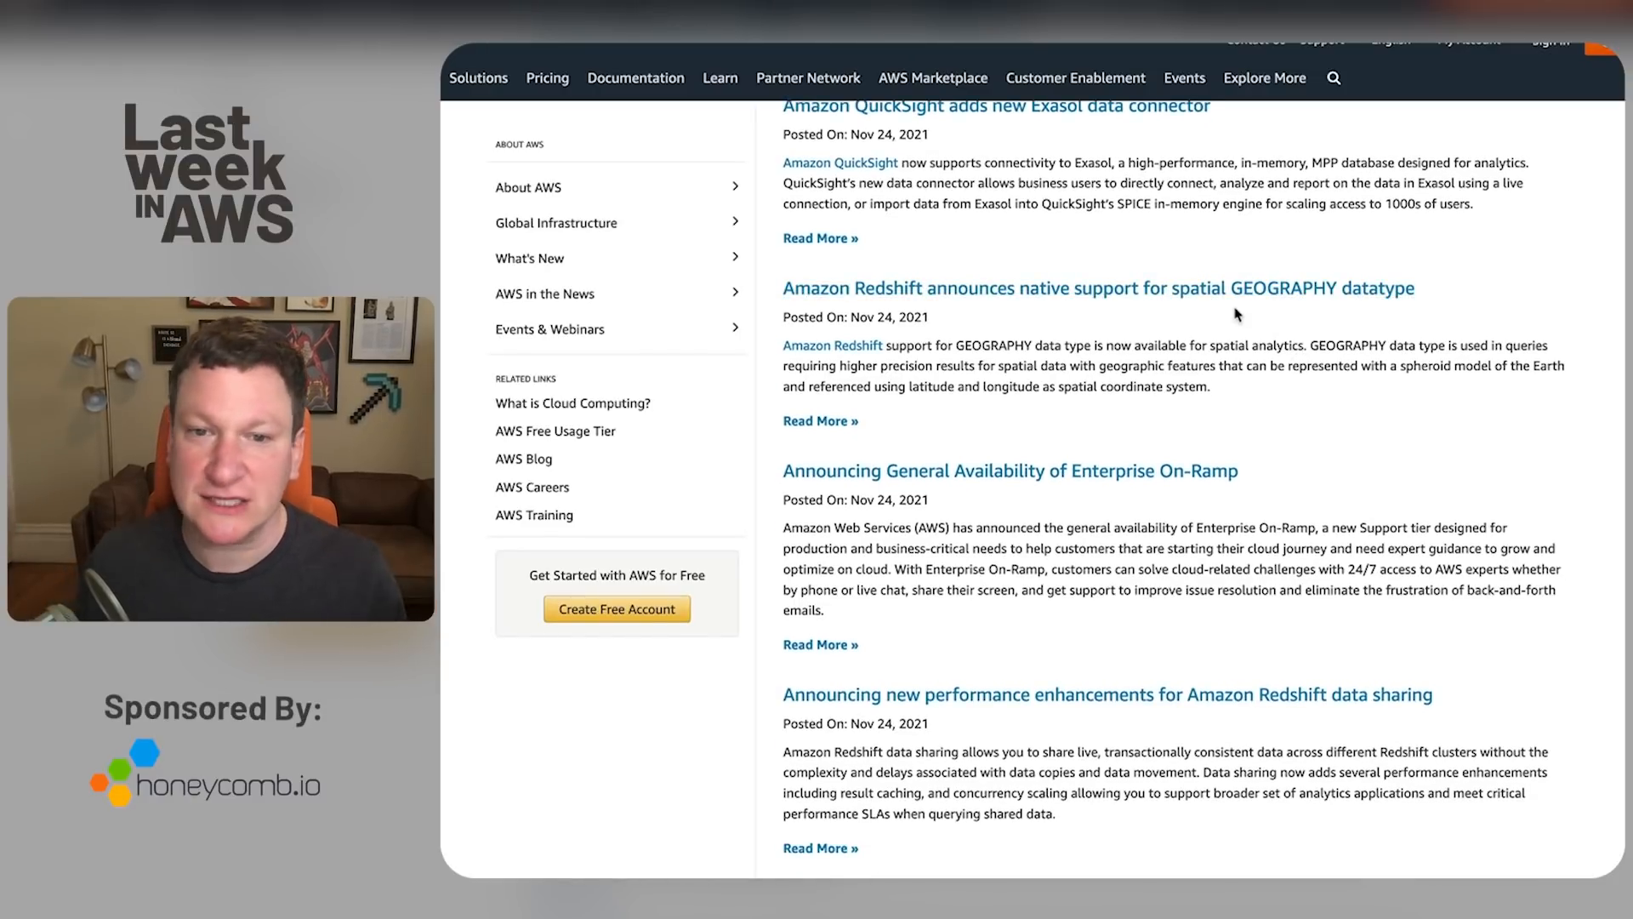
pyautogui.scroll(-3)
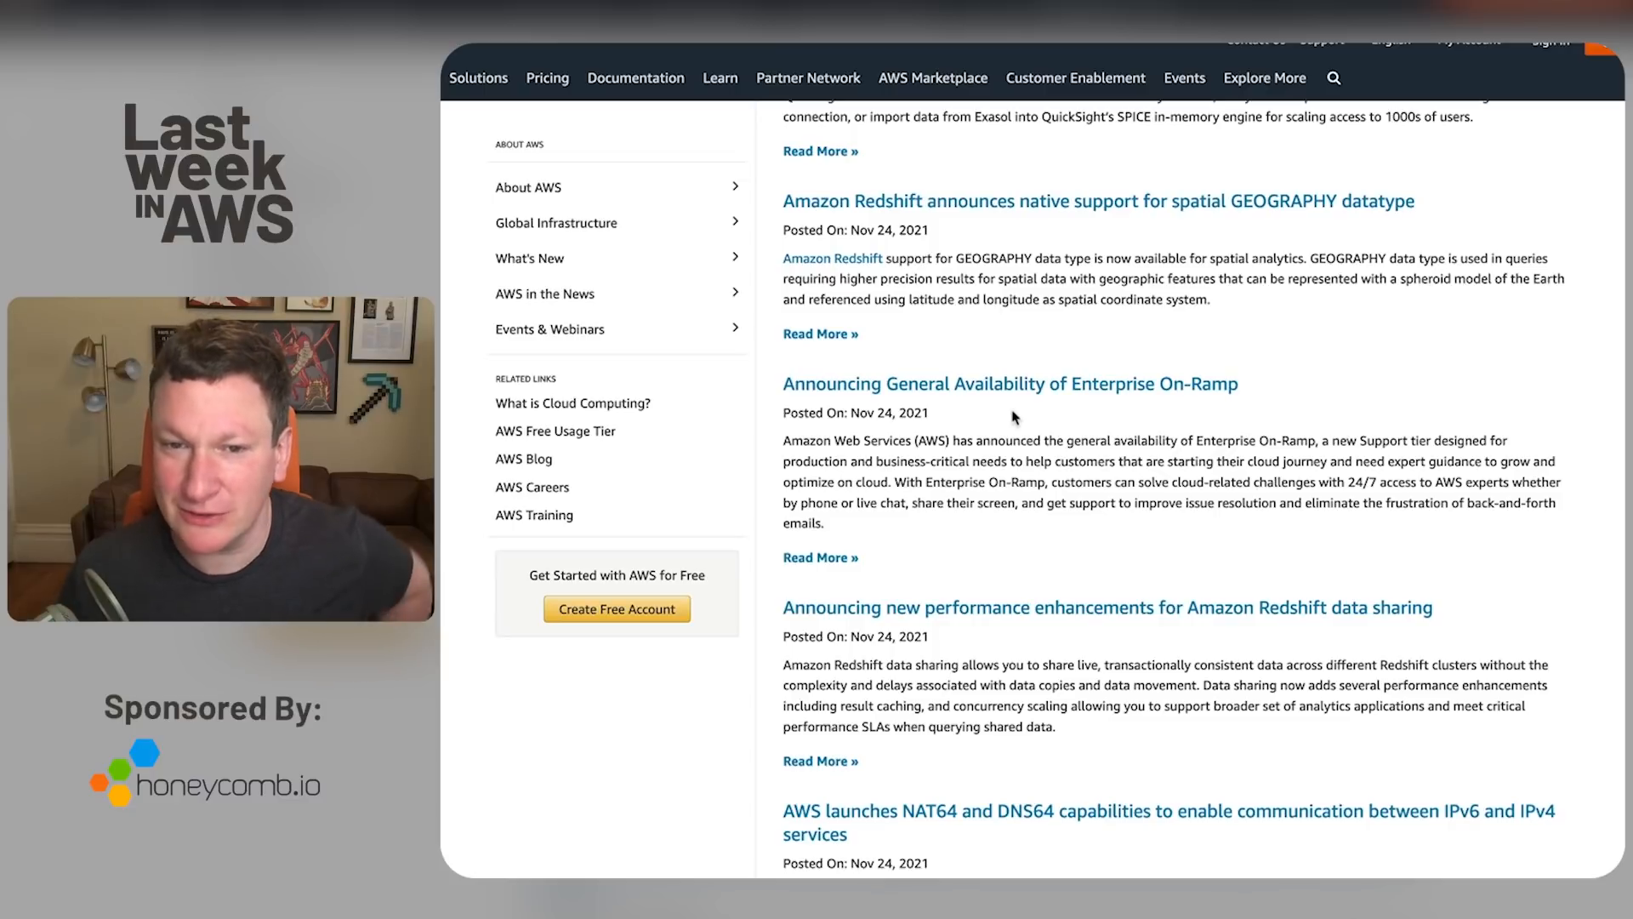
pyautogui.moveTo(1201, 398)
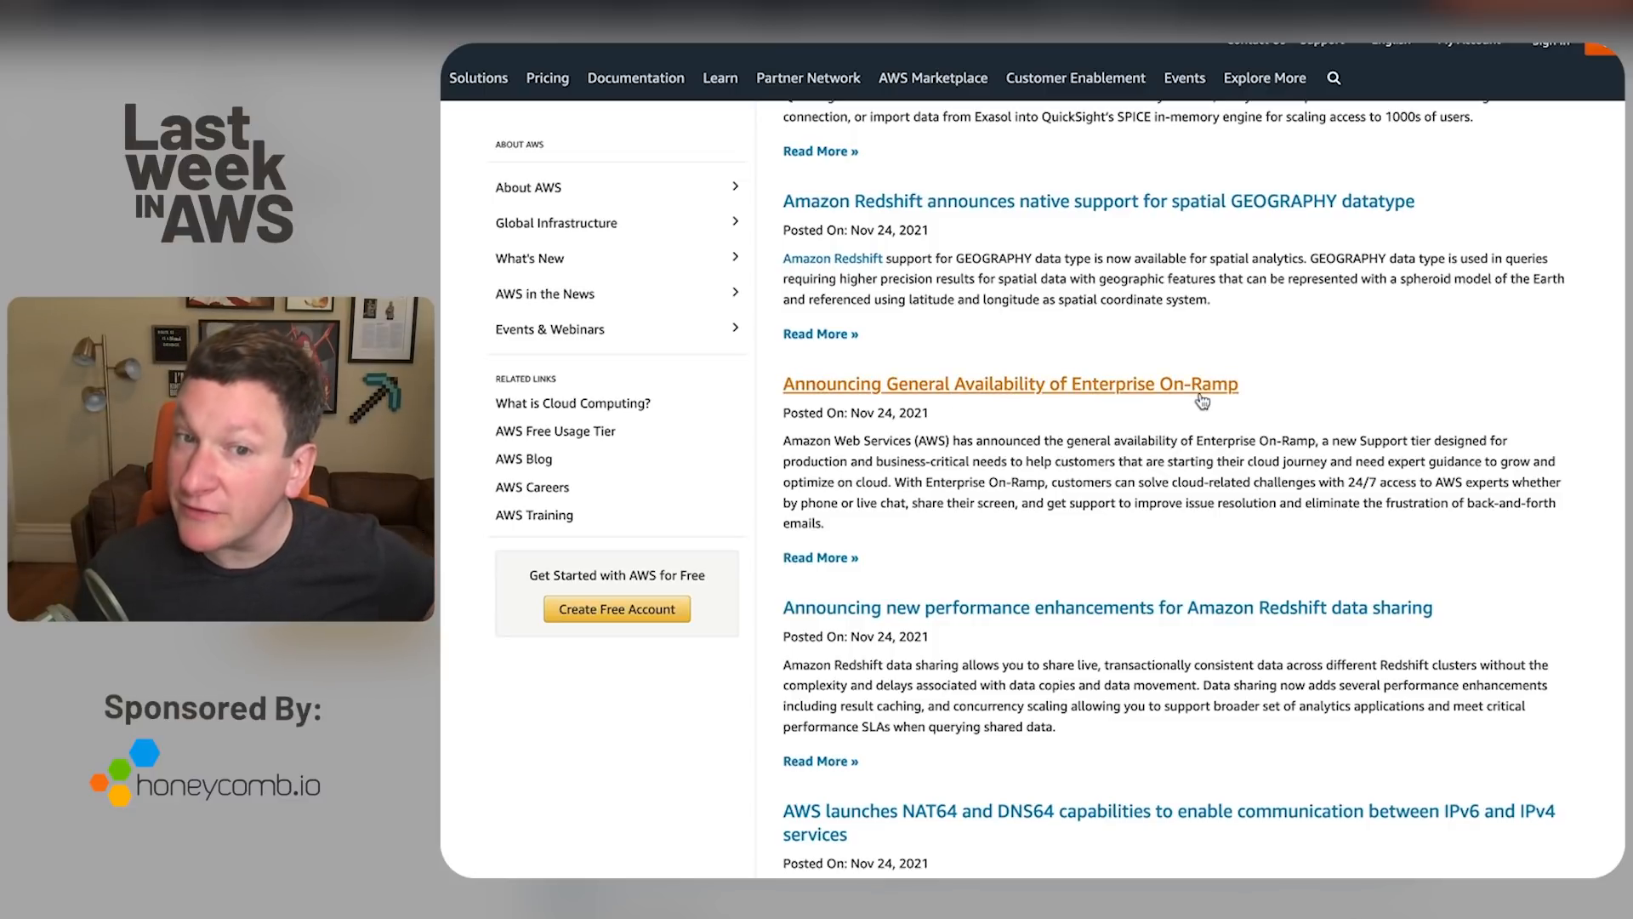
pyautogui.scroll(-3)
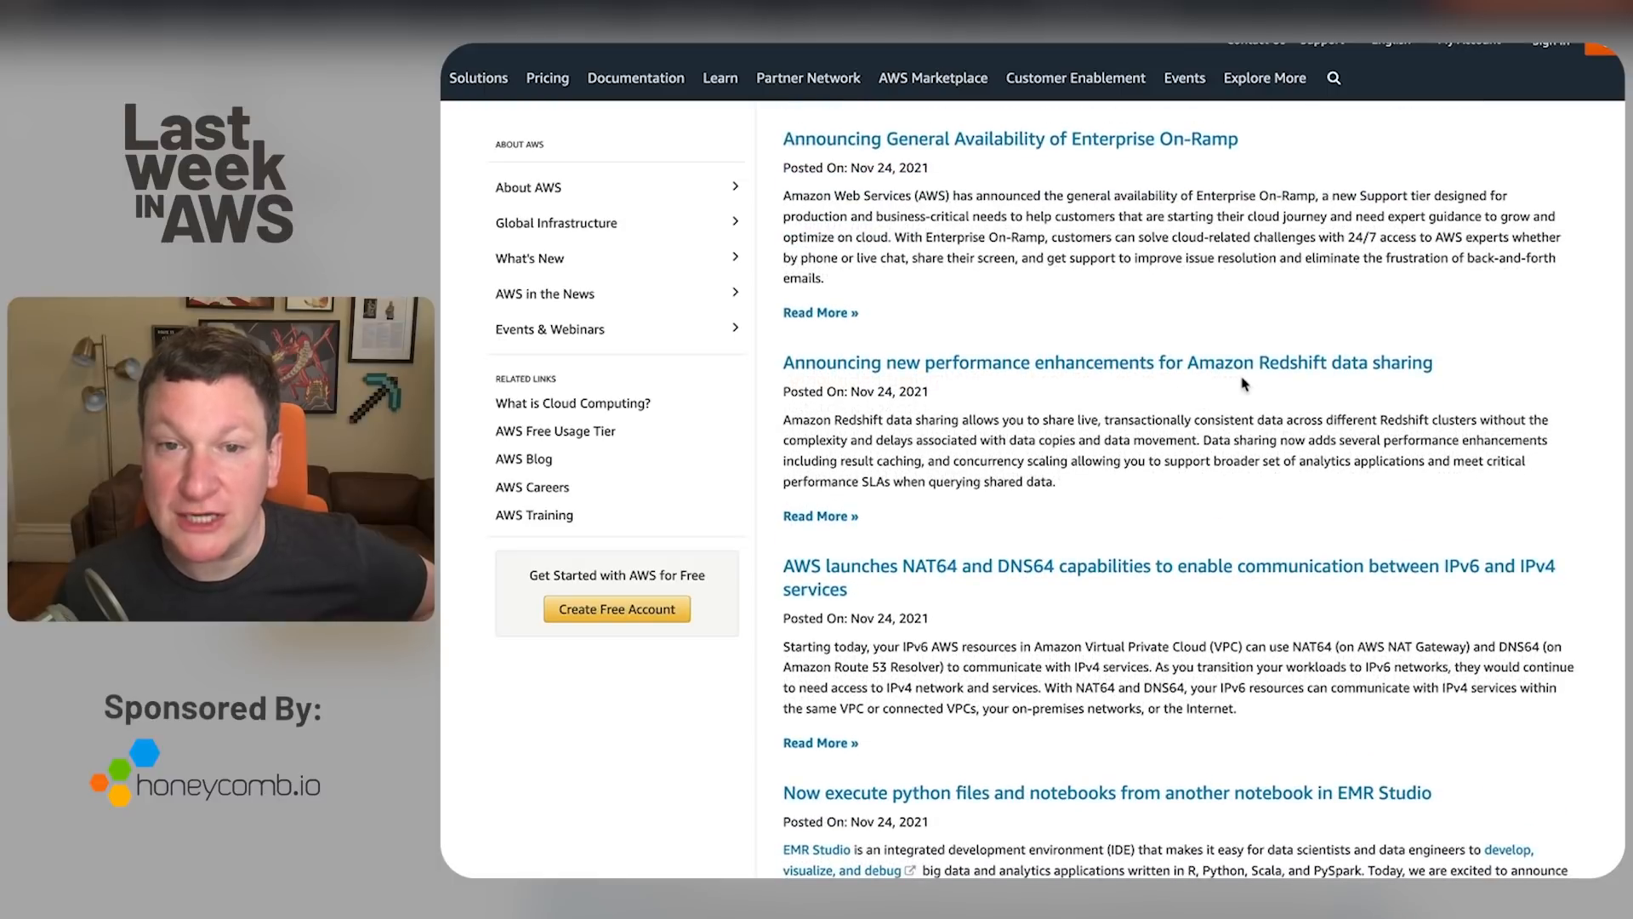
pyautogui.scroll(-3)
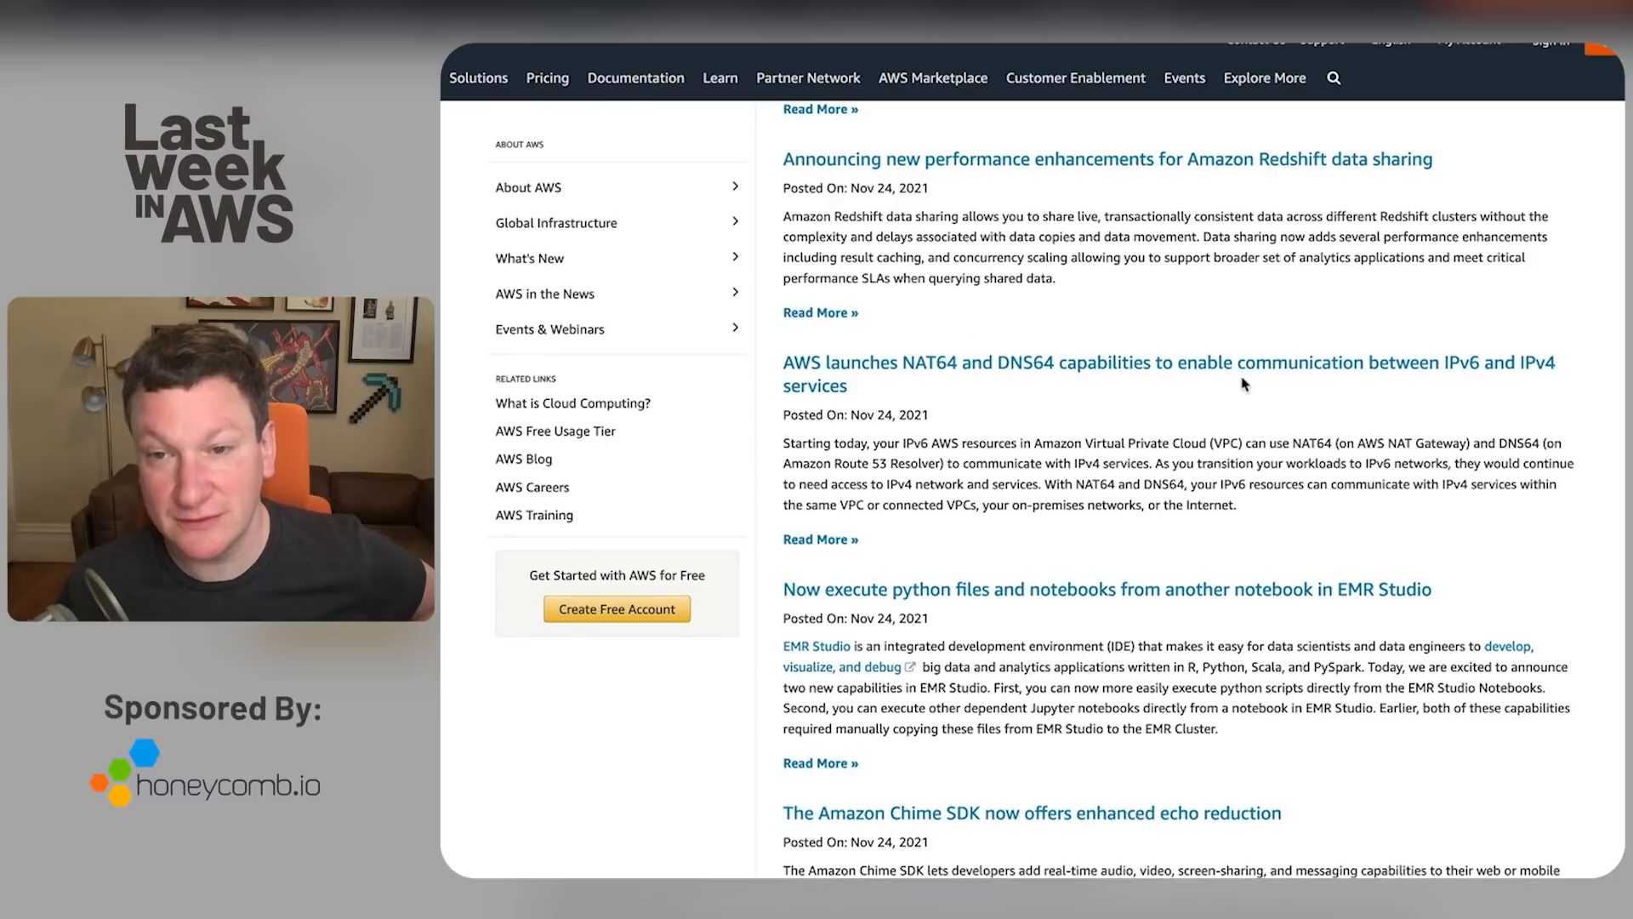
pyautogui.moveTo(1162, 396)
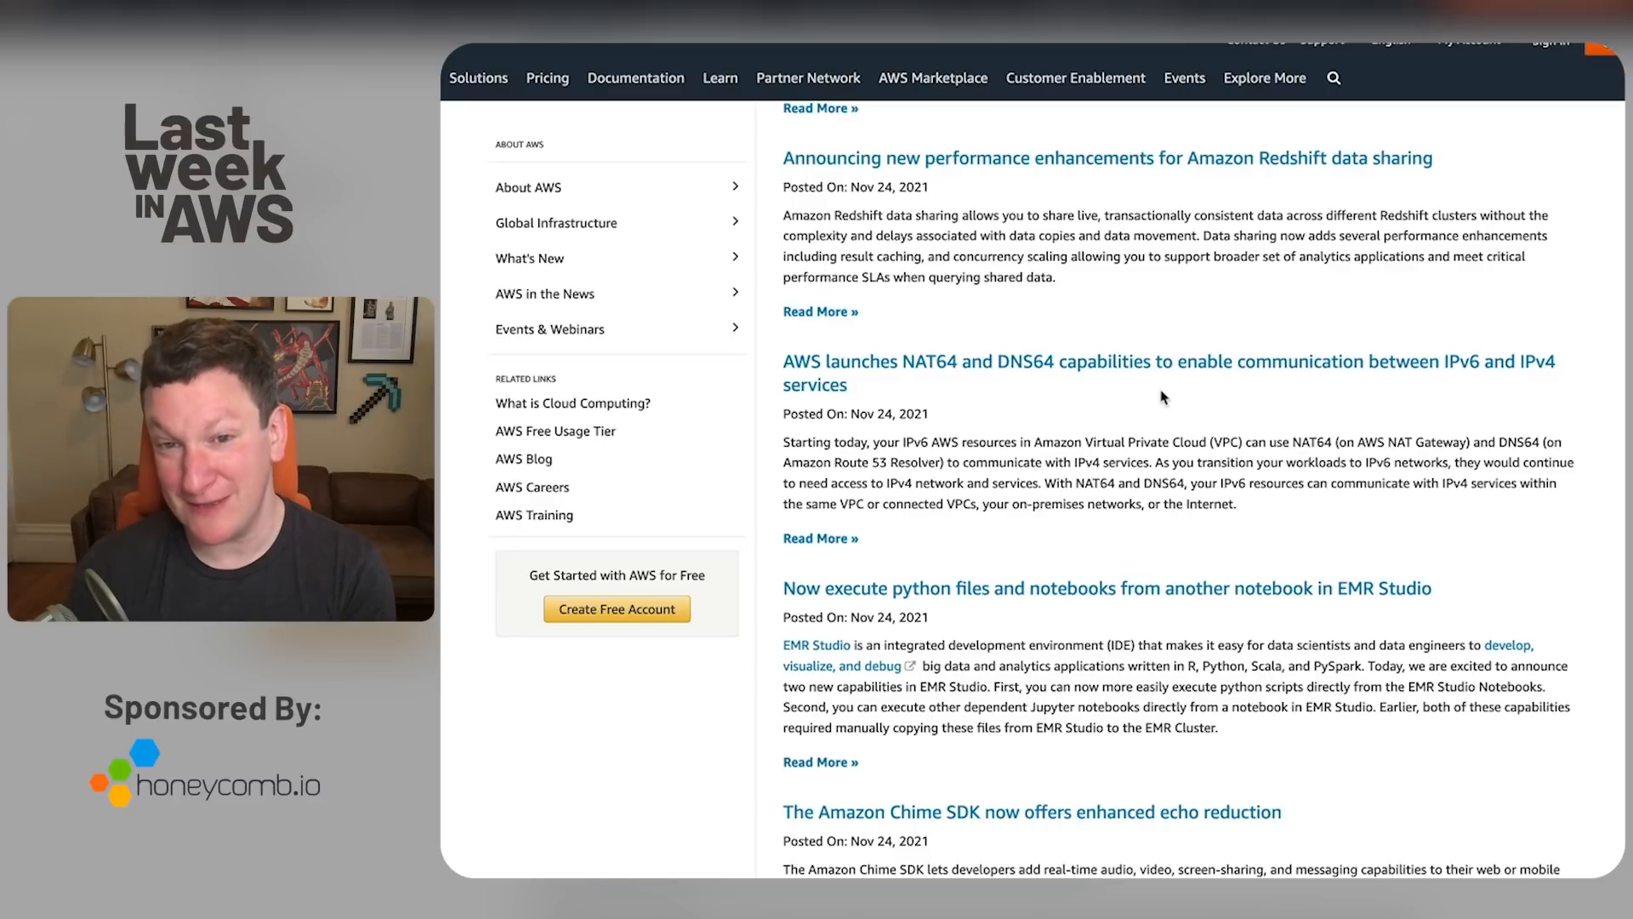
pyautogui.moveTo(1019, 368)
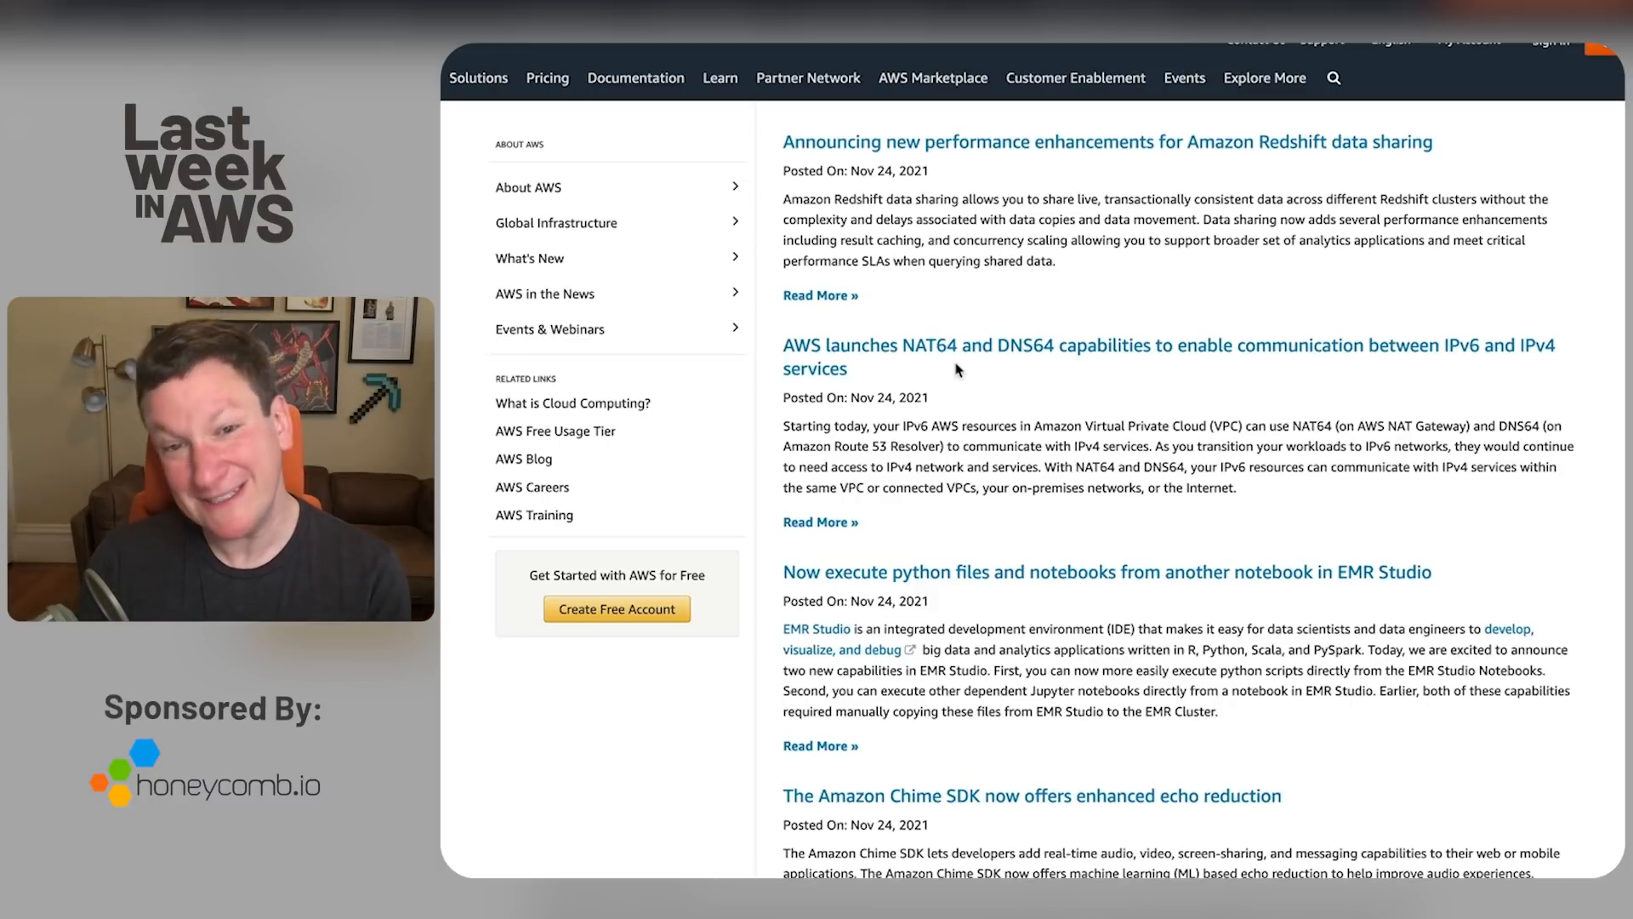
pyautogui.scroll(-3)
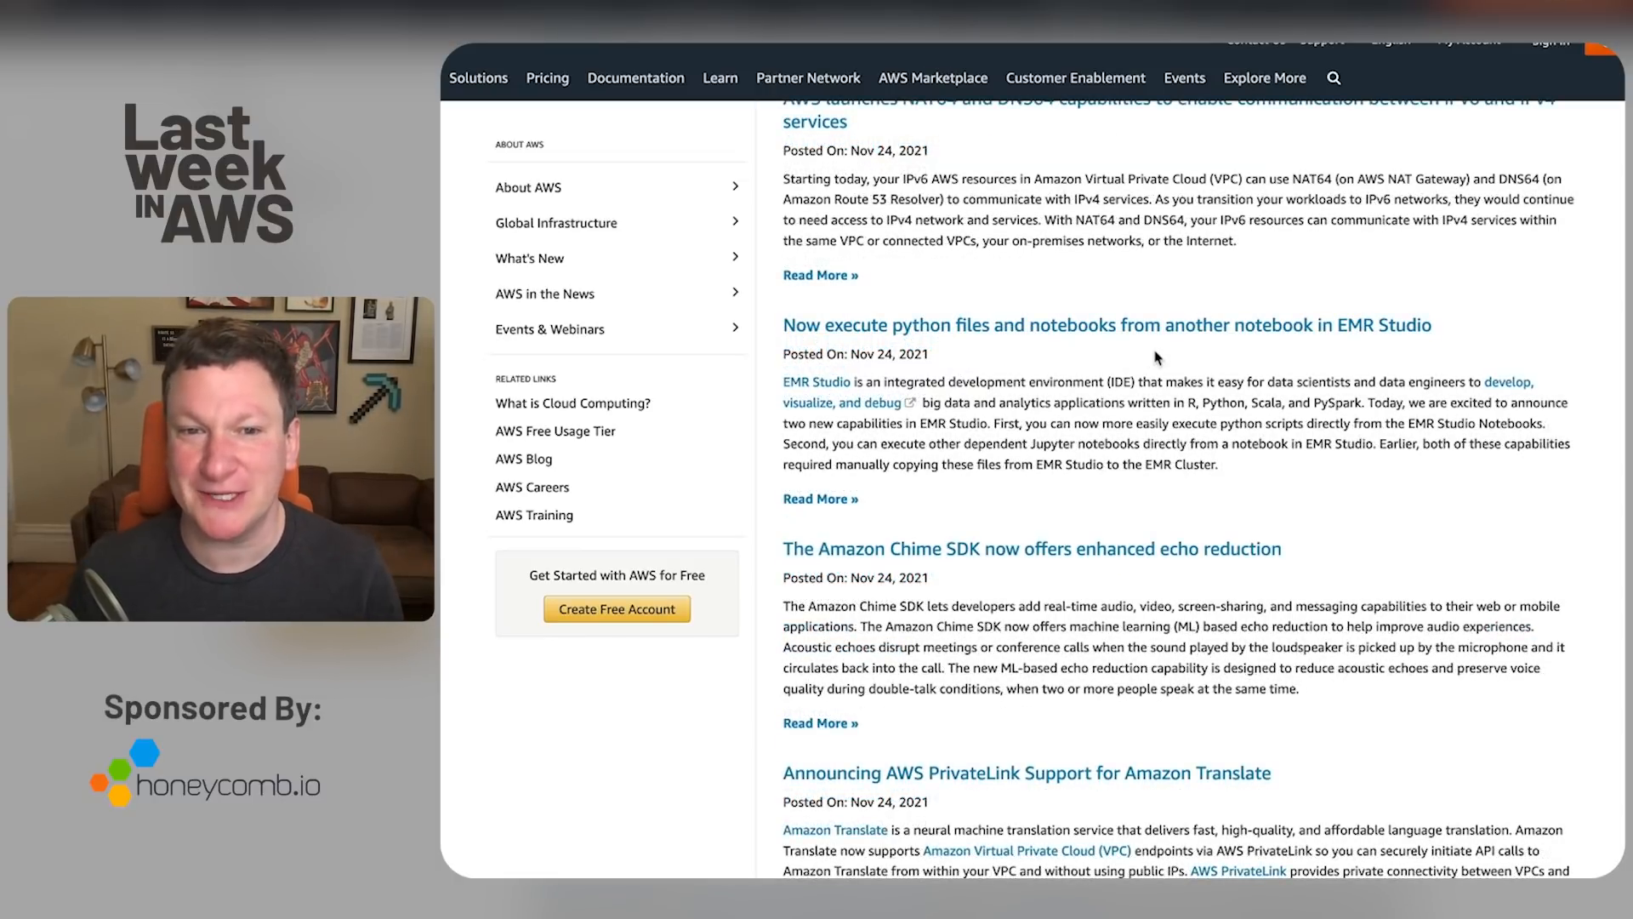
pyautogui.scroll(-3)
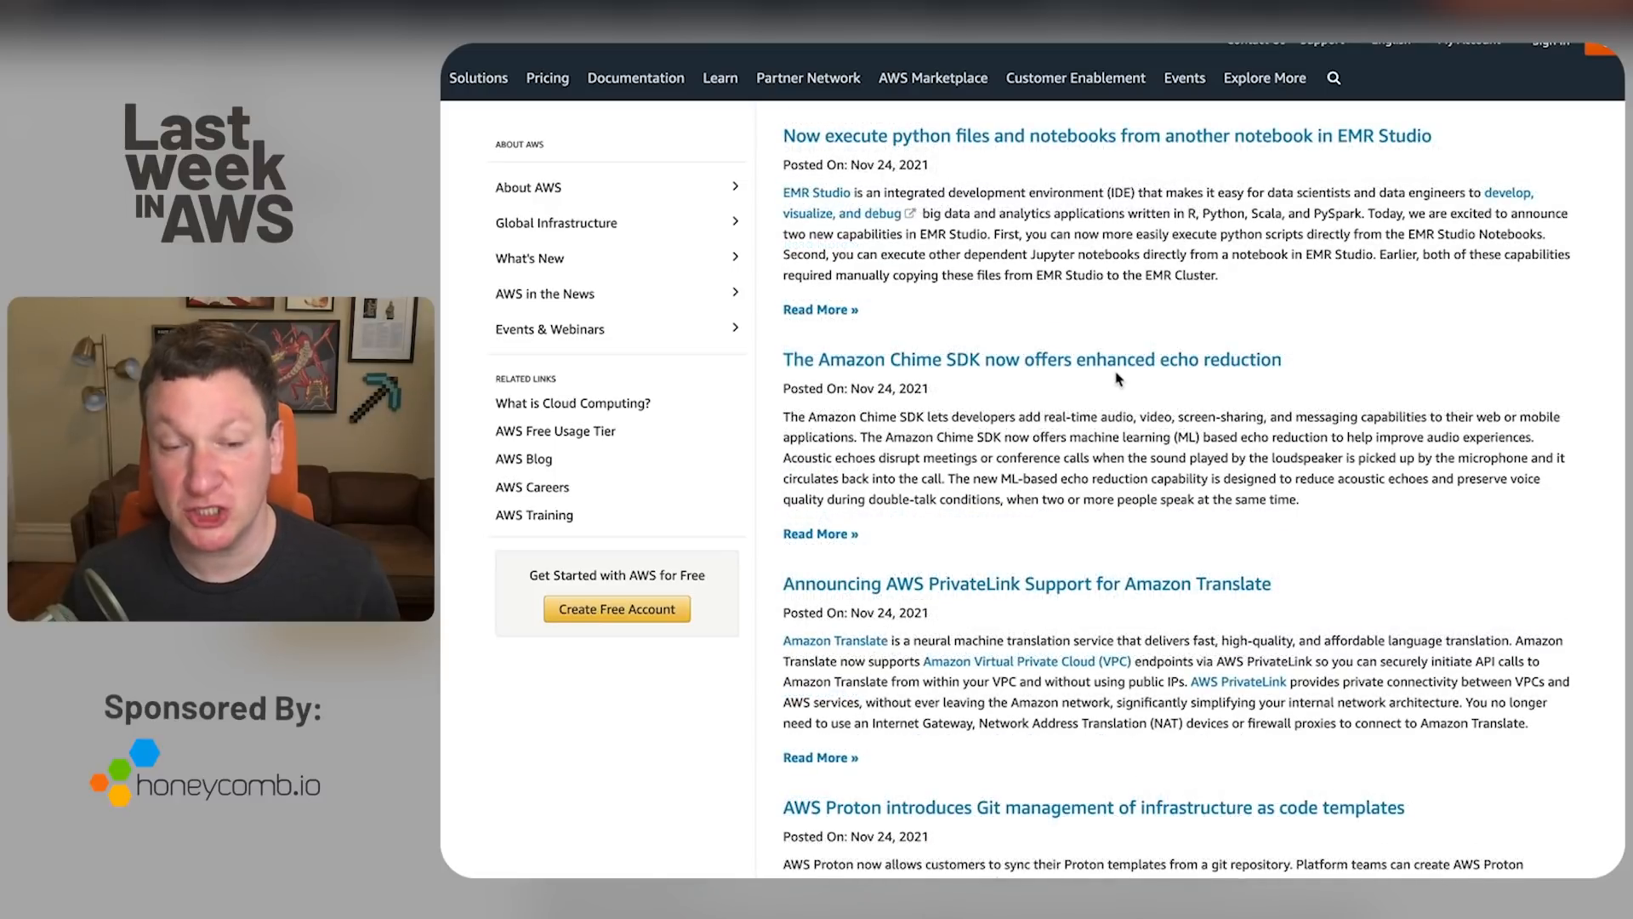
pyautogui.scroll(-3)
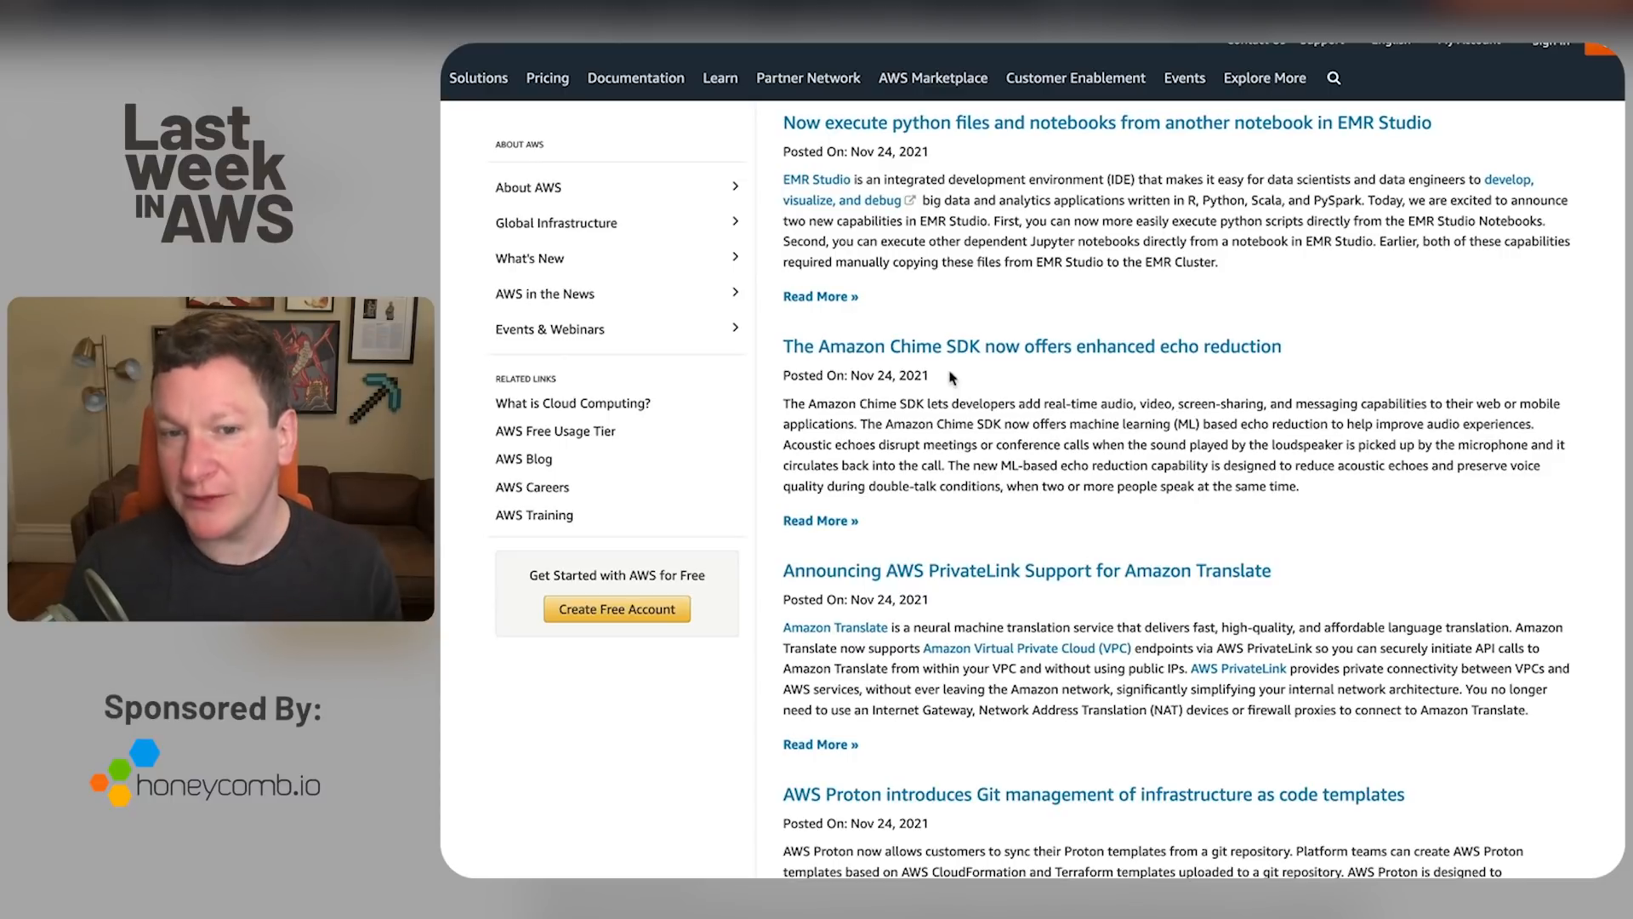
pyautogui.scroll(-3)
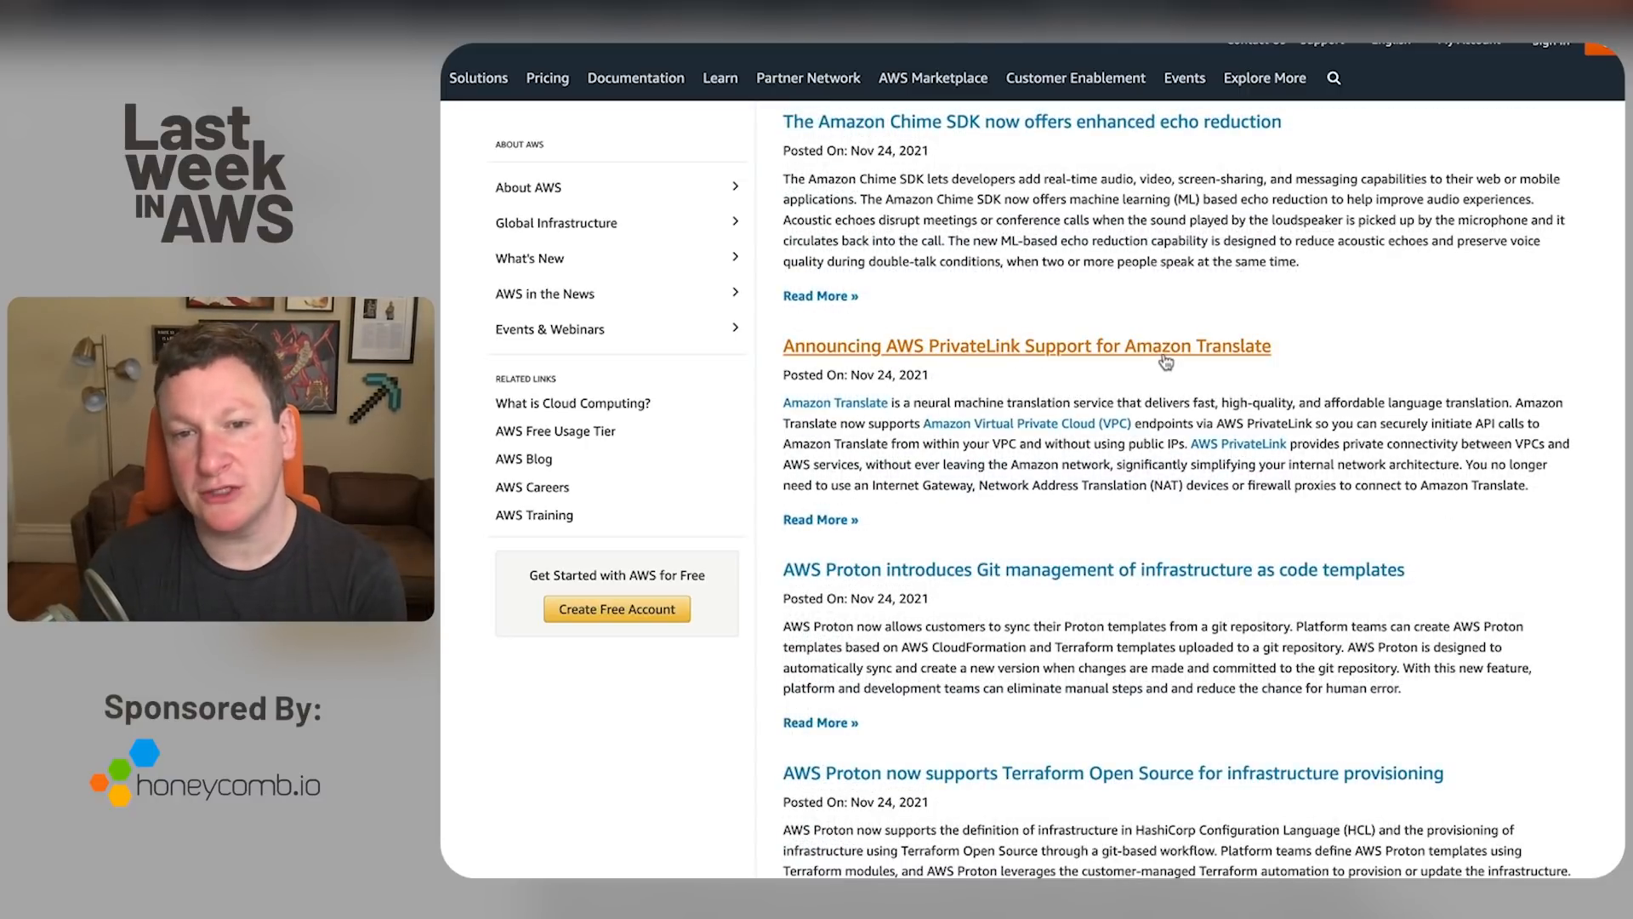
pyautogui.scroll(-3)
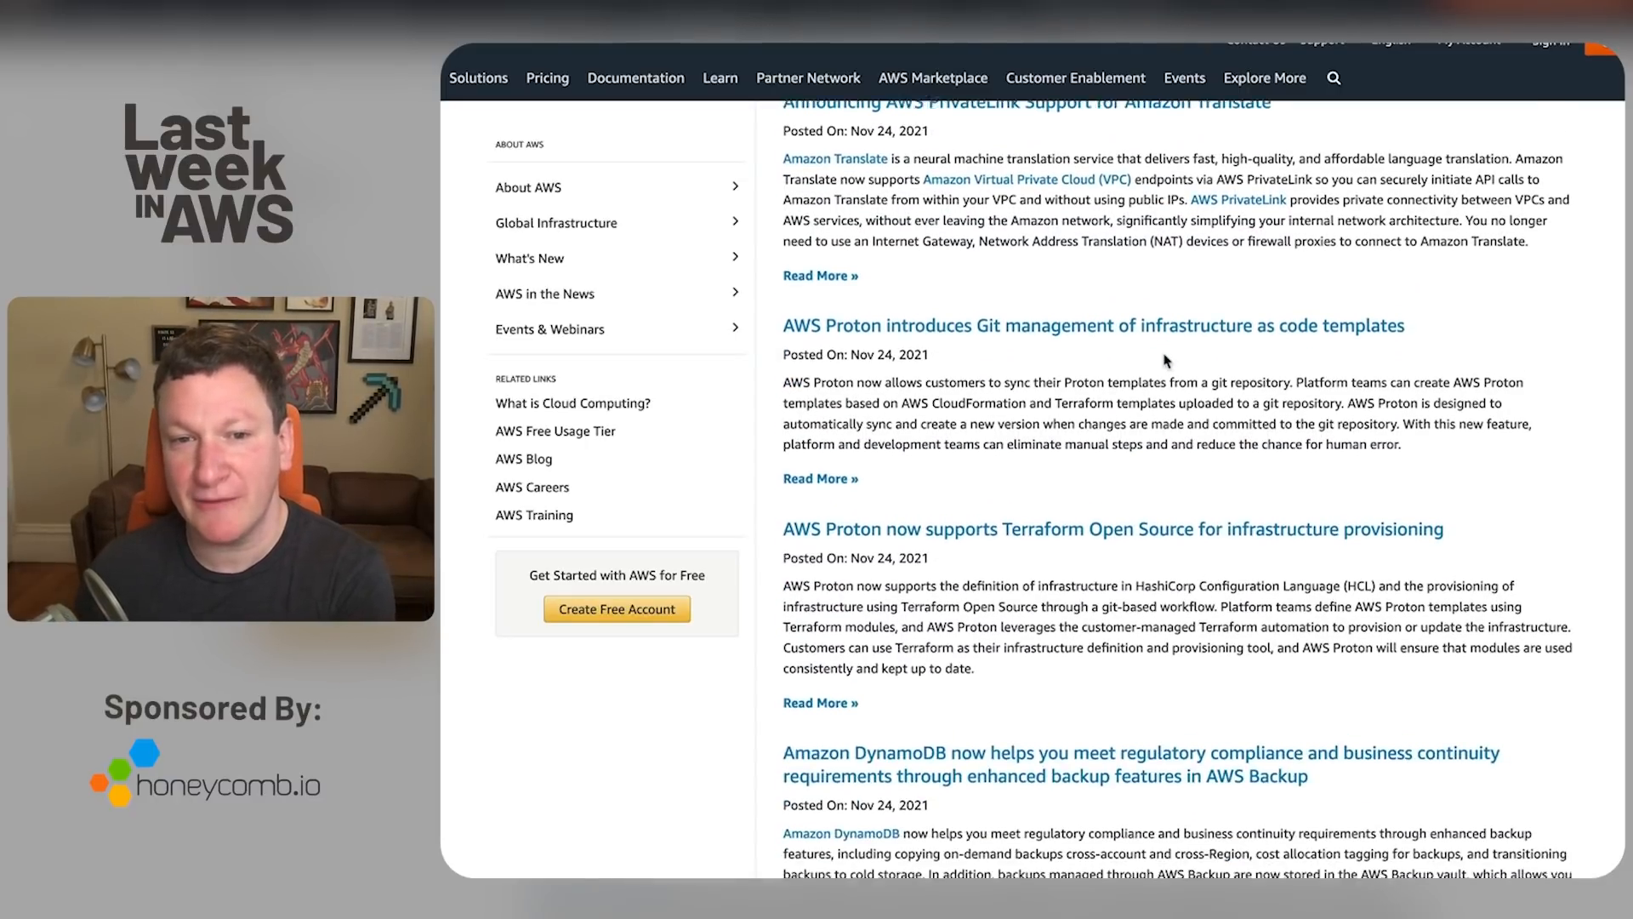
pyautogui.scroll(-3)
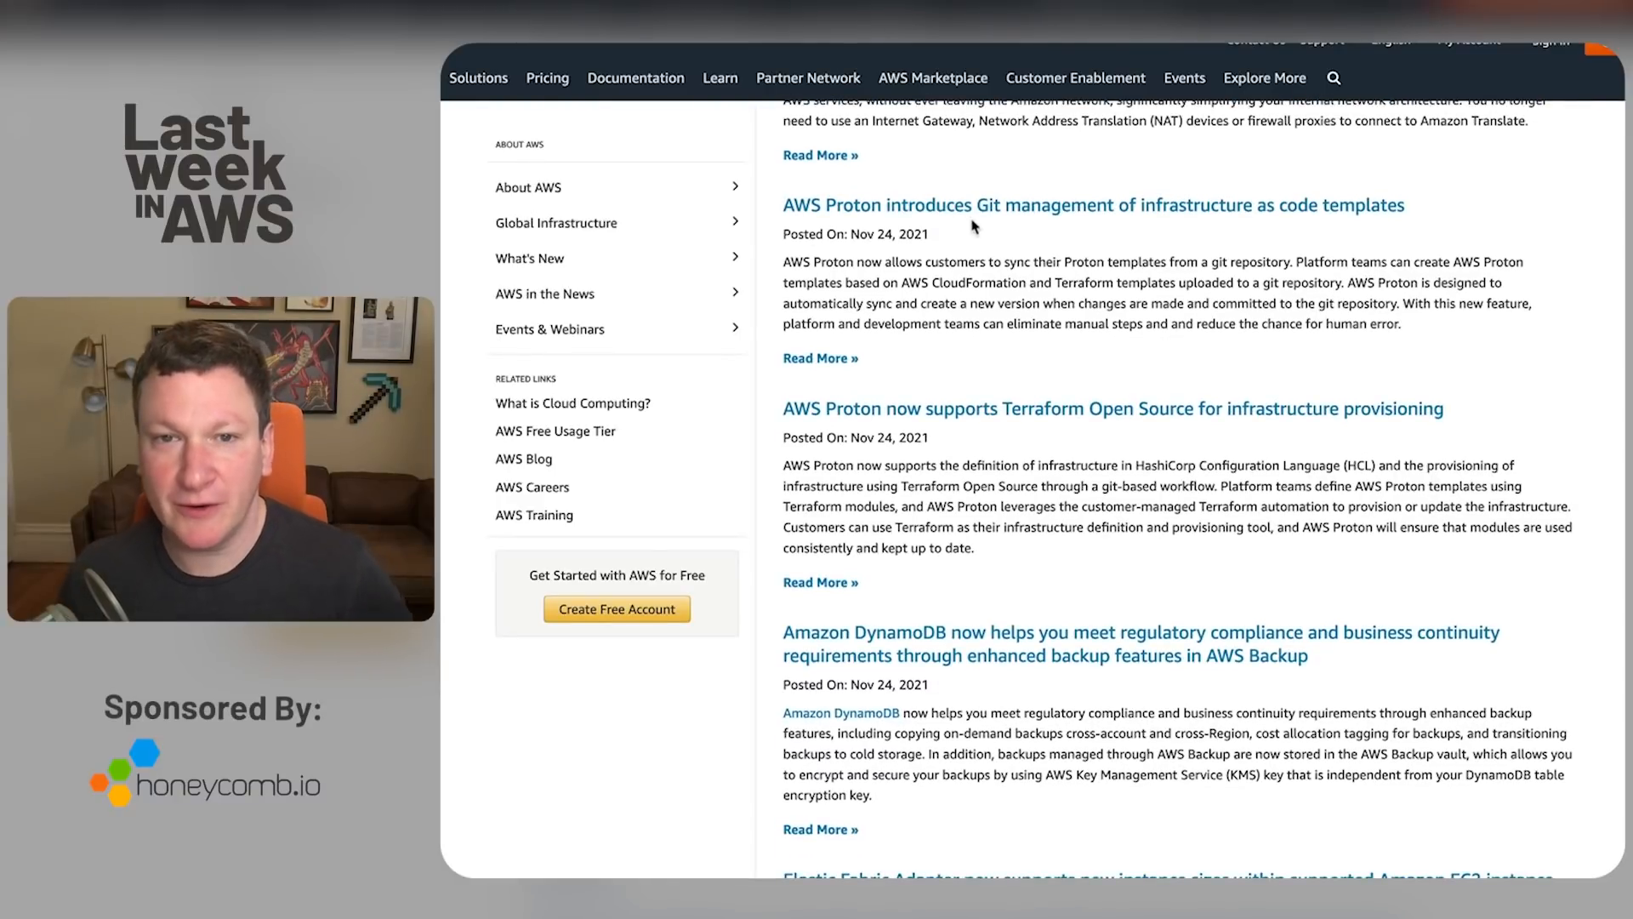
pyautogui.moveTo(1003, 214)
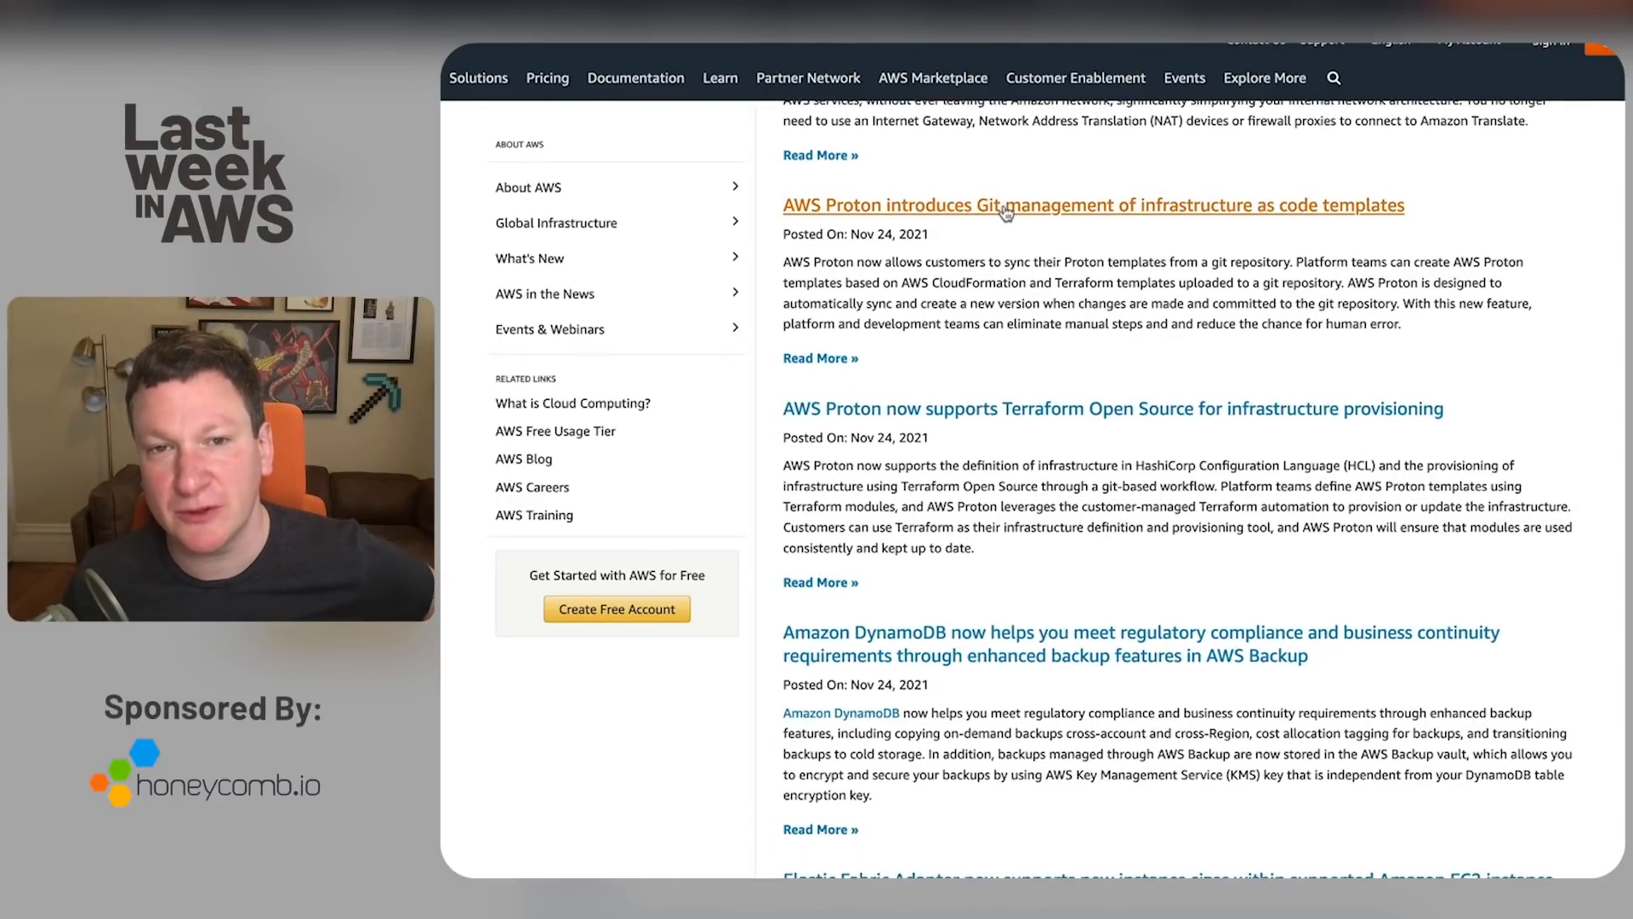
pyautogui.moveTo(1055, 303)
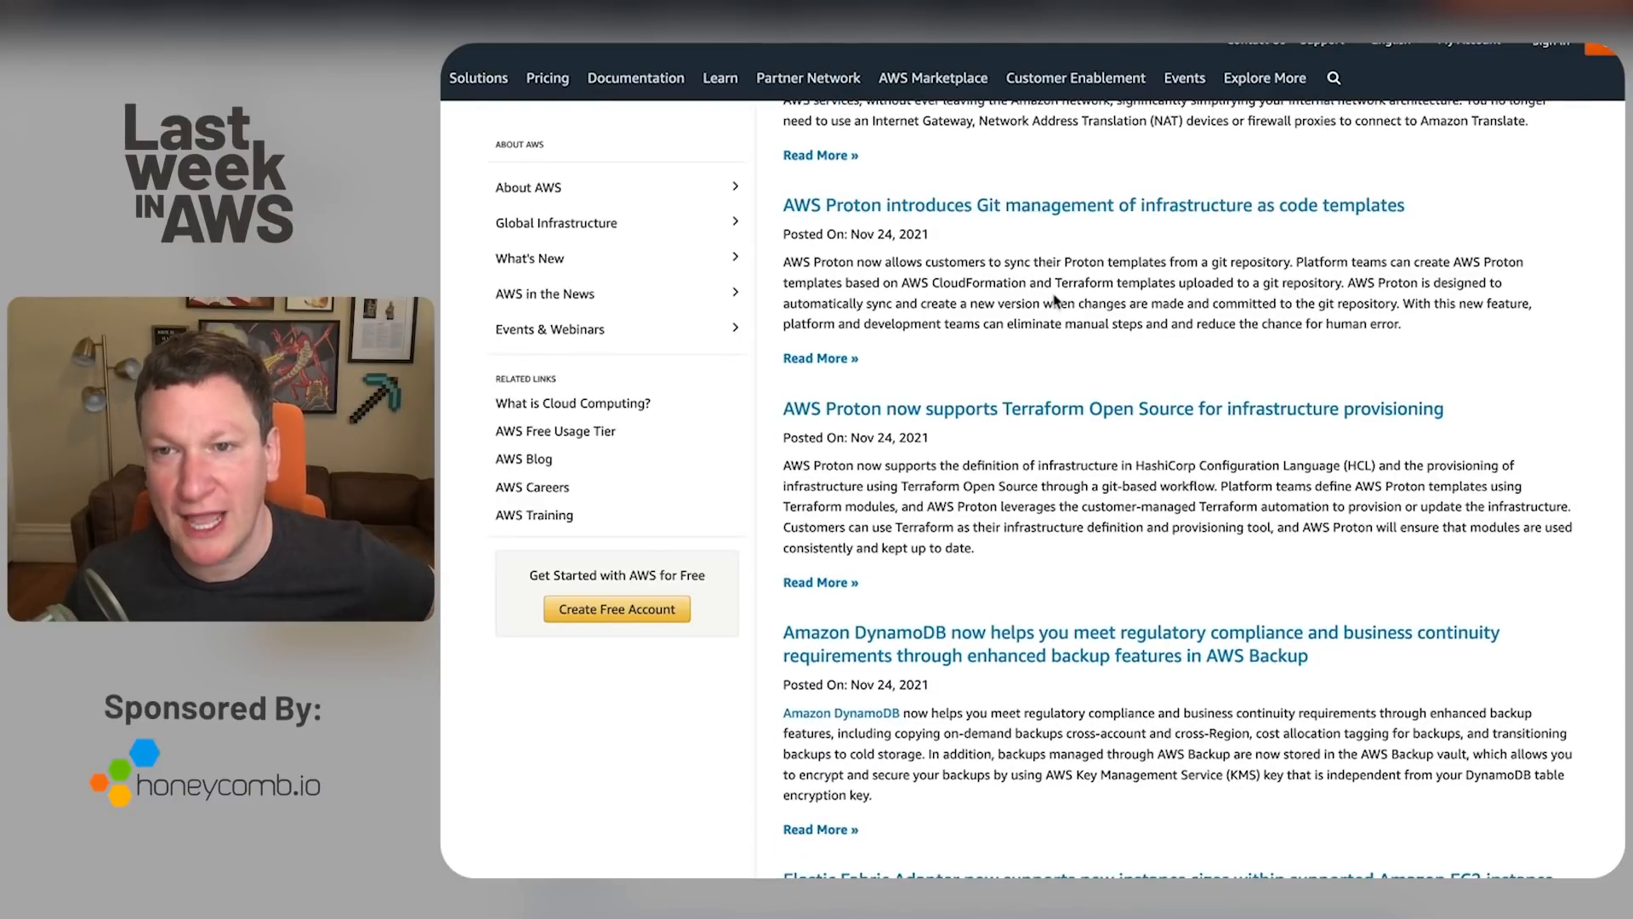
pyautogui.scroll(-3)
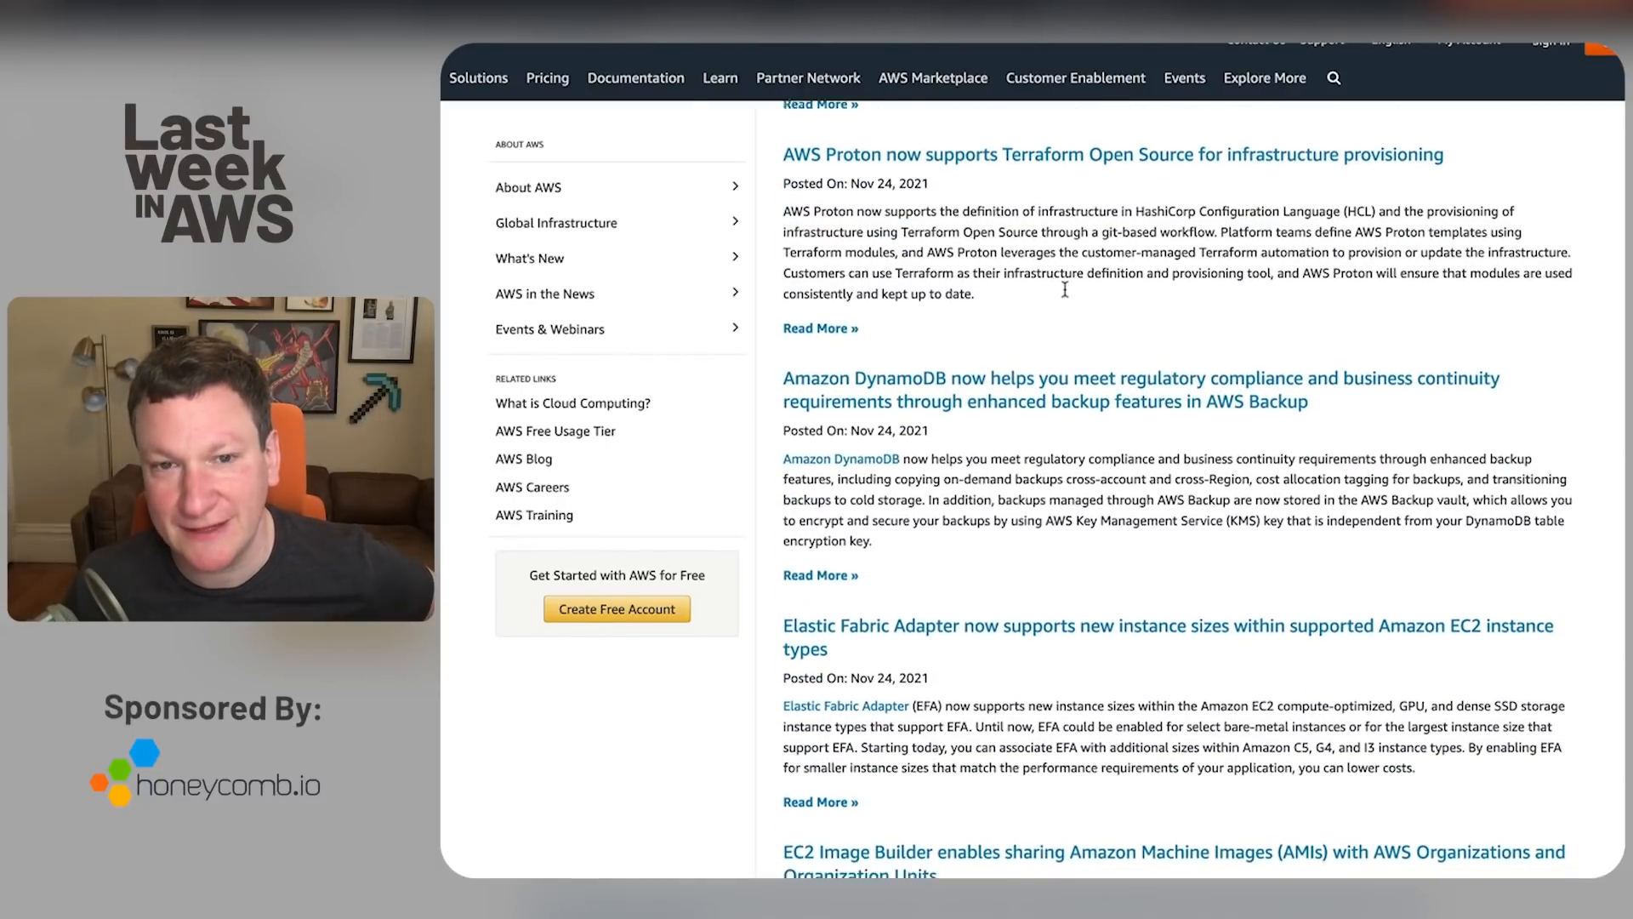
pyautogui.scroll(-3)
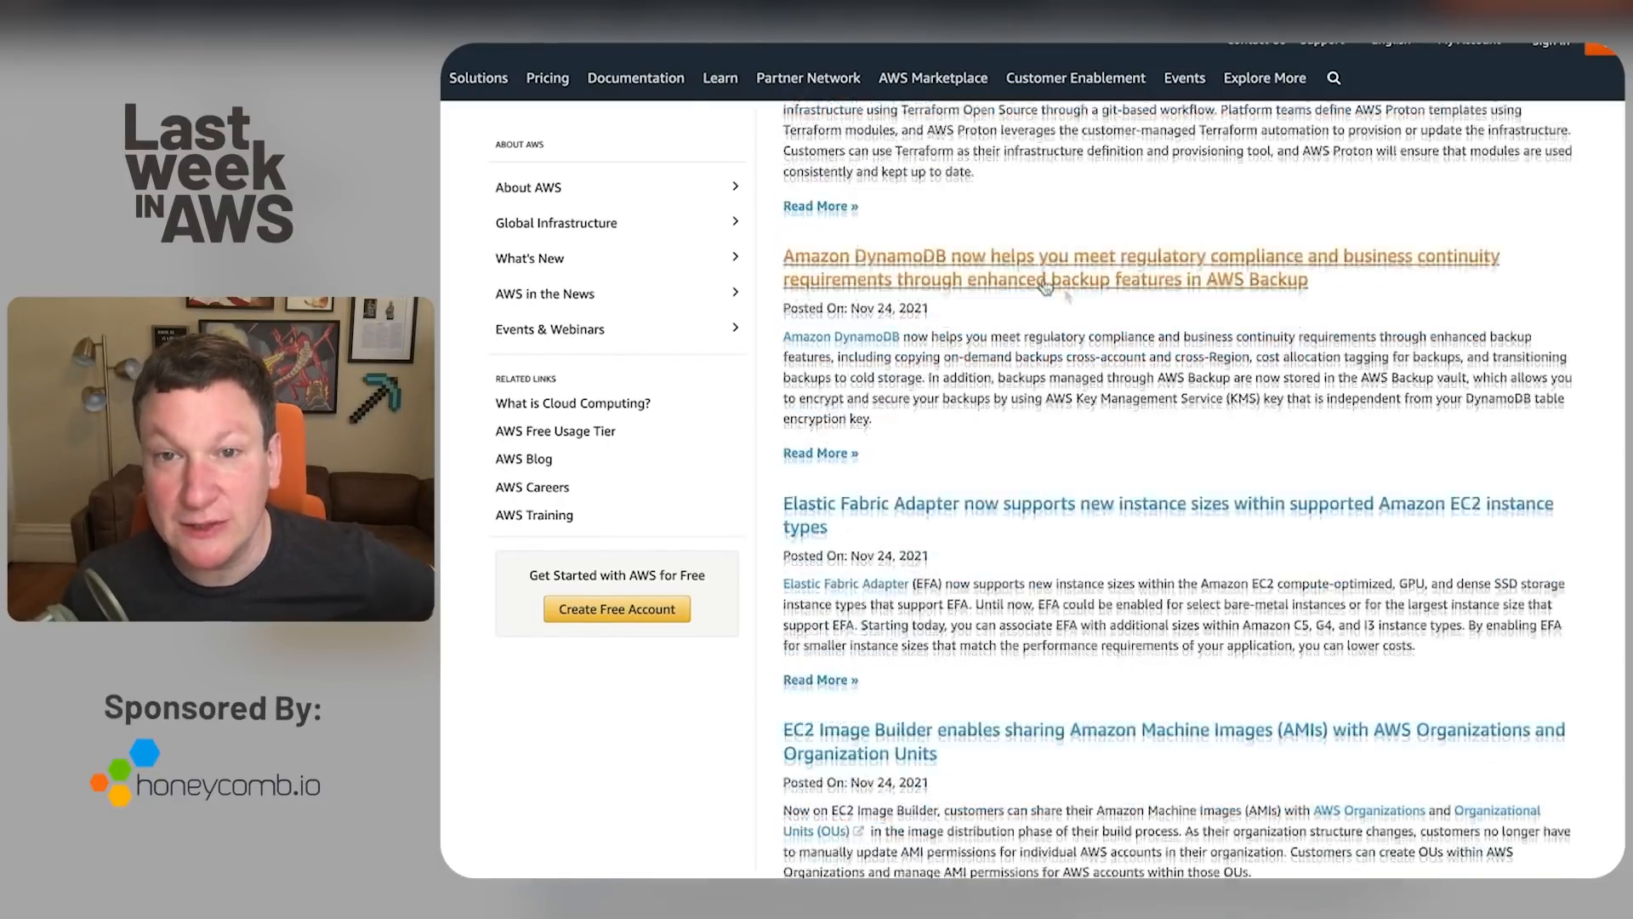
pyautogui.moveTo(1164, 318)
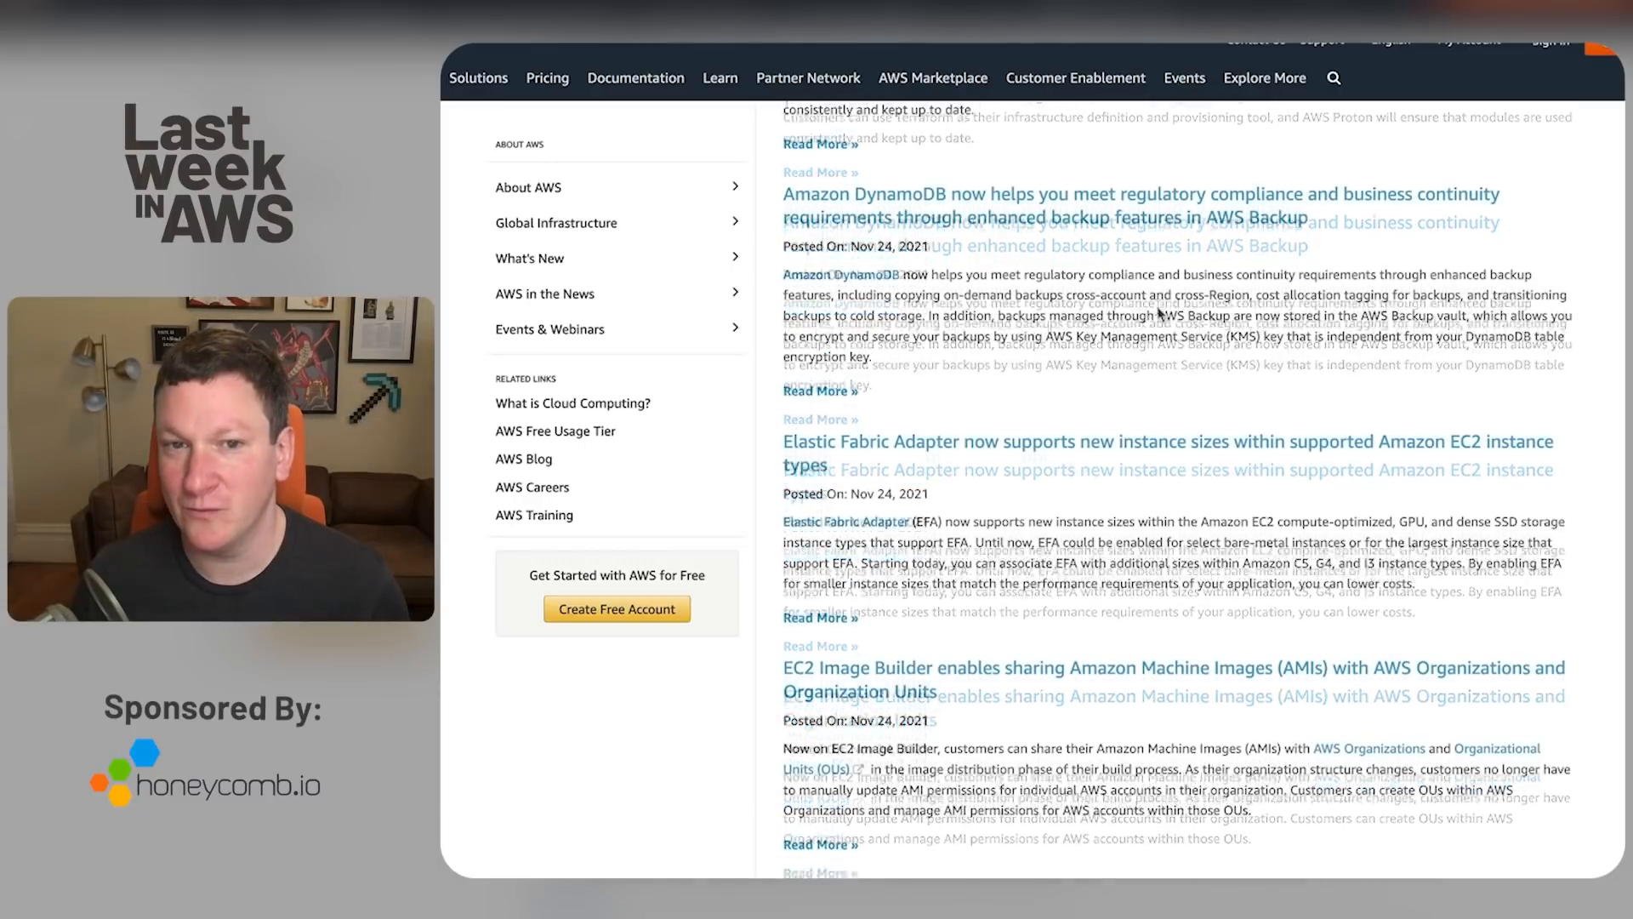
pyautogui.scroll(3)
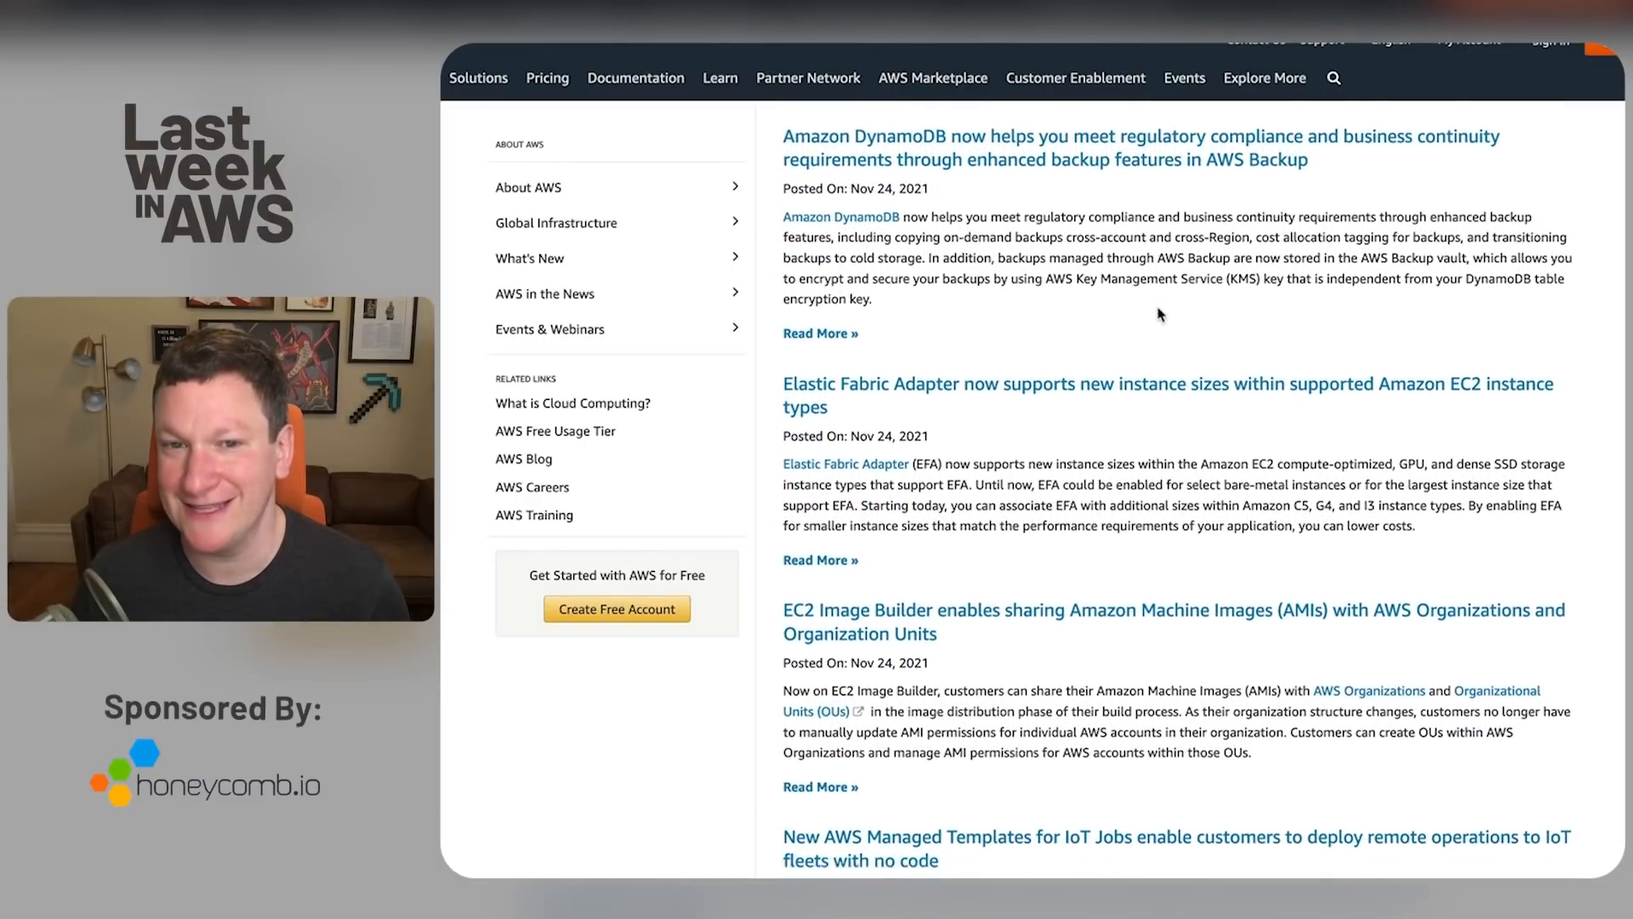
pyautogui.scroll(-3)
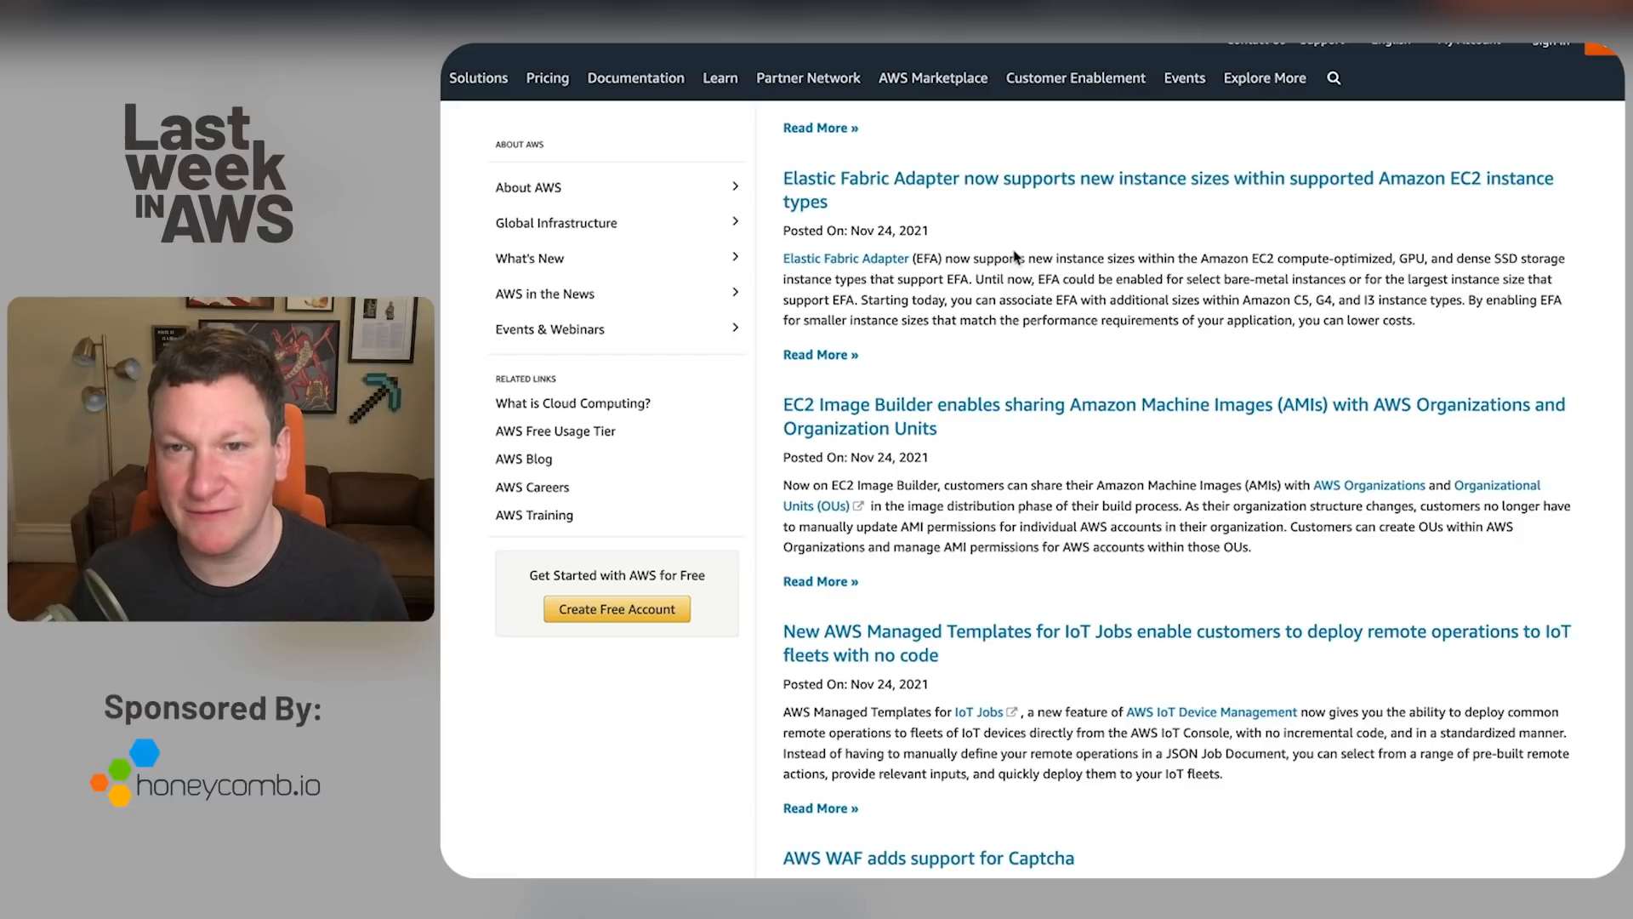
pyautogui.moveTo(1108, 215)
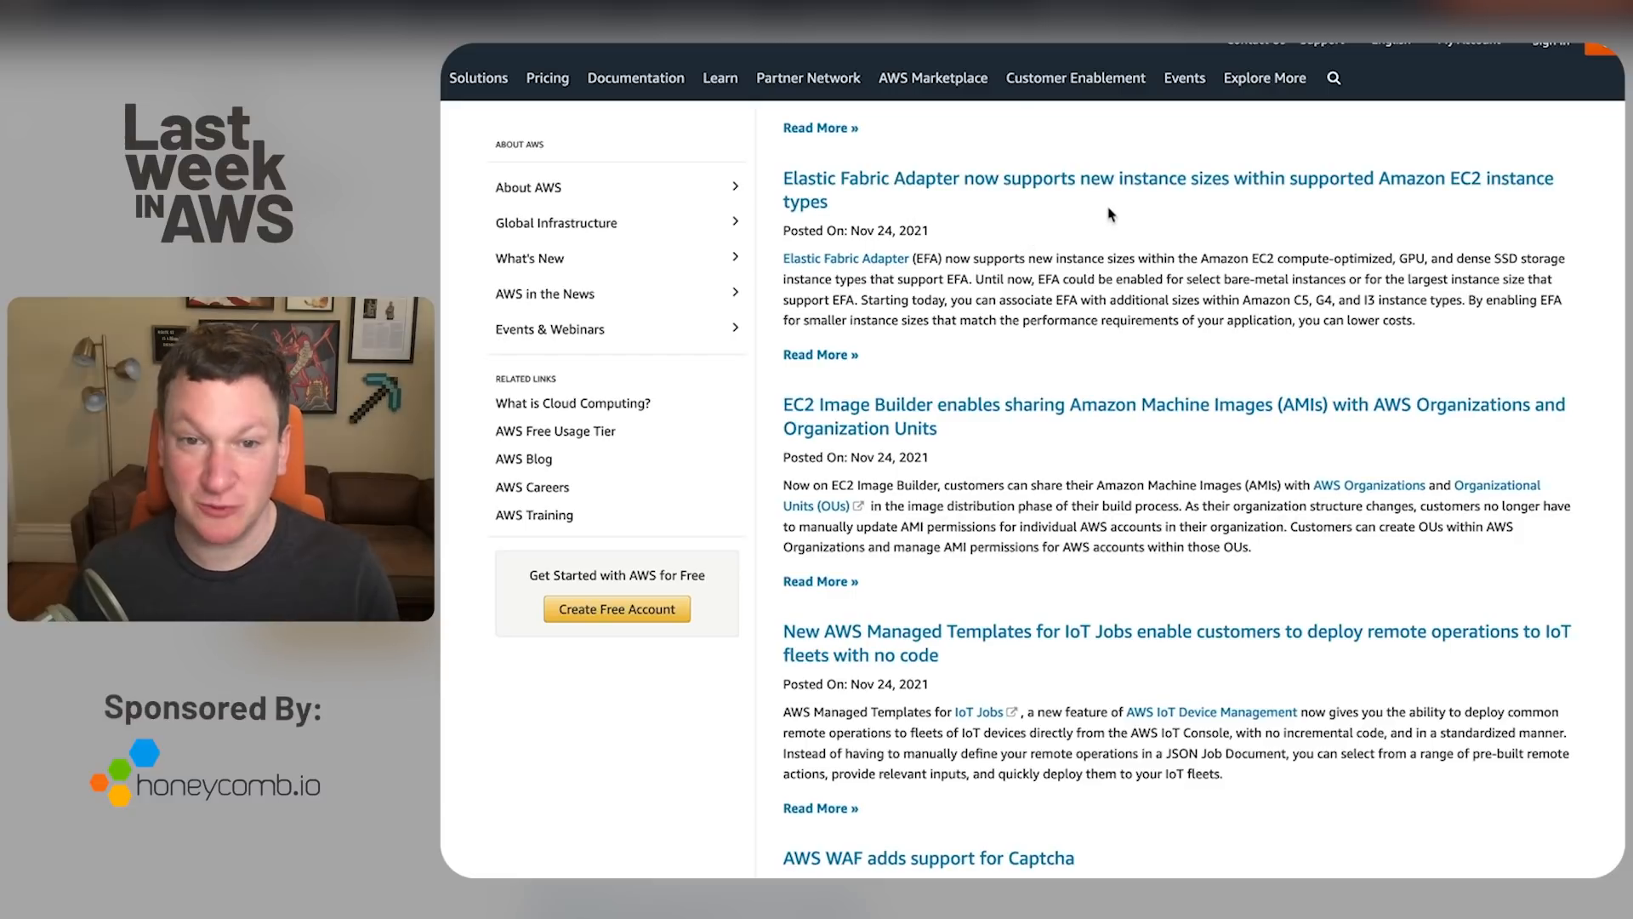
pyautogui.moveTo(1087, 190)
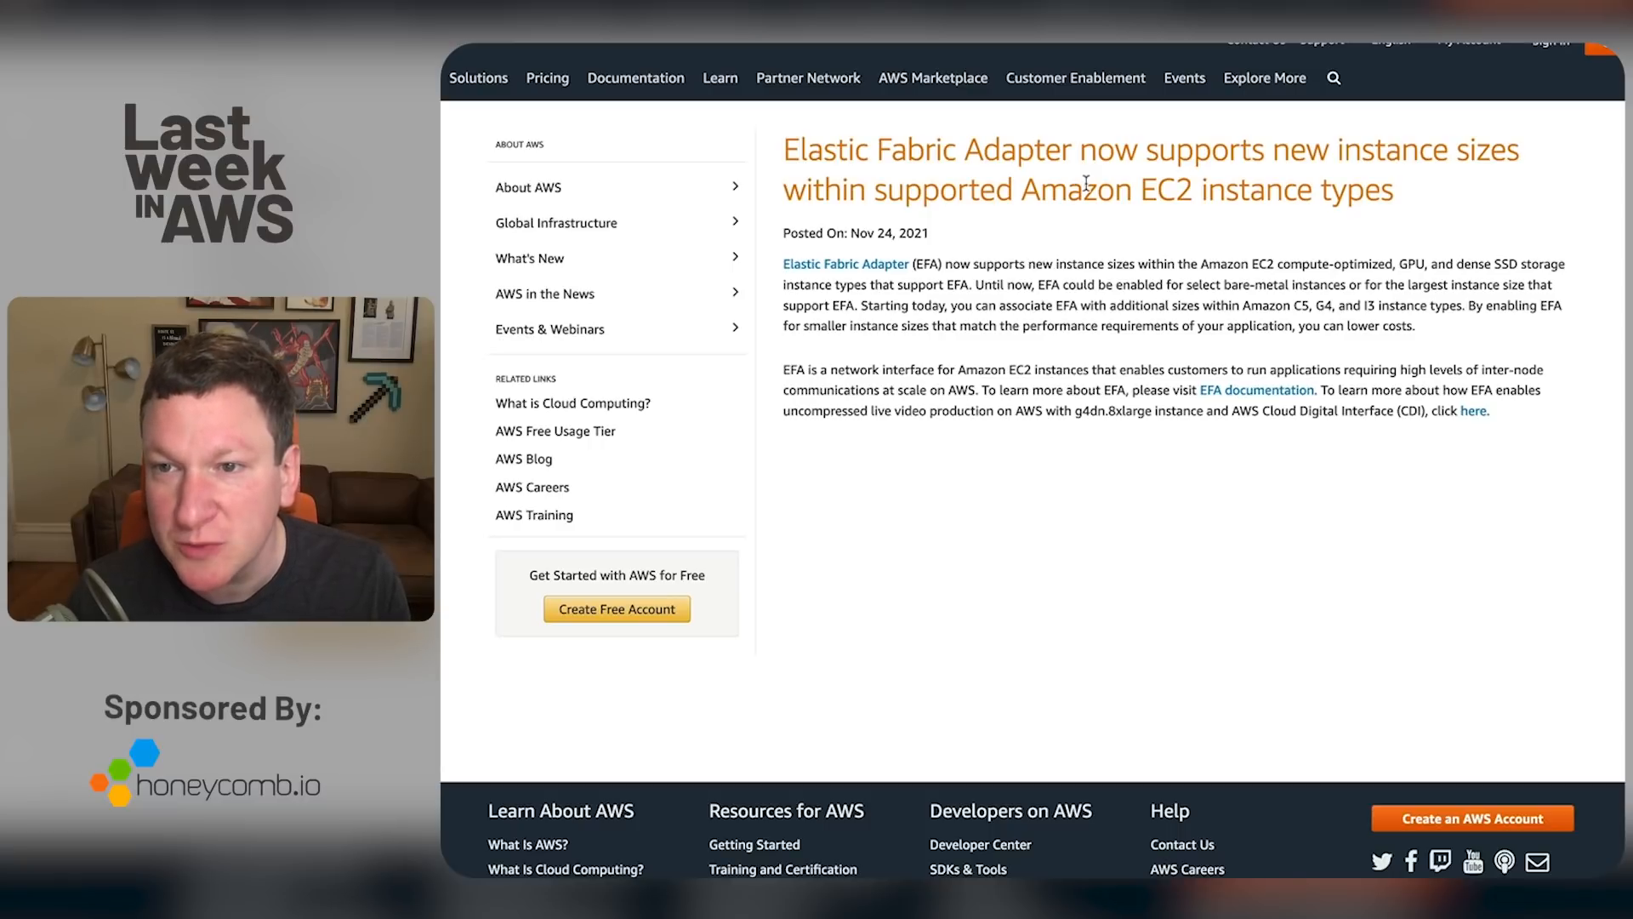
pyautogui.scroll(-3)
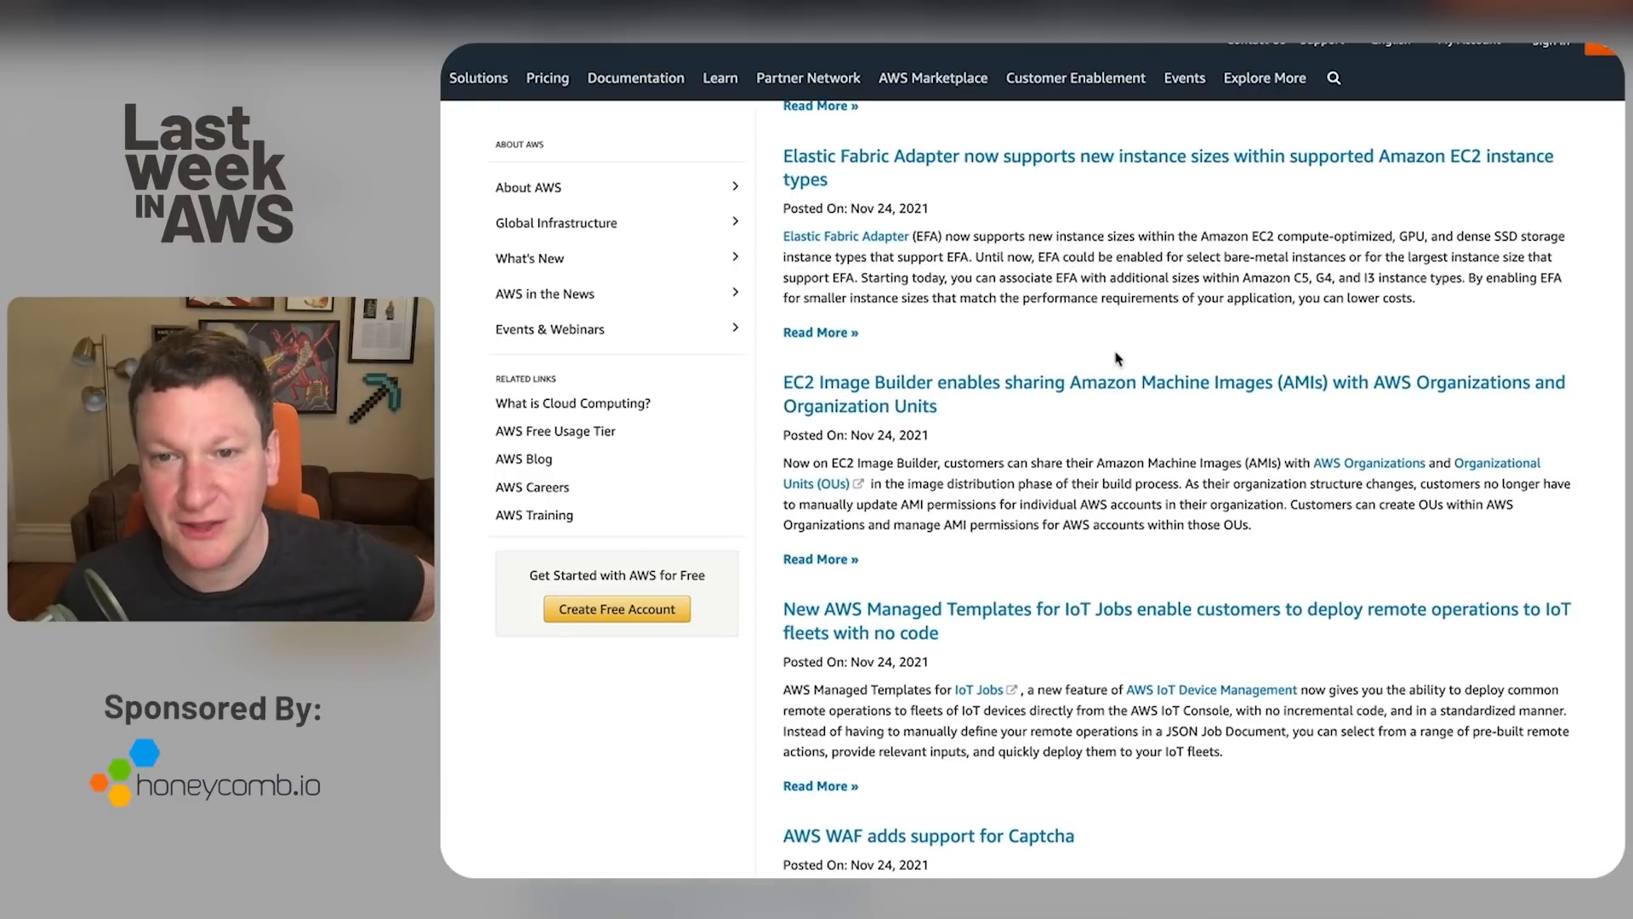
pyautogui.scroll(3)
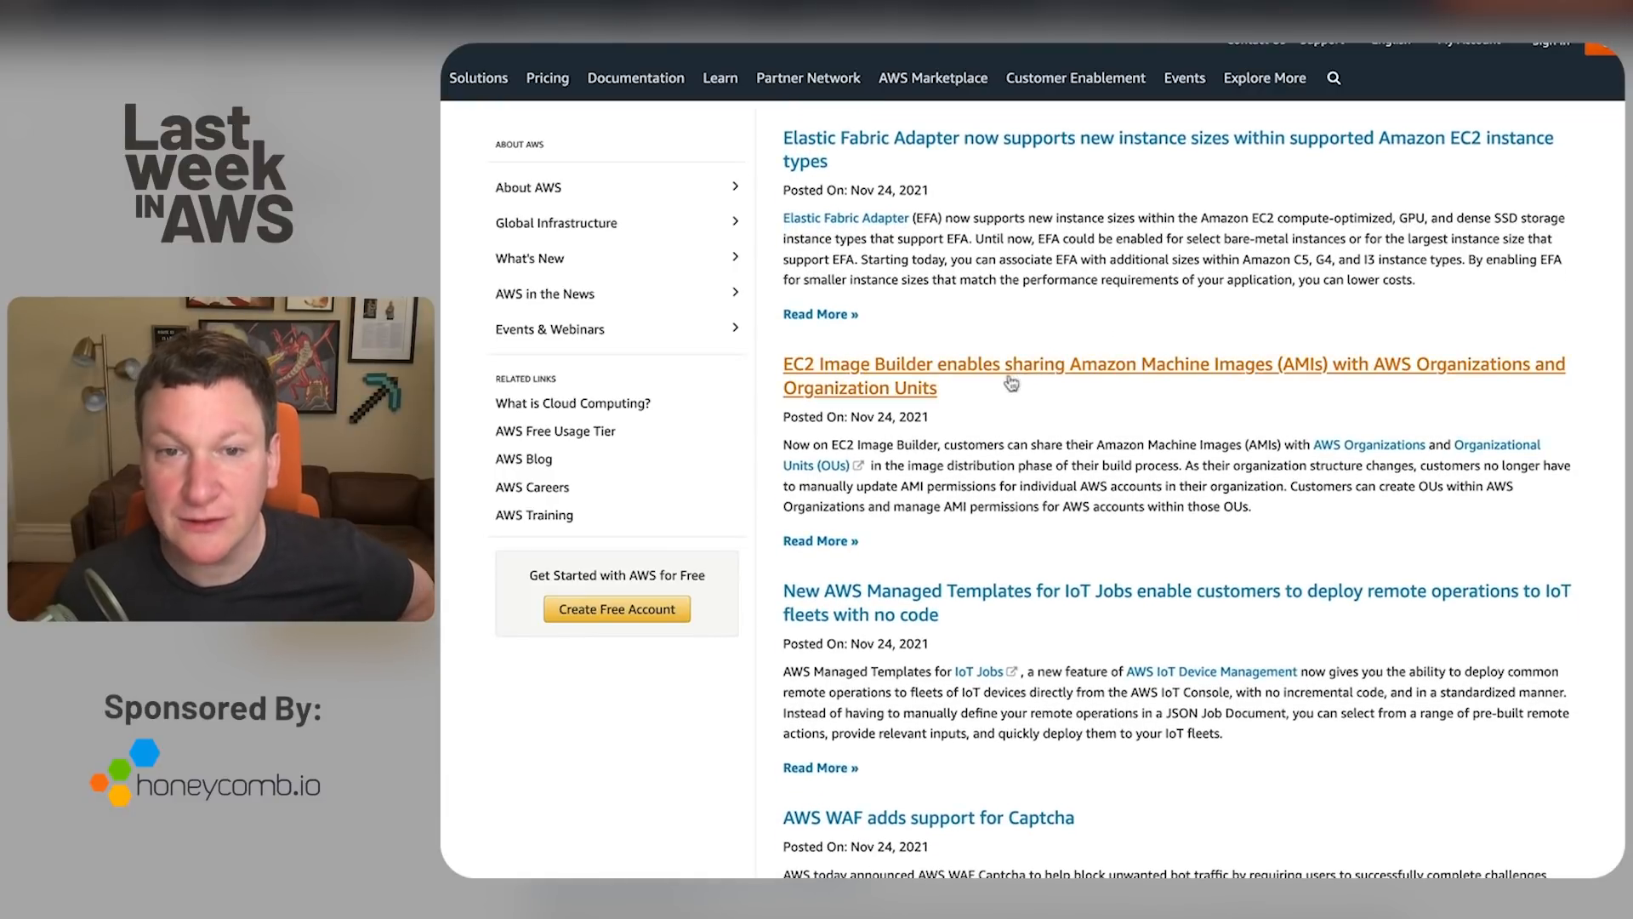
pyautogui.moveTo(1072, 405)
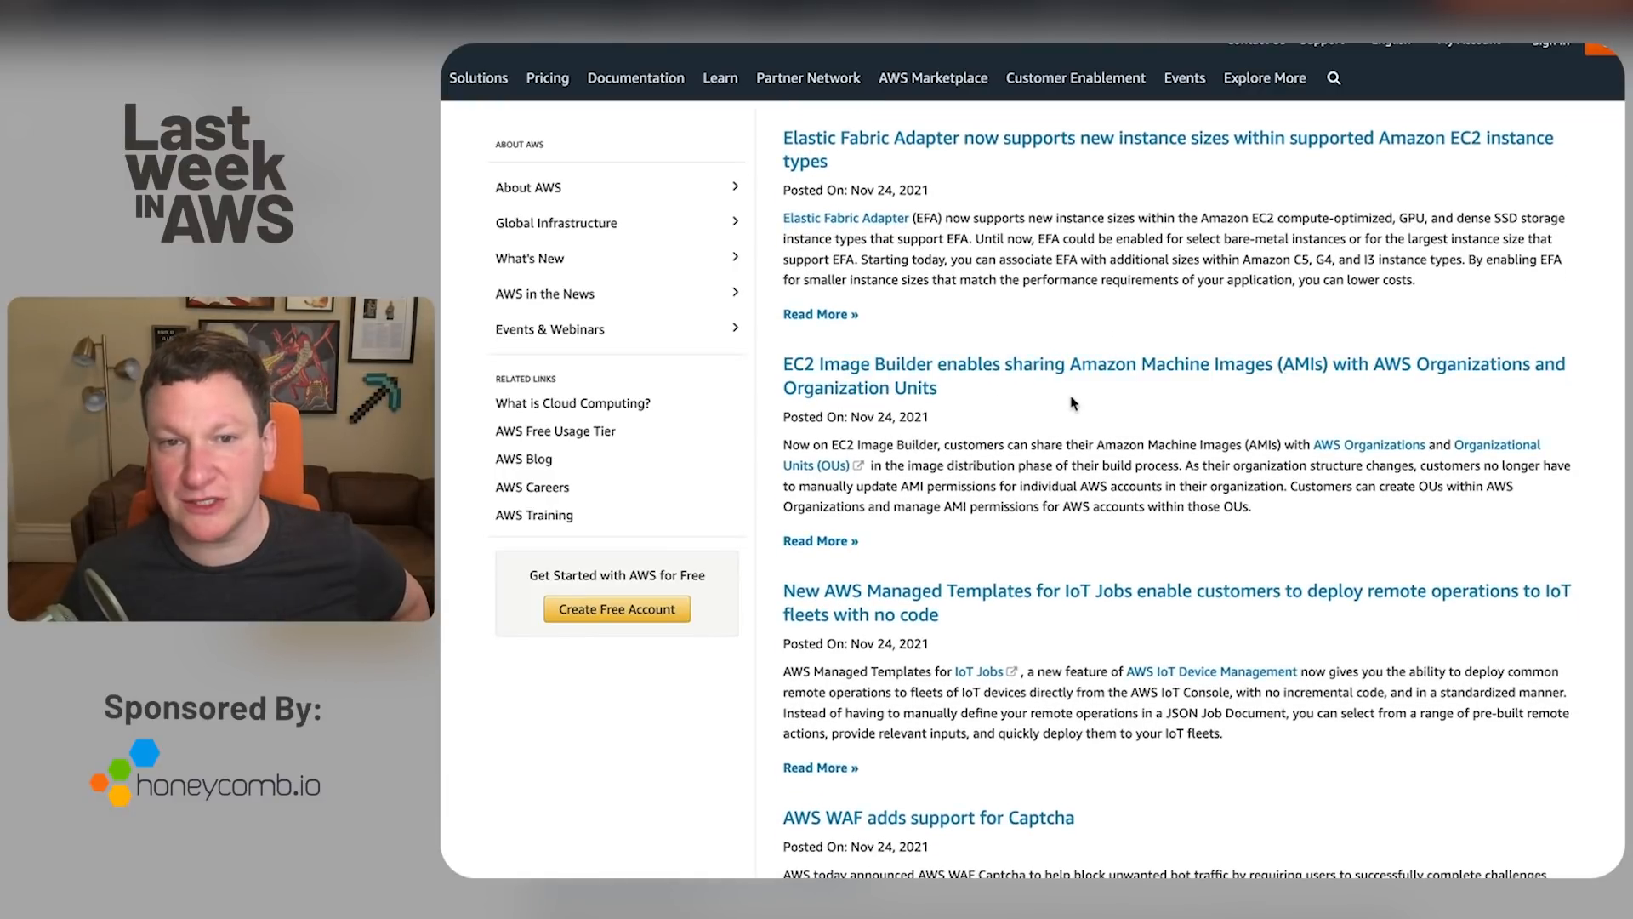
pyautogui.scroll(-3)
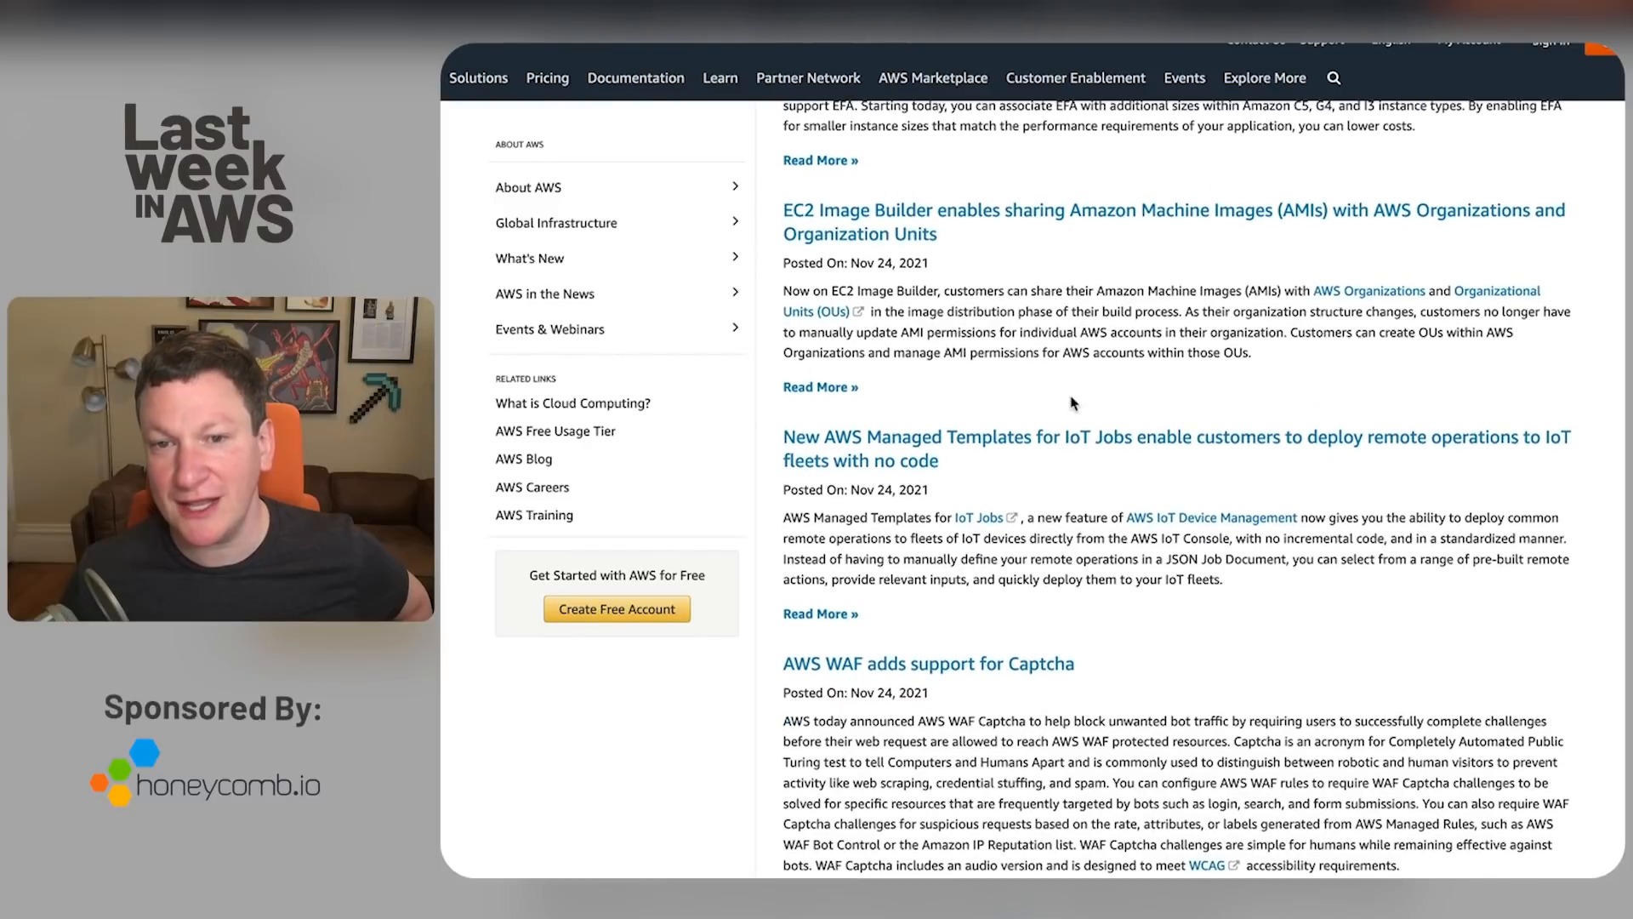
pyautogui.scroll(-3)
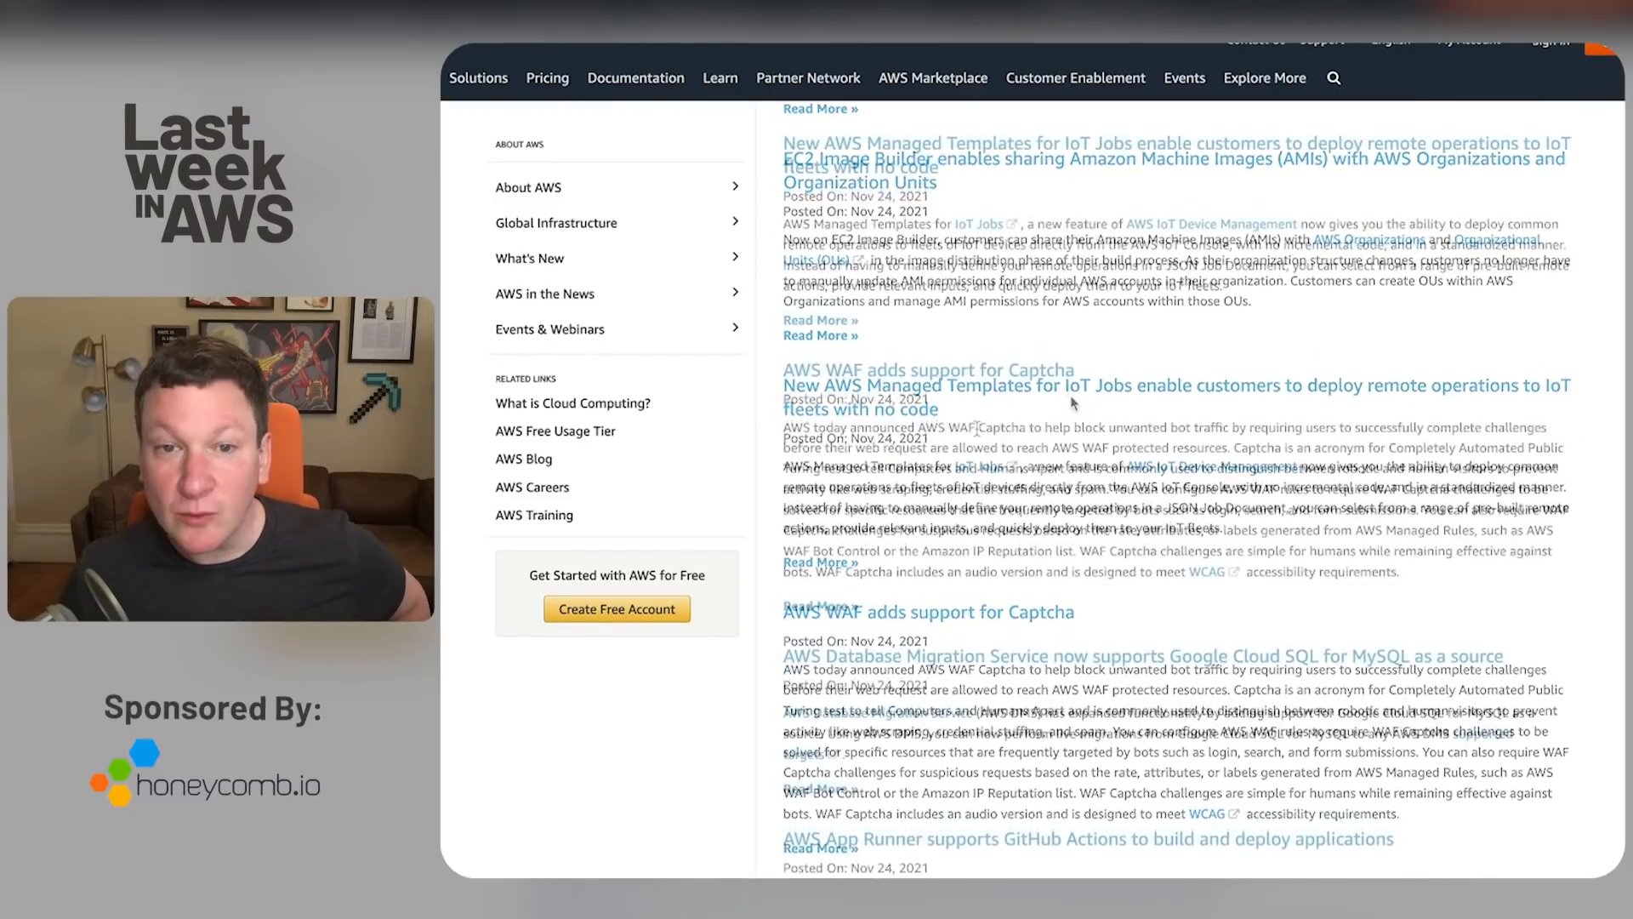
pyautogui.scroll(-3)
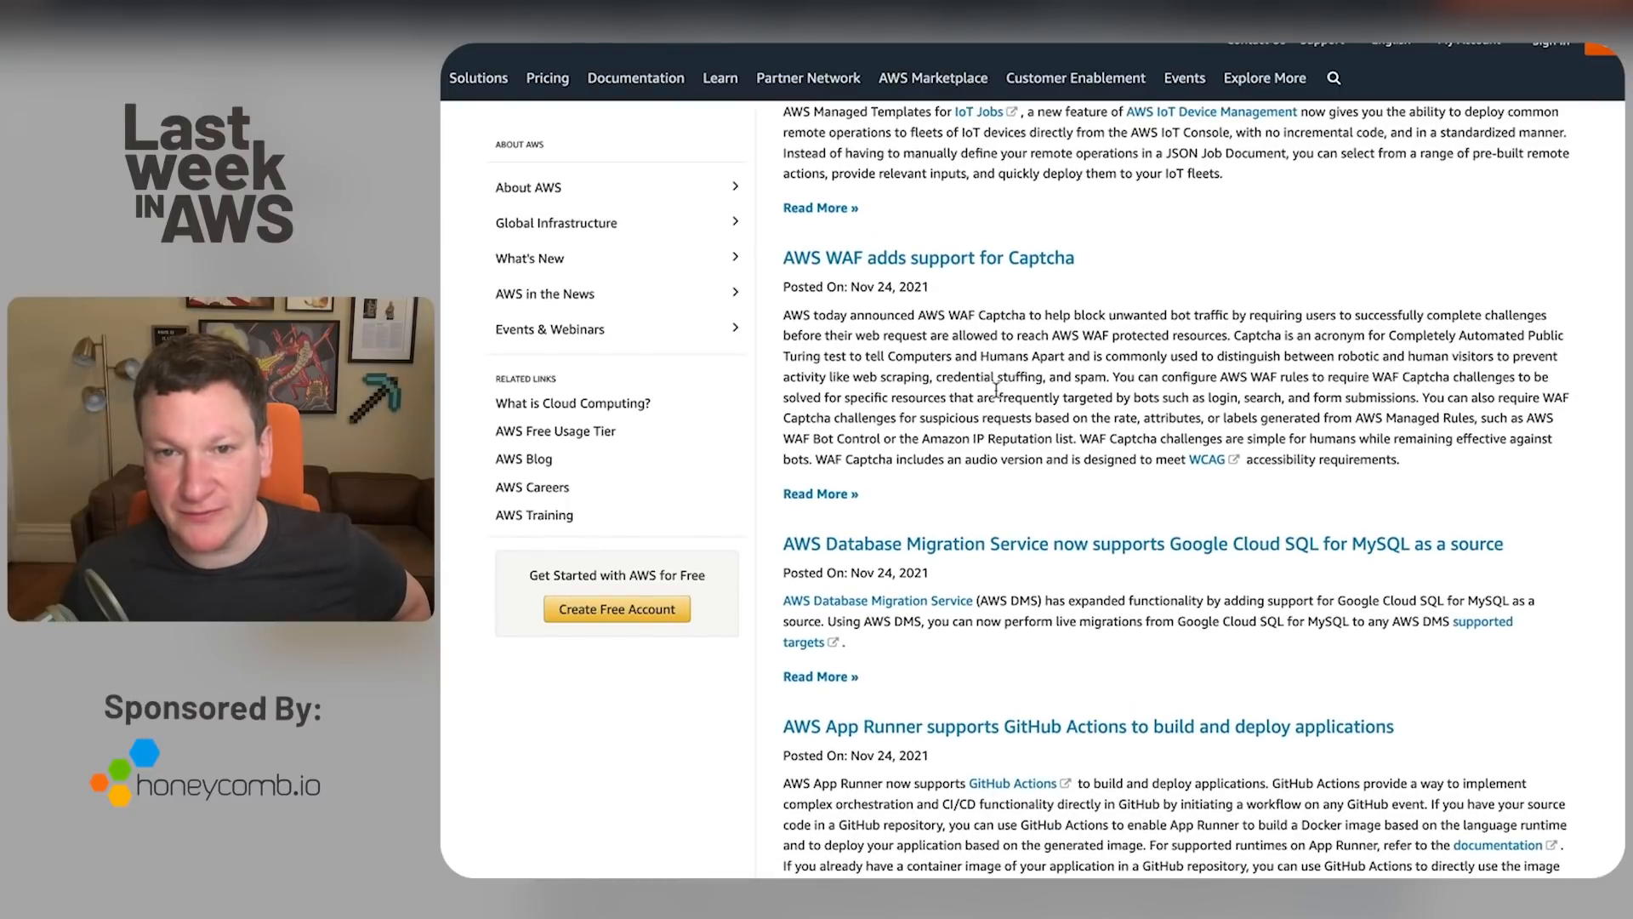
pyautogui.moveTo(1034, 474)
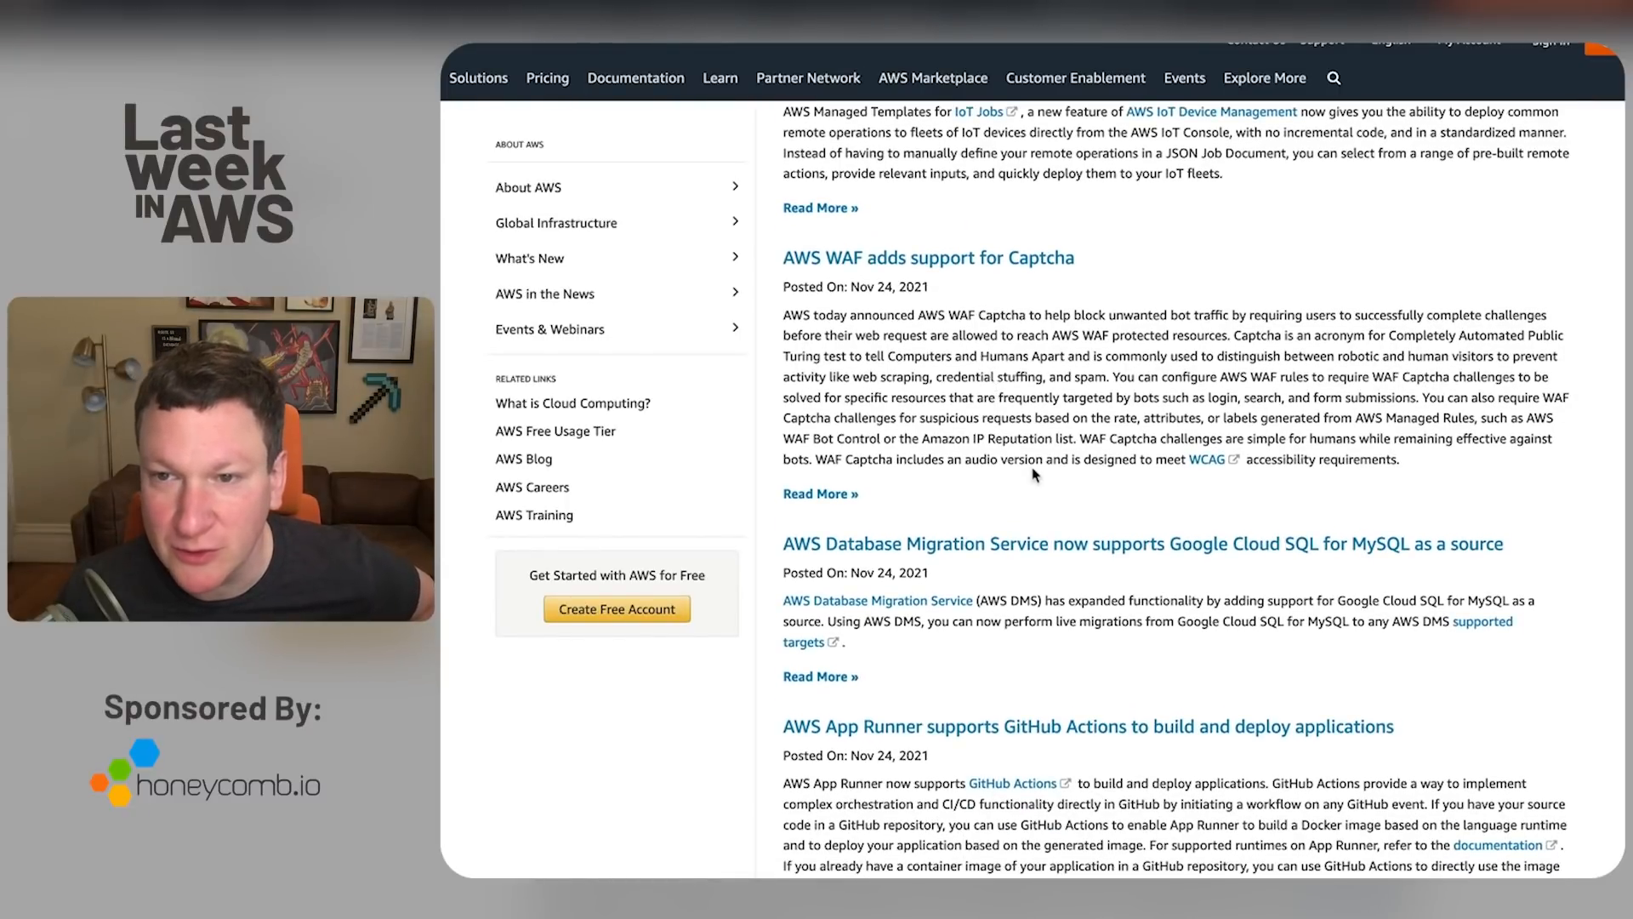
pyautogui.moveTo(1247, 427)
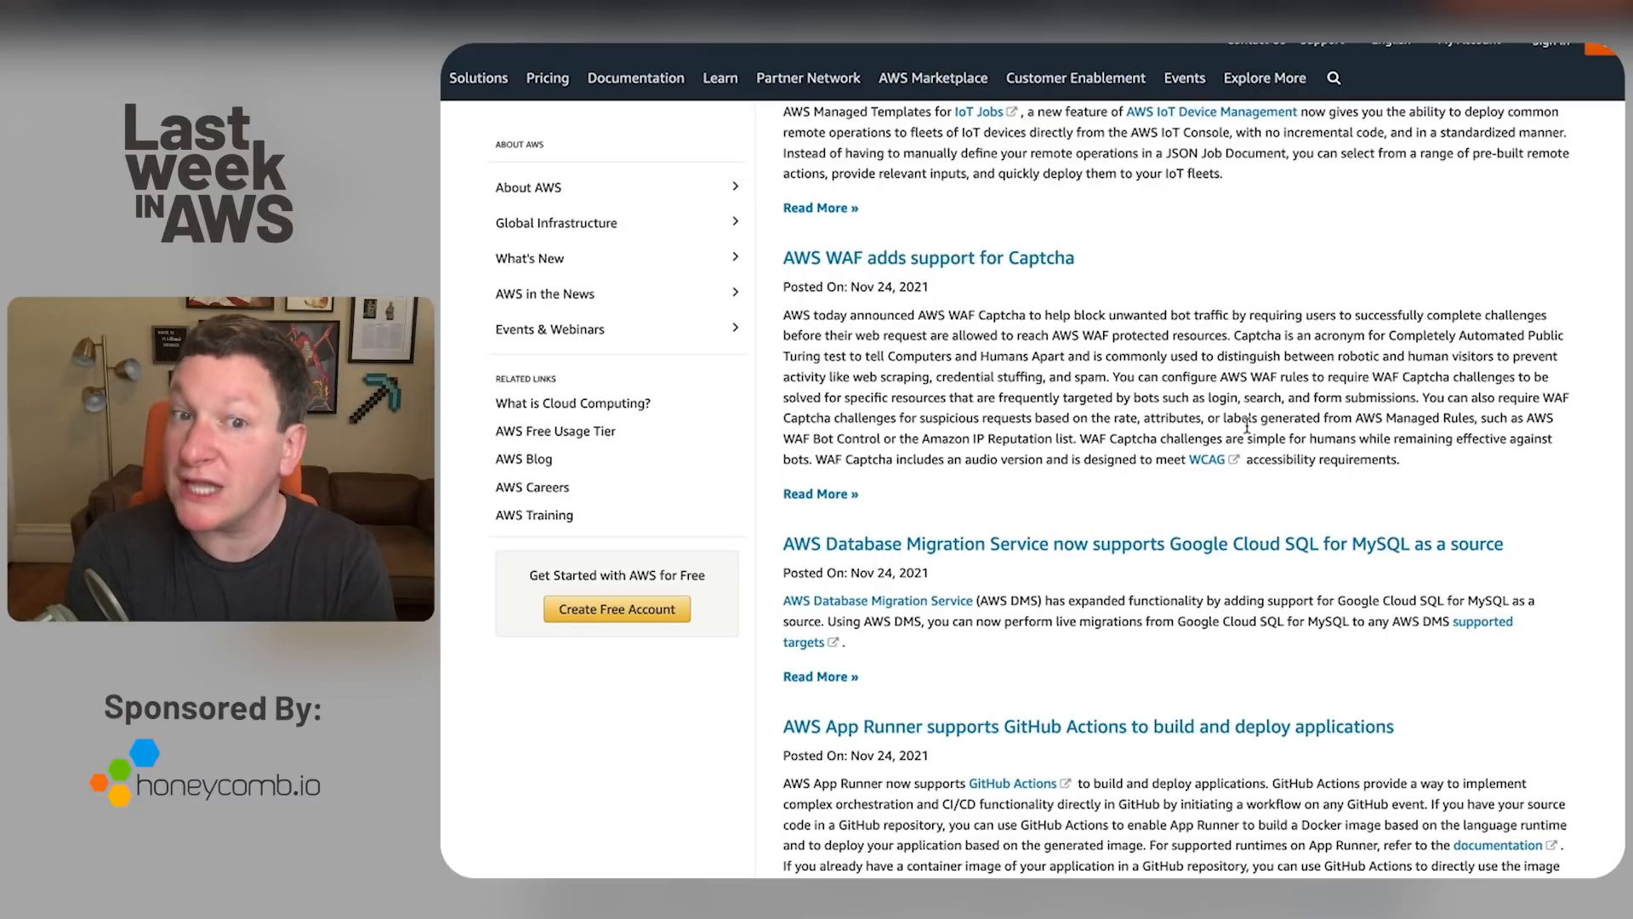
pyautogui.scroll(-3)
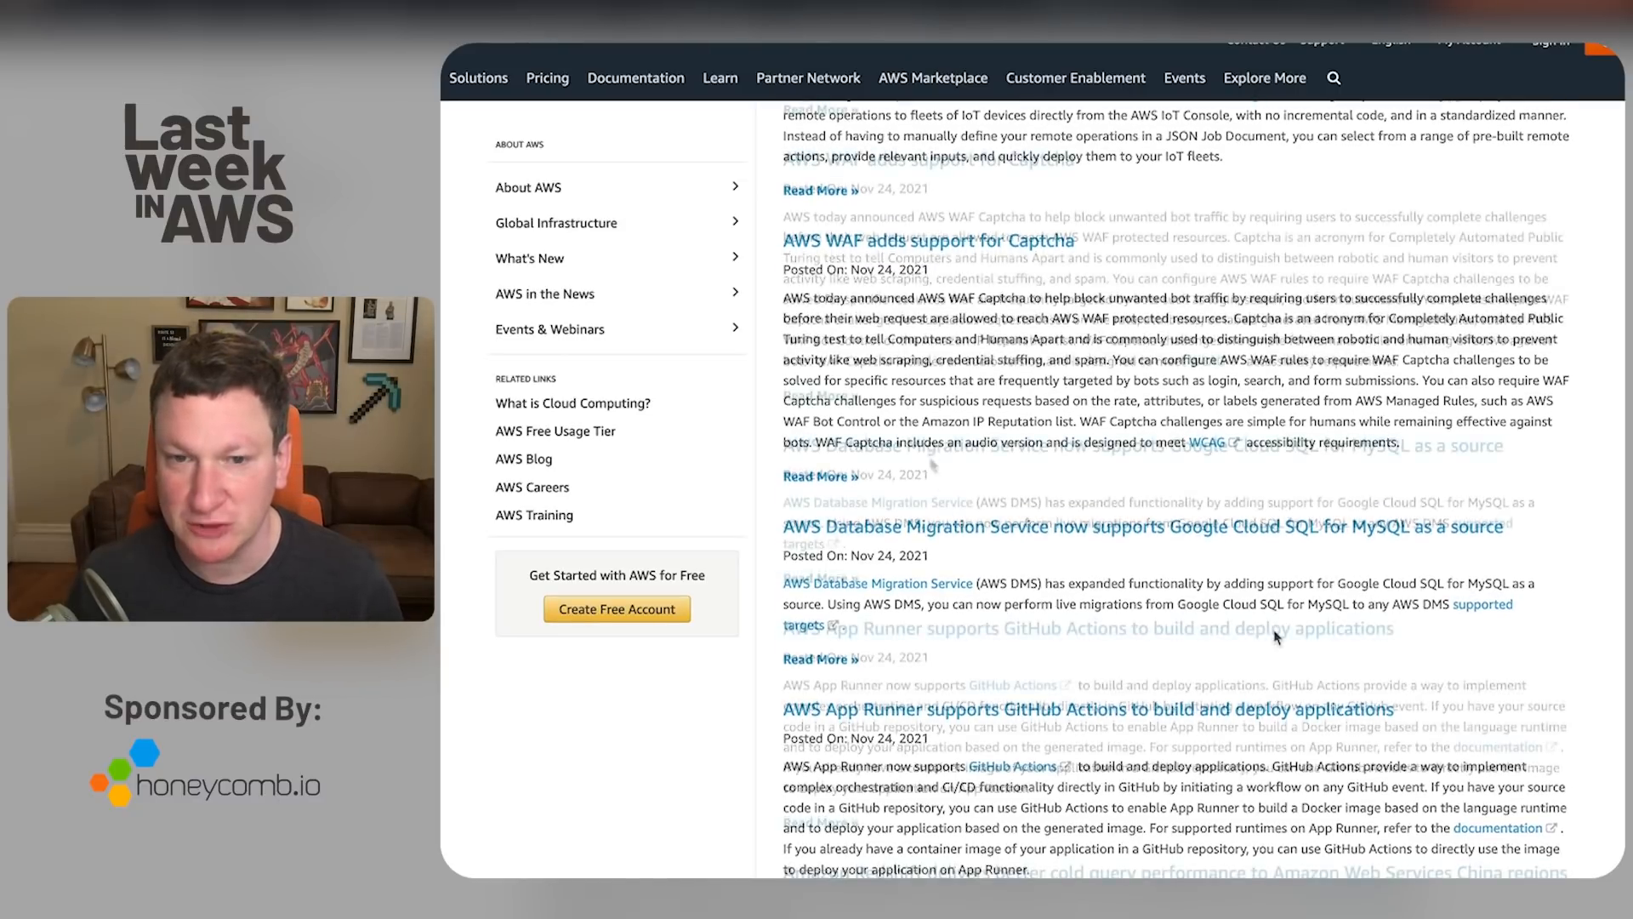
pyautogui.scroll(-3)
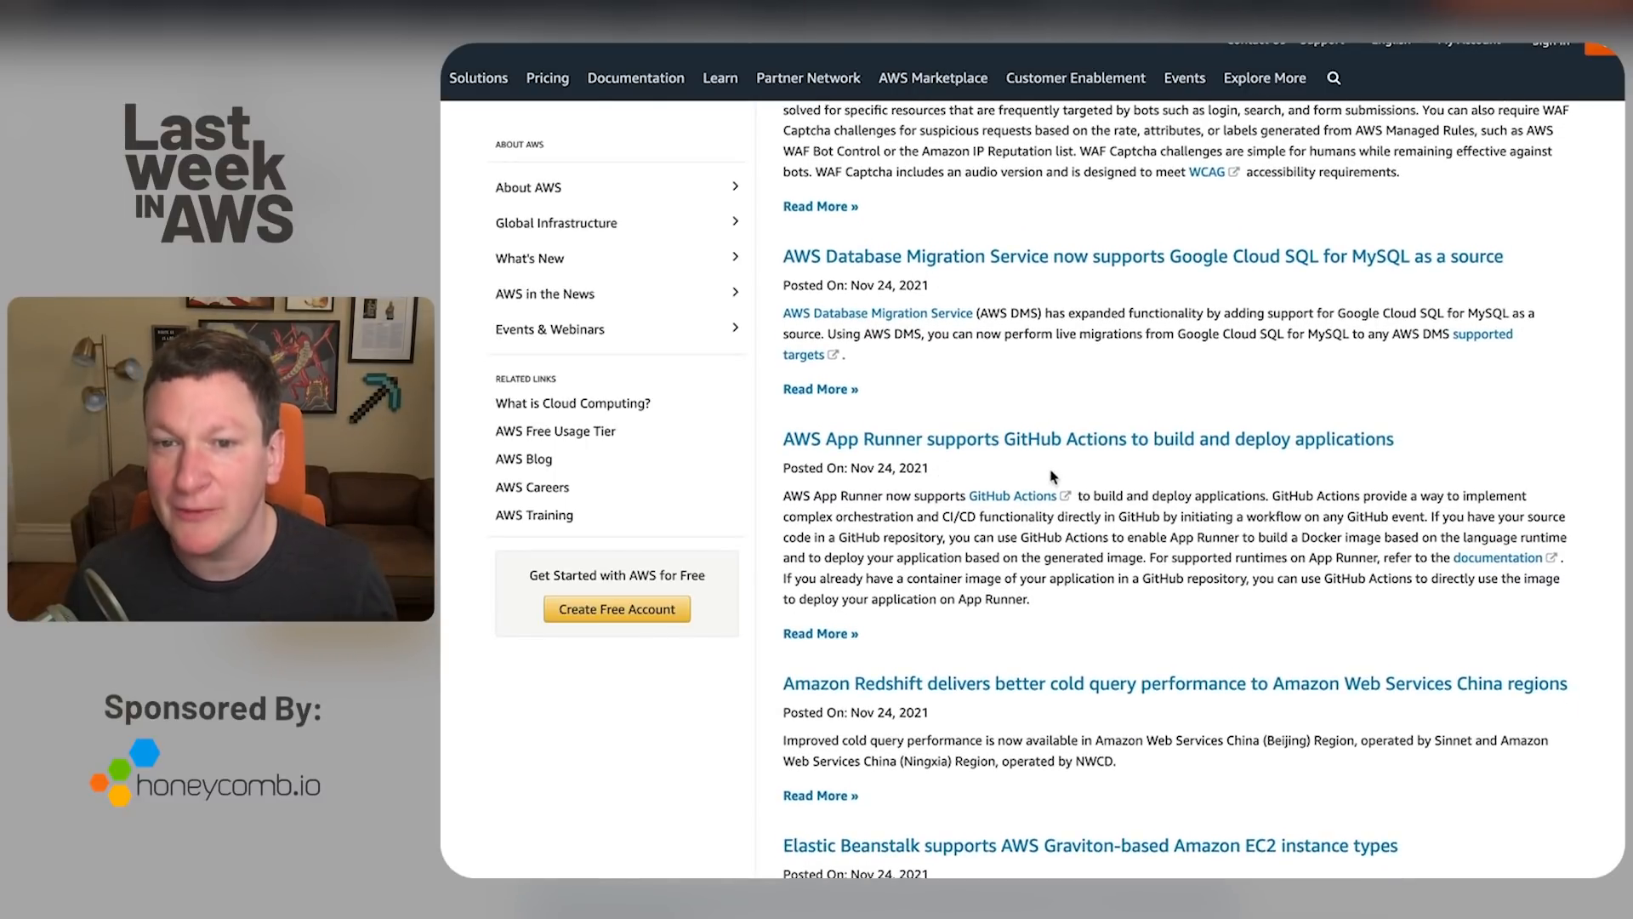
pyautogui.scroll(-3)
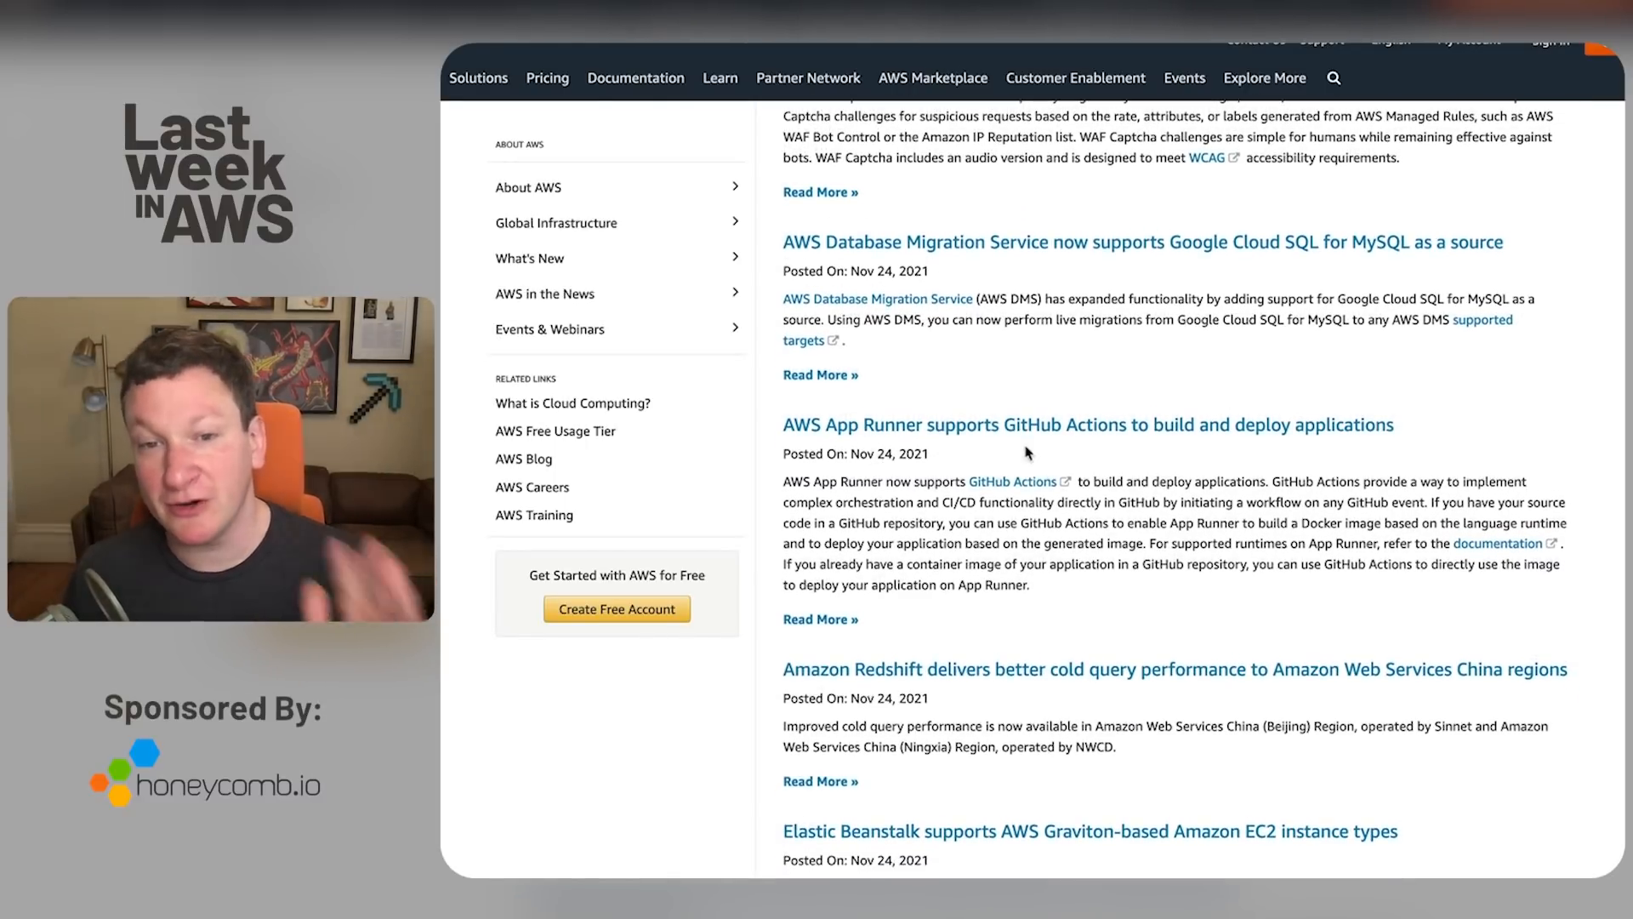
pyautogui.scroll(-3)
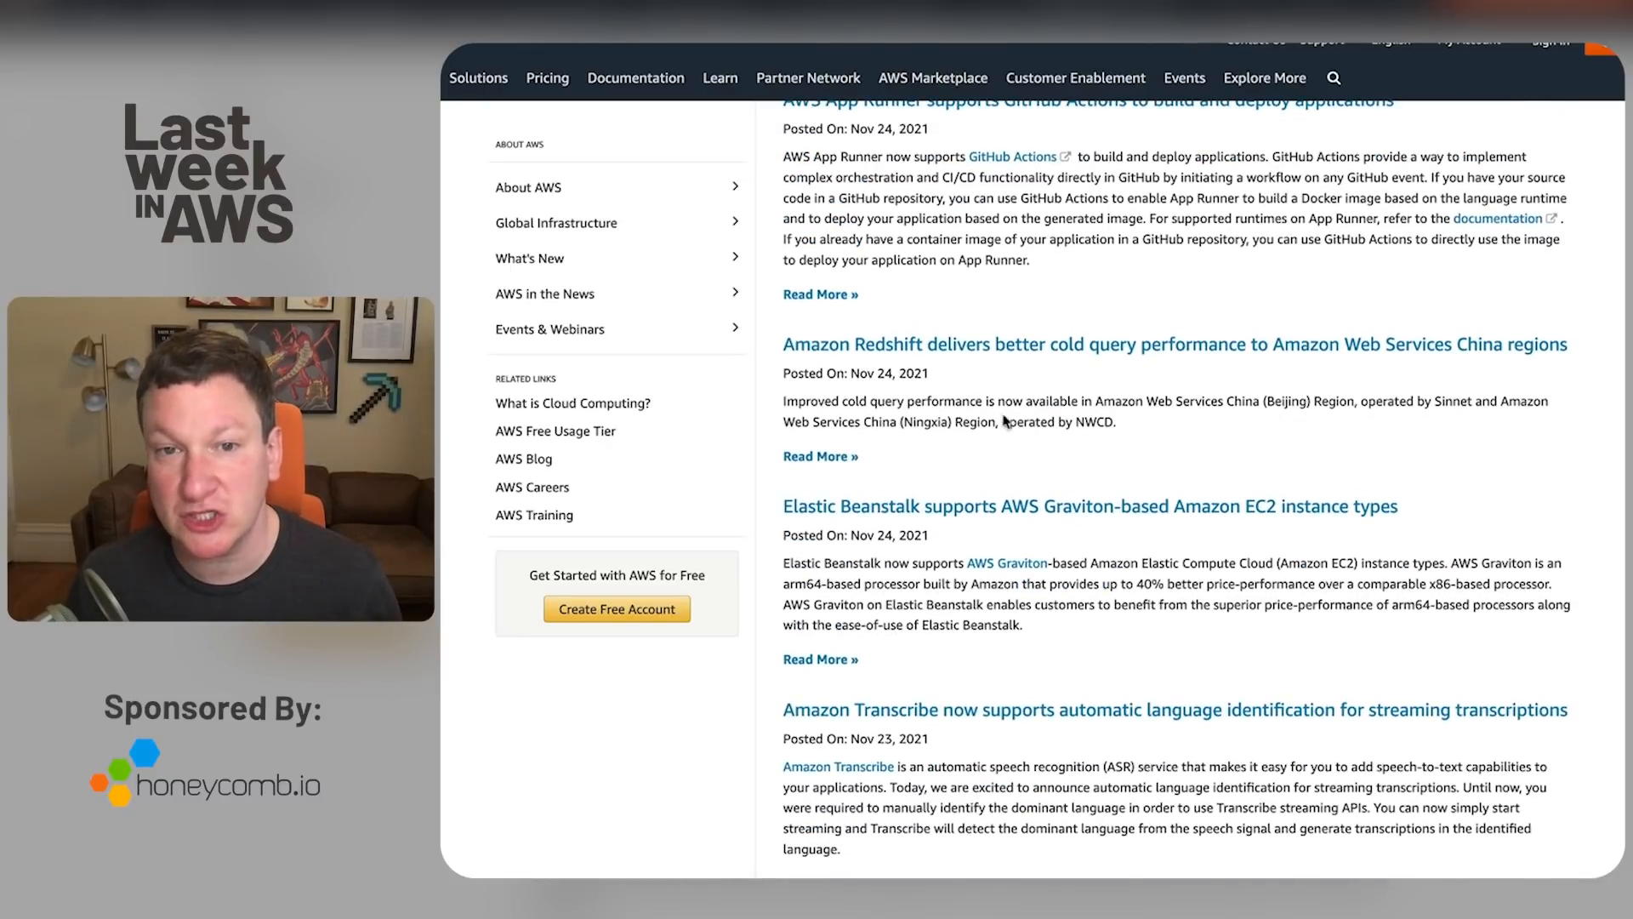
pyautogui.moveTo(1109, 362)
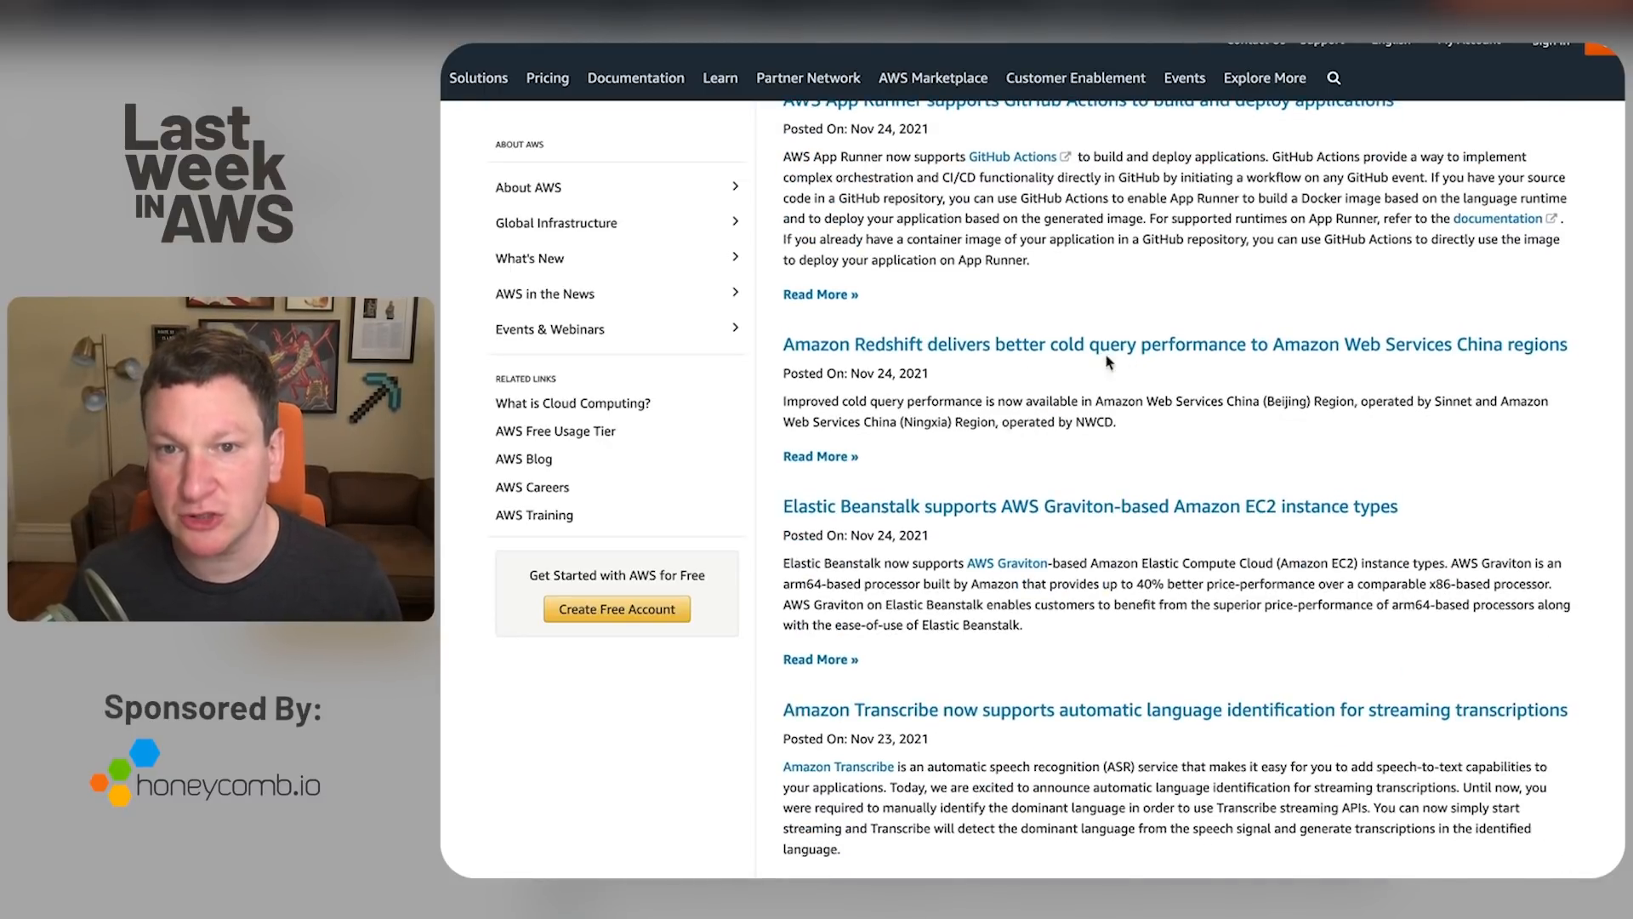
pyautogui.moveTo(1459, 368)
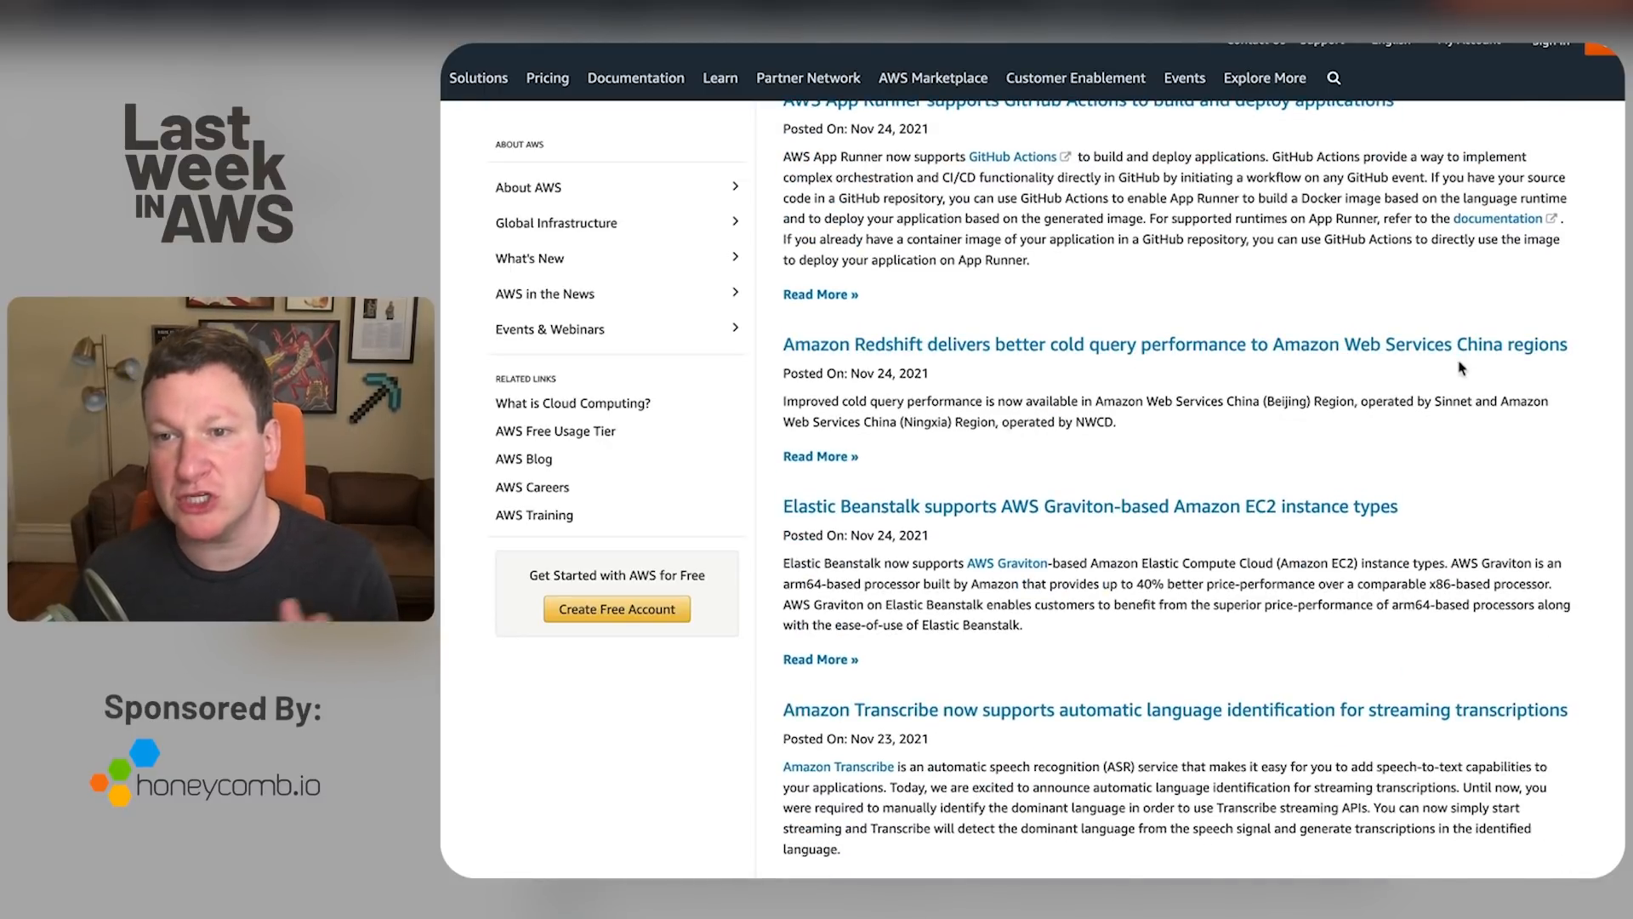
pyautogui.scroll(-3)
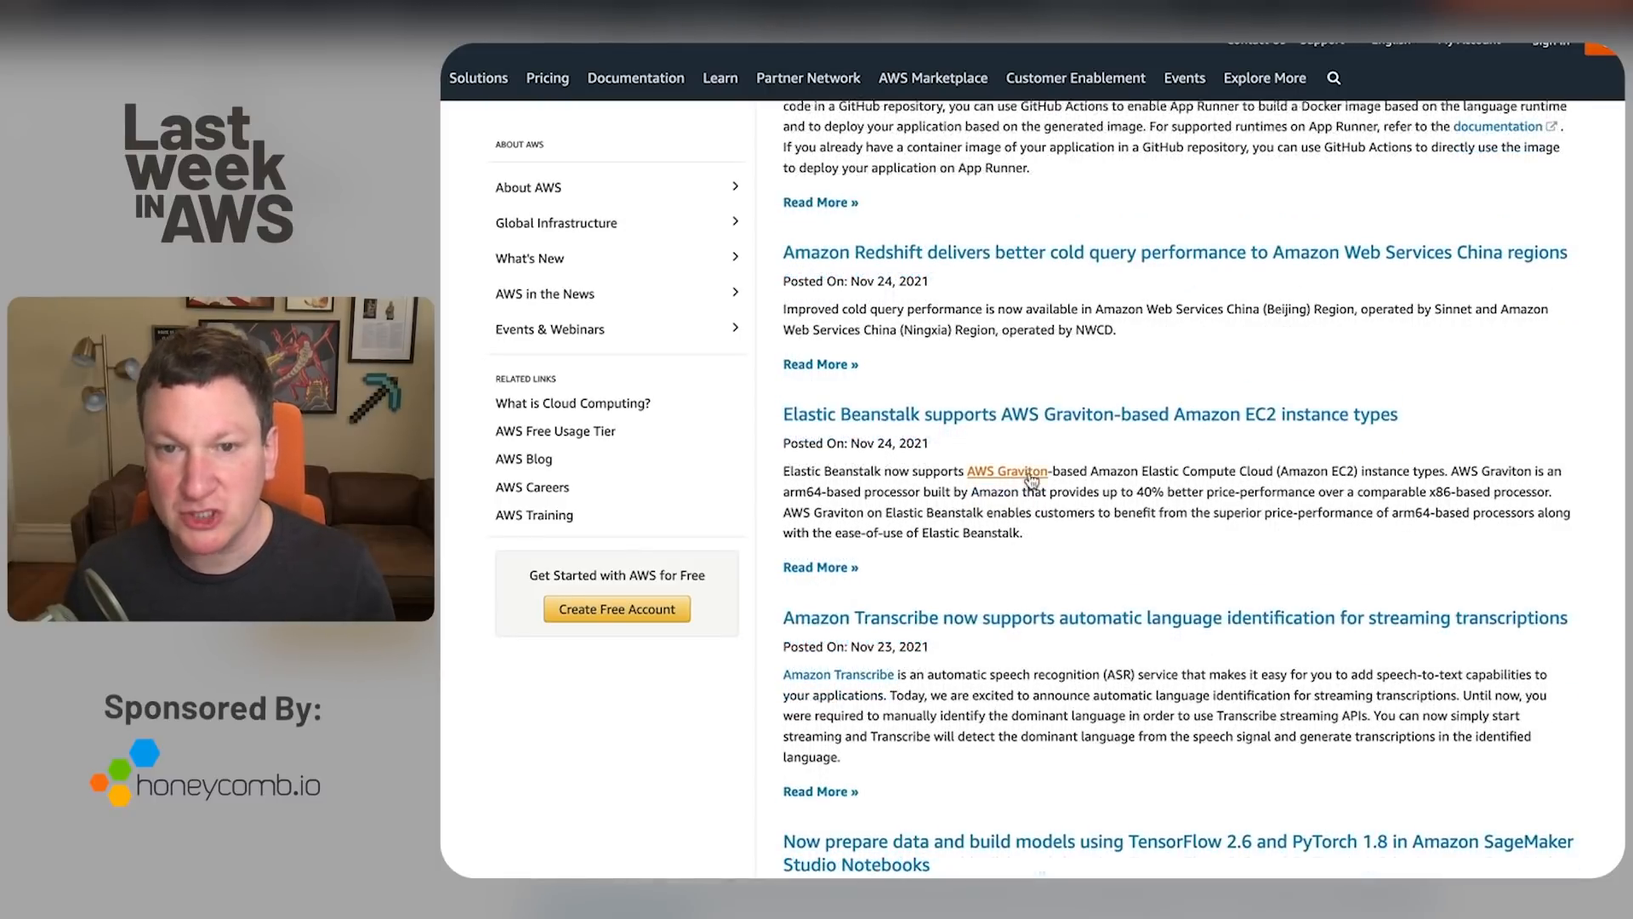
pyautogui.scroll(-3)
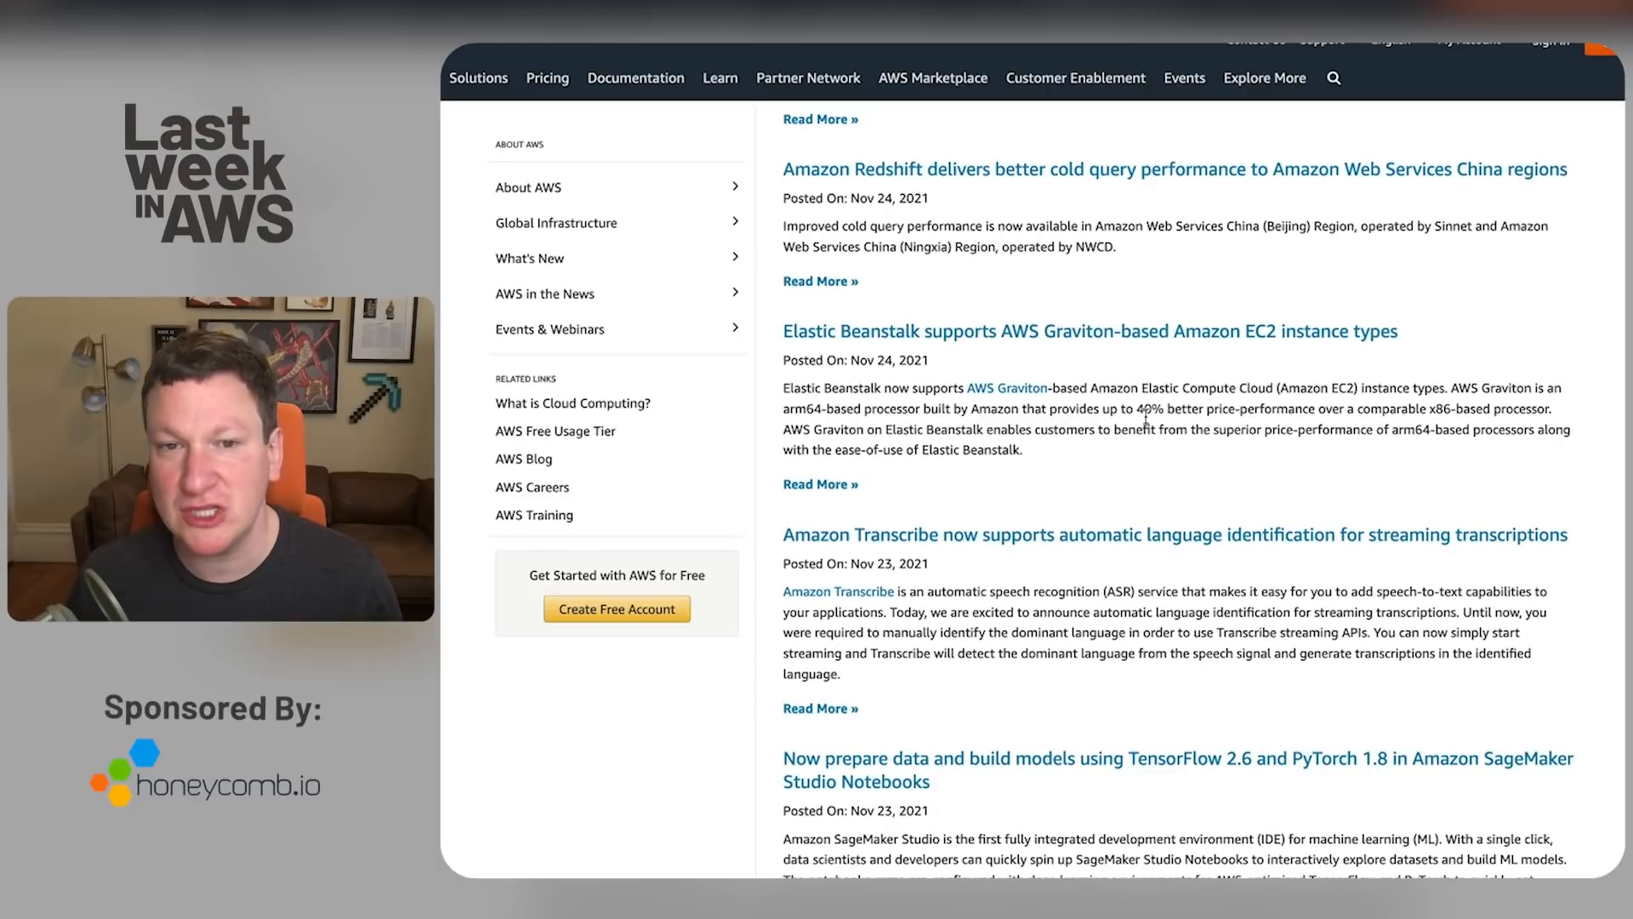
pyautogui.scroll(-3)
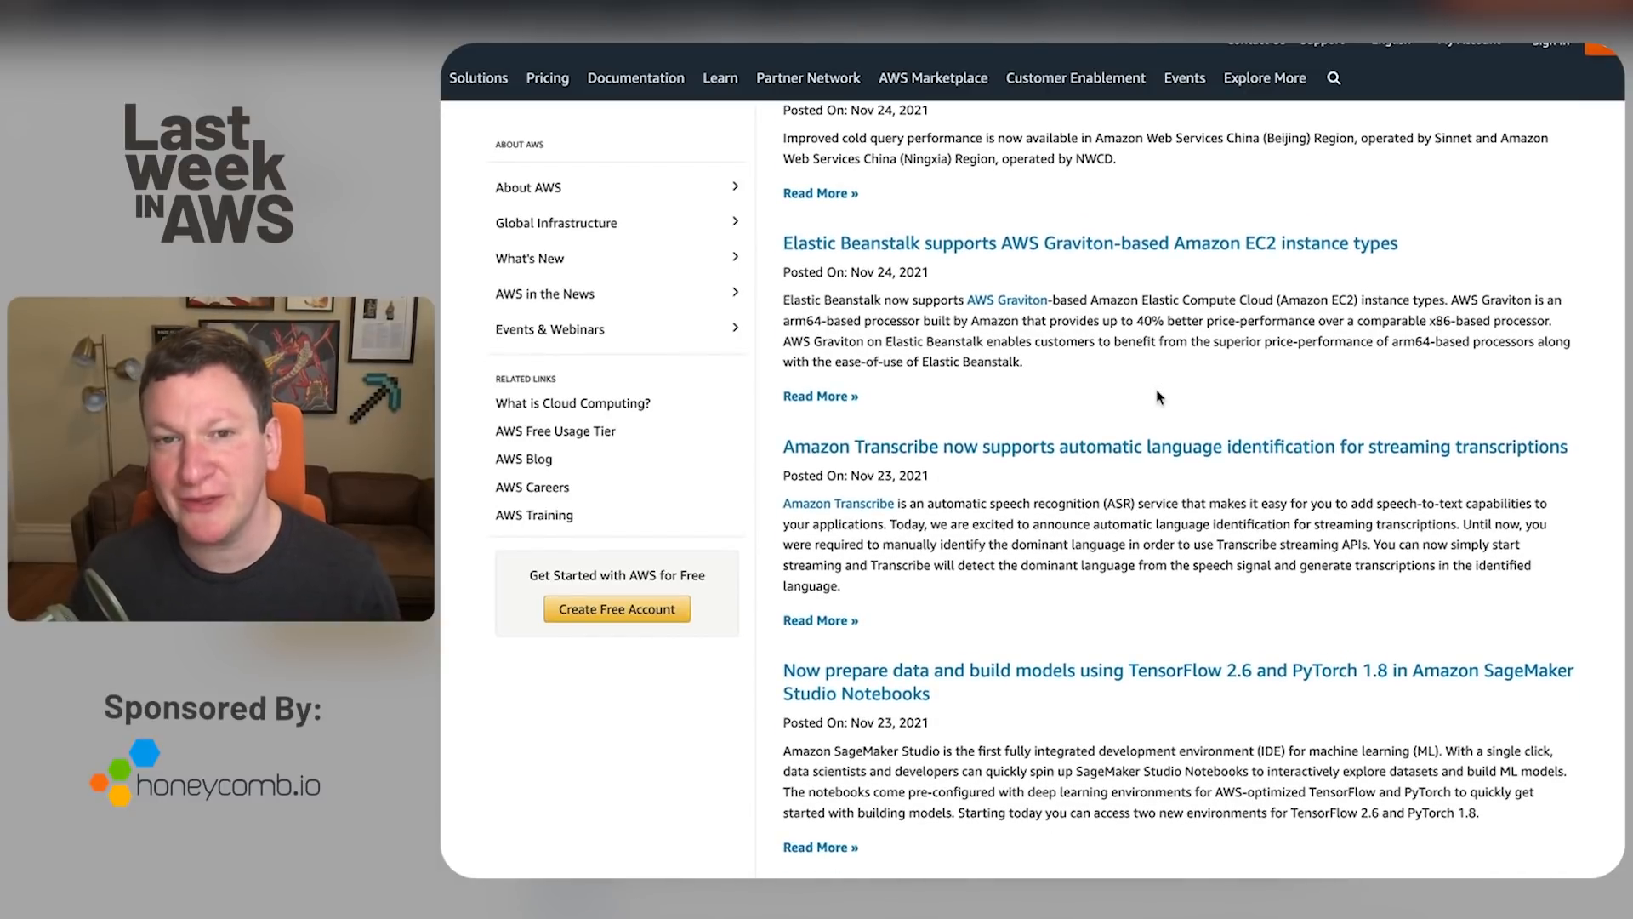
pyautogui.scroll(-3)
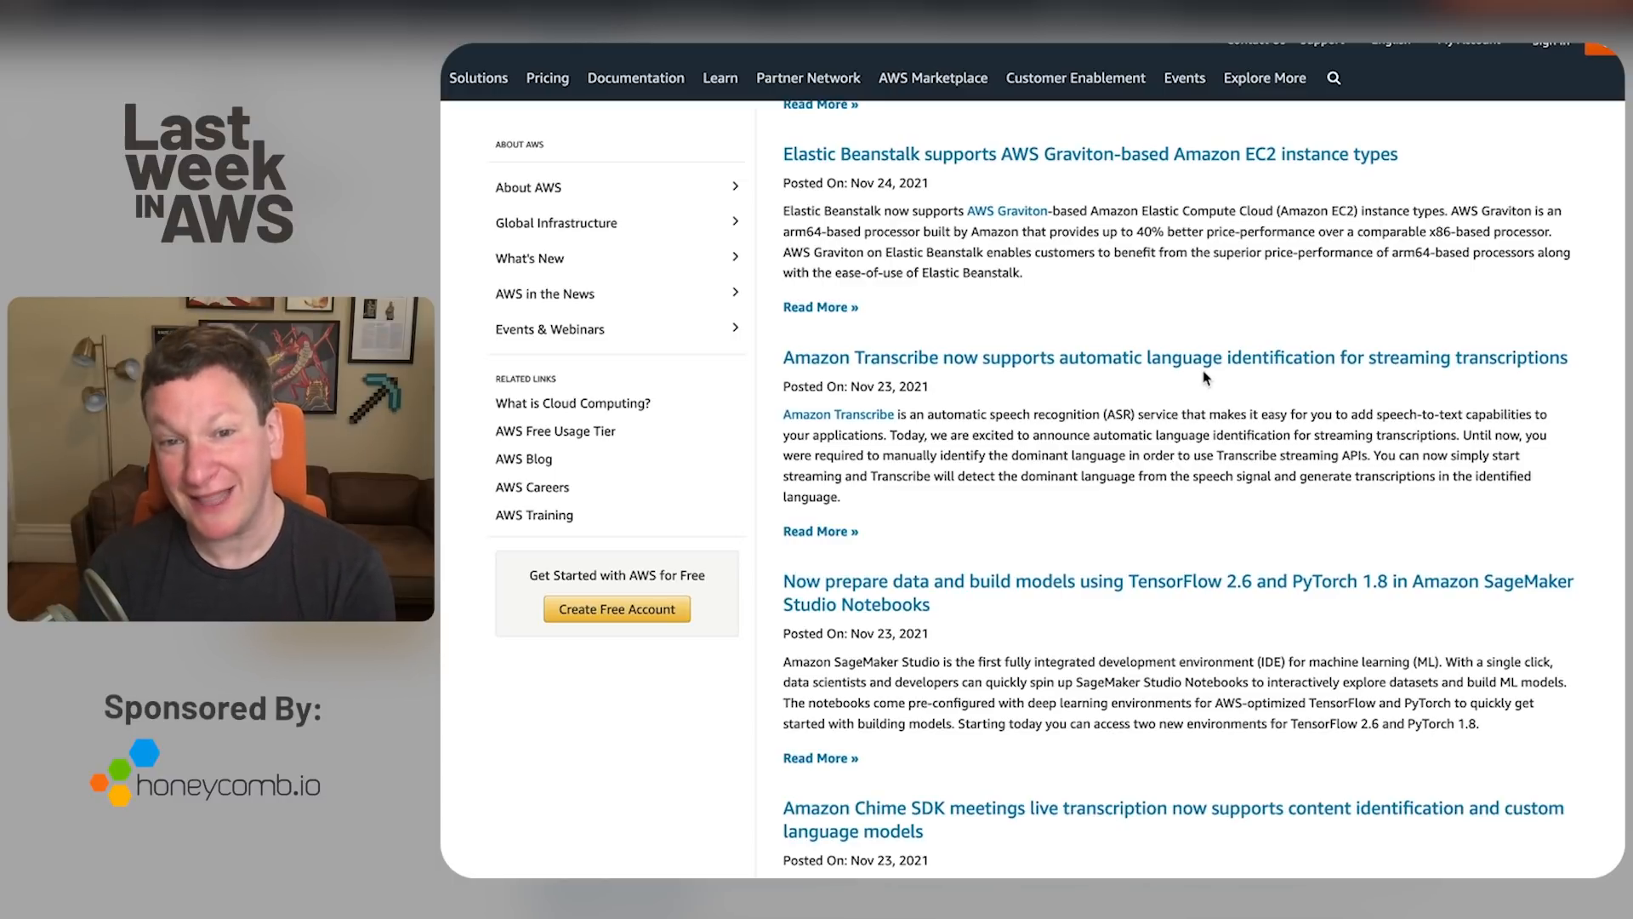
pyautogui.scroll(-3)
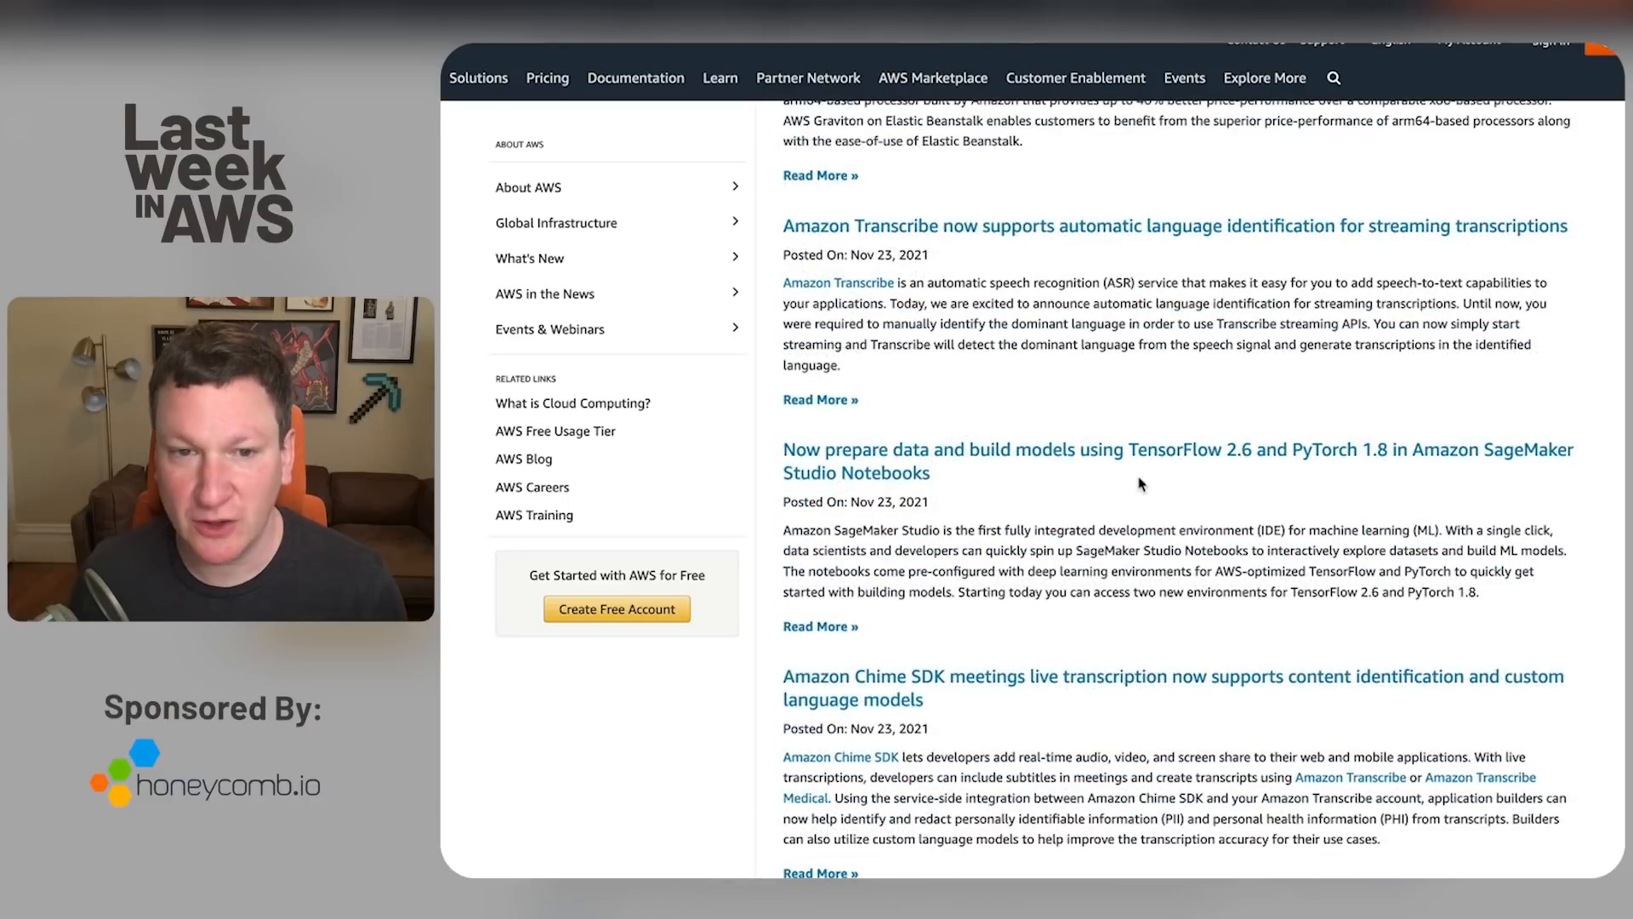
pyautogui.scroll(-3)
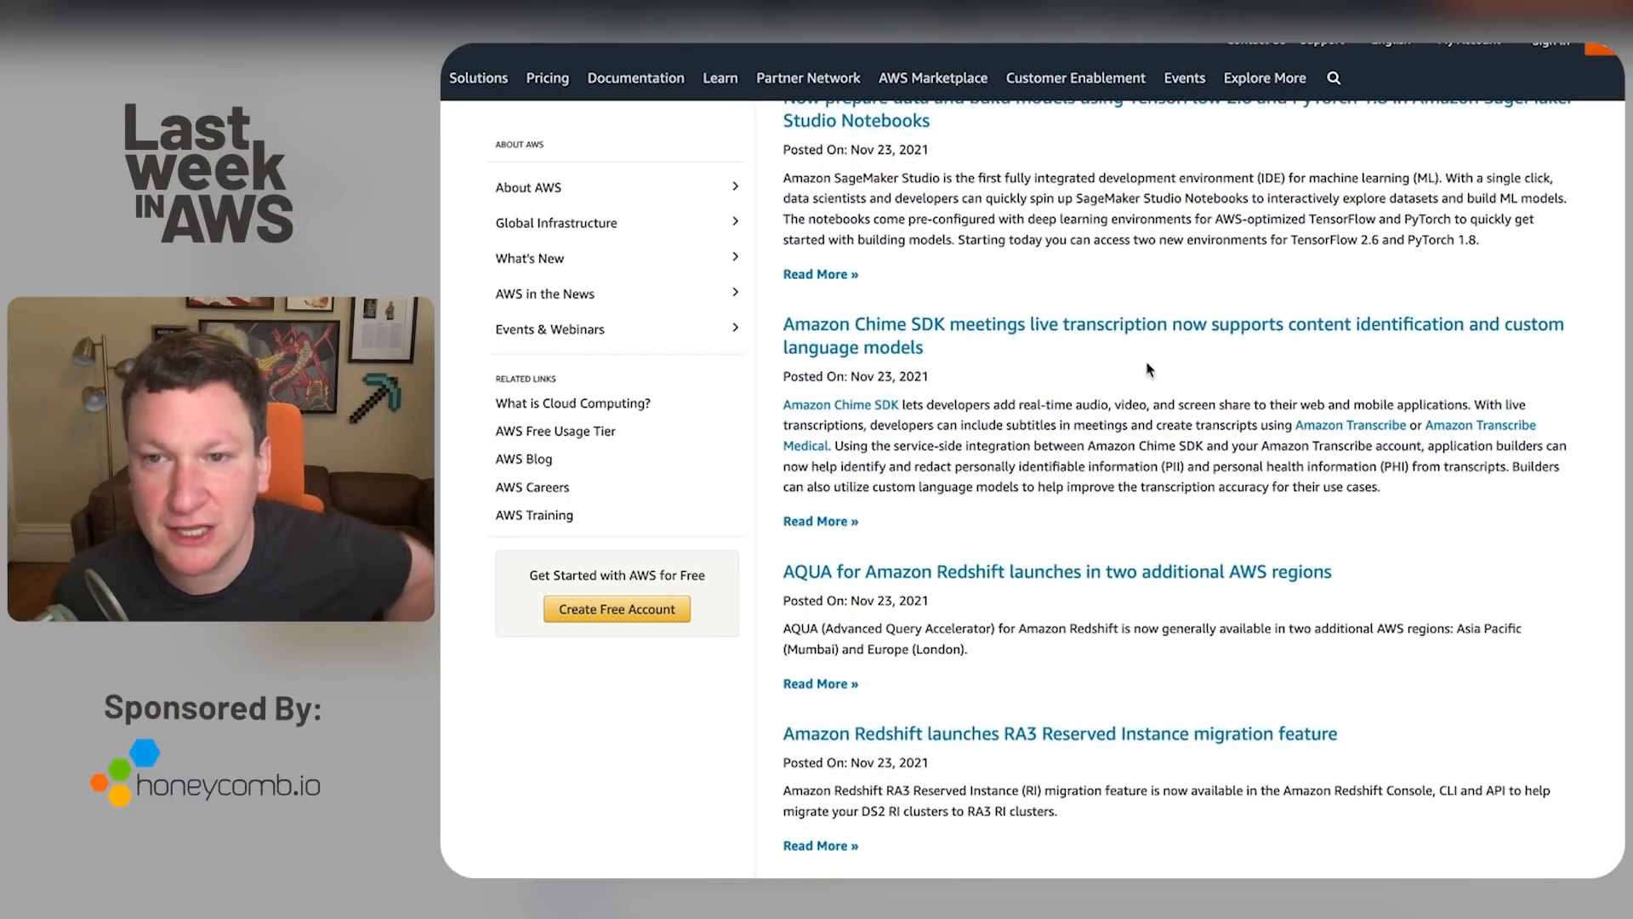
pyautogui.moveTo(1310, 344)
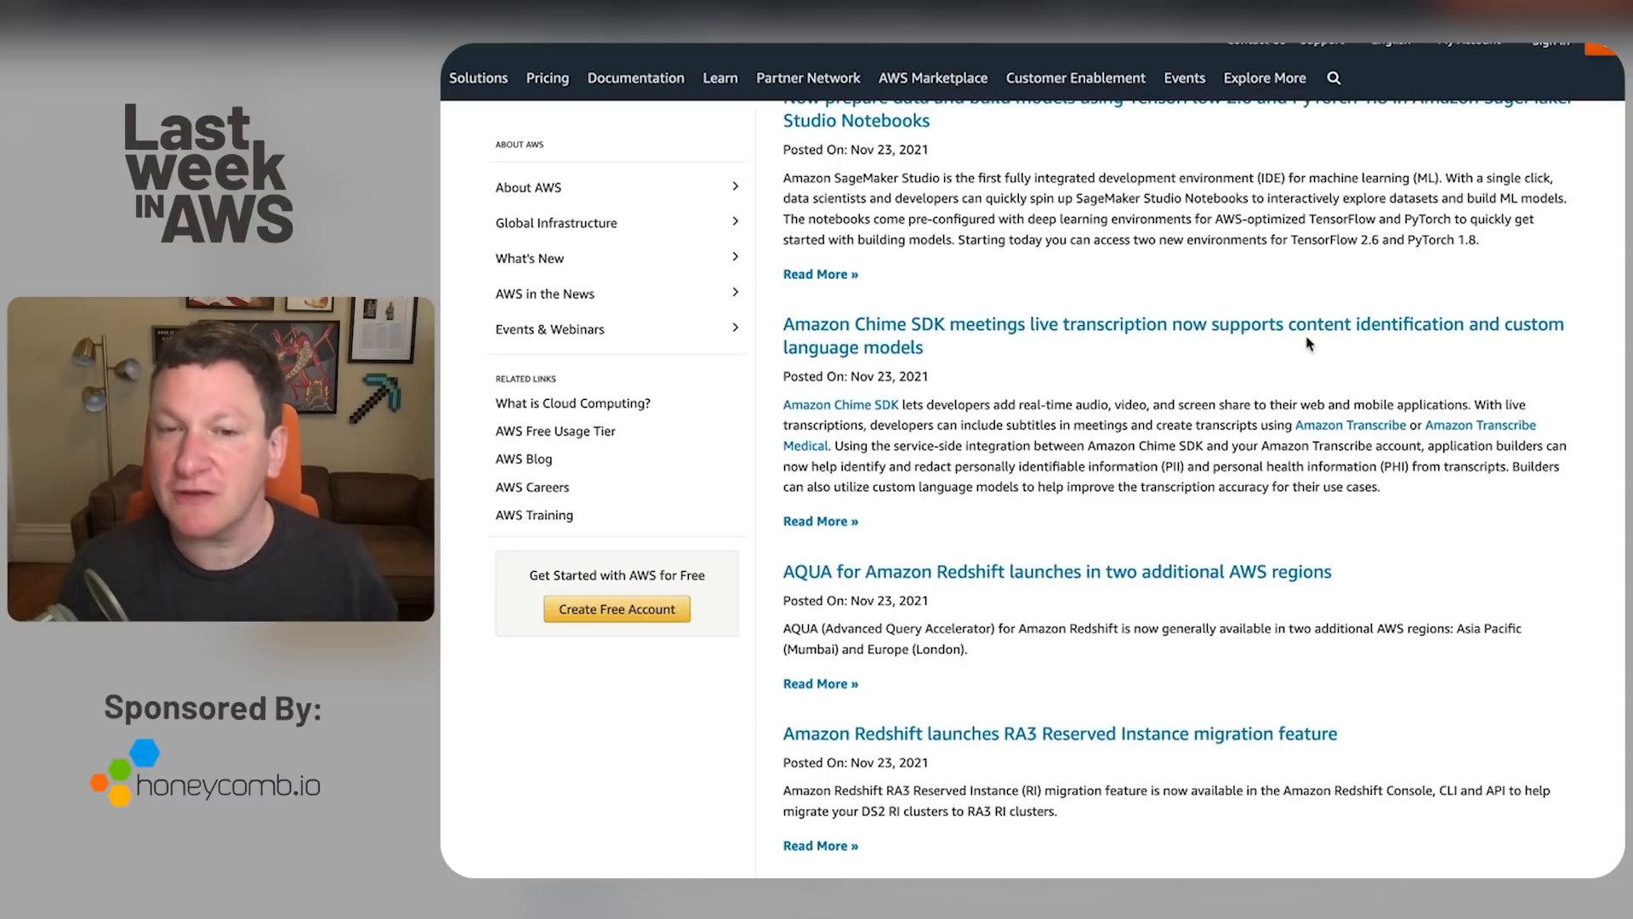
pyautogui.moveTo(1207, 361)
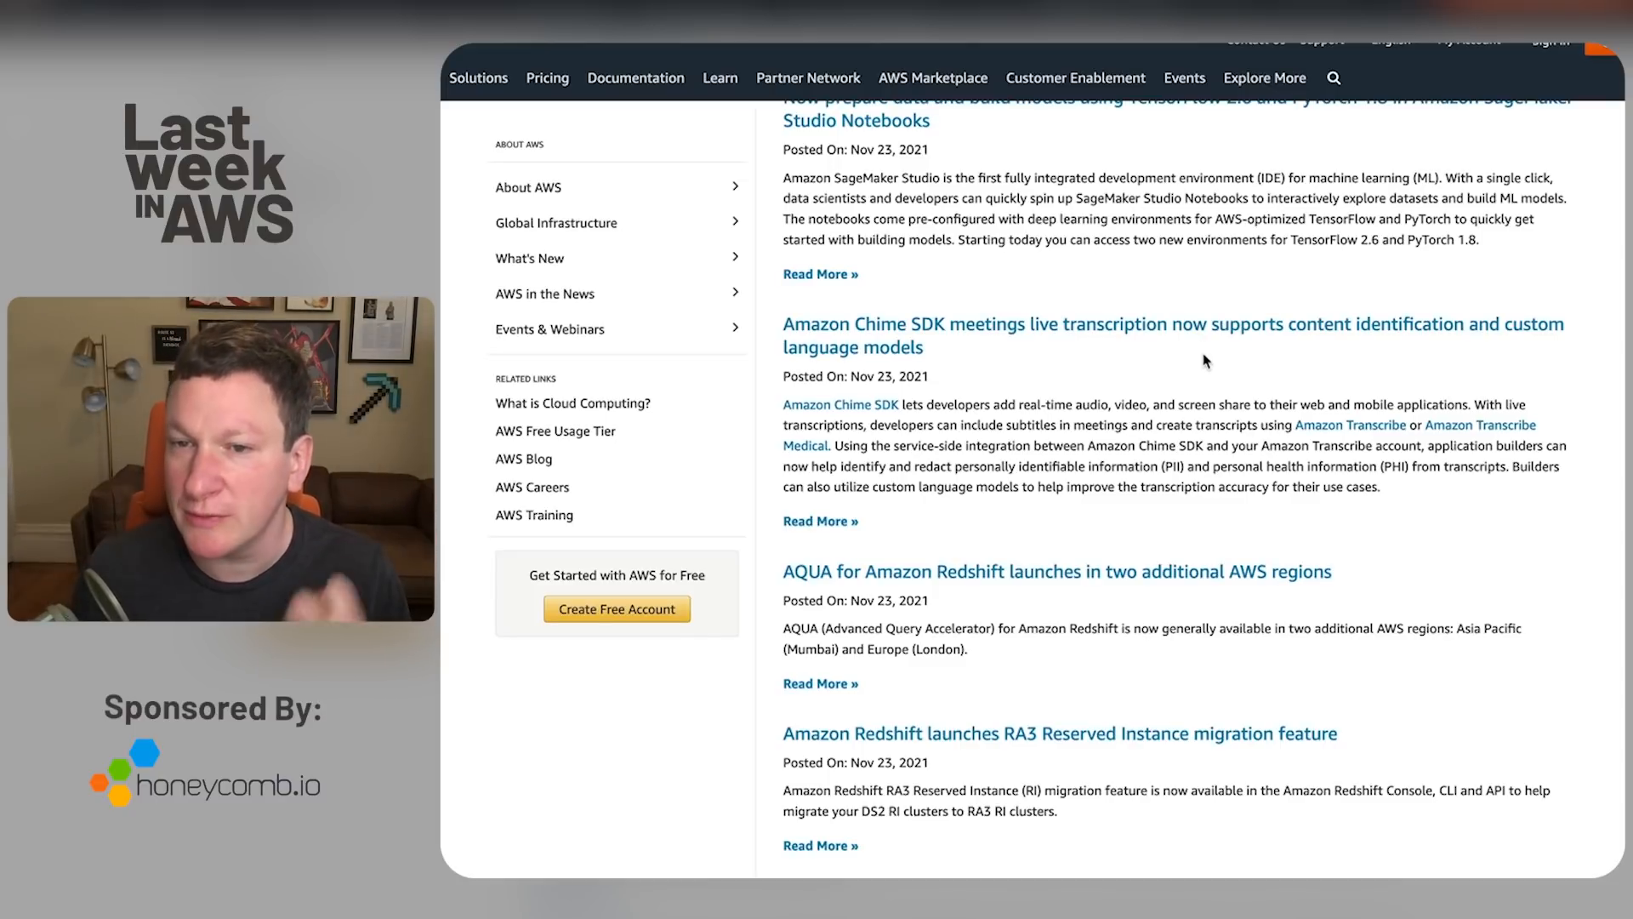
pyautogui.scroll(-3)
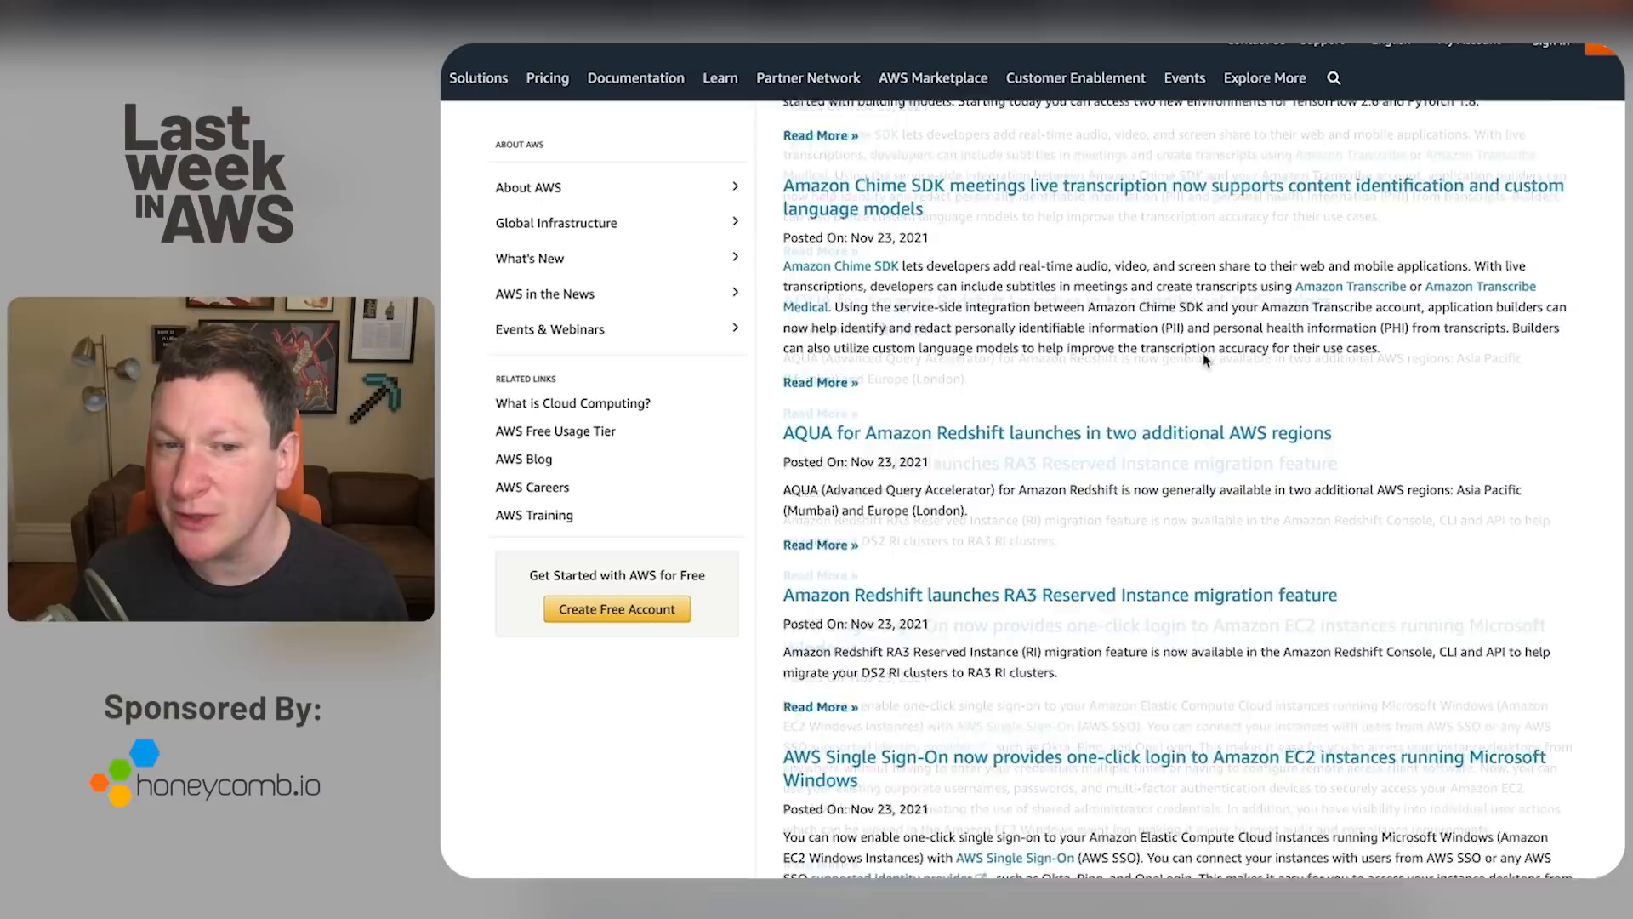
pyautogui.scroll(-3)
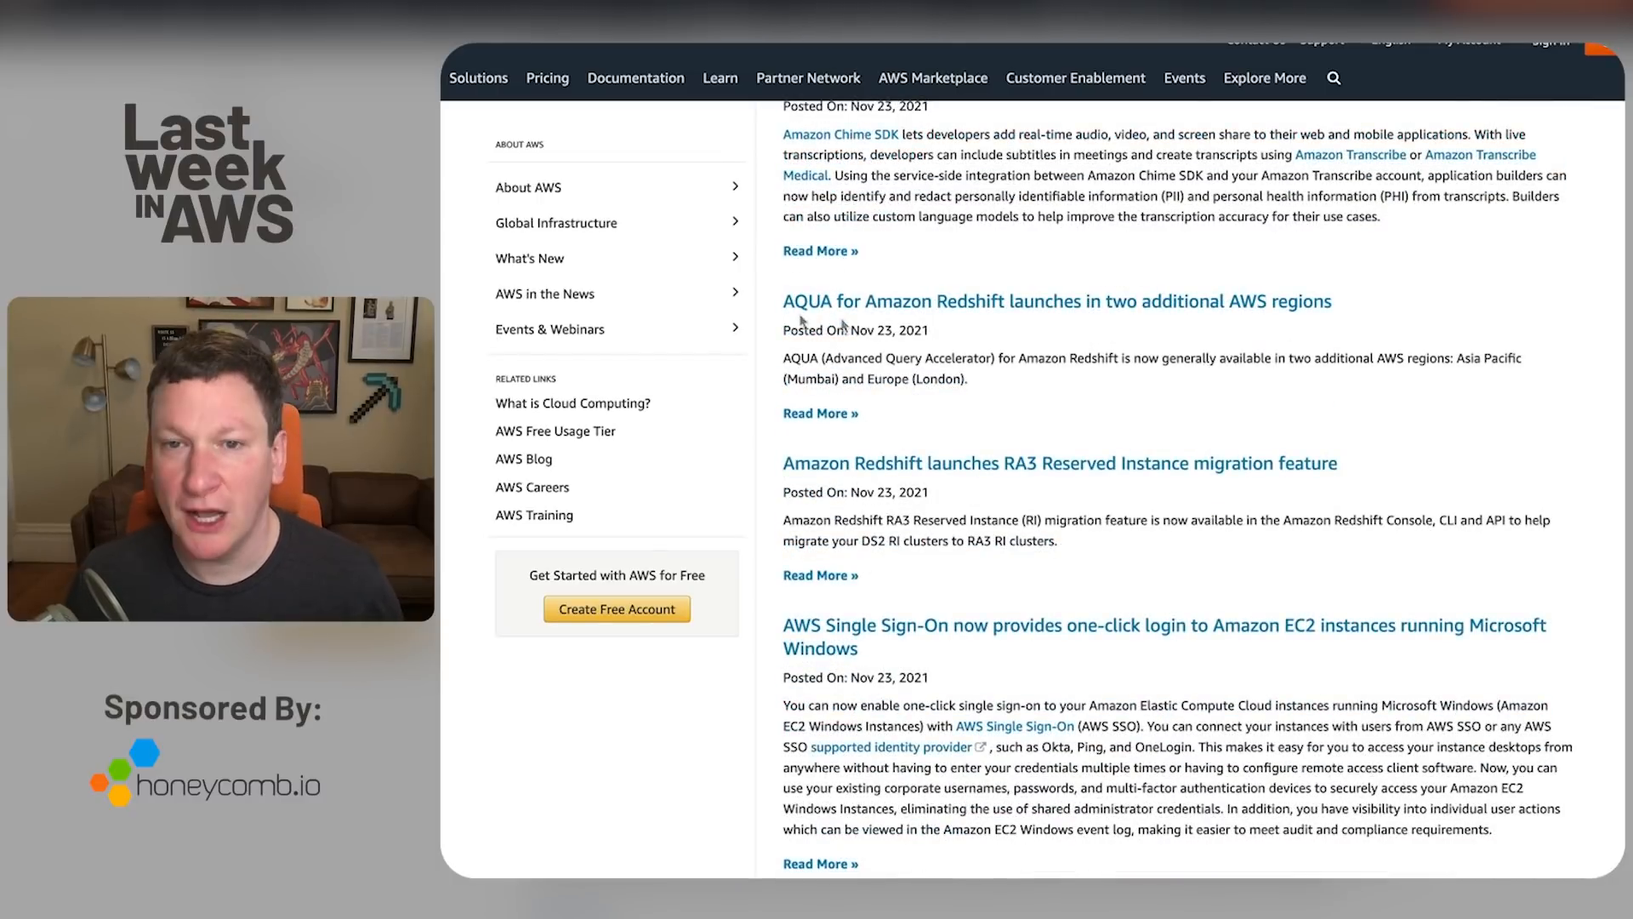
pyautogui.moveTo(932, 323)
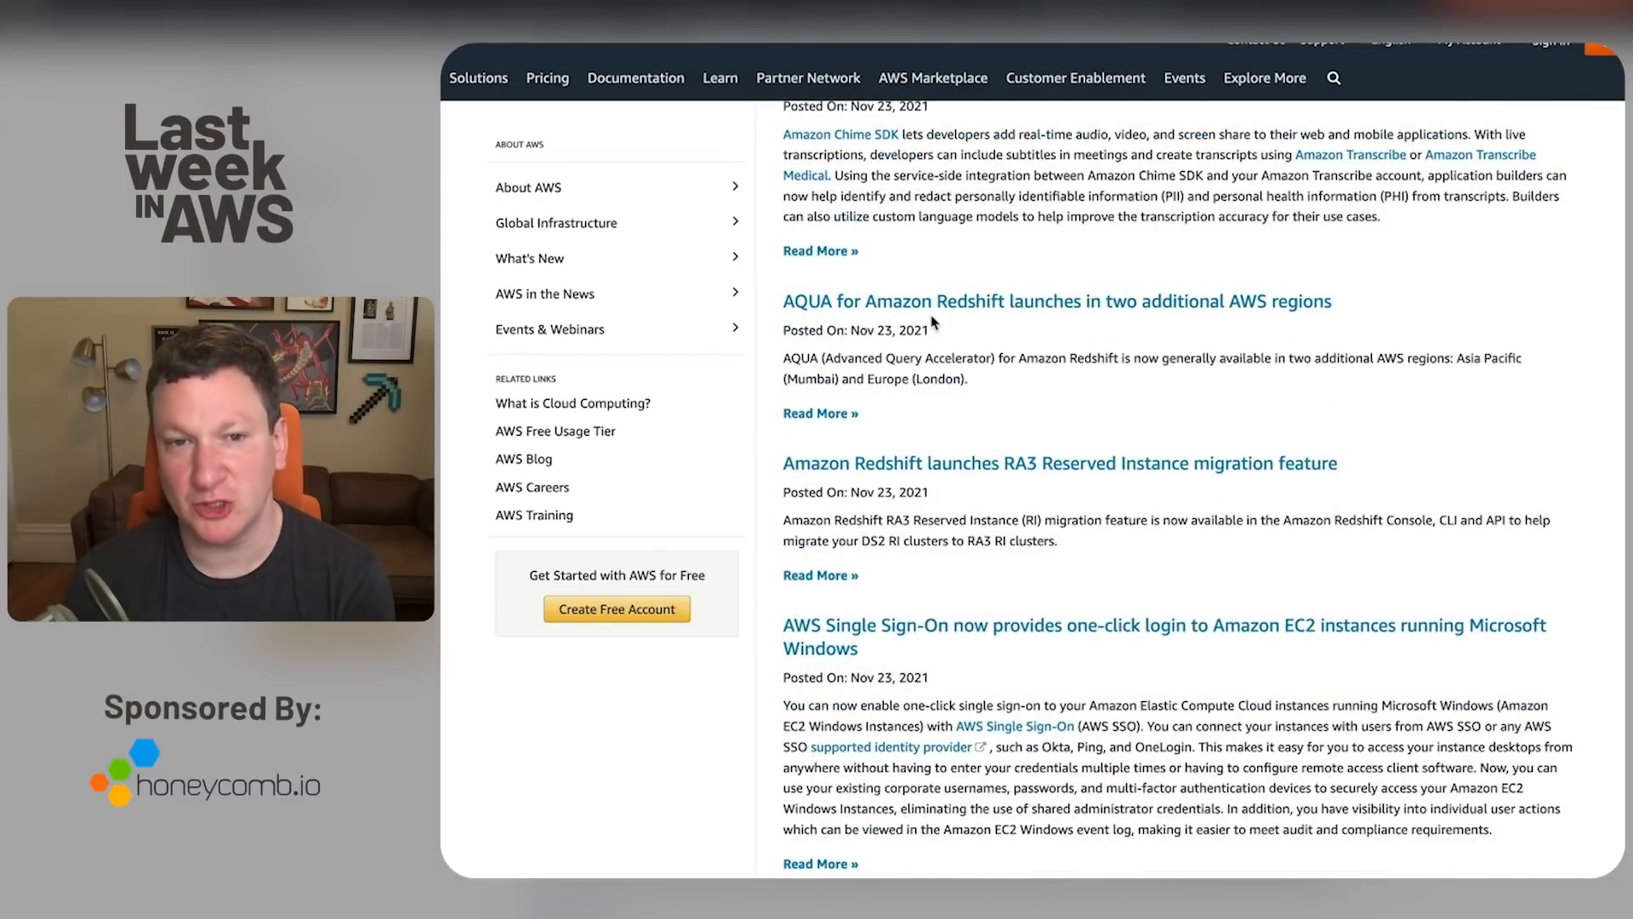
pyautogui.scroll(-3)
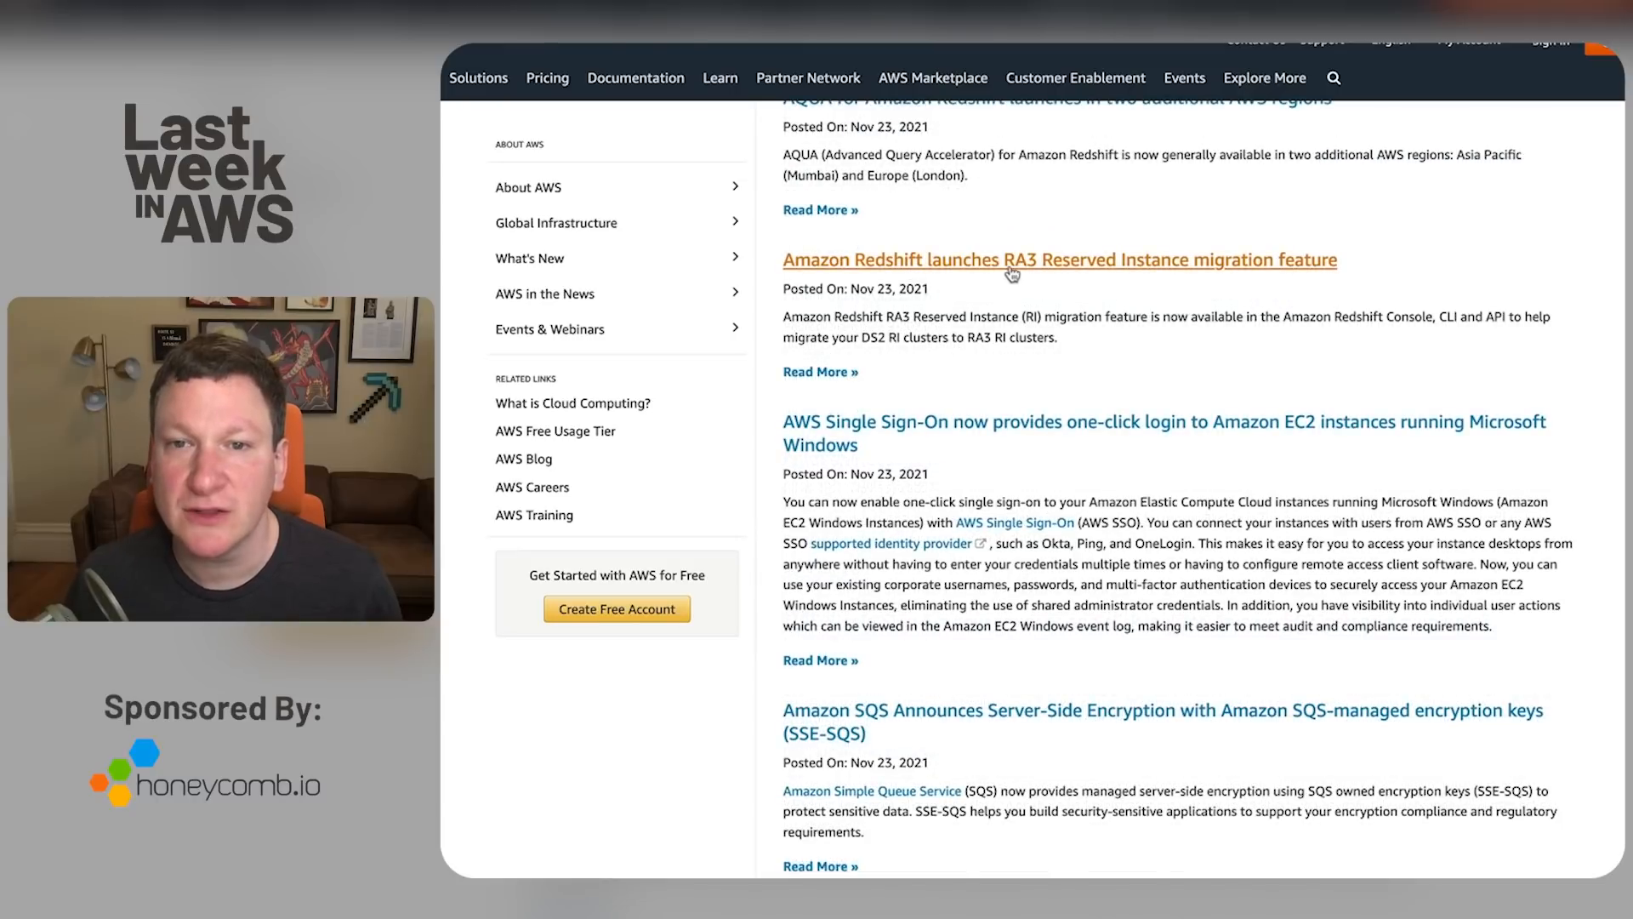
pyautogui.moveTo(1024, 308)
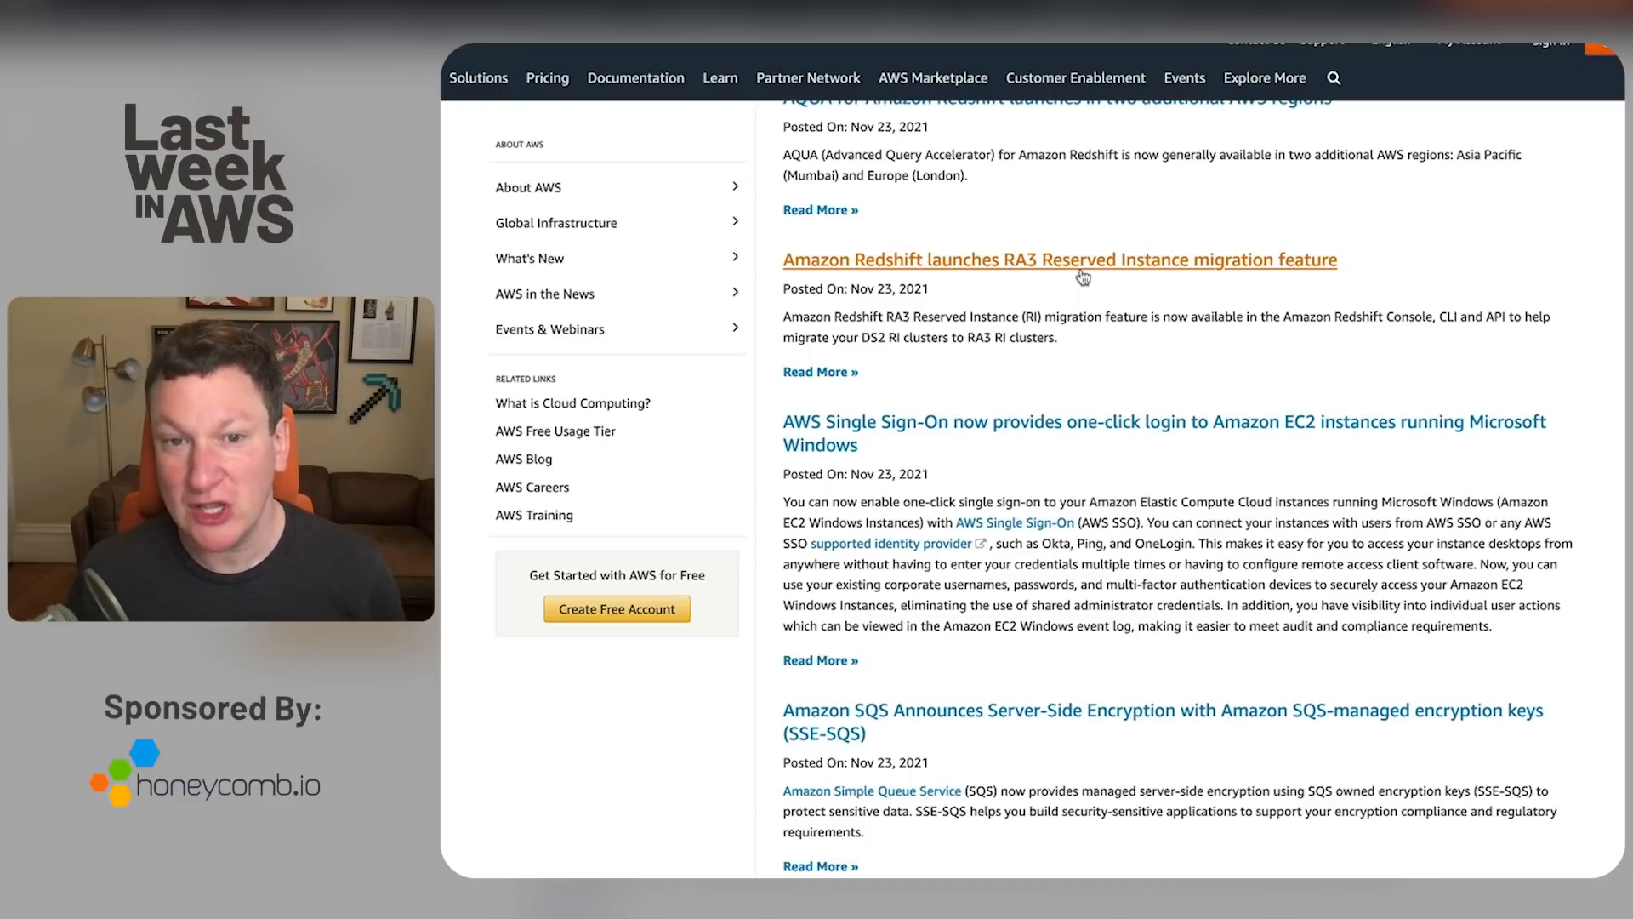
pyautogui.moveTo(995, 335)
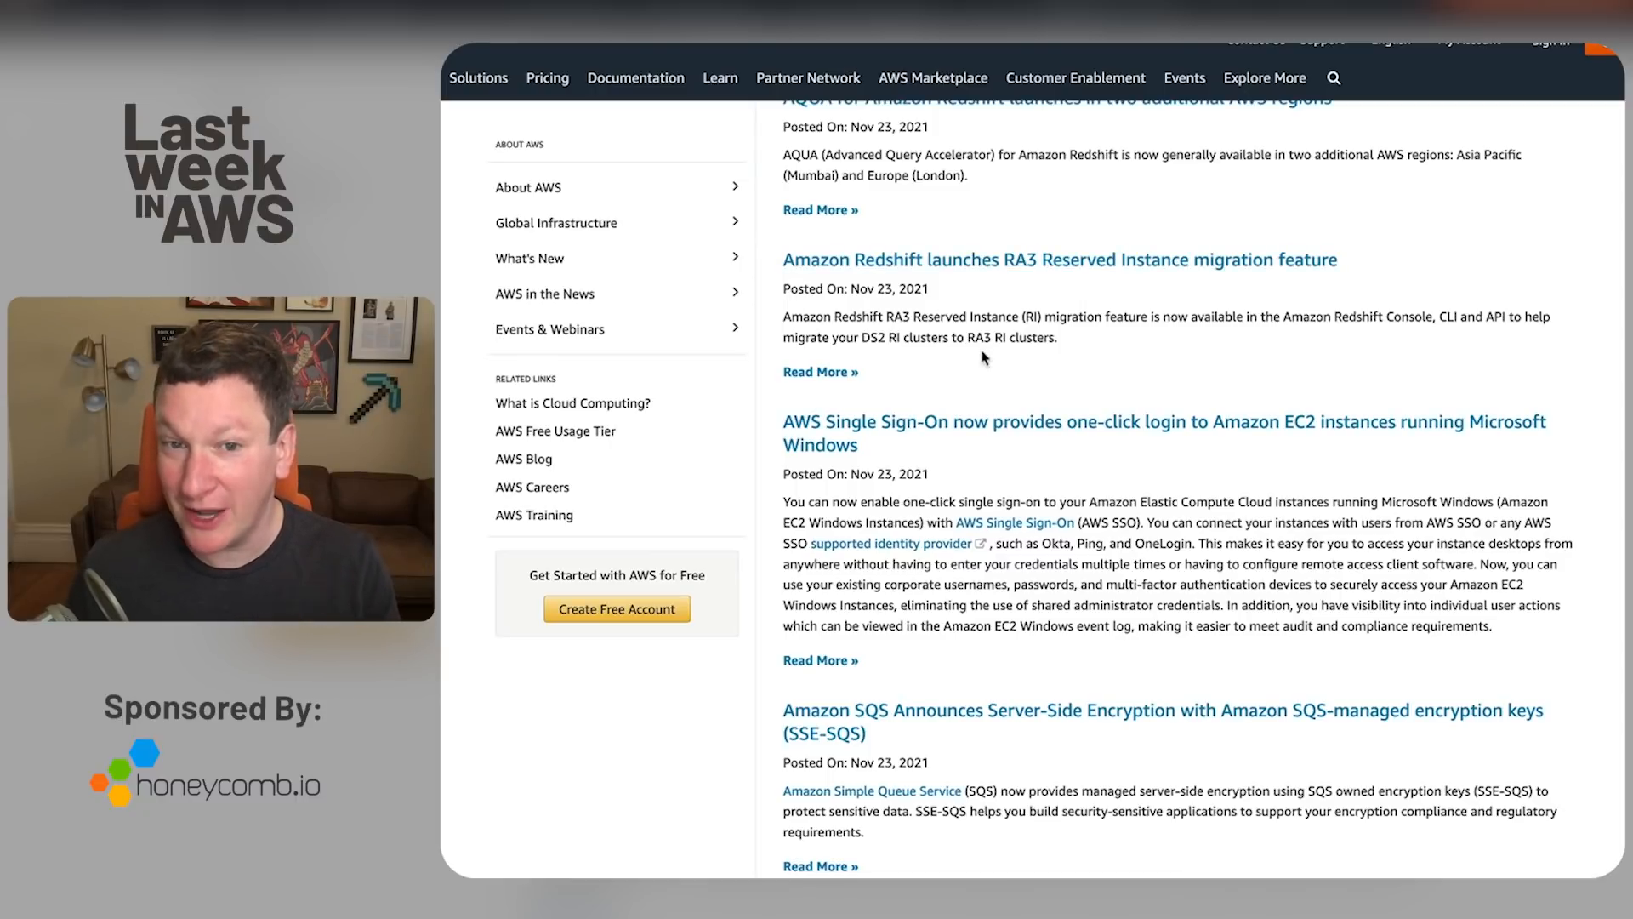
pyautogui.moveTo(875, 432)
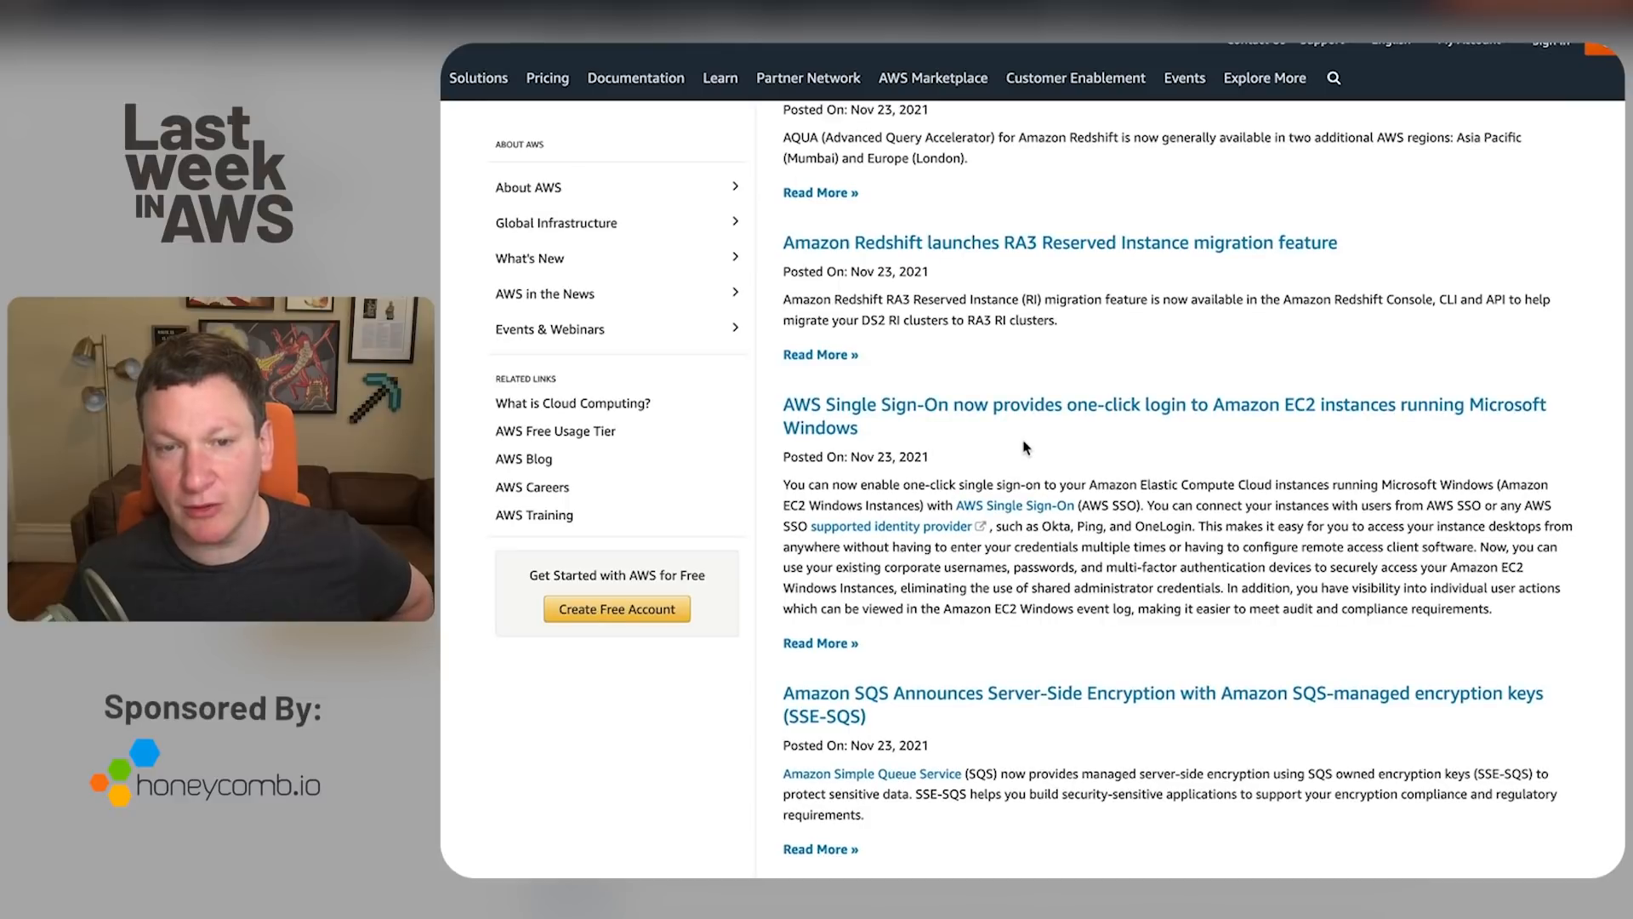
pyautogui.moveTo(891, 430)
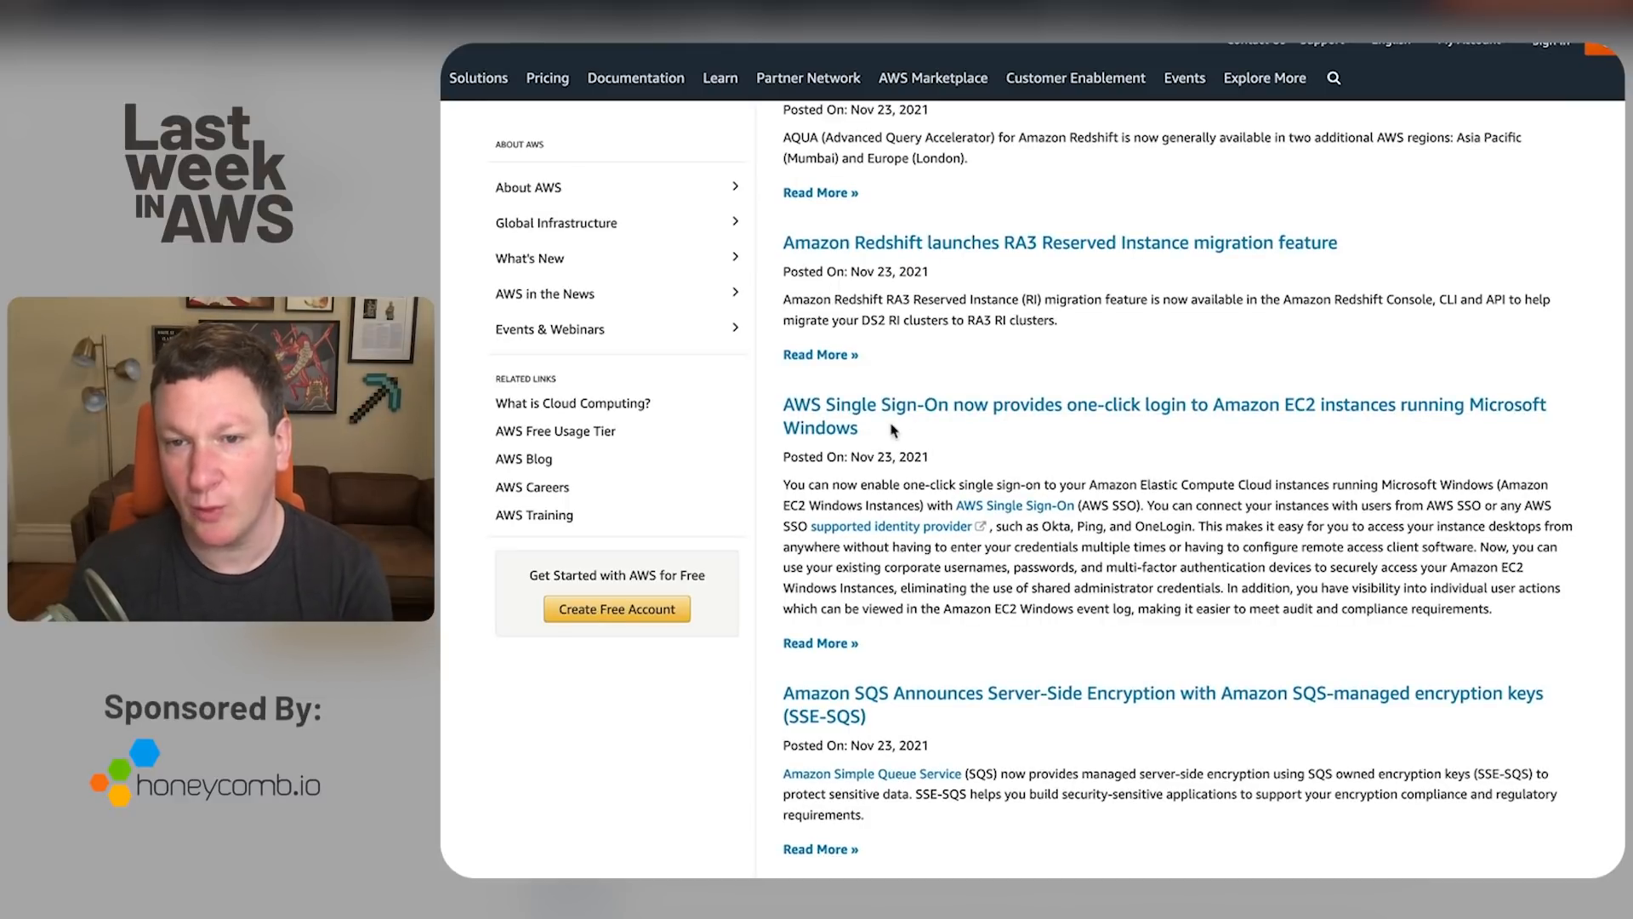
pyautogui.scroll(-3)
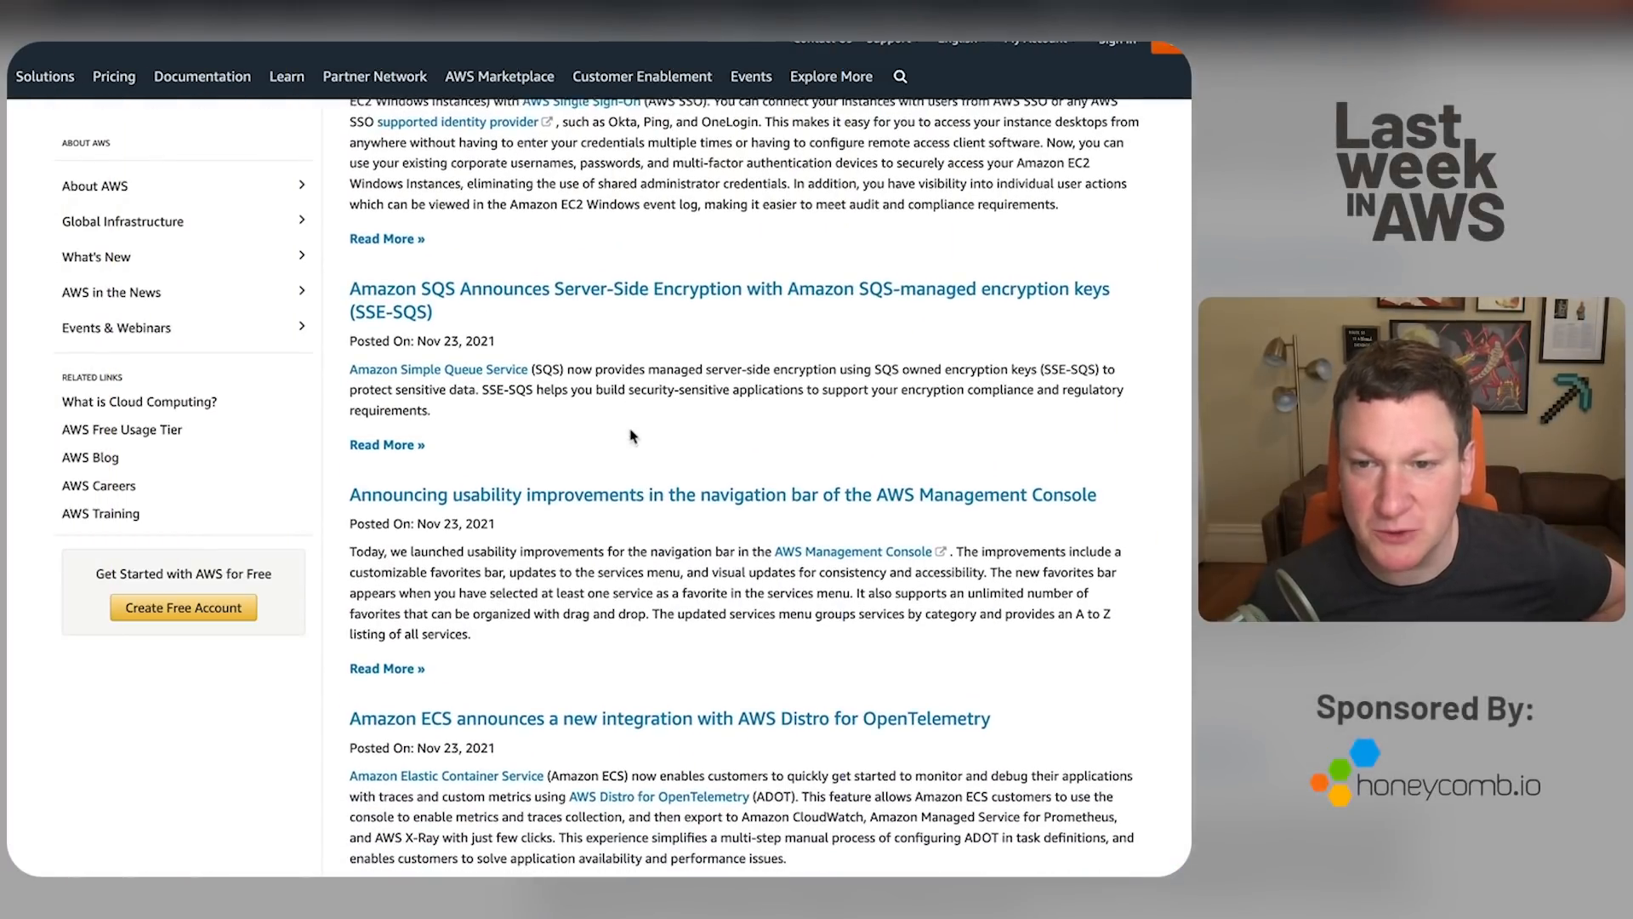
pyautogui.scroll(-3)
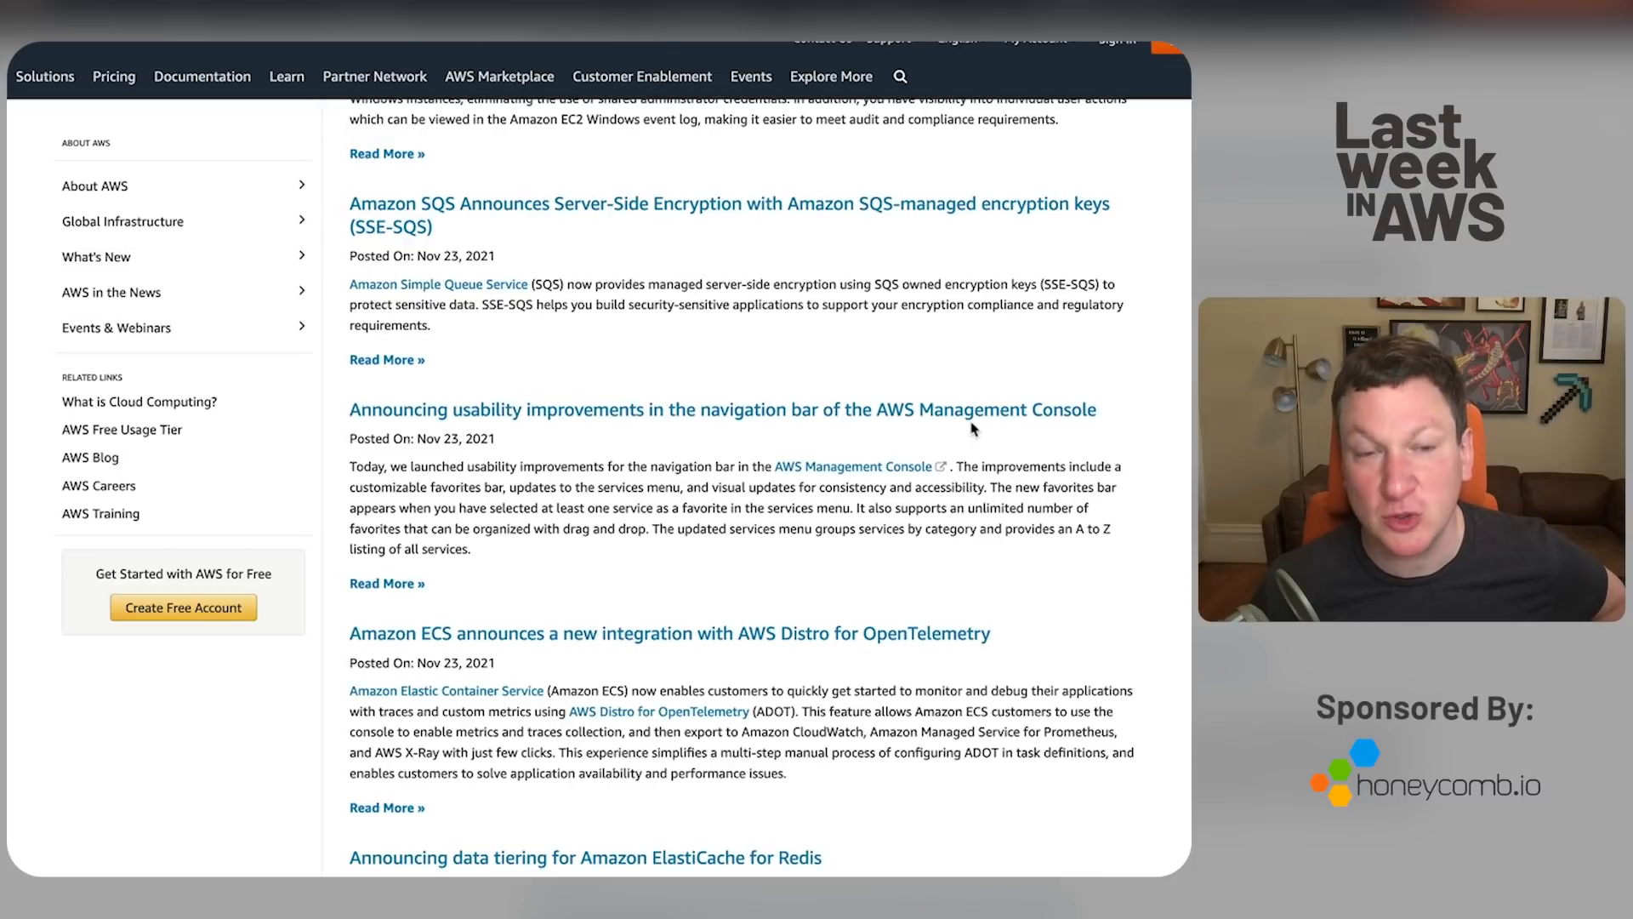
pyautogui.scroll(-3)
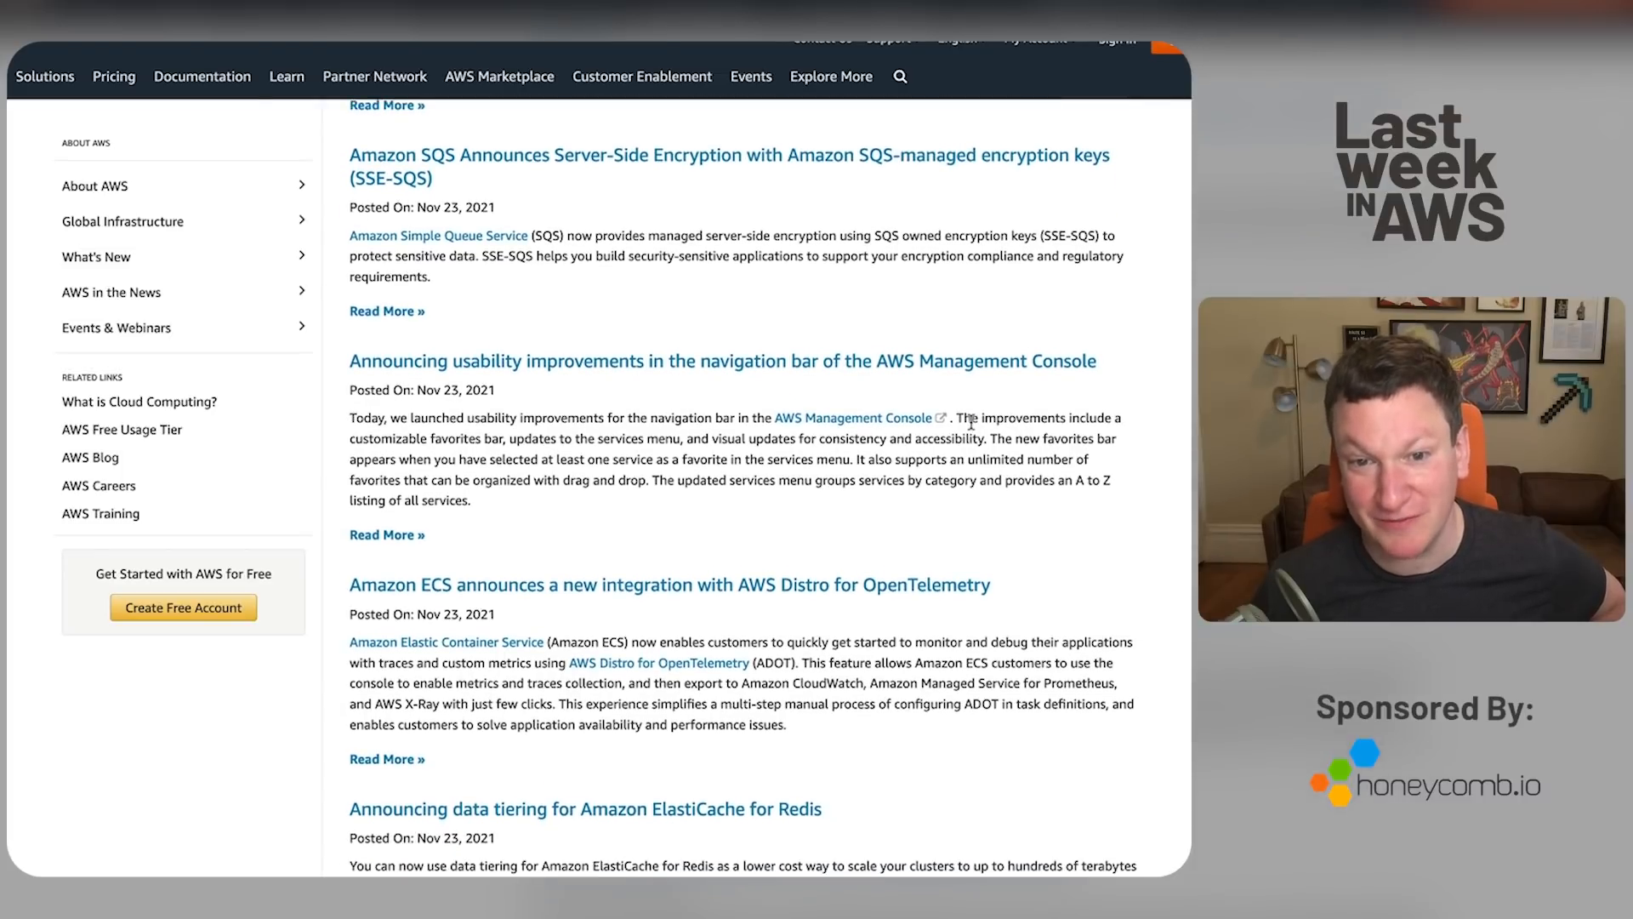
pyautogui.scroll(-3)
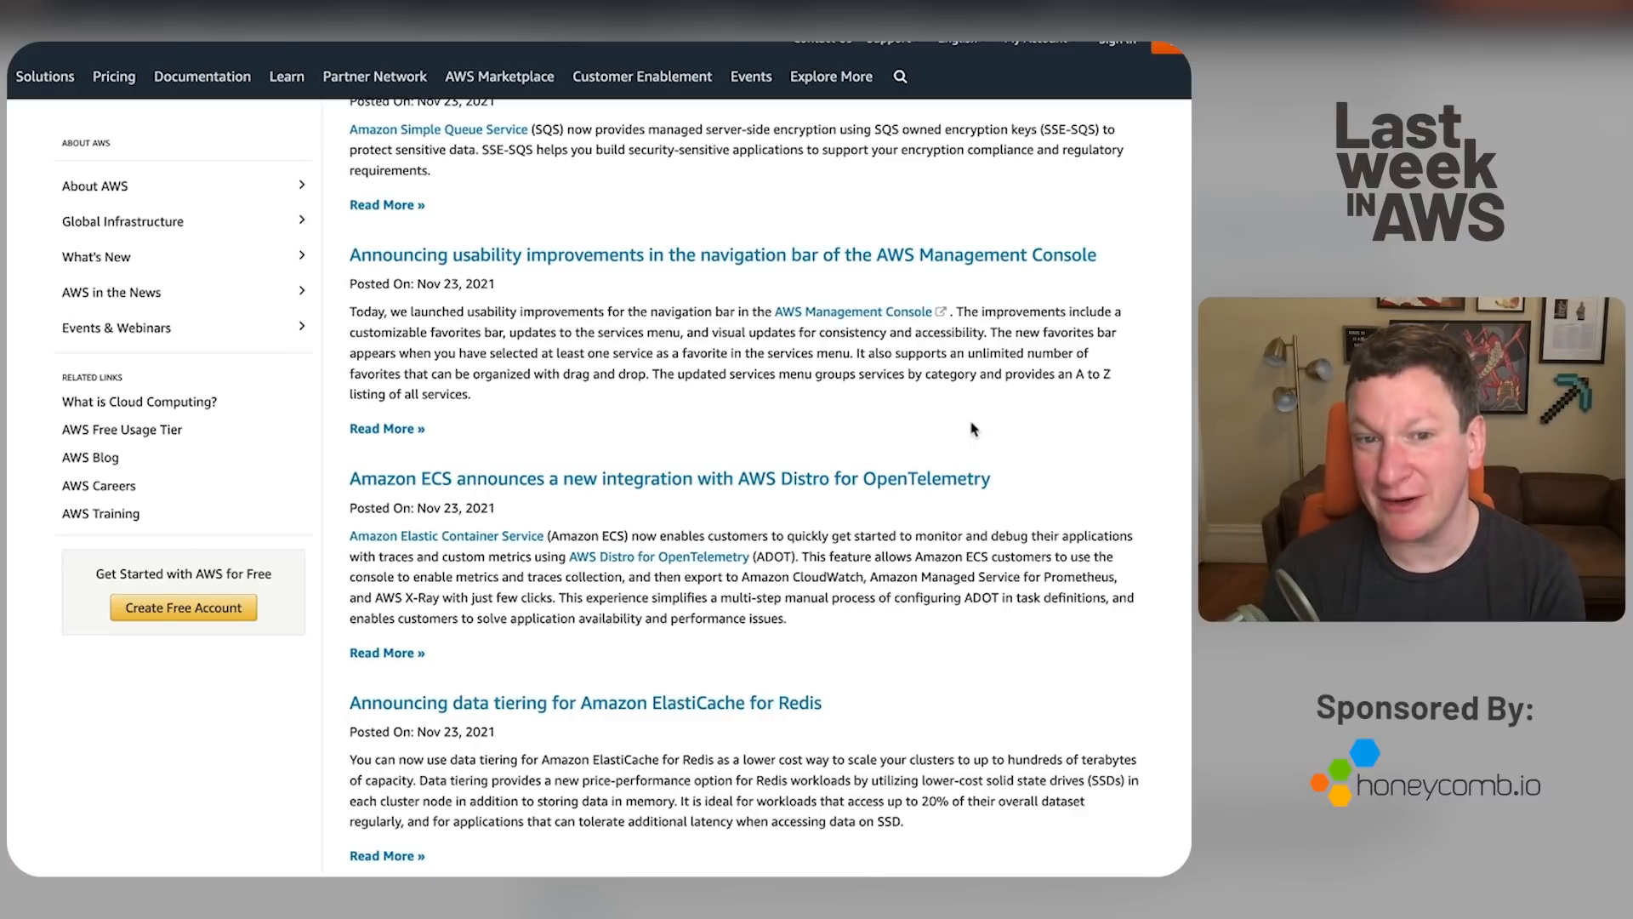
pyautogui.scroll(-3)
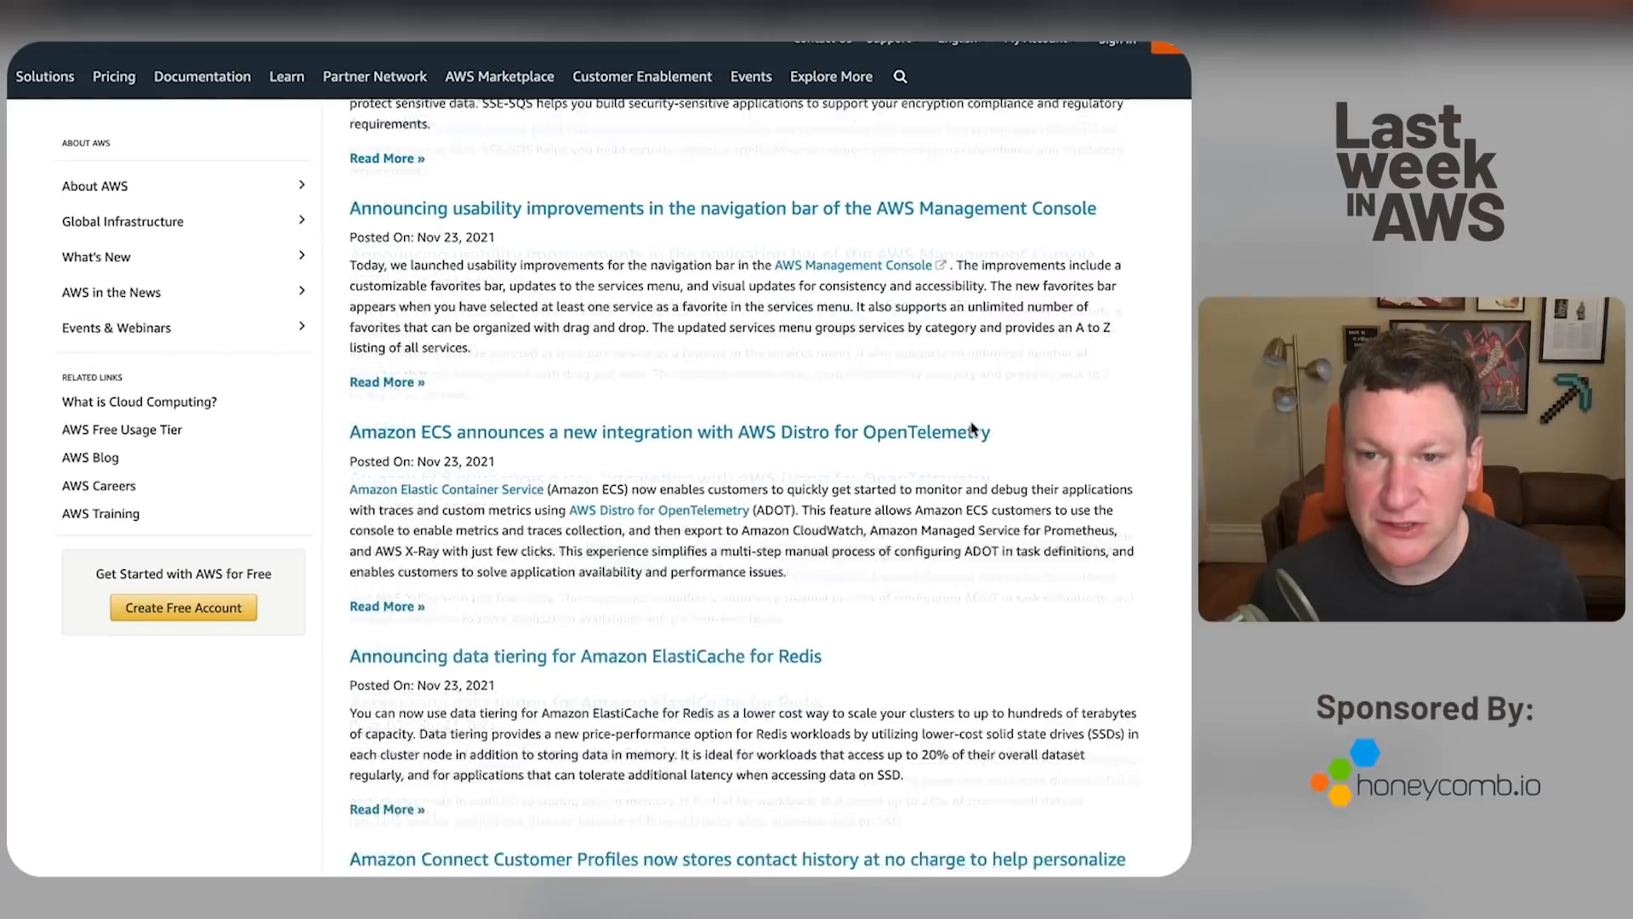
pyautogui.scroll(-3)
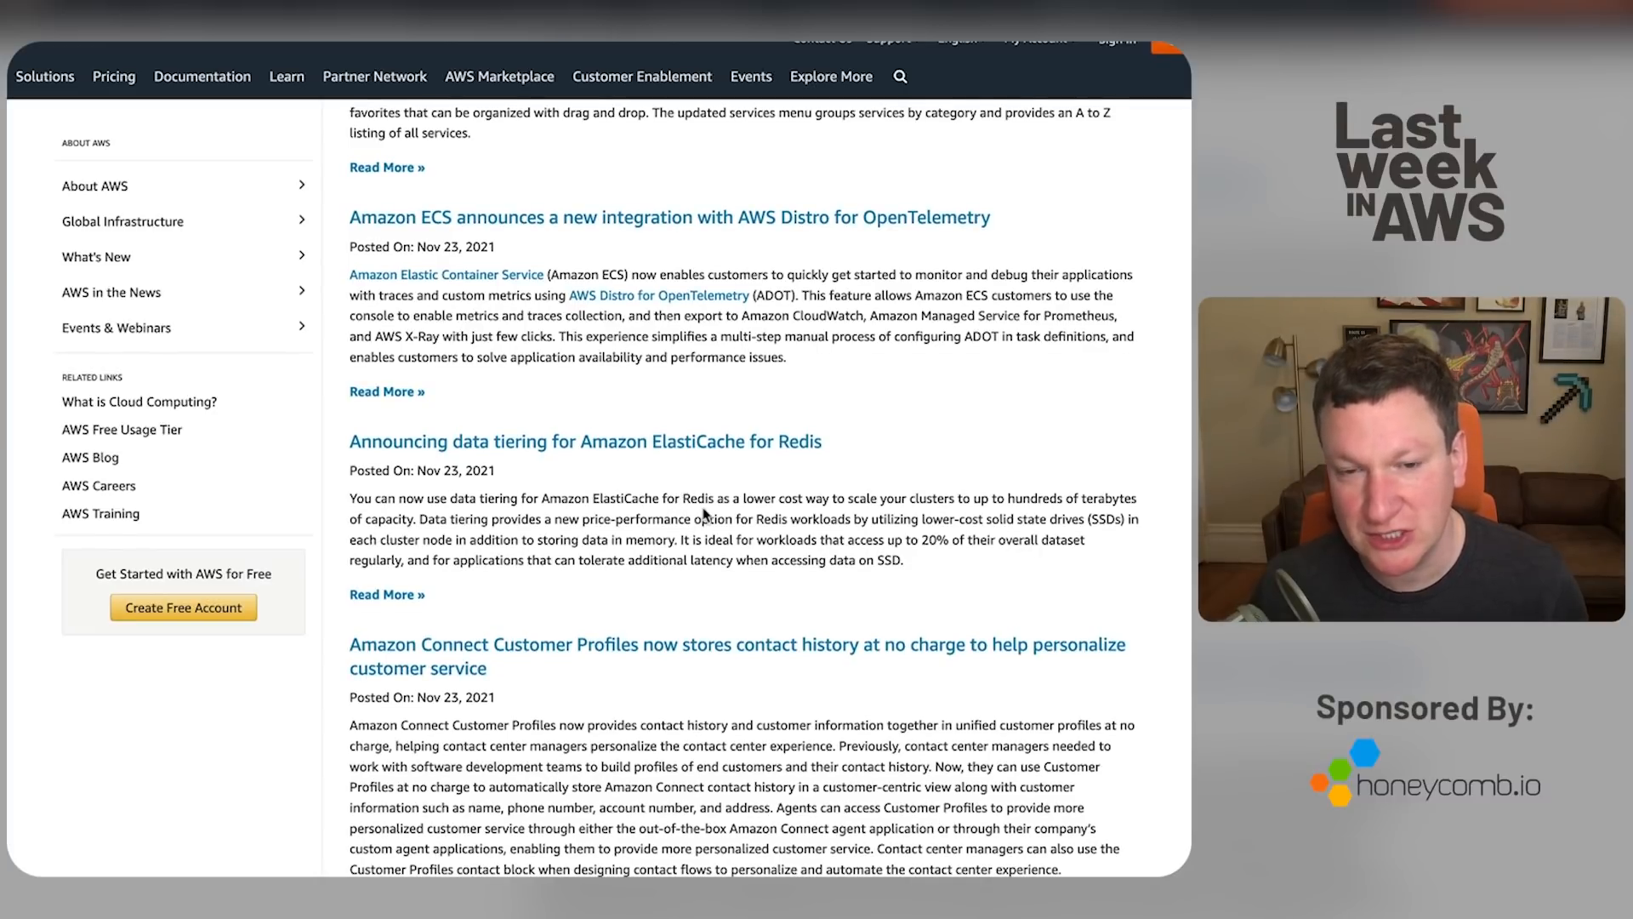
pyautogui.moveTo(581, 526)
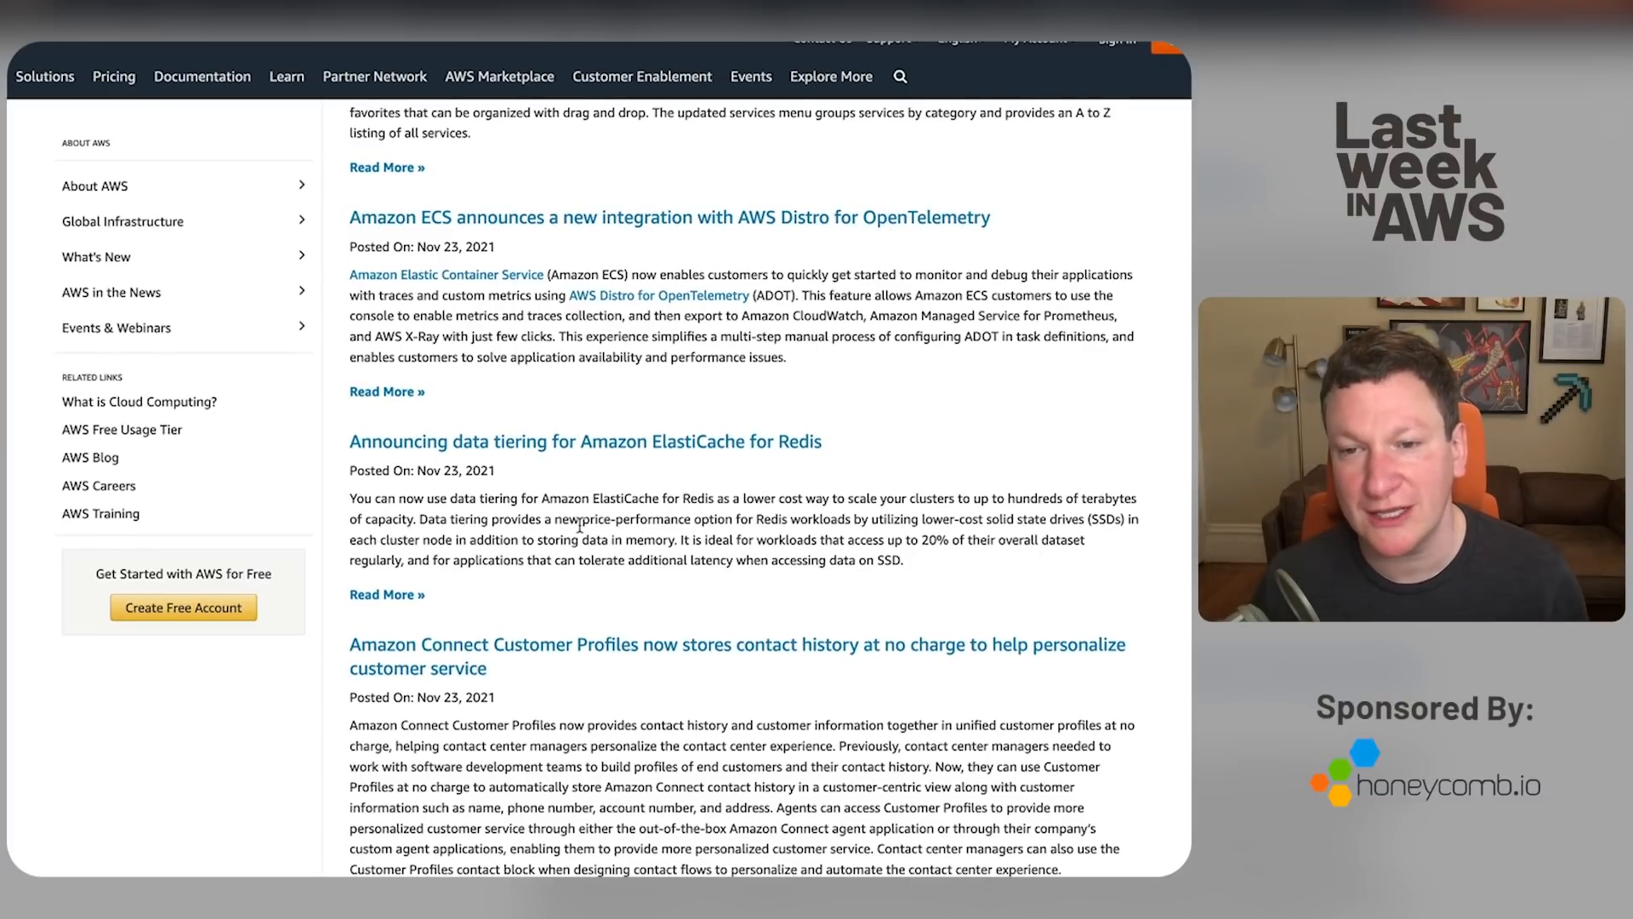
pyautogui.scroll(-3)
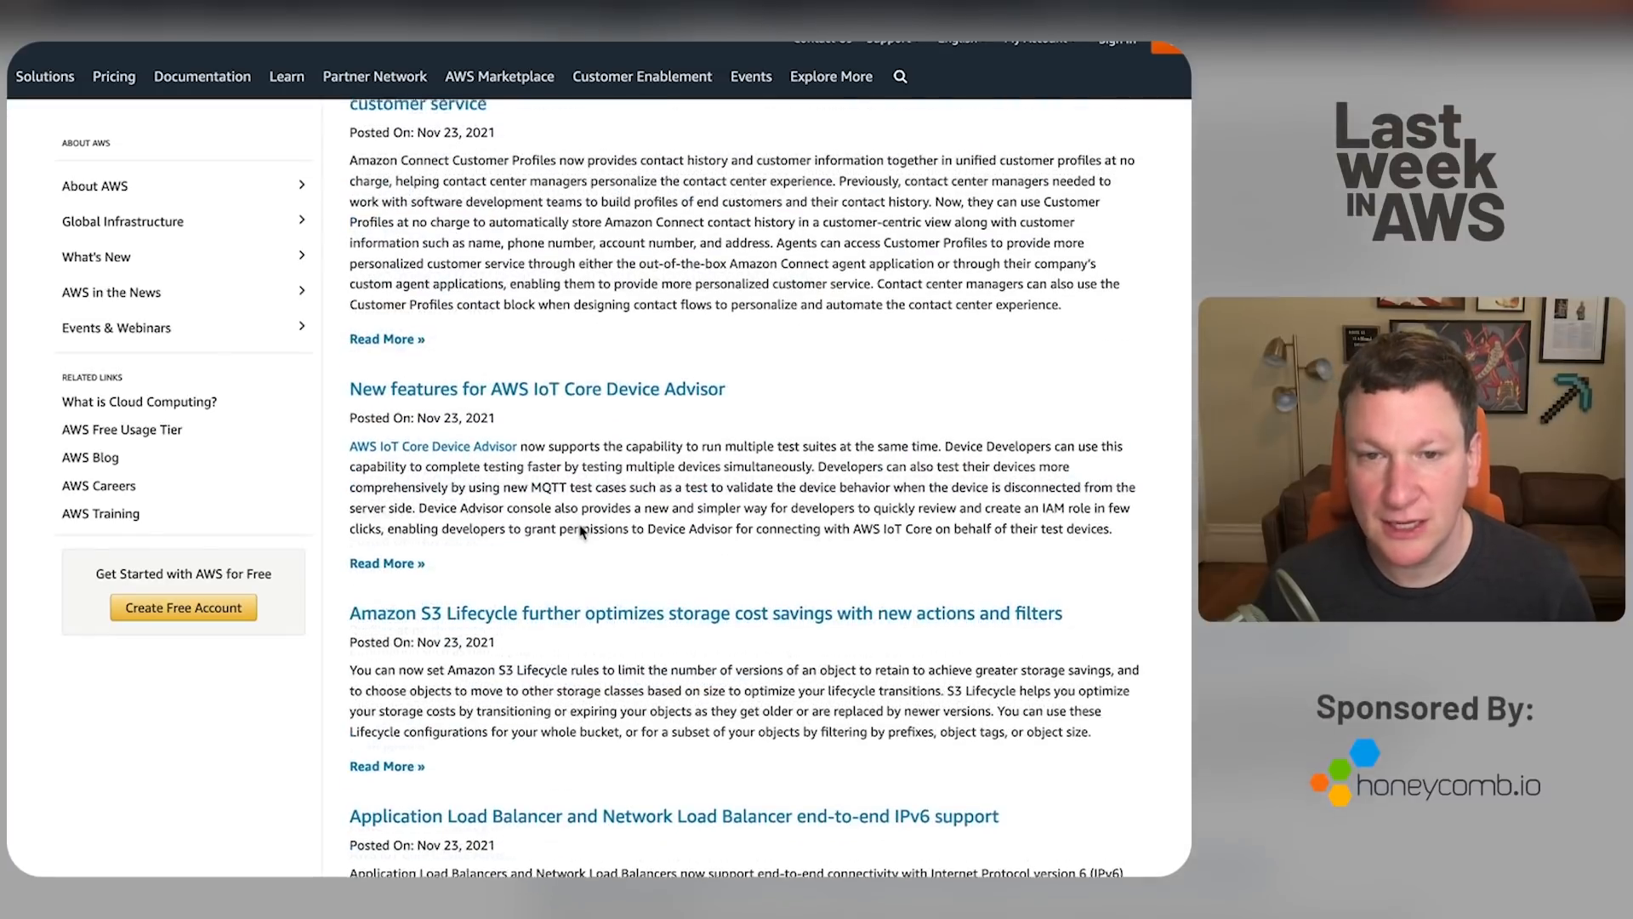
pyautogui.scroll(-3)
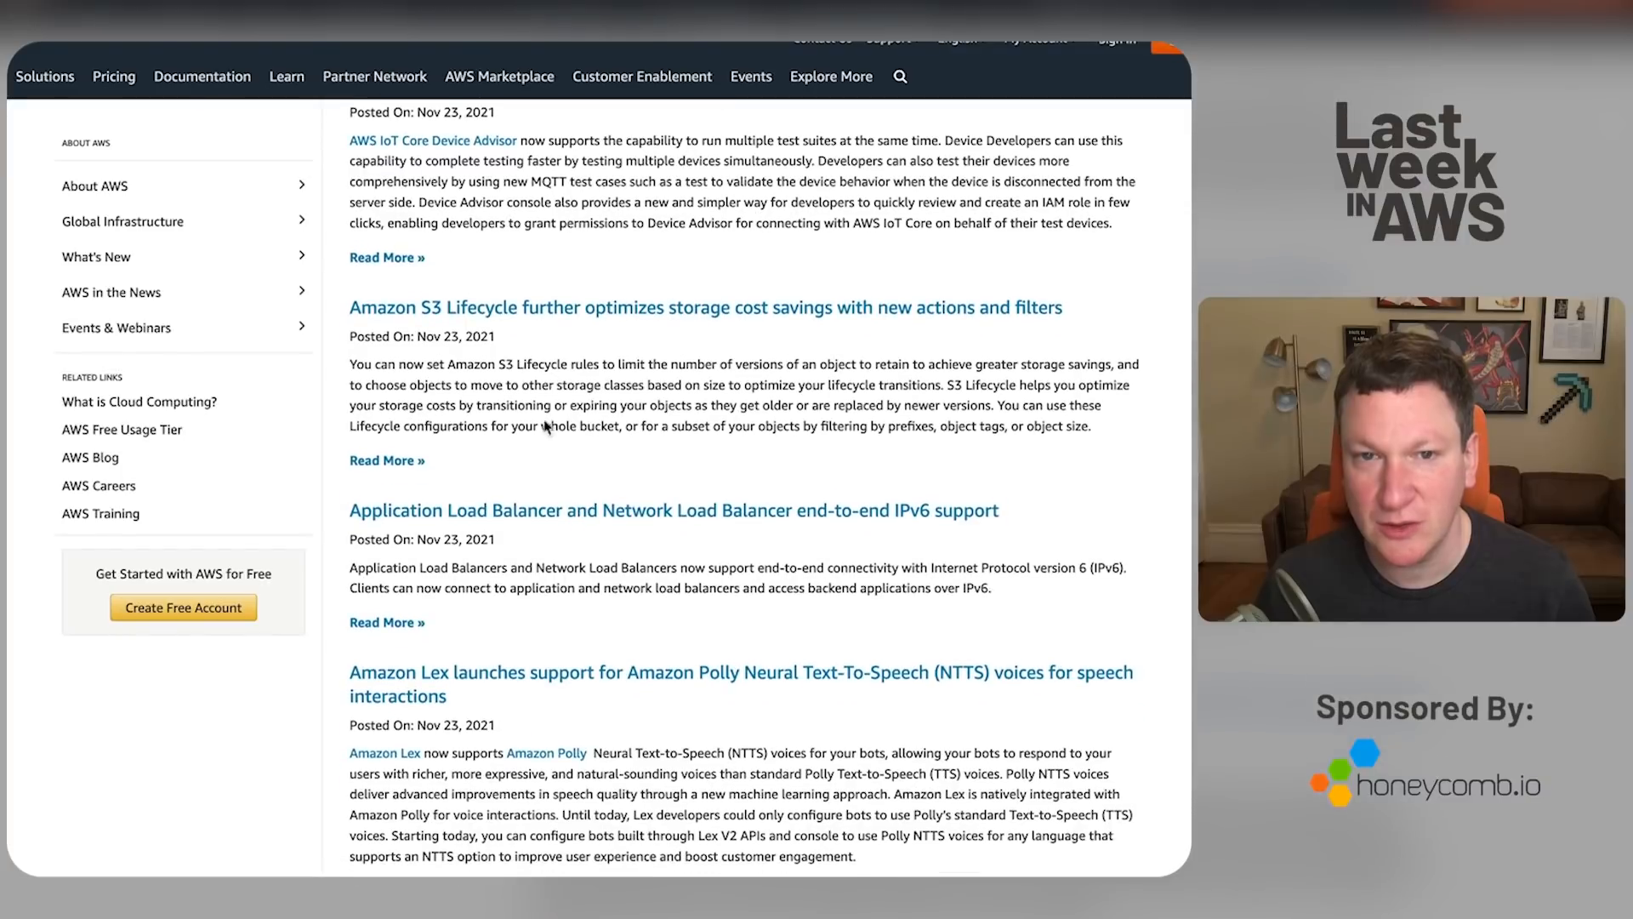
pyautogui.moveTo(533, 344)
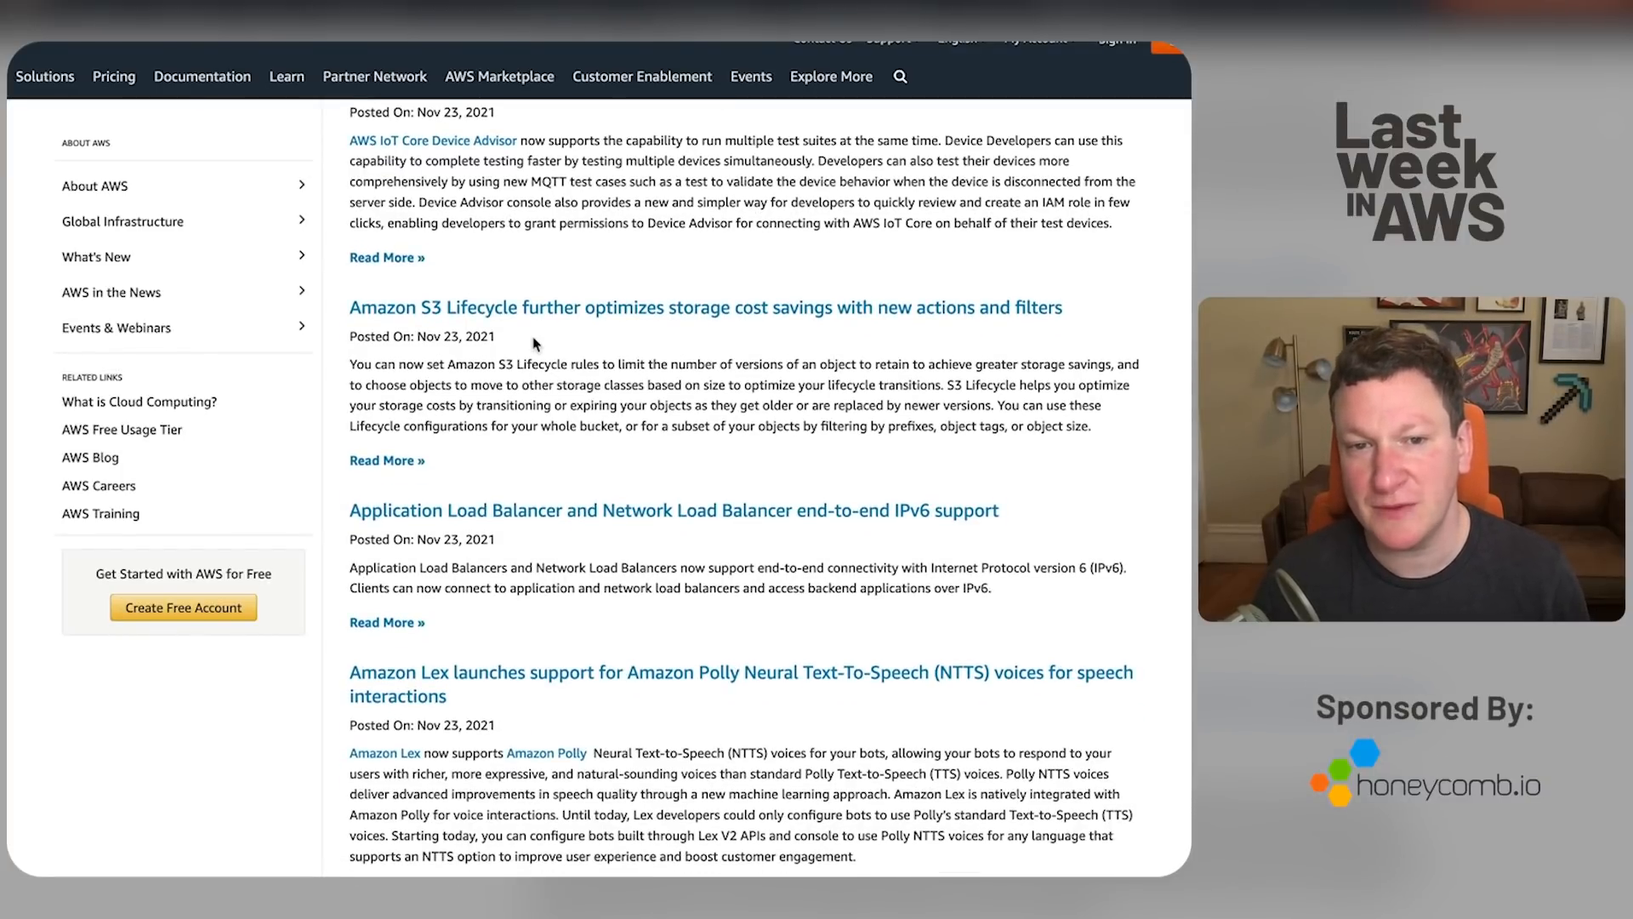
pyautogui.scroll(-3)
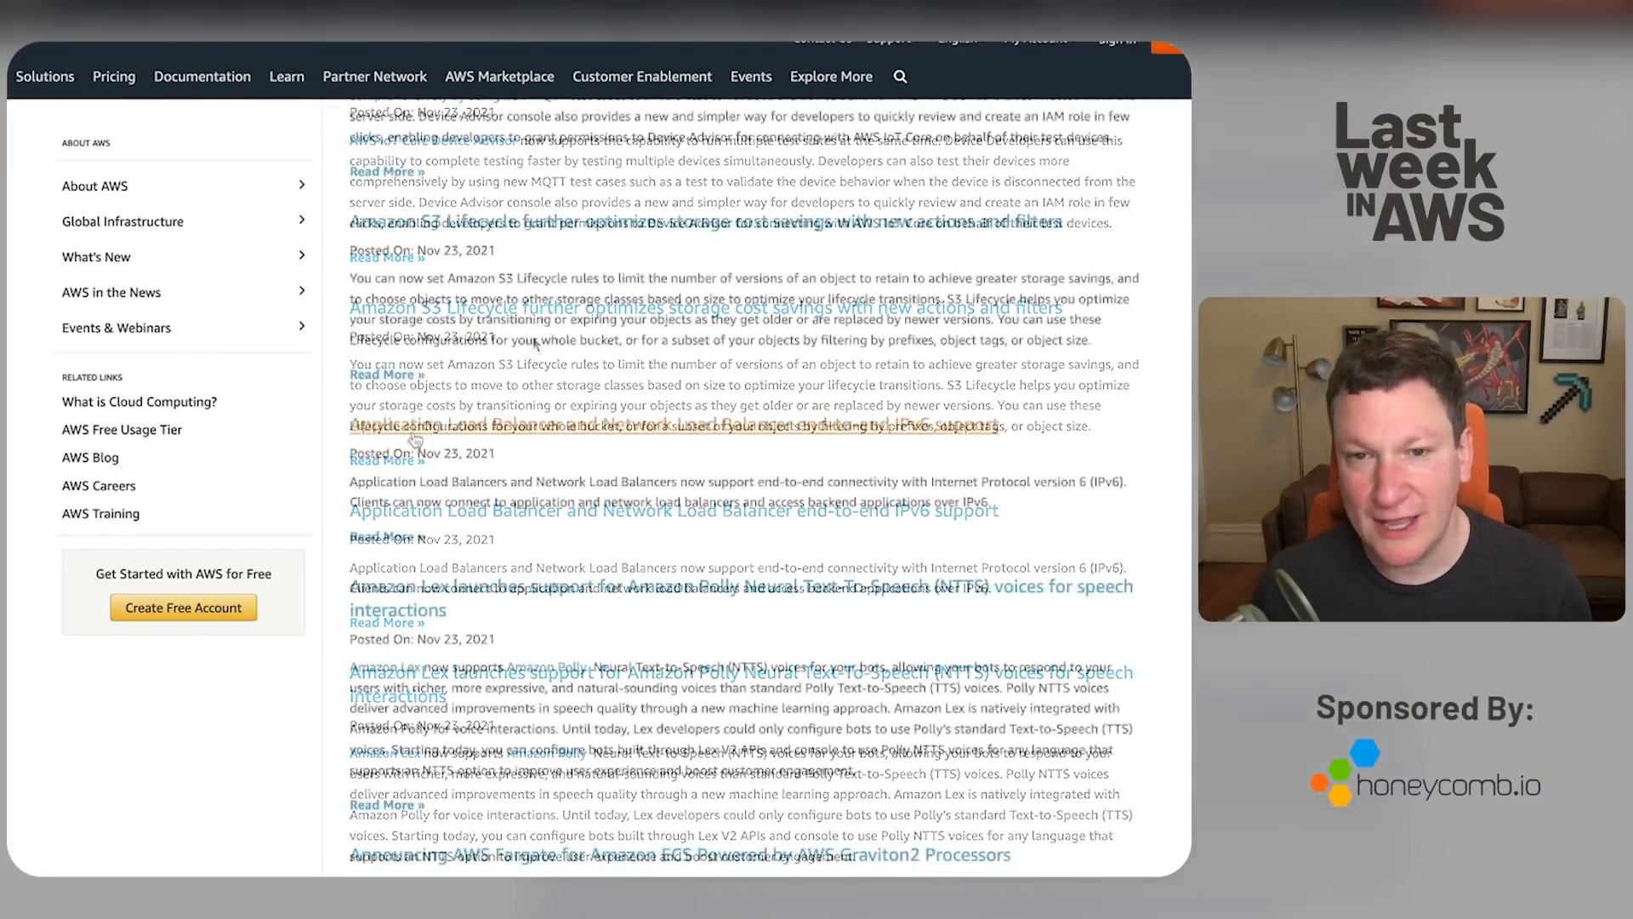
pyautogui.scroll(-3)
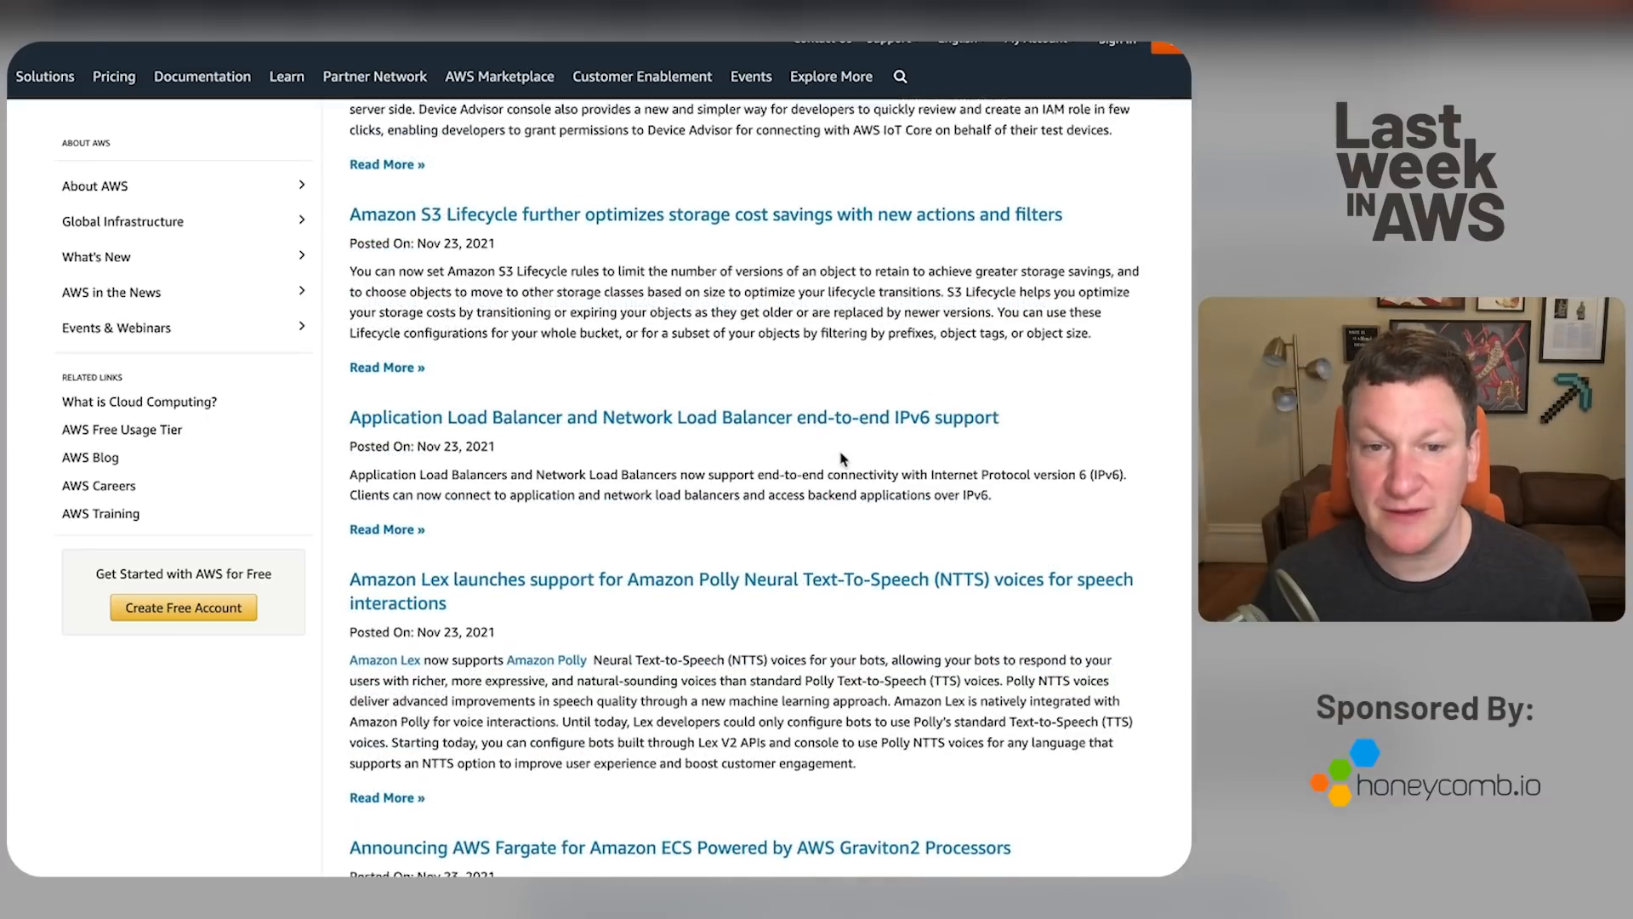
pyautogui.scroll(-3)
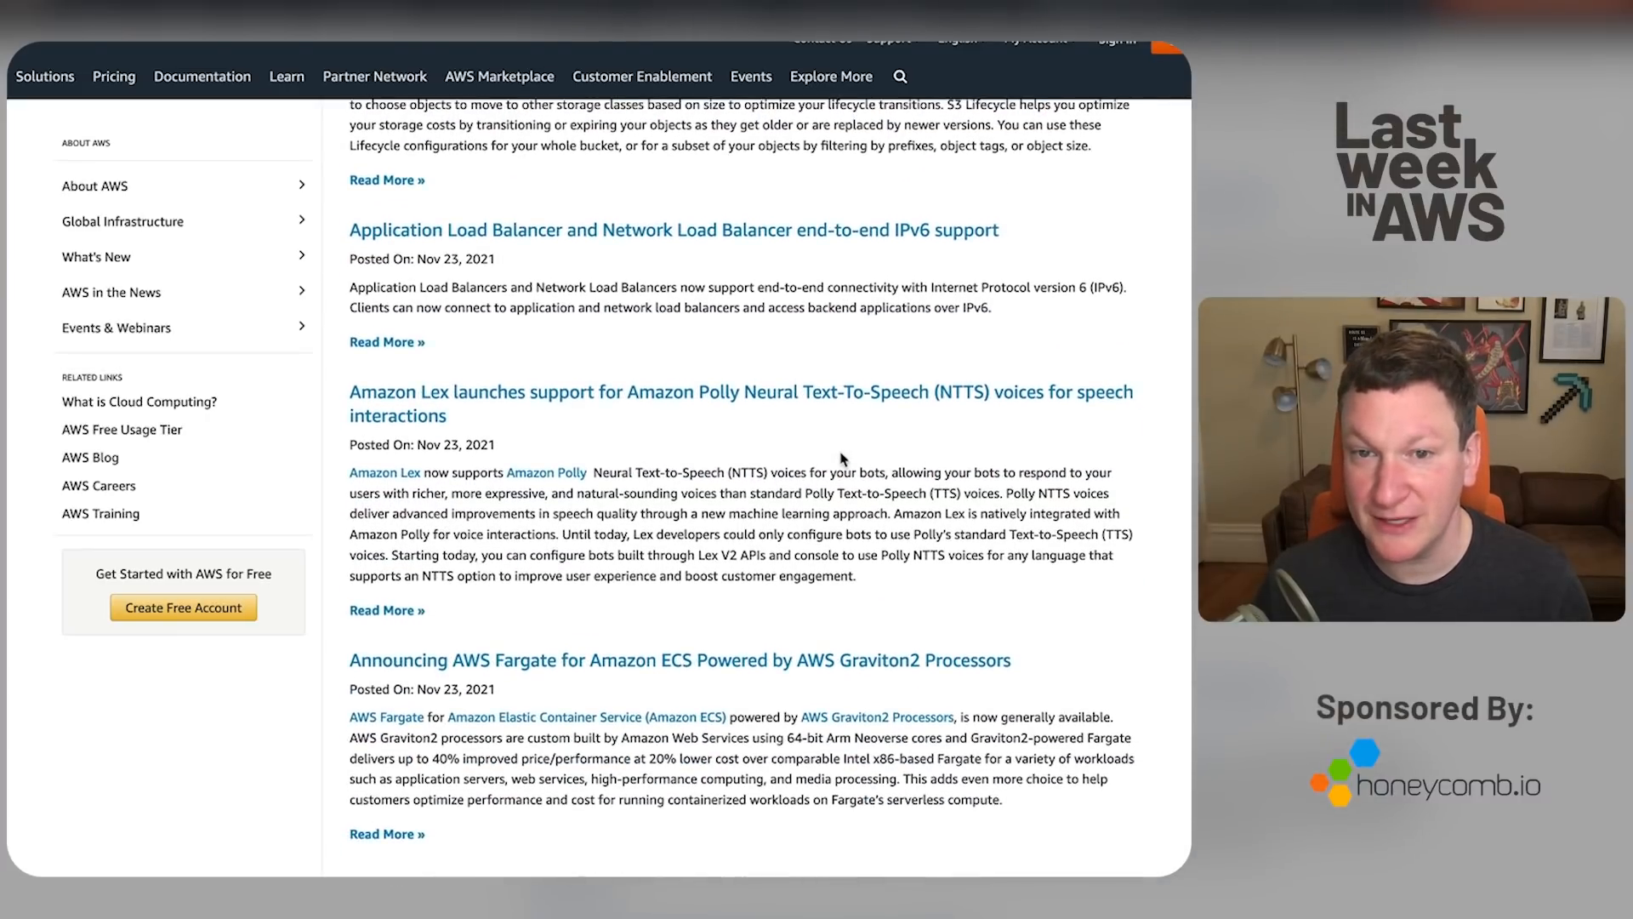
pyautogui.scroll(-3)
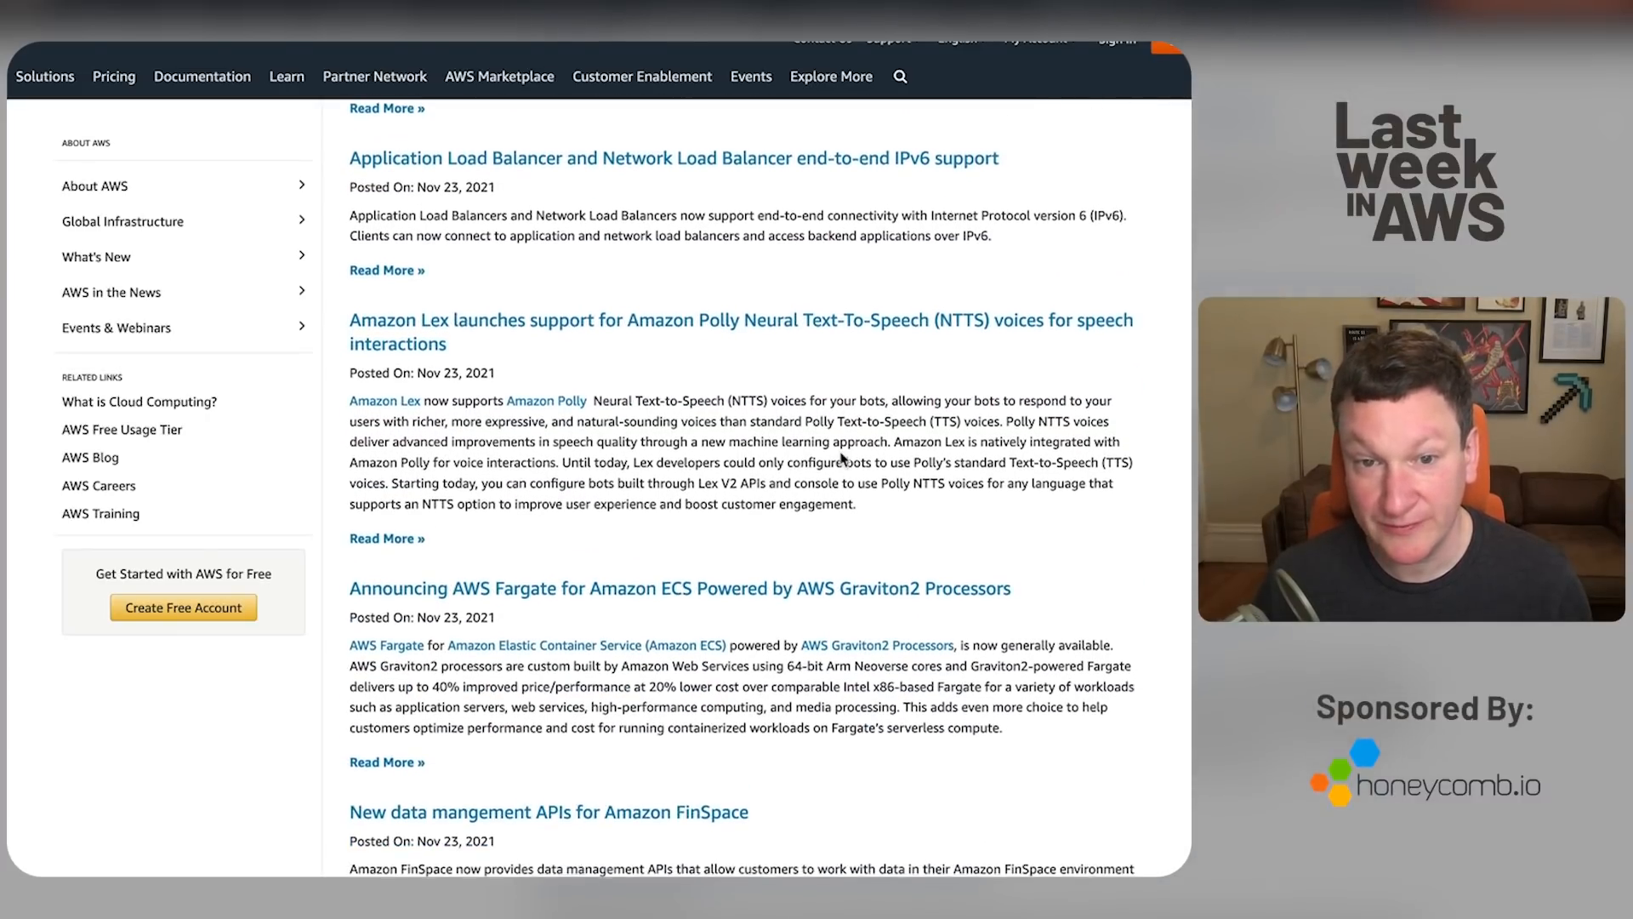
pyautogui.scroll(-3)
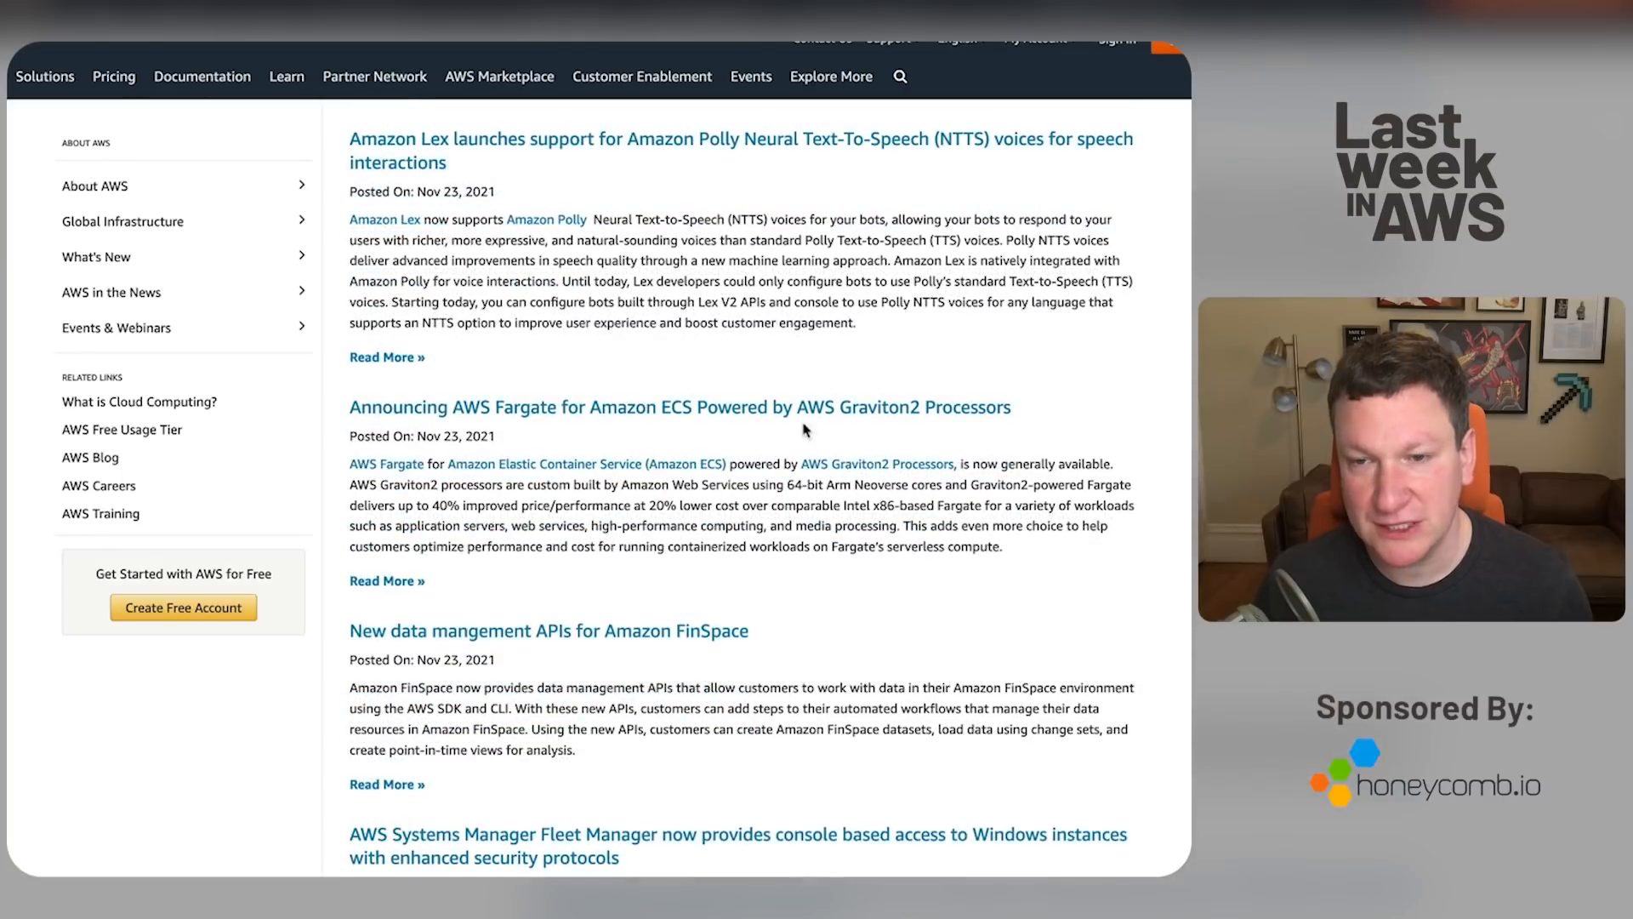
pyautogui.scroll(-3)
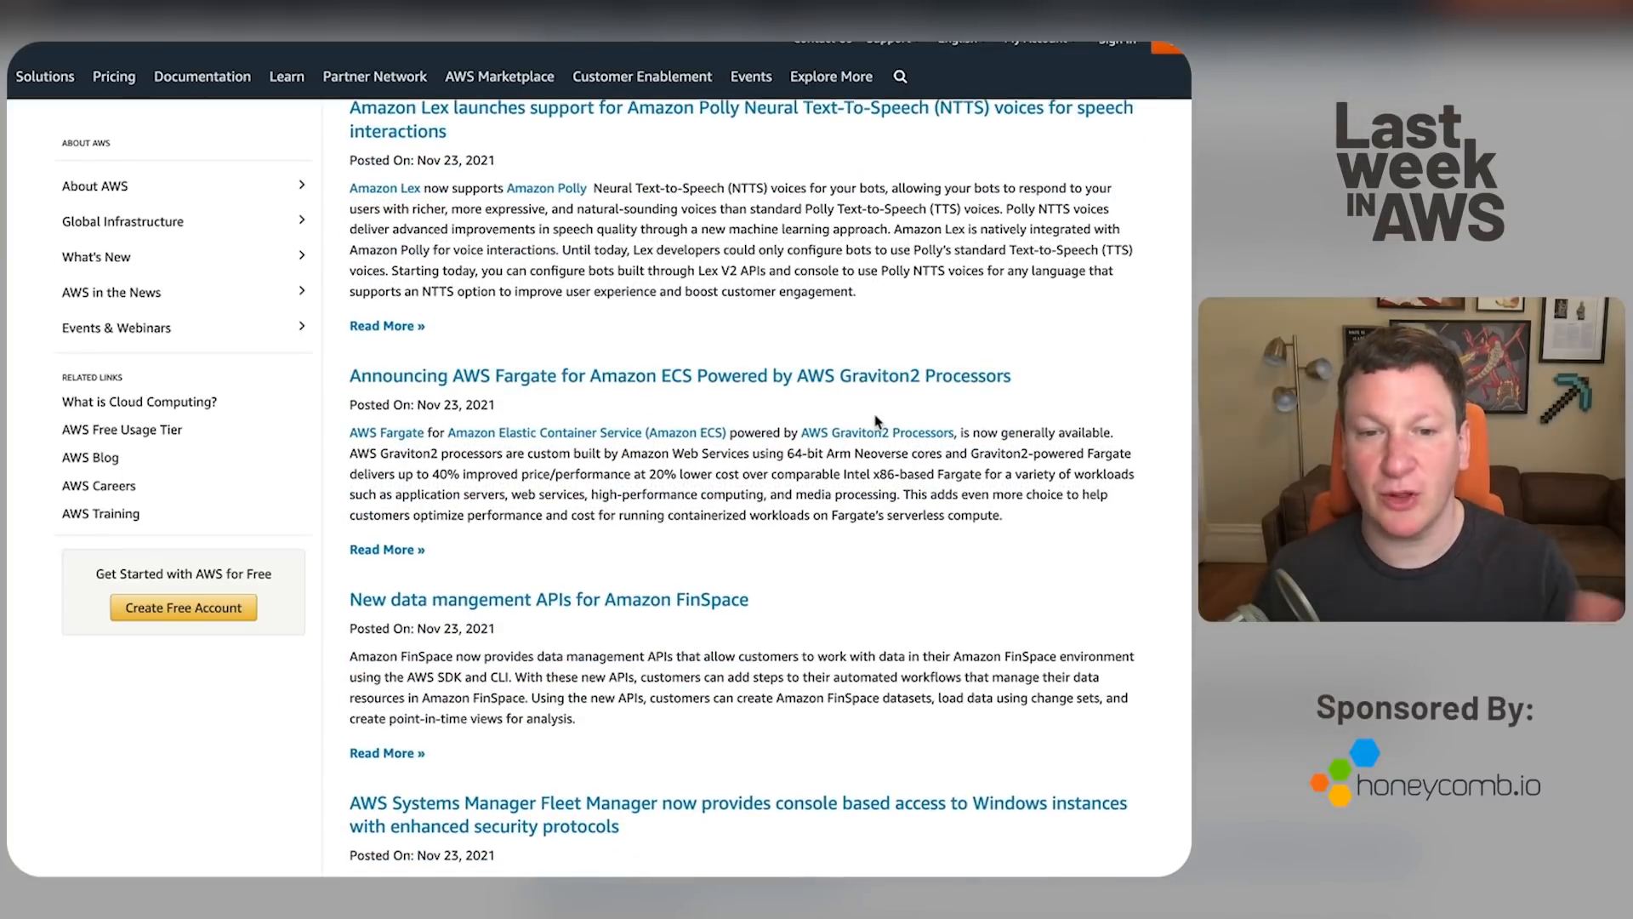
pyautogui.scroll(-3)
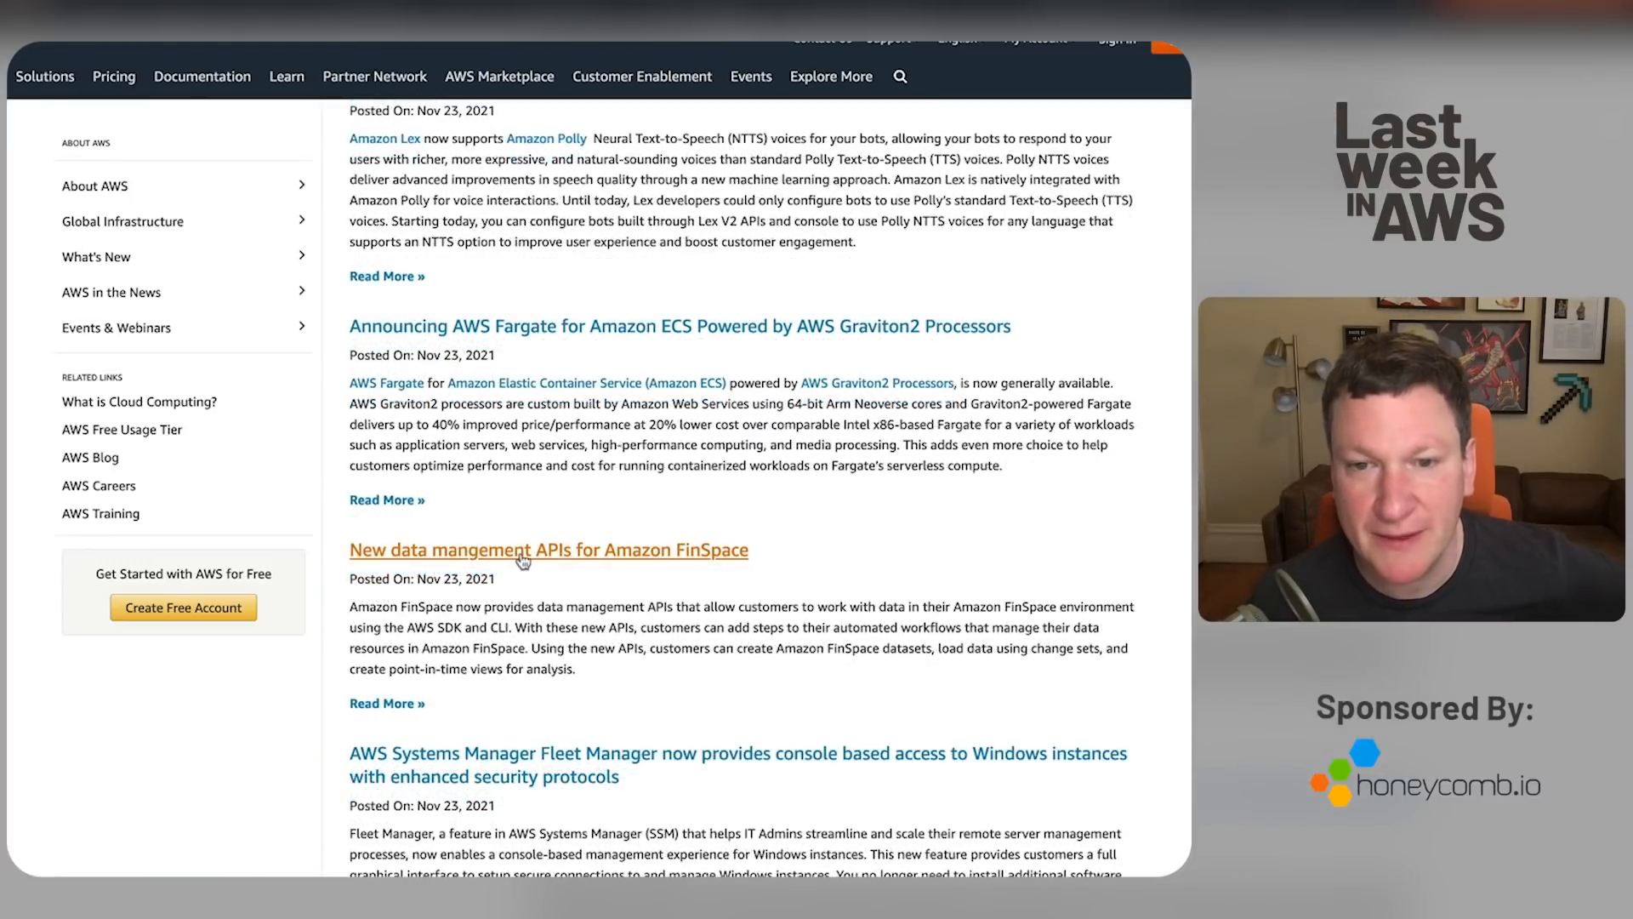
pyautogui.scroll(-3)
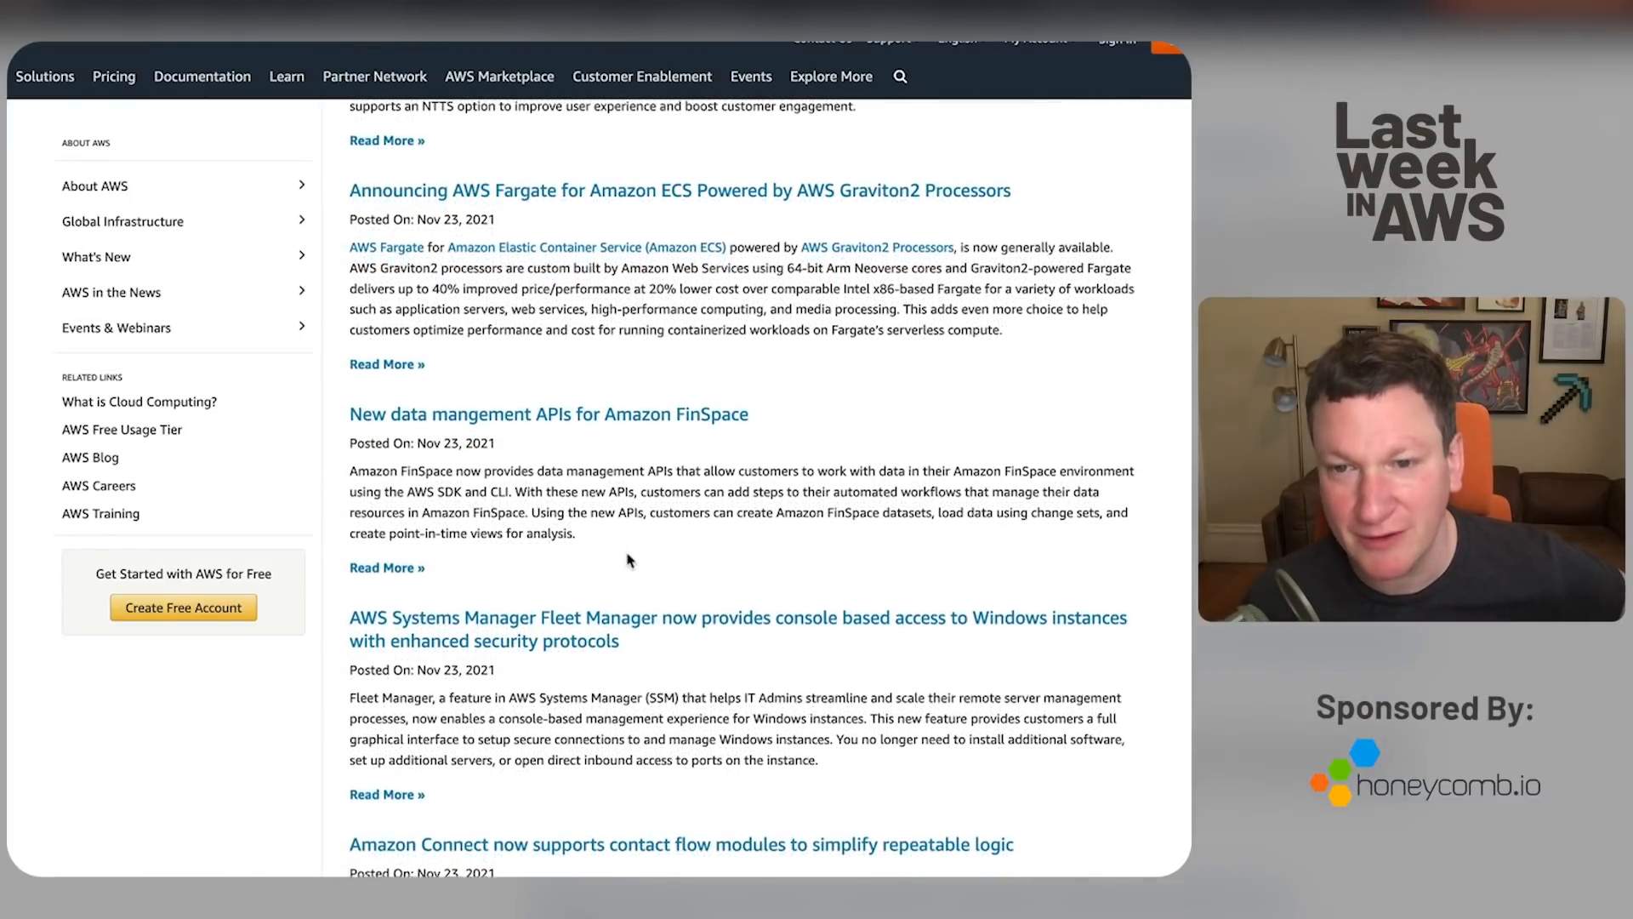
pyautogui.scroll(-3)
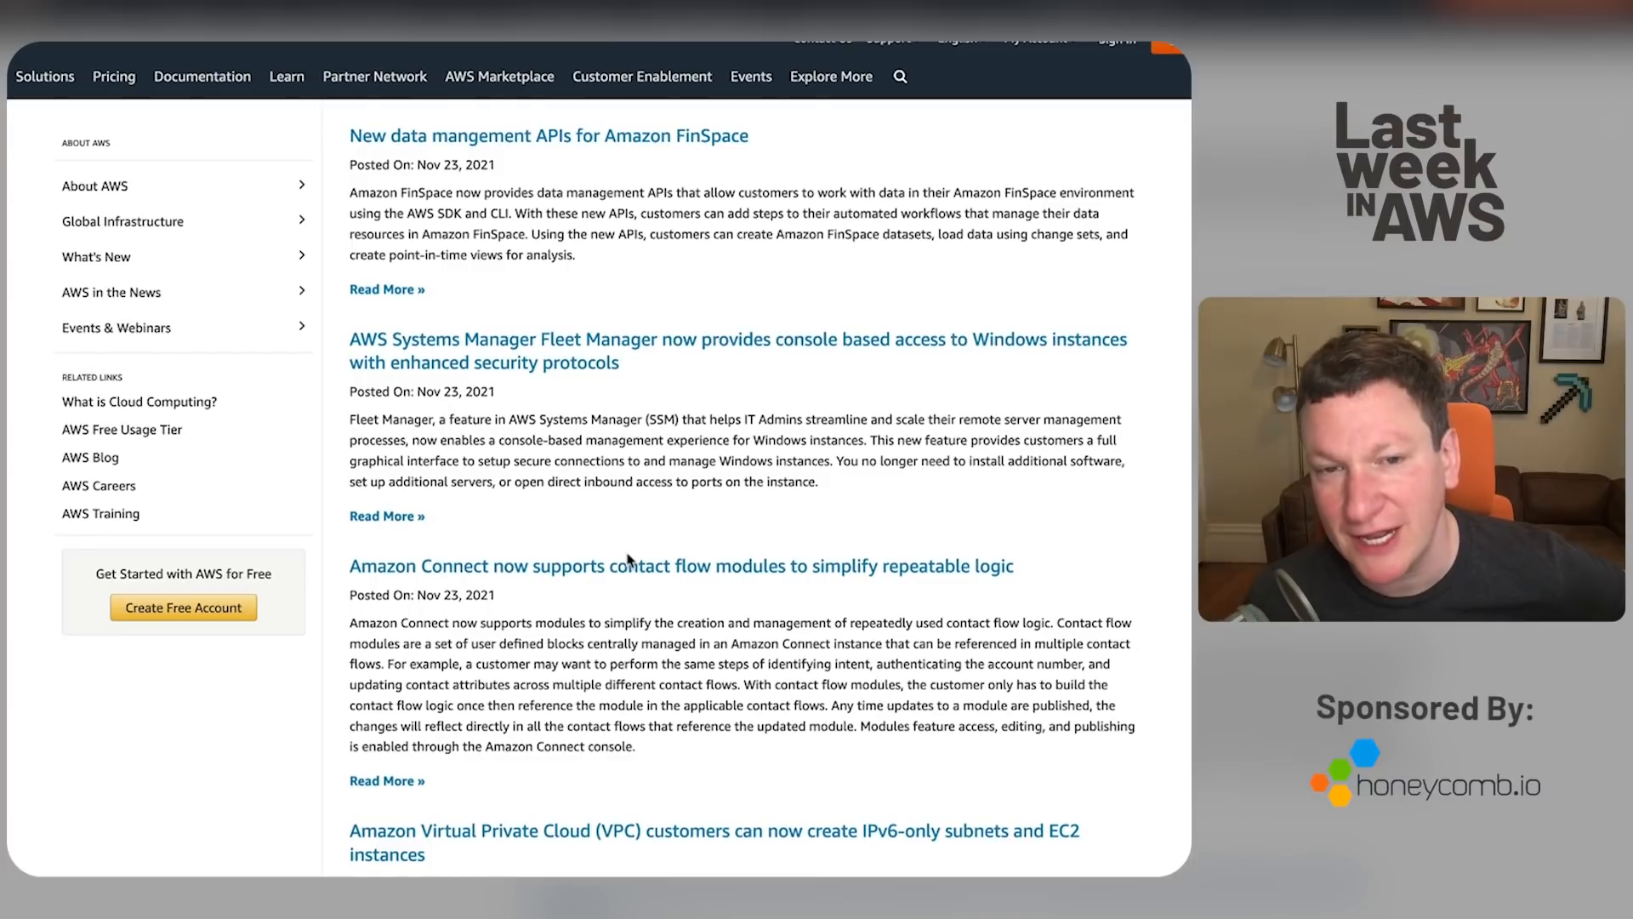
pyautogui.scroll(-3)
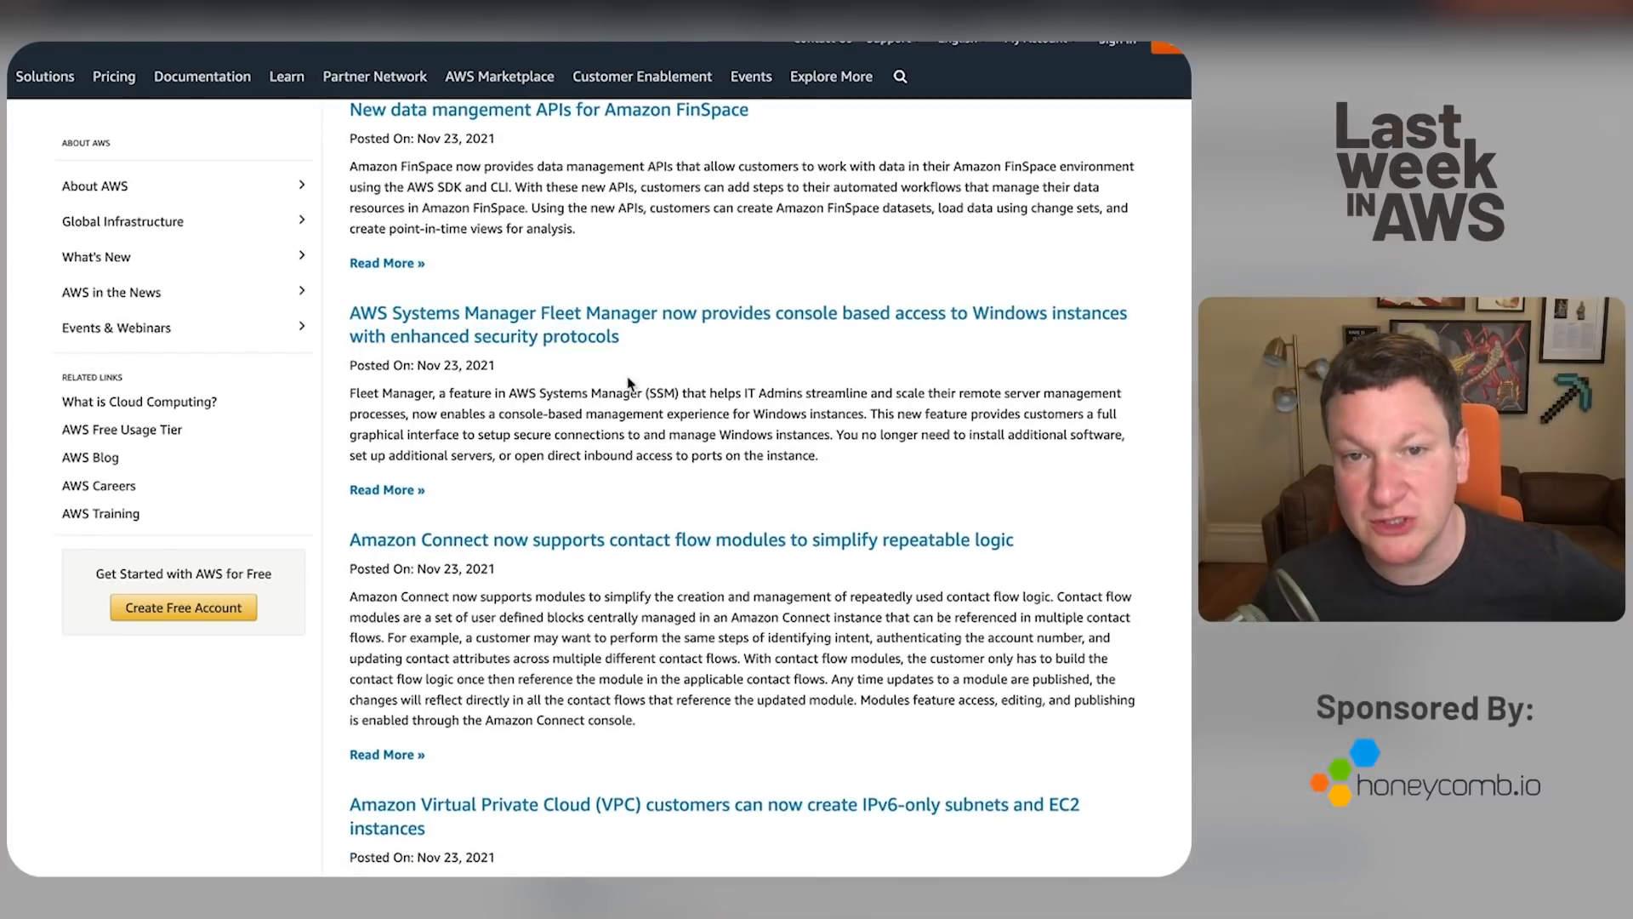
pyautogui.moveTo(708, 378)
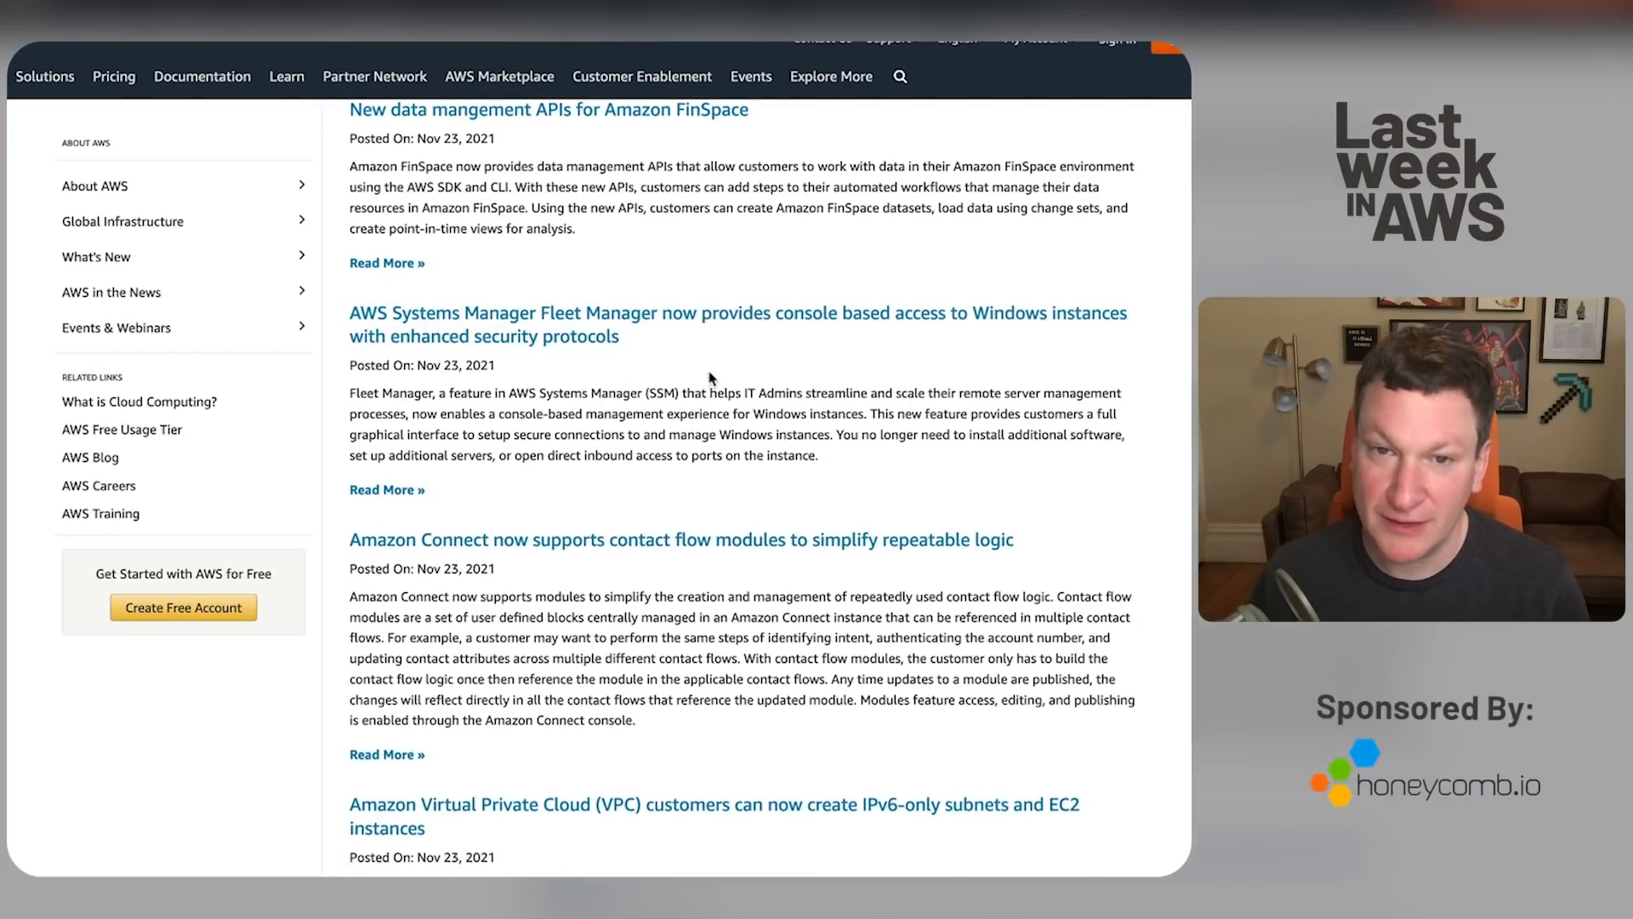
pyautogui.moveTo(866, 335)
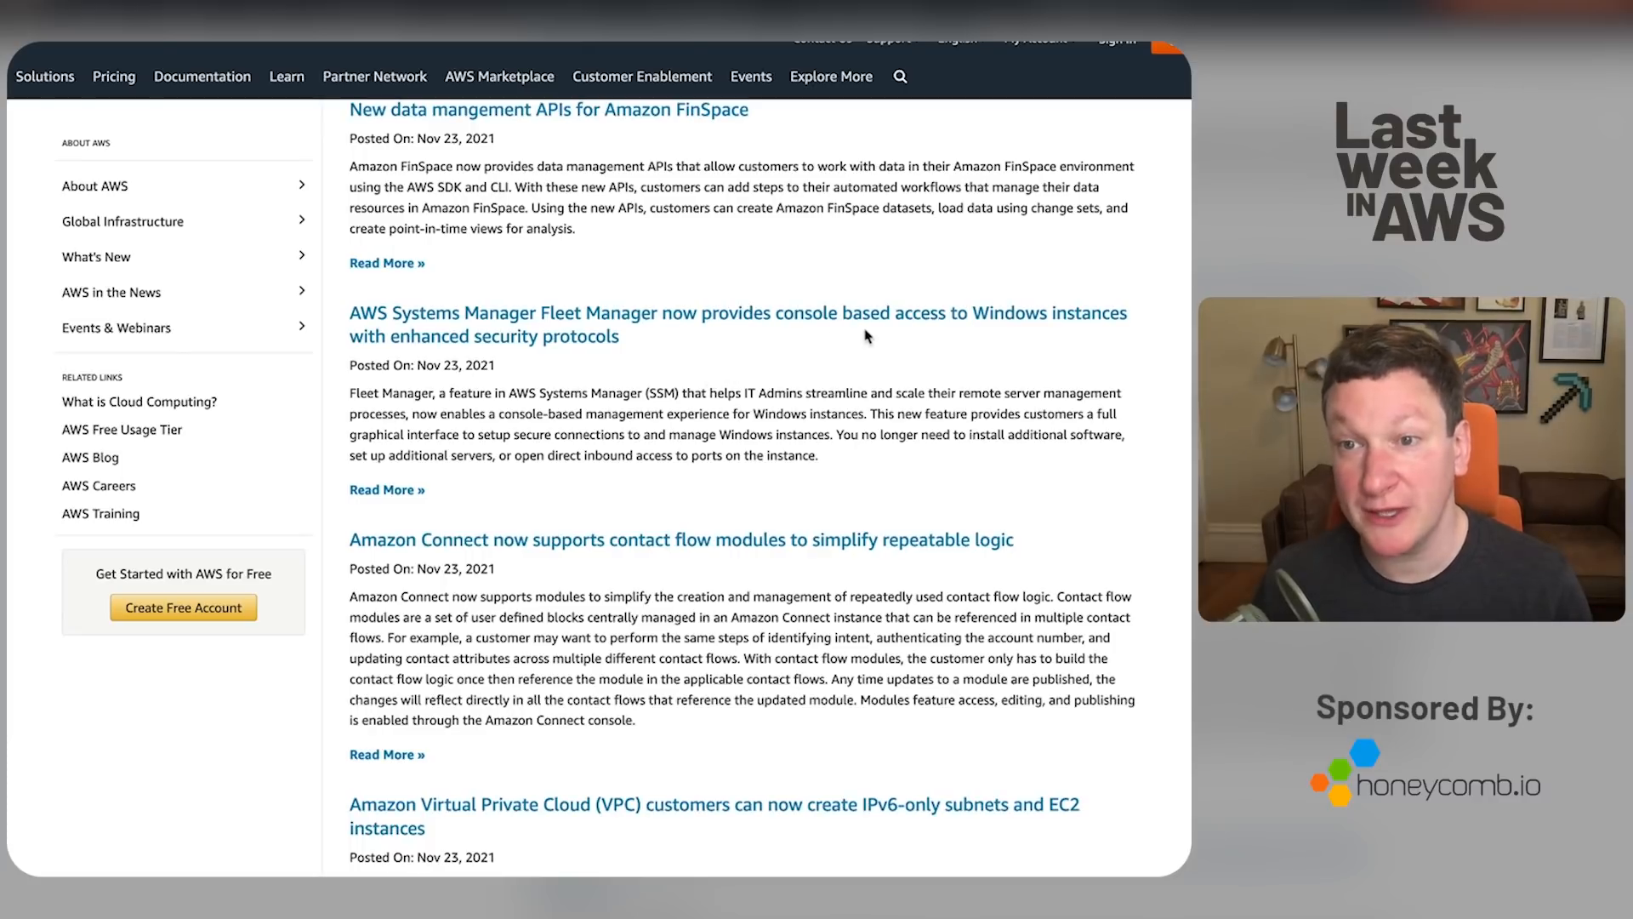
pyautogui.scroll(-3)
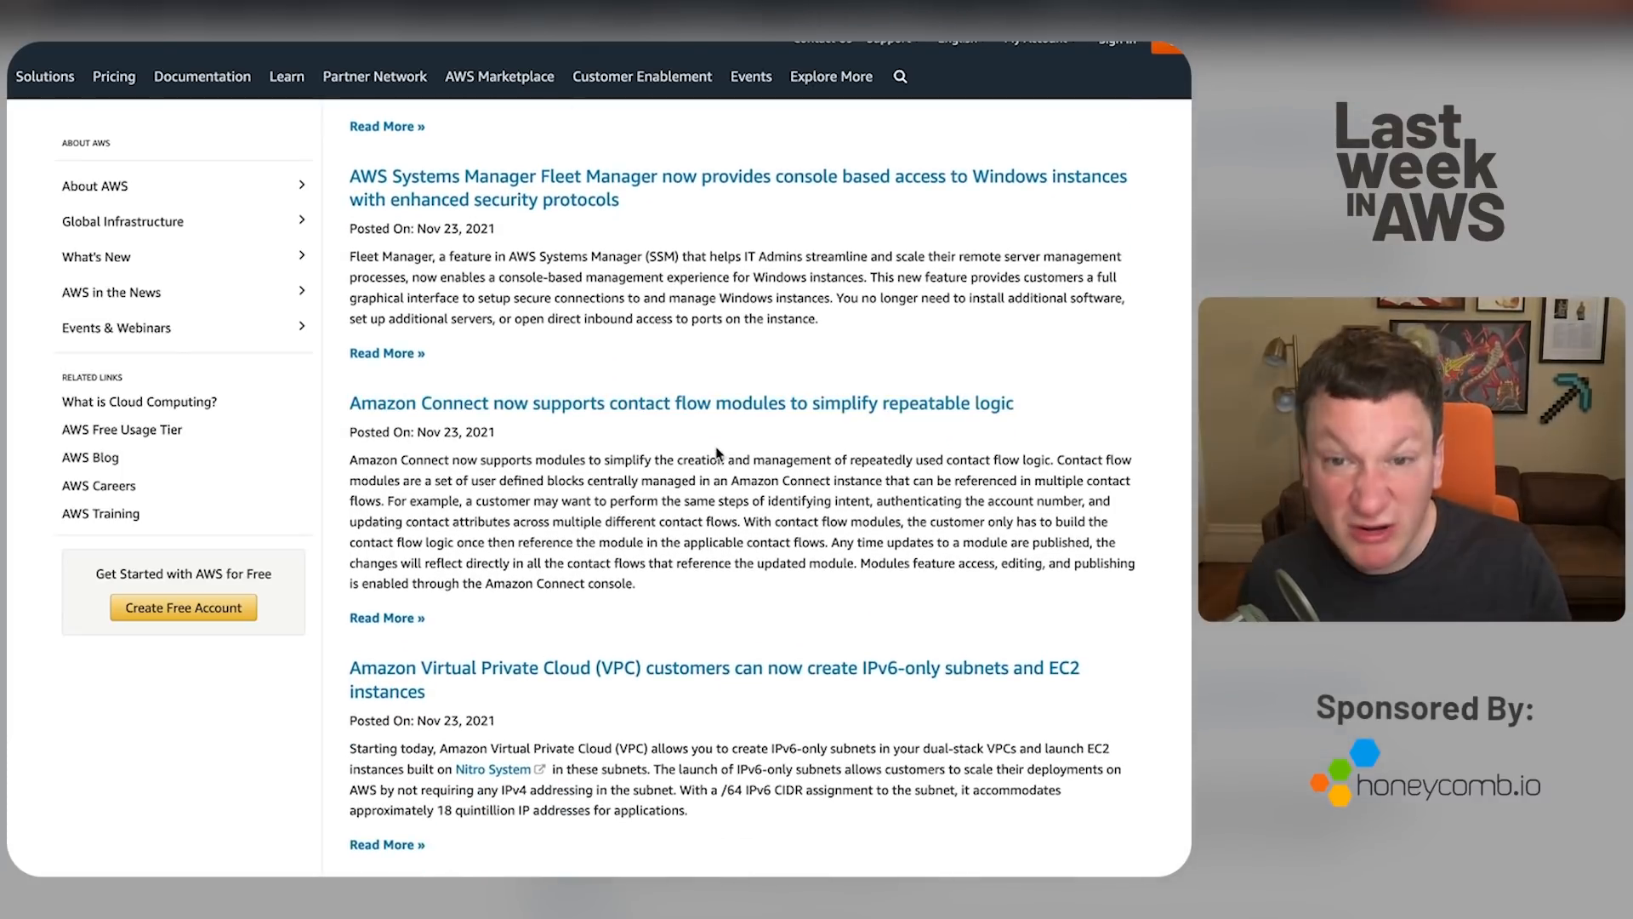
pyautogui.scroll(-3)
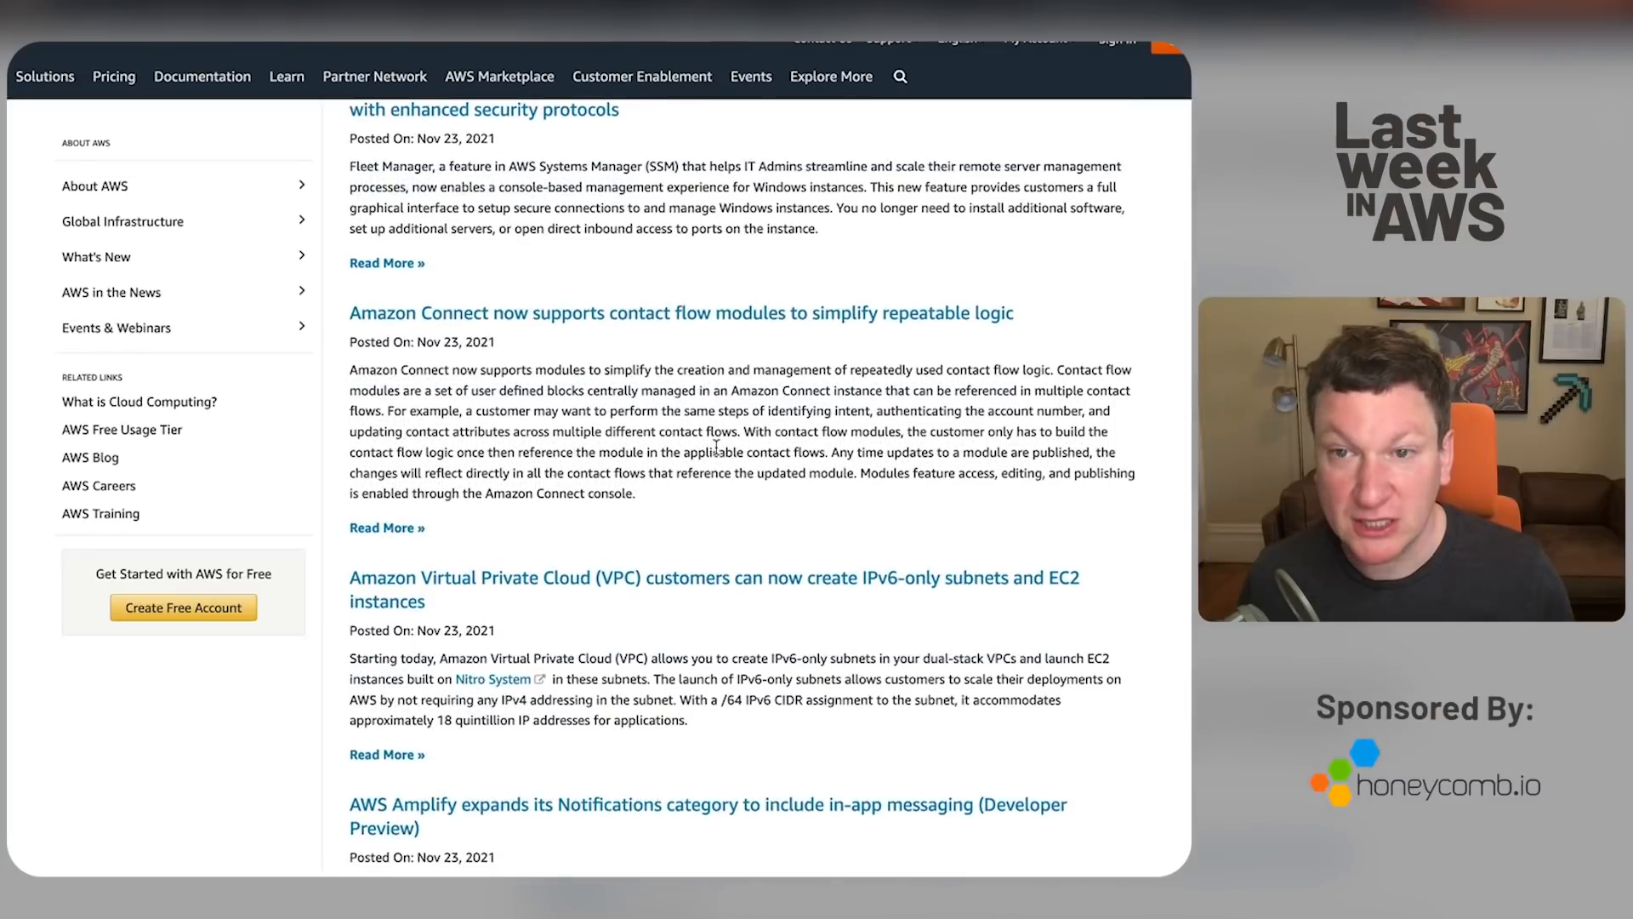
pyautogui.scroll(-3)
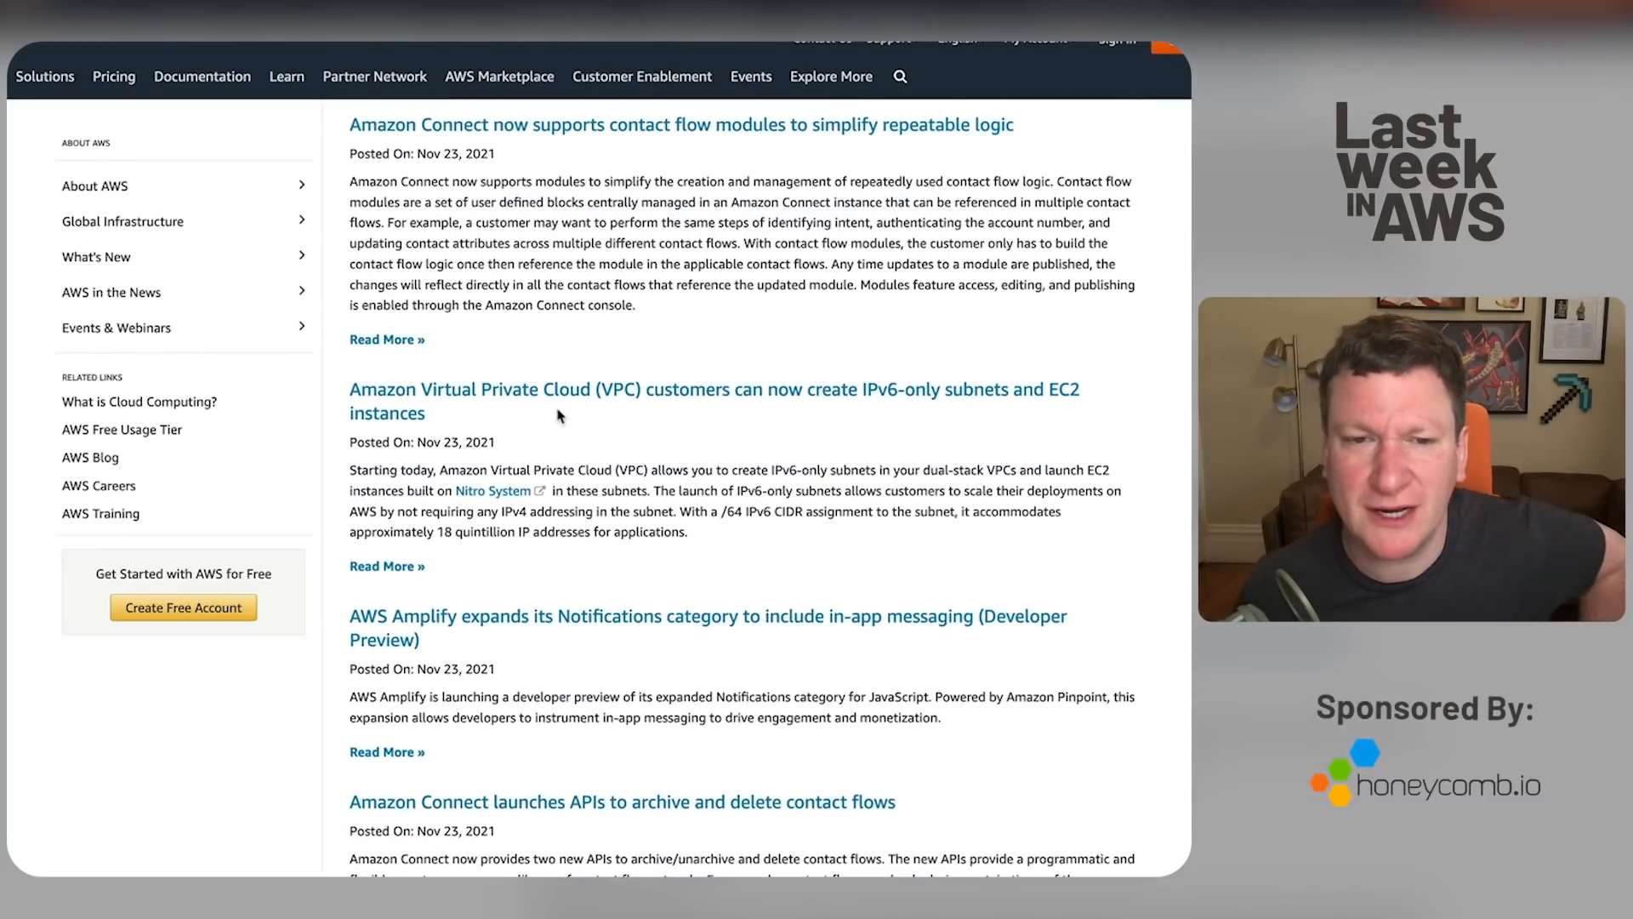
pyautogui.scroll(-3)
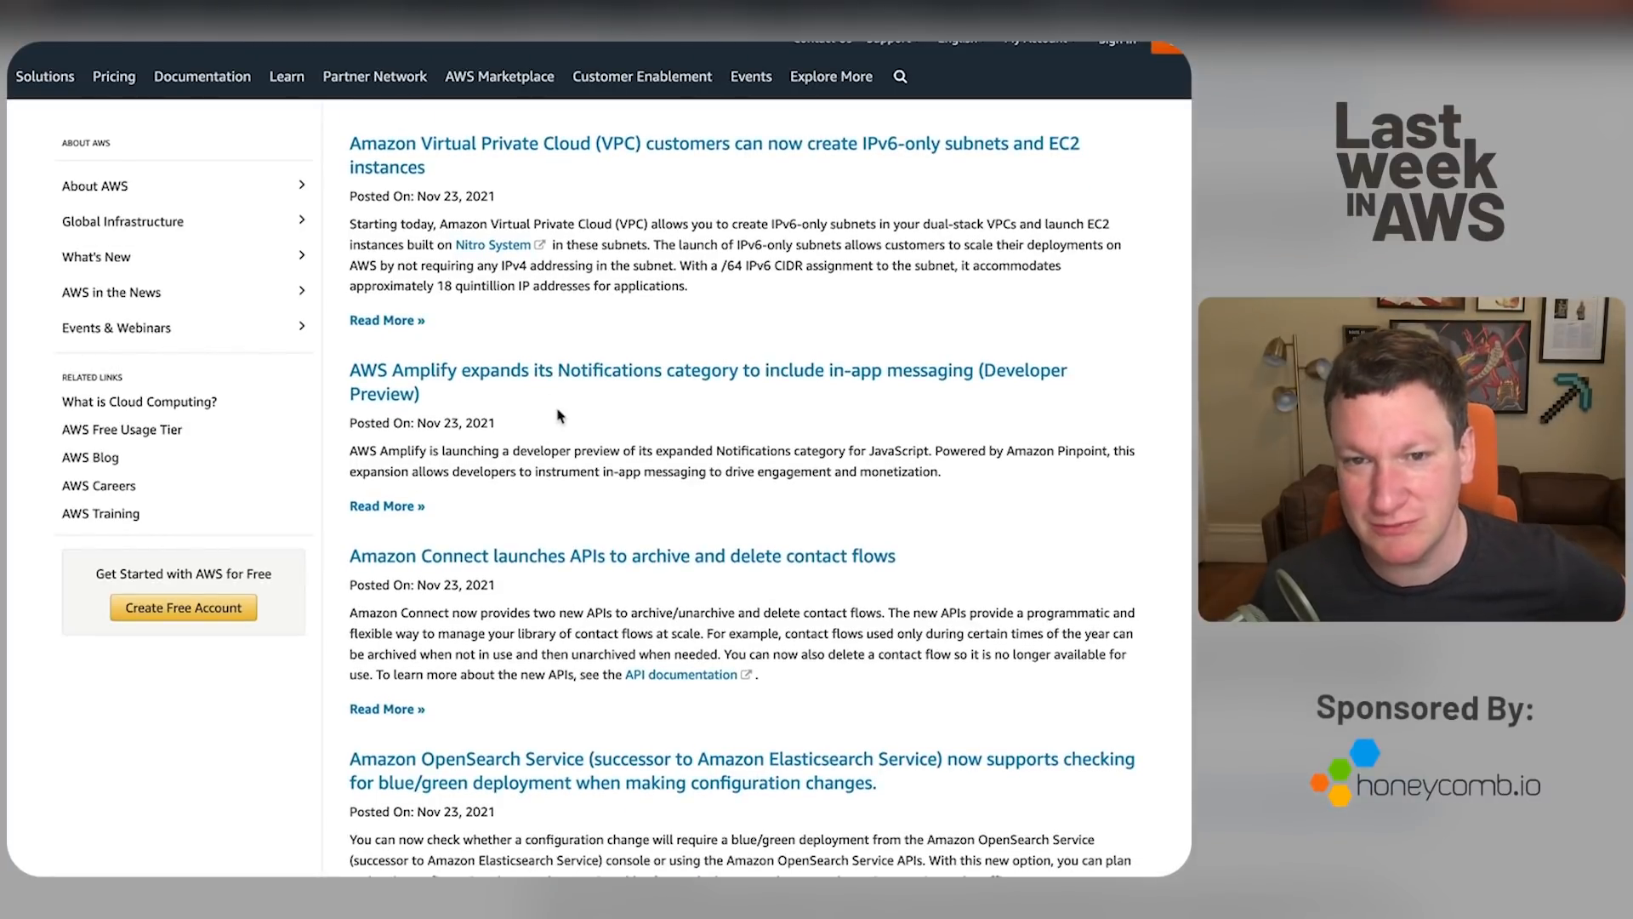
pyautogui.scroll(-3)
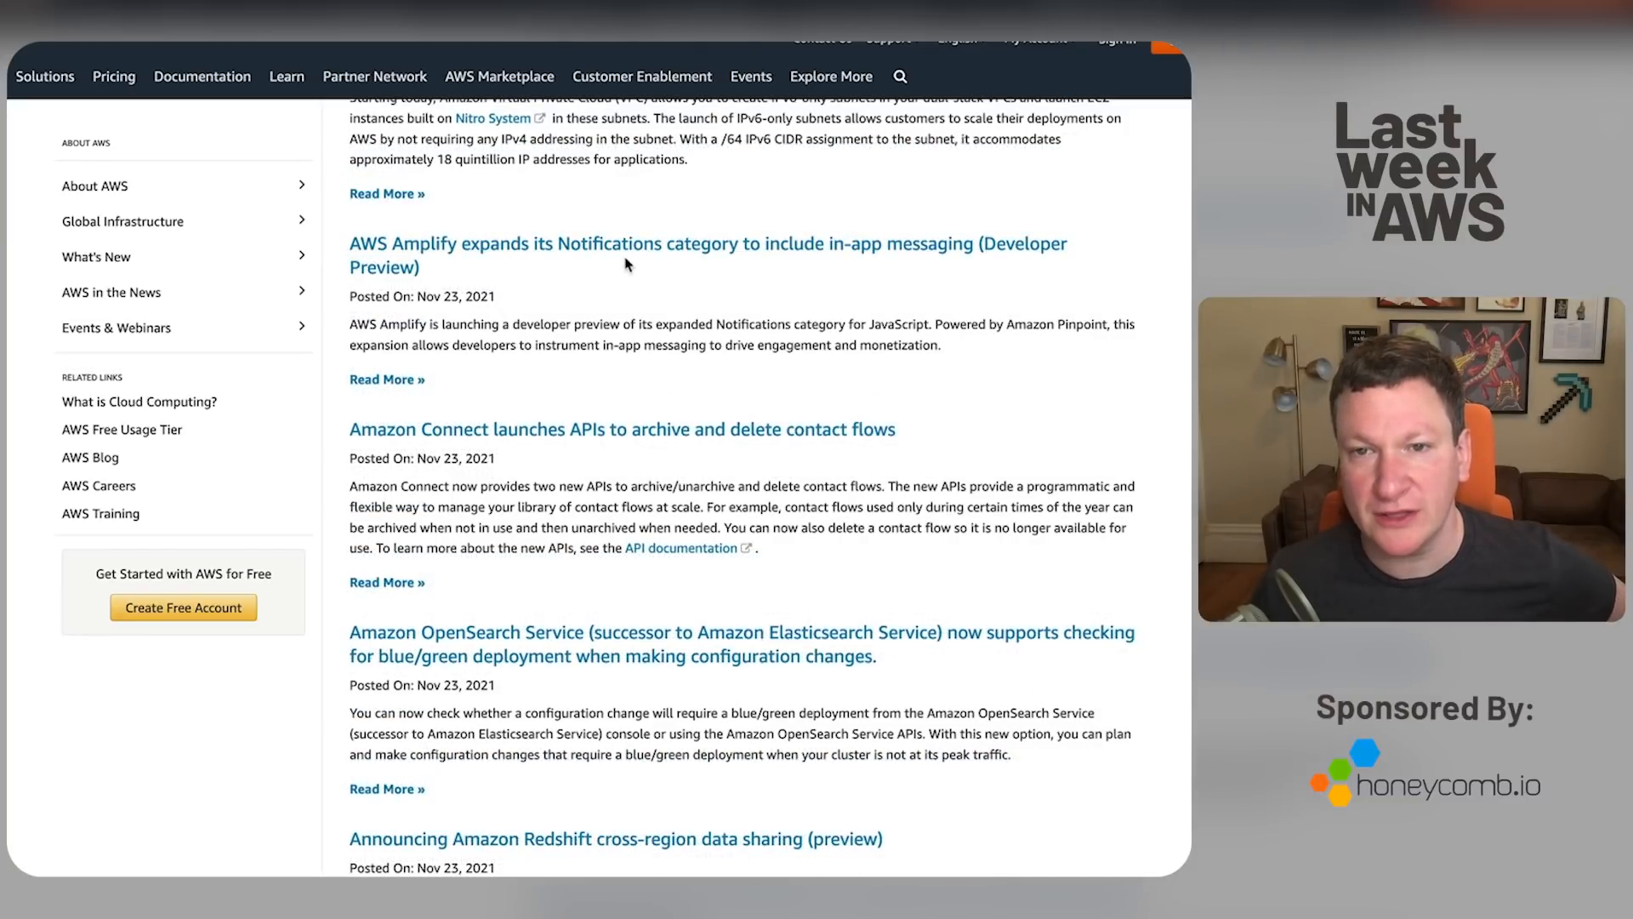
pyautogui.scroll(-3)
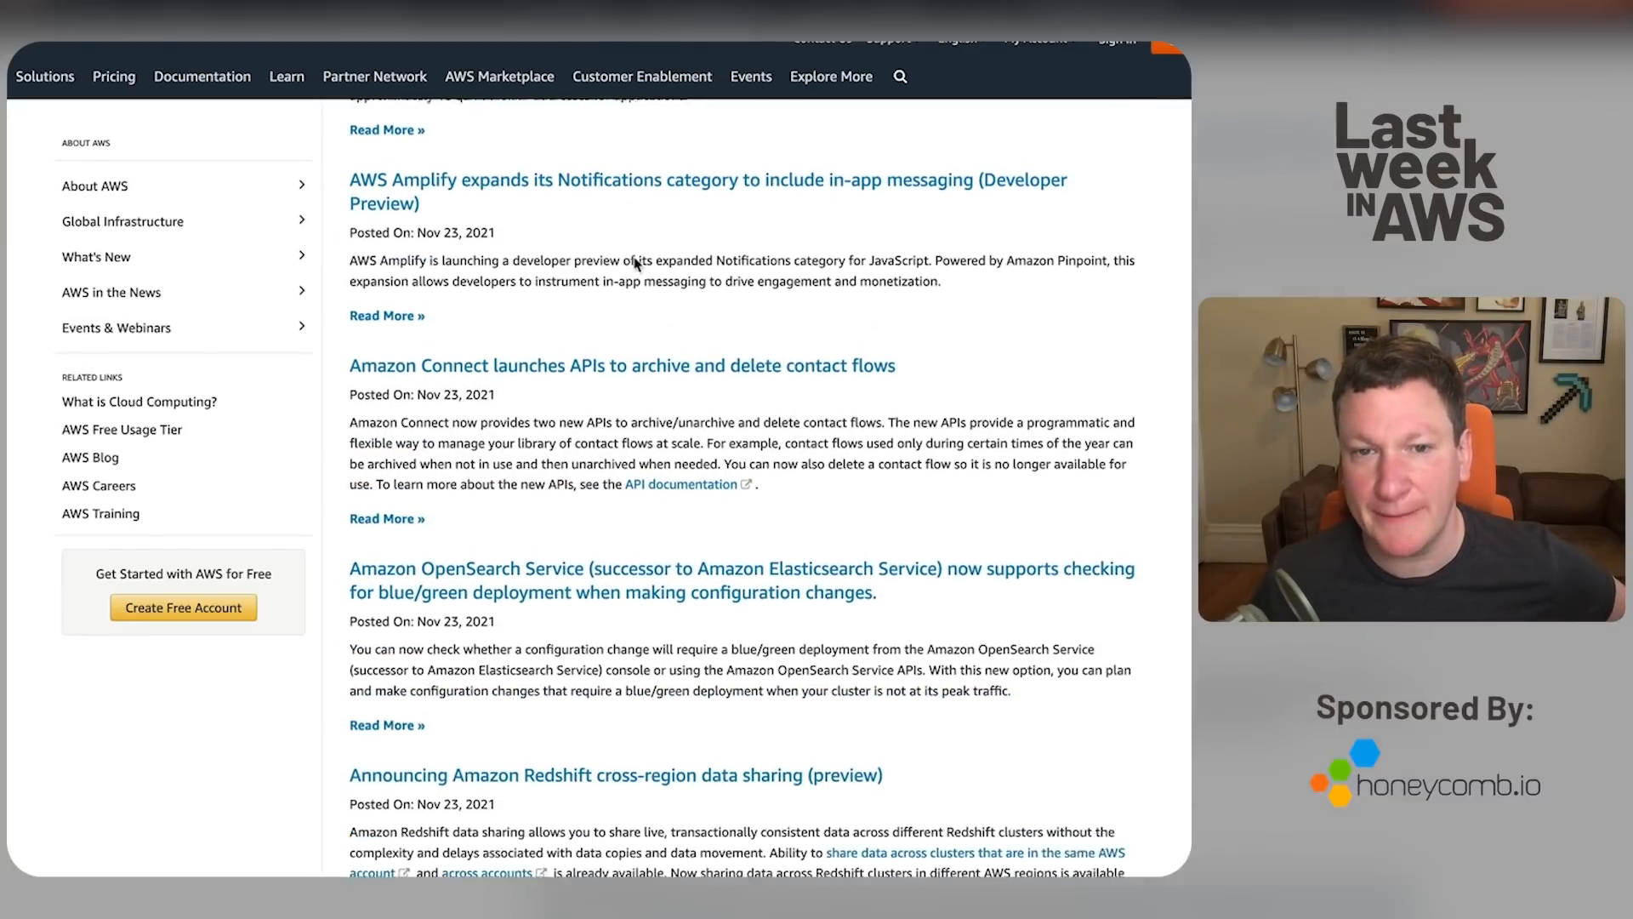
pyautogui.scroll(-3)
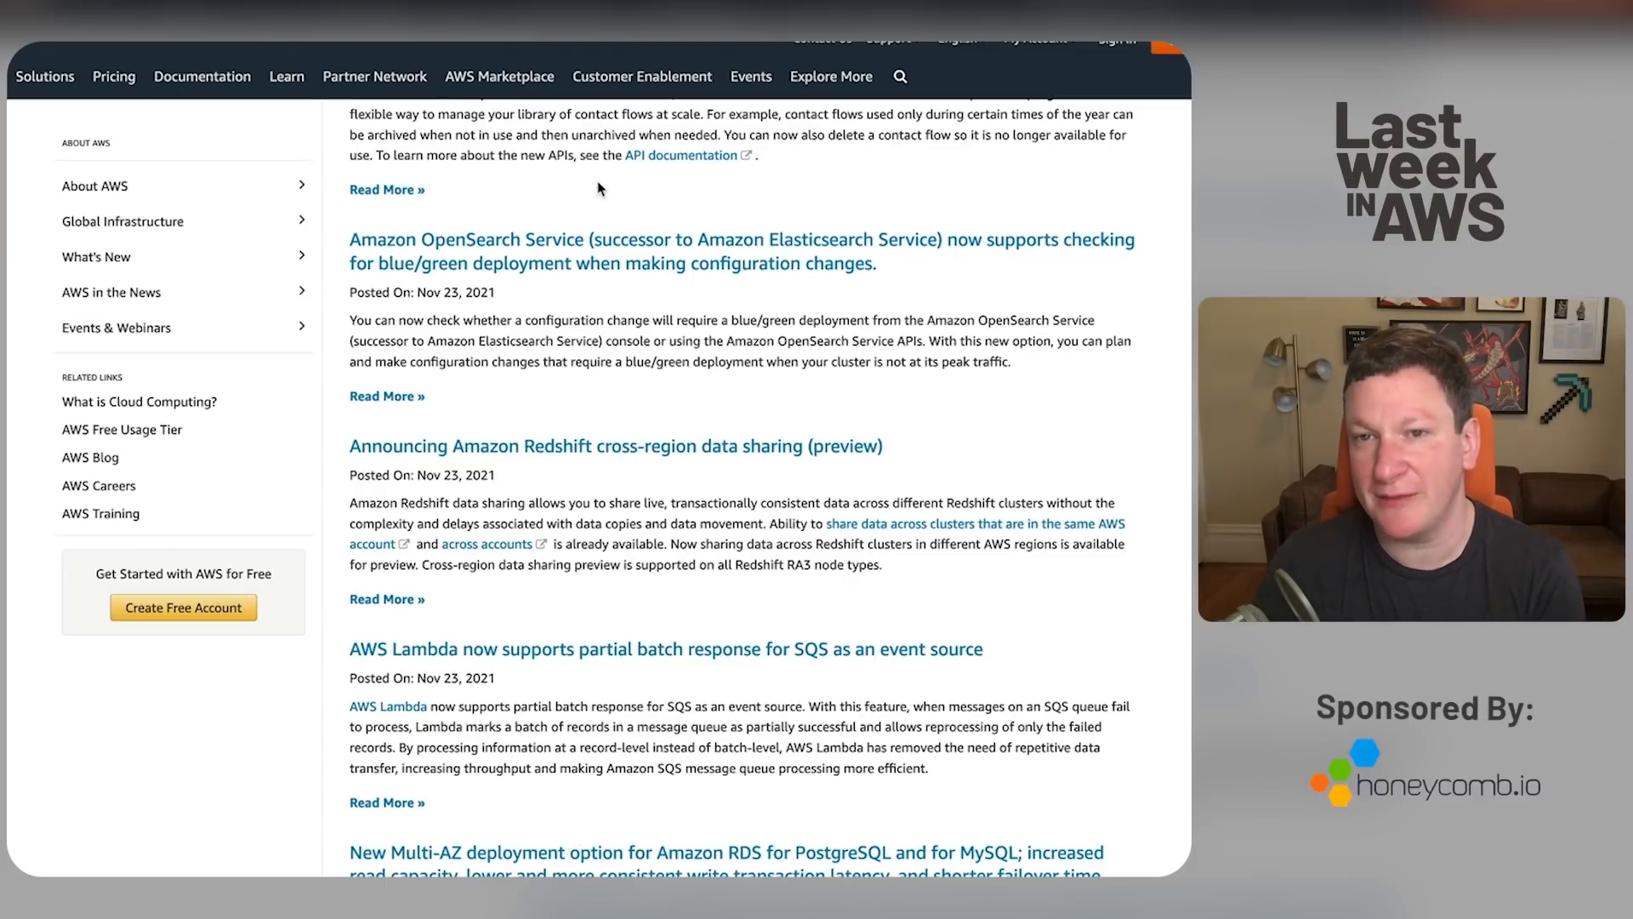
pyautogui.moveTo(584, 370)
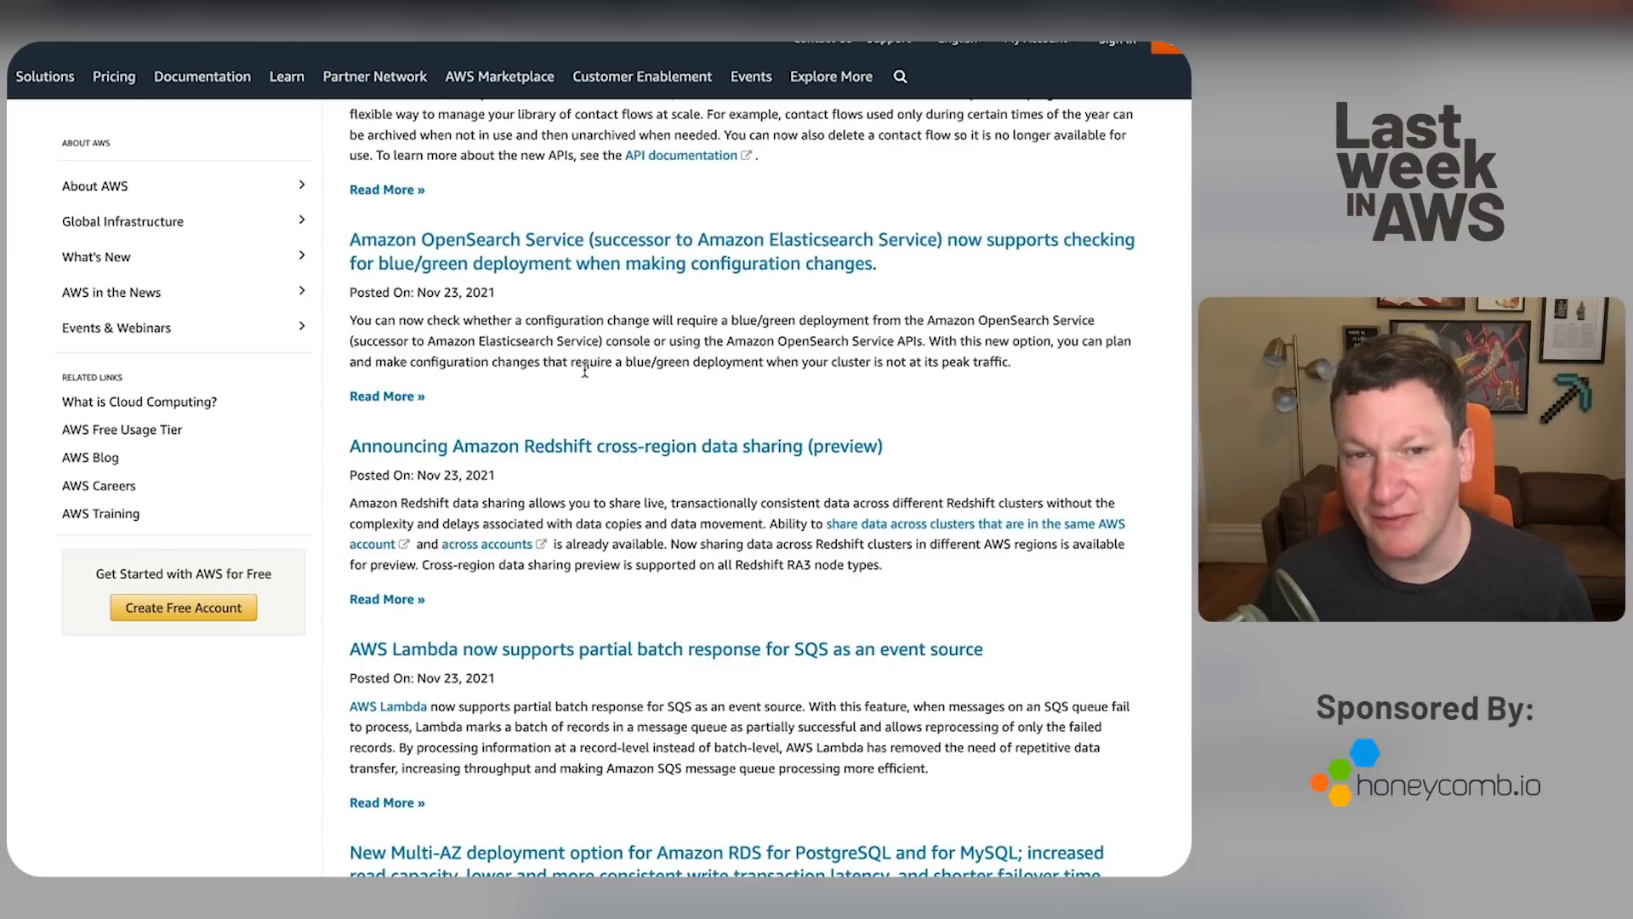
pyautogui.scroll(-3)
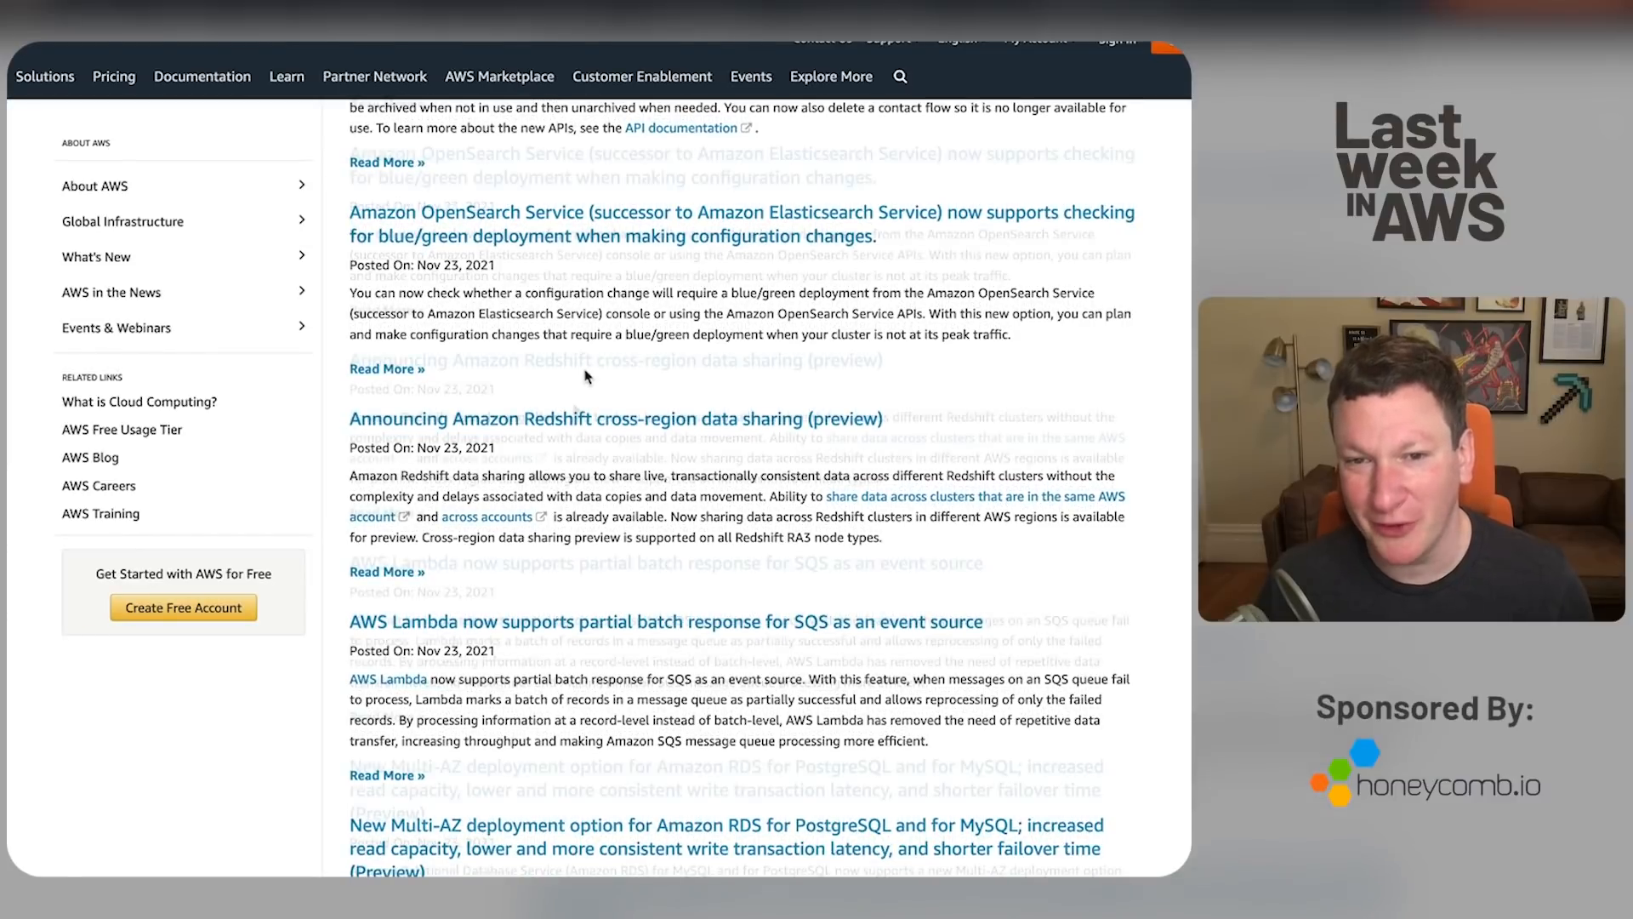
pyautogui.scroll(-3)
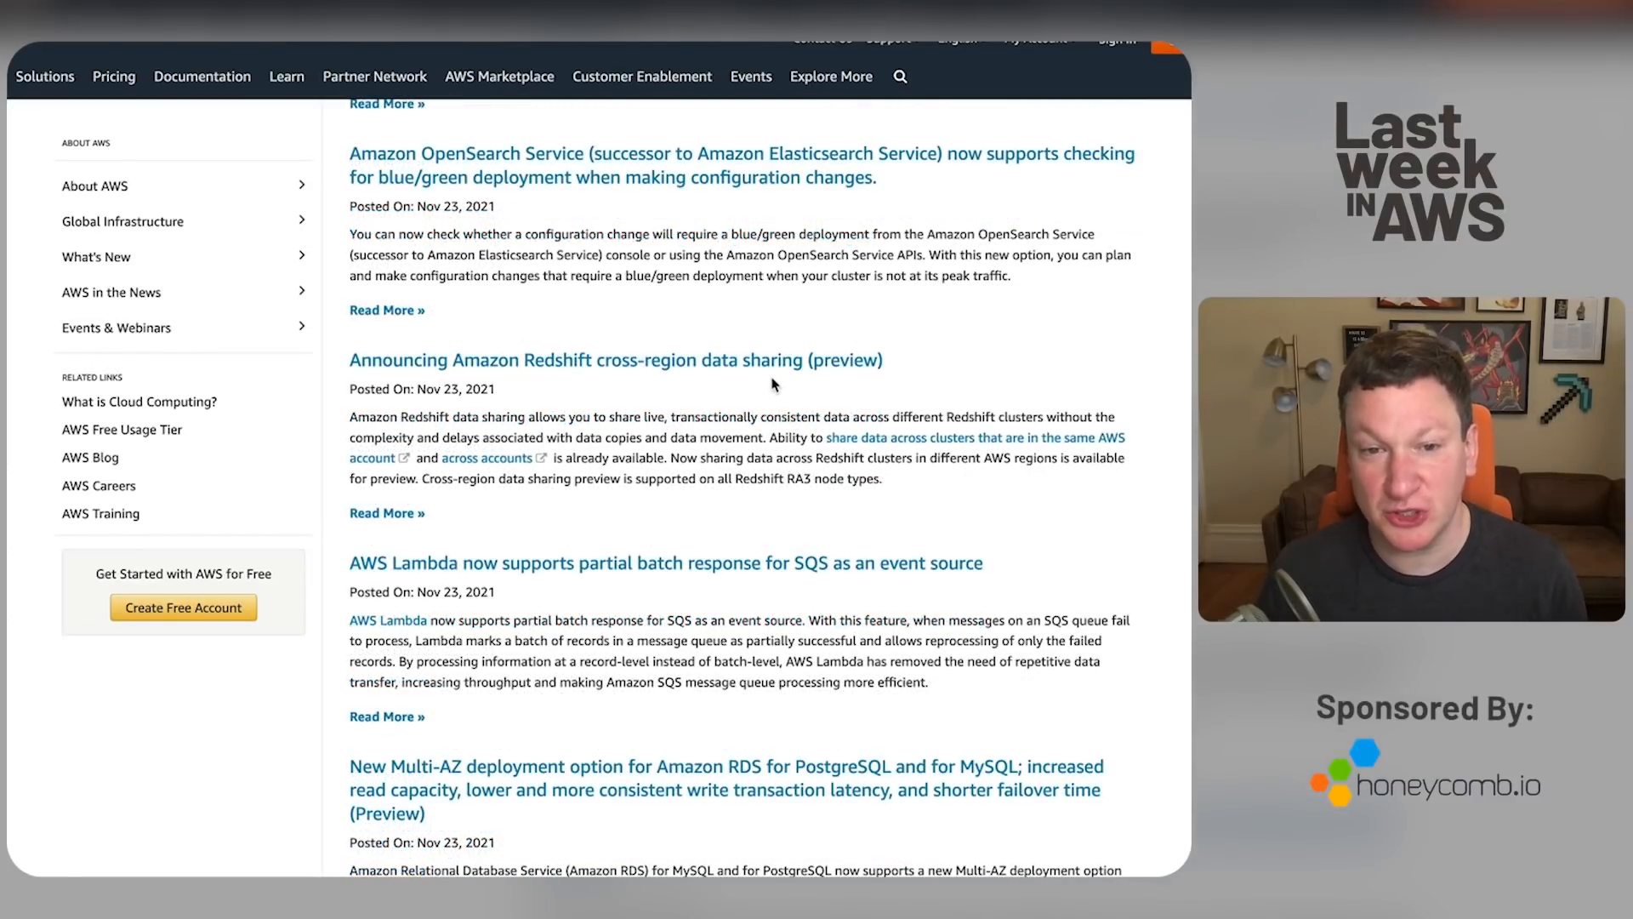
pyautogui.scroll(-3)
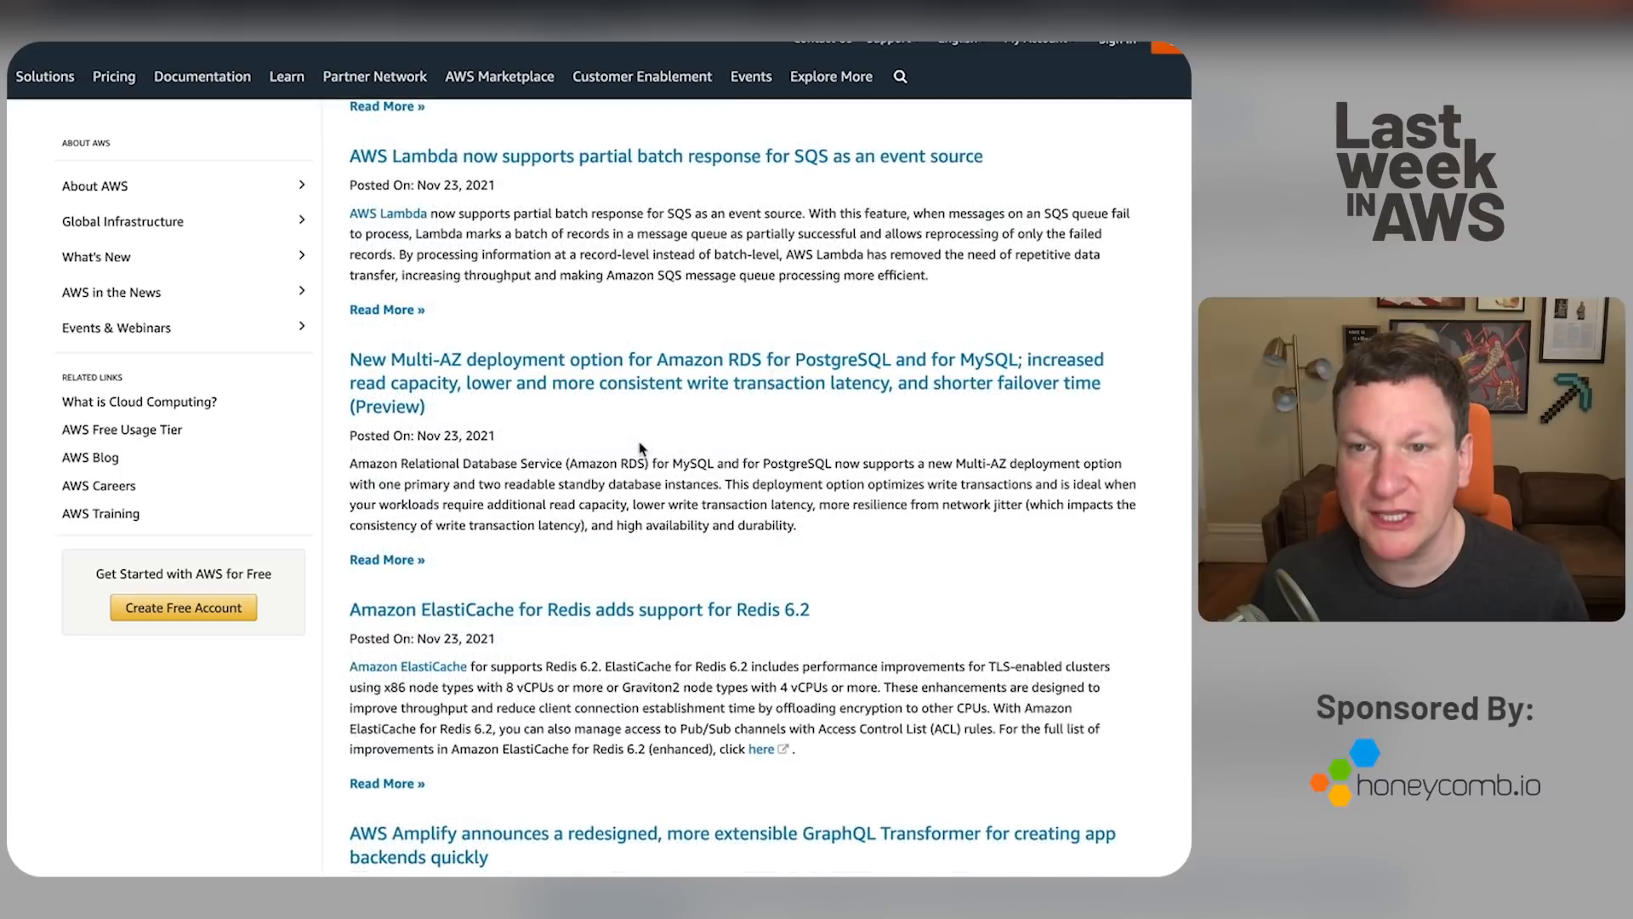
pyautogui.moveTo(658, 419)
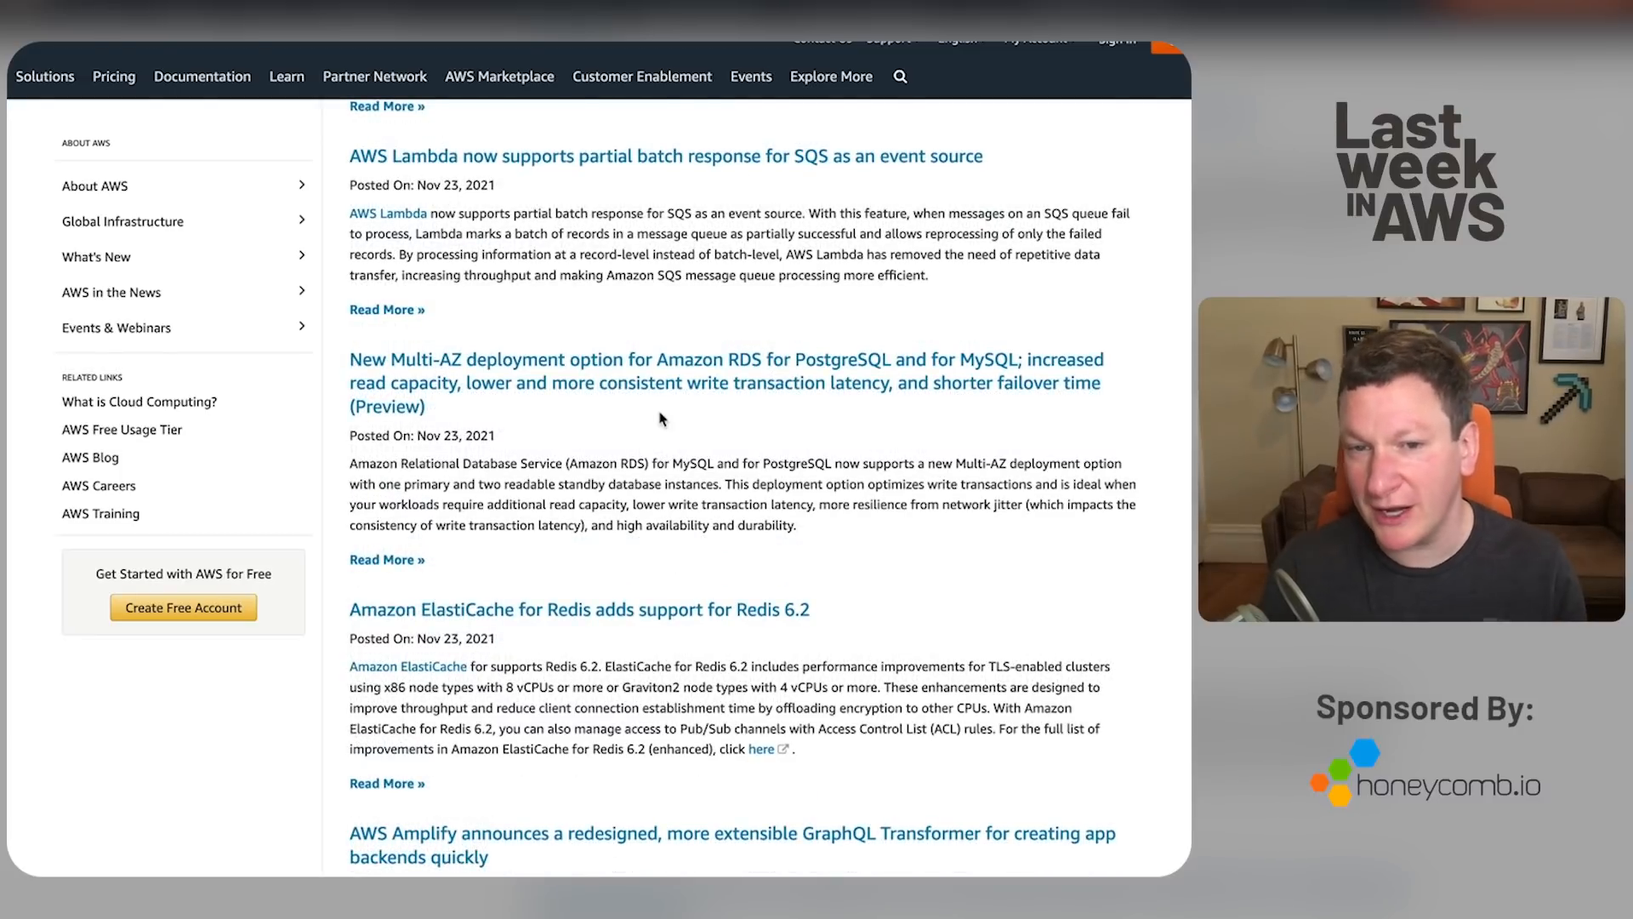
pyautogui.scroll(-3)
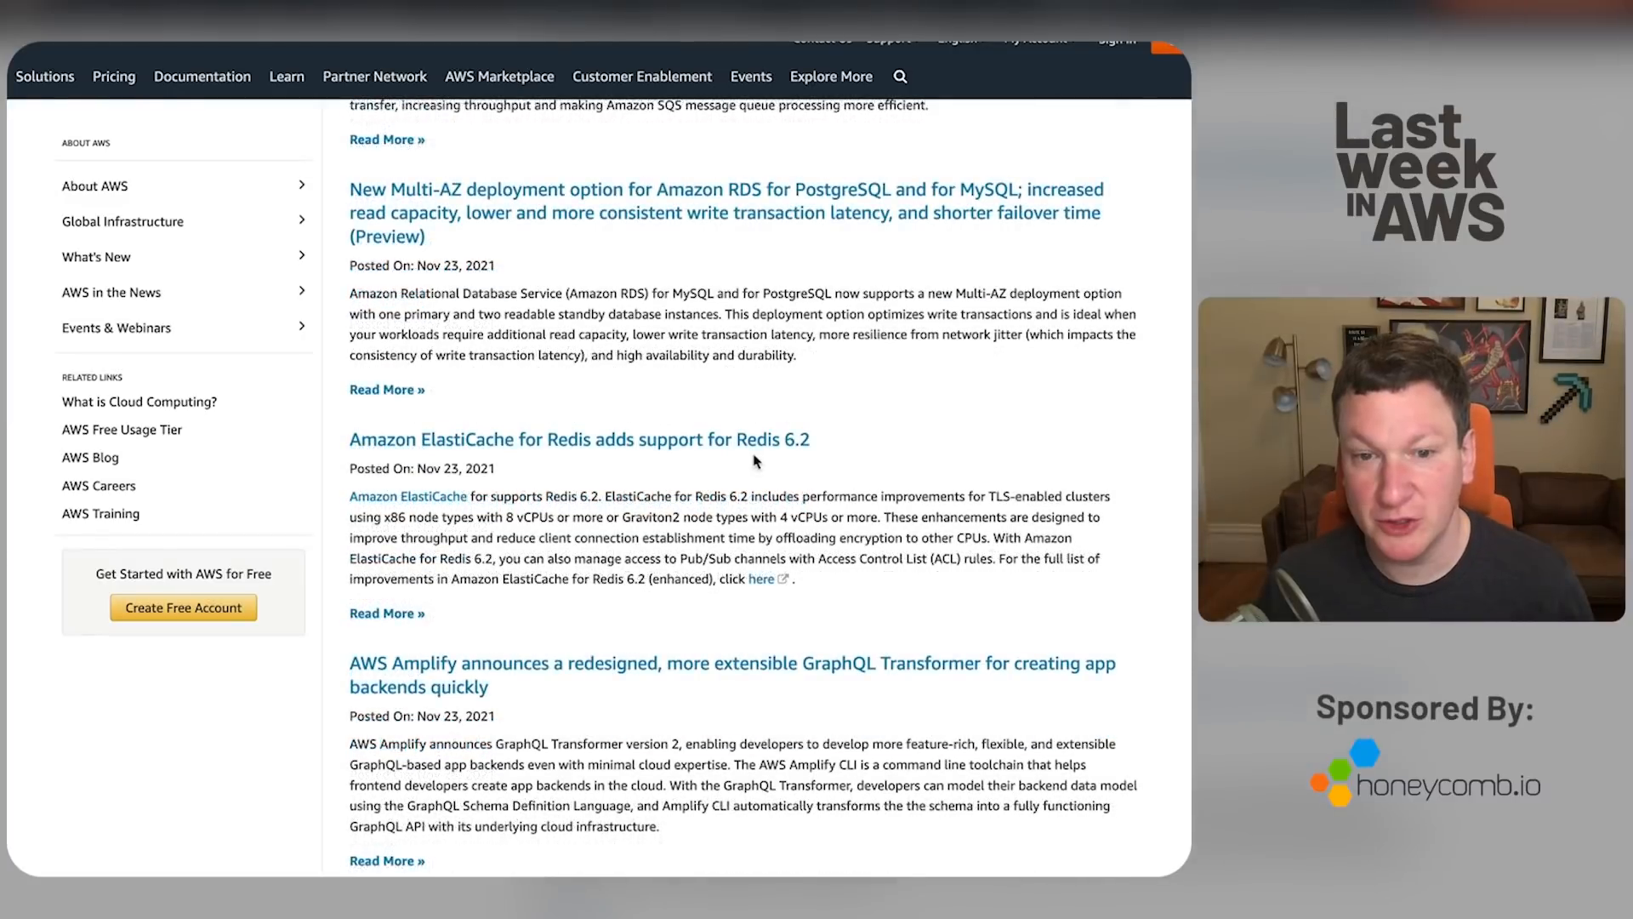
pyautogui.scroll(-3)
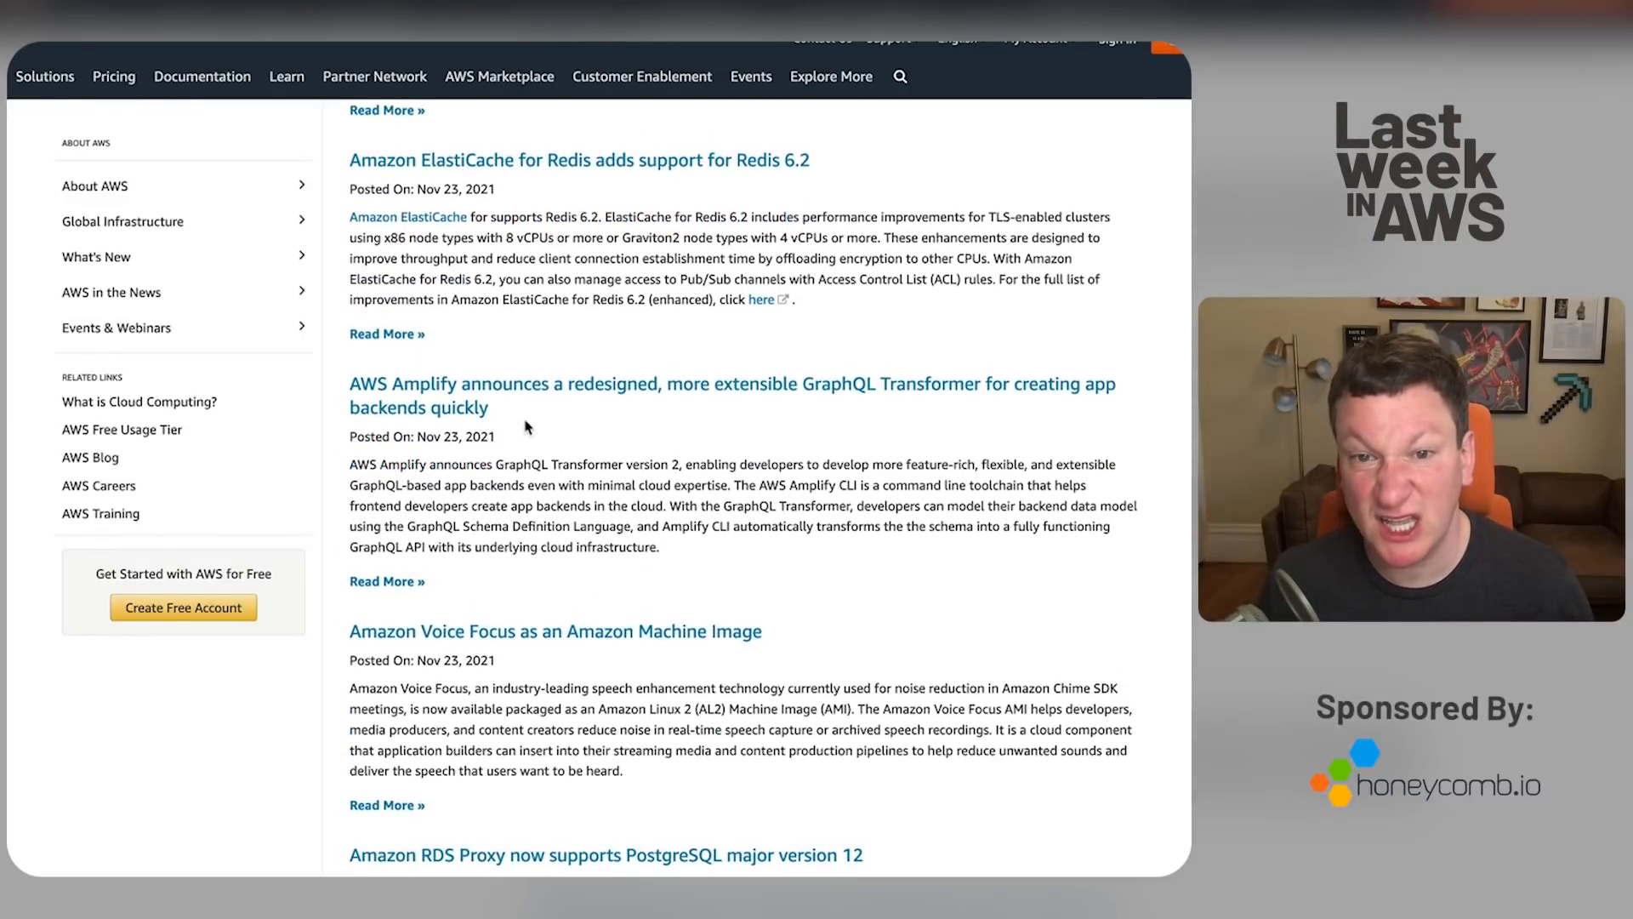
pyautogui.scroll(-3)
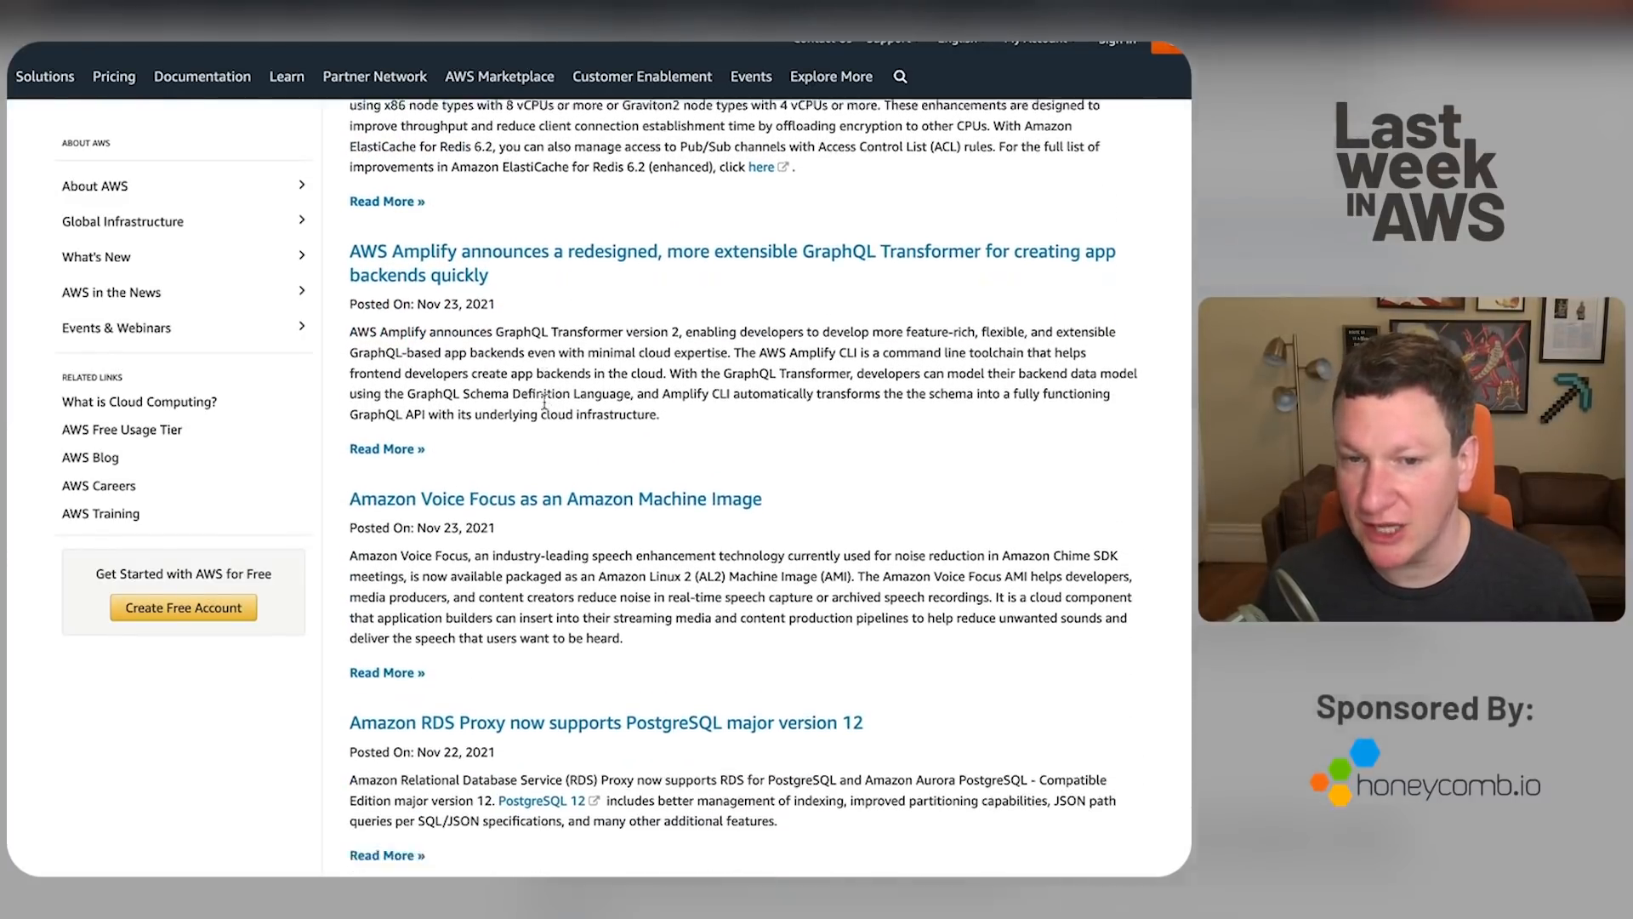
pyautogui.scroll(-3)
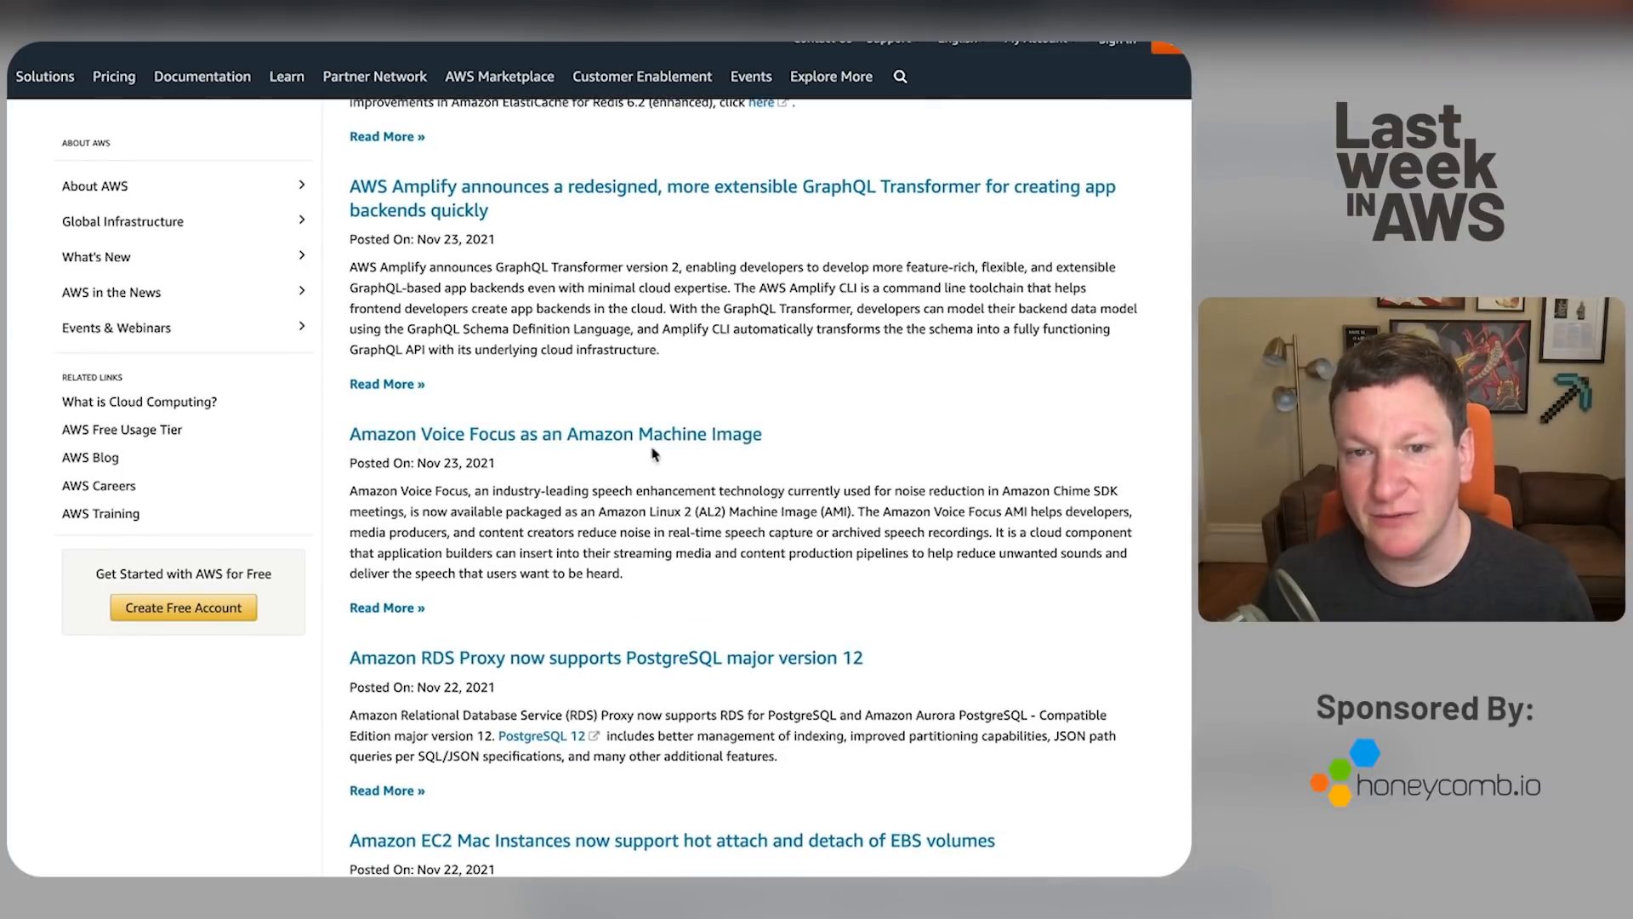
pyautogui.moveTo(912, 453)
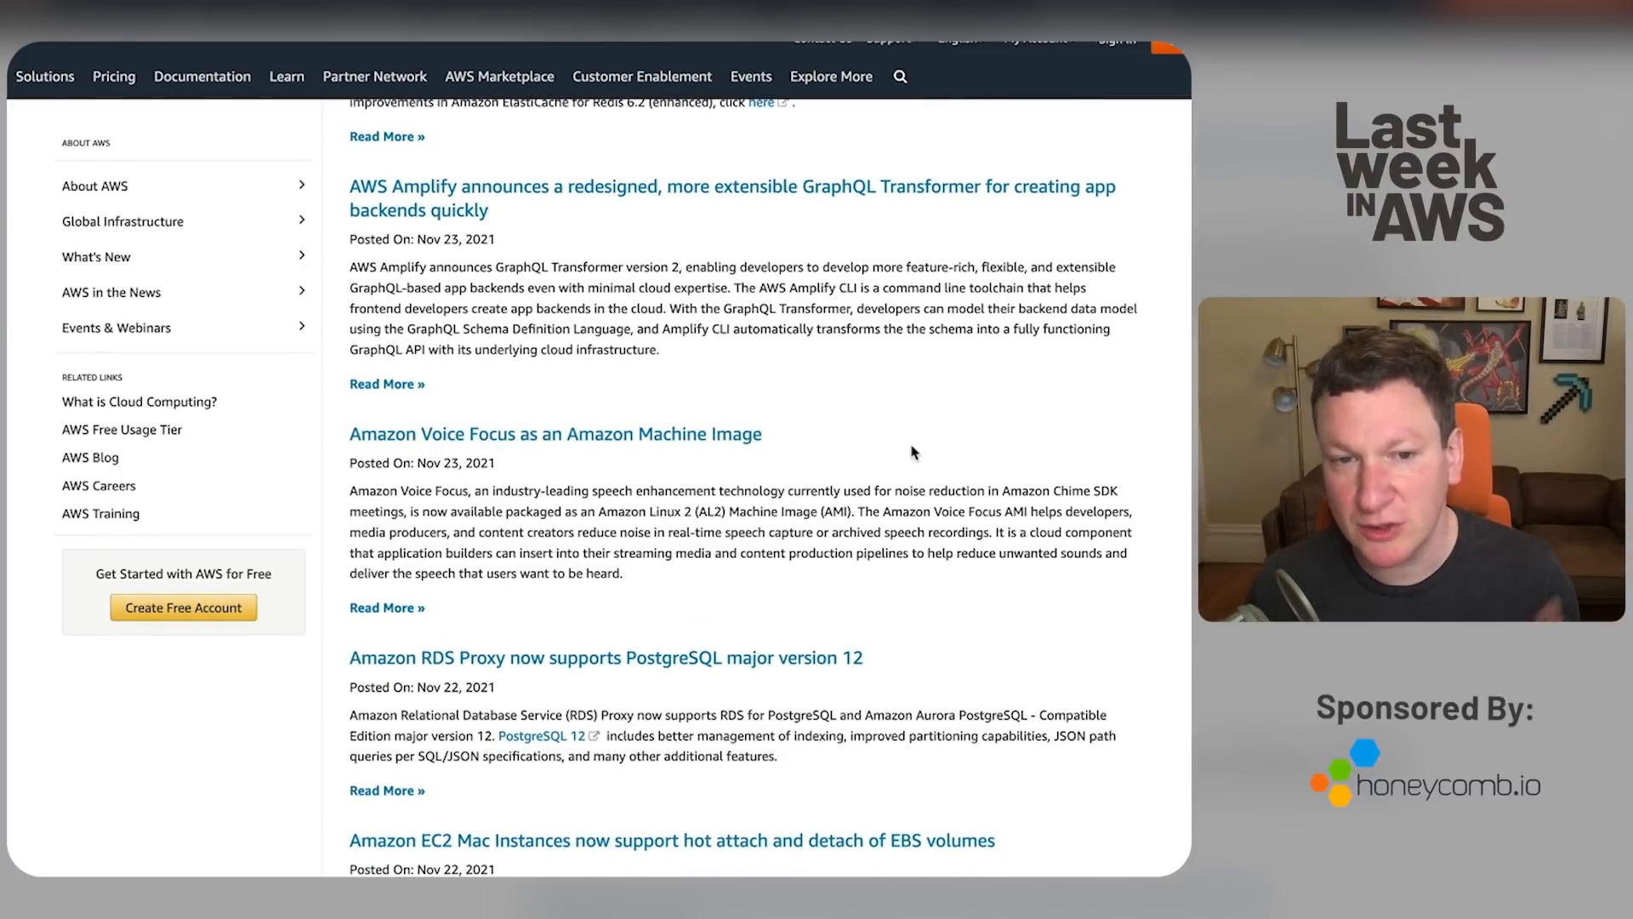
pyautogui.moveTo(585, 455)
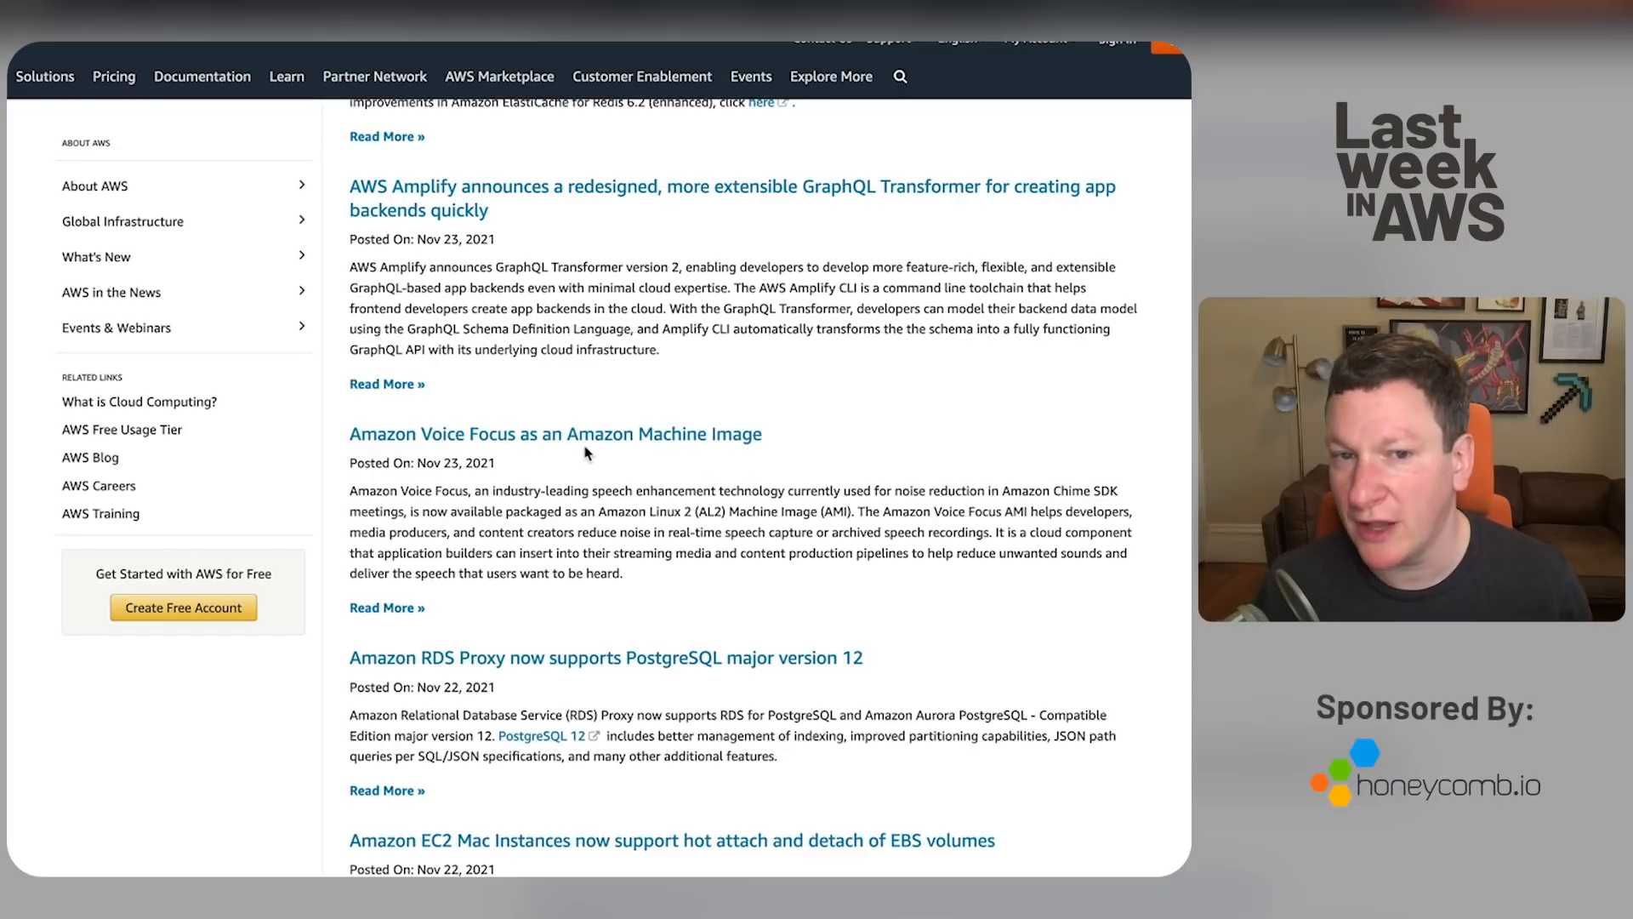
pyautogui.moveTo(774, 397)
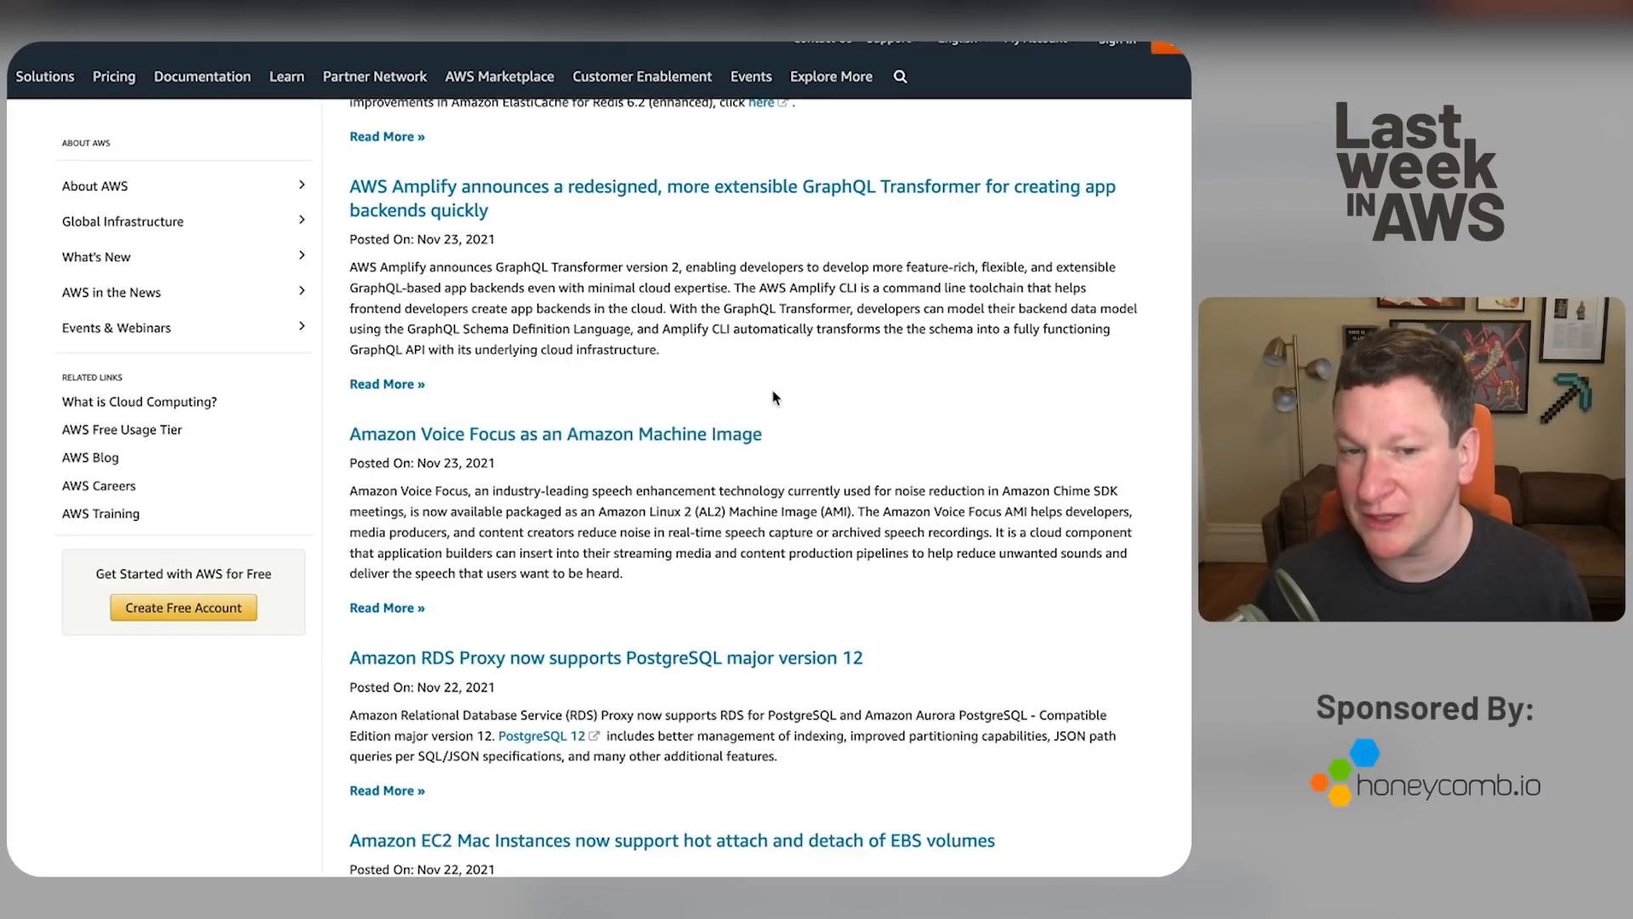
pyautogui.scroll(-3)
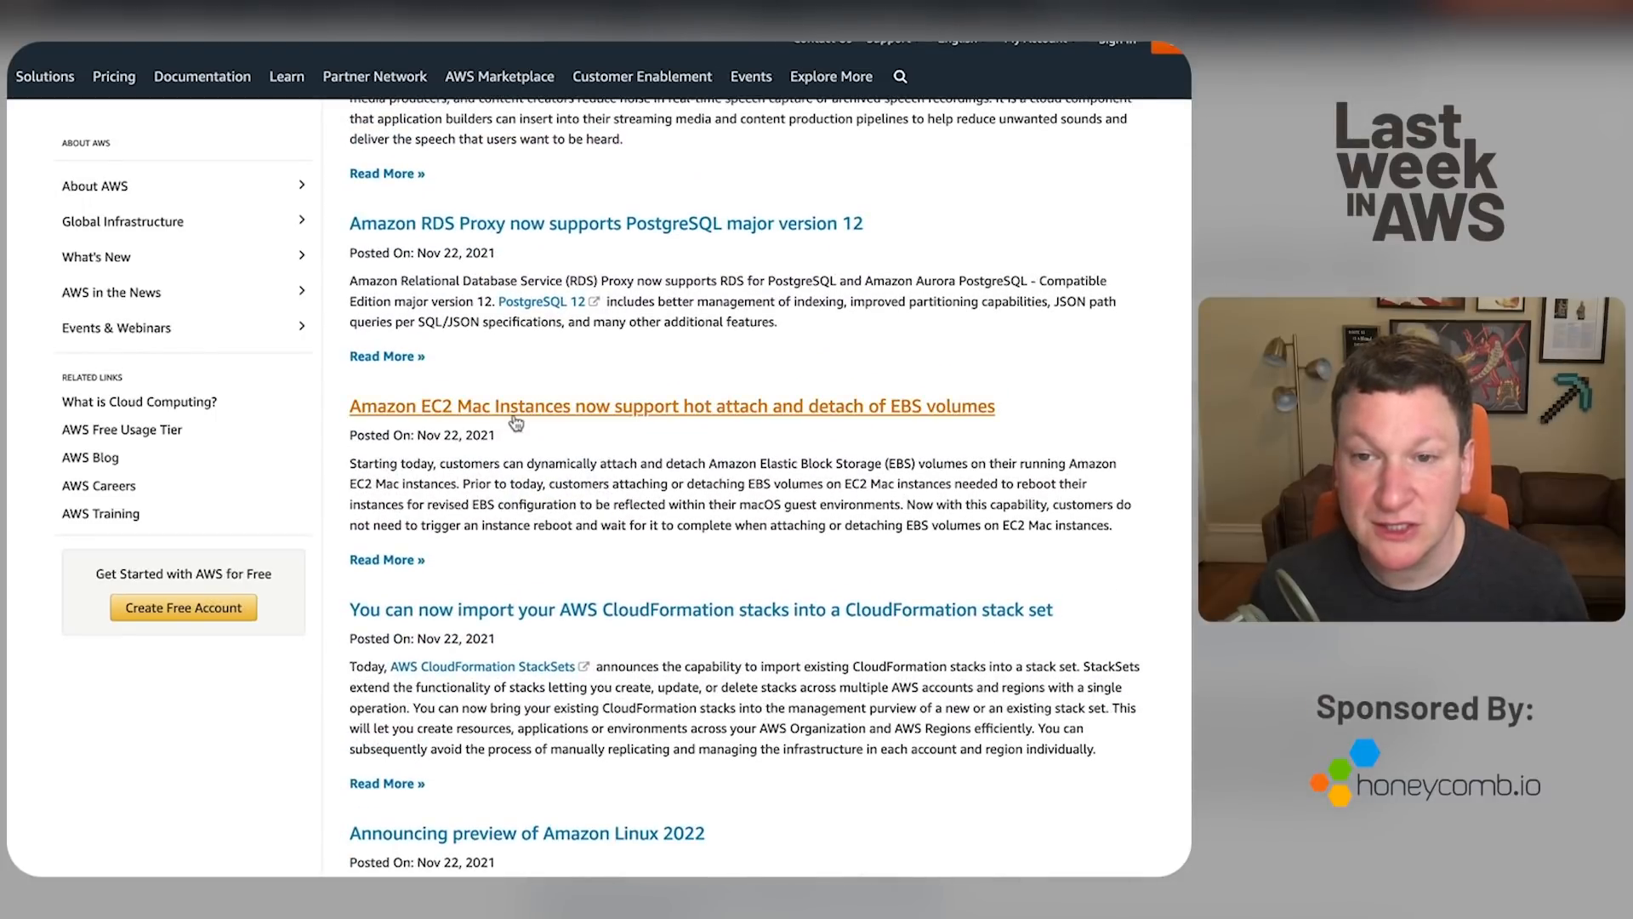
pyautogui.moveTo(732, 419)
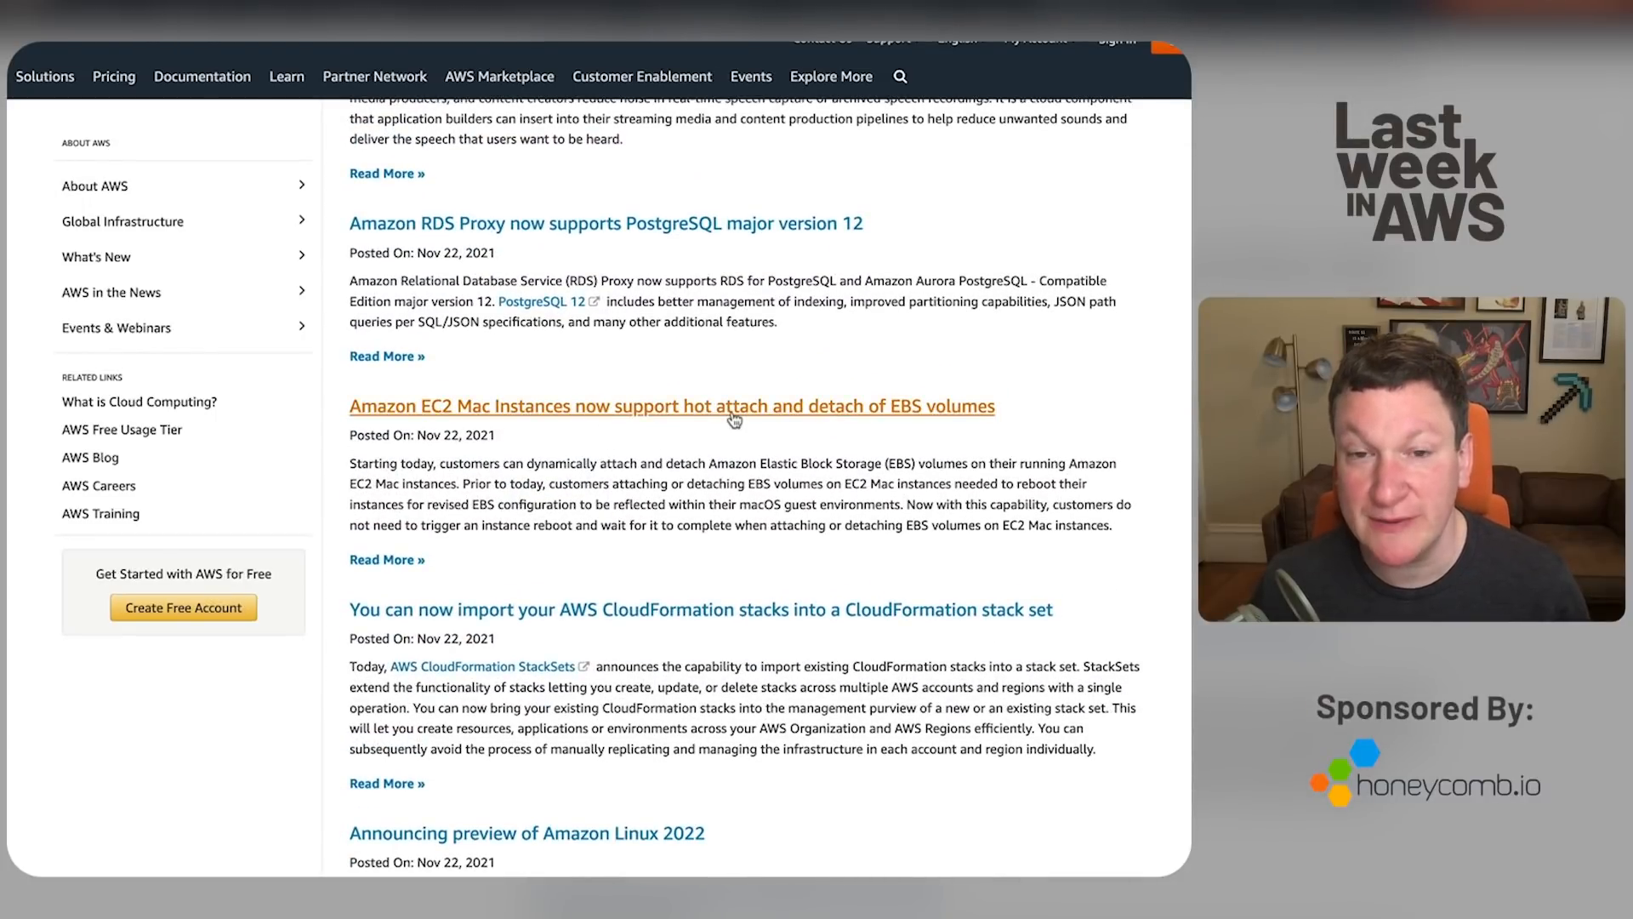
pyautogui.moveTo(707, 410)
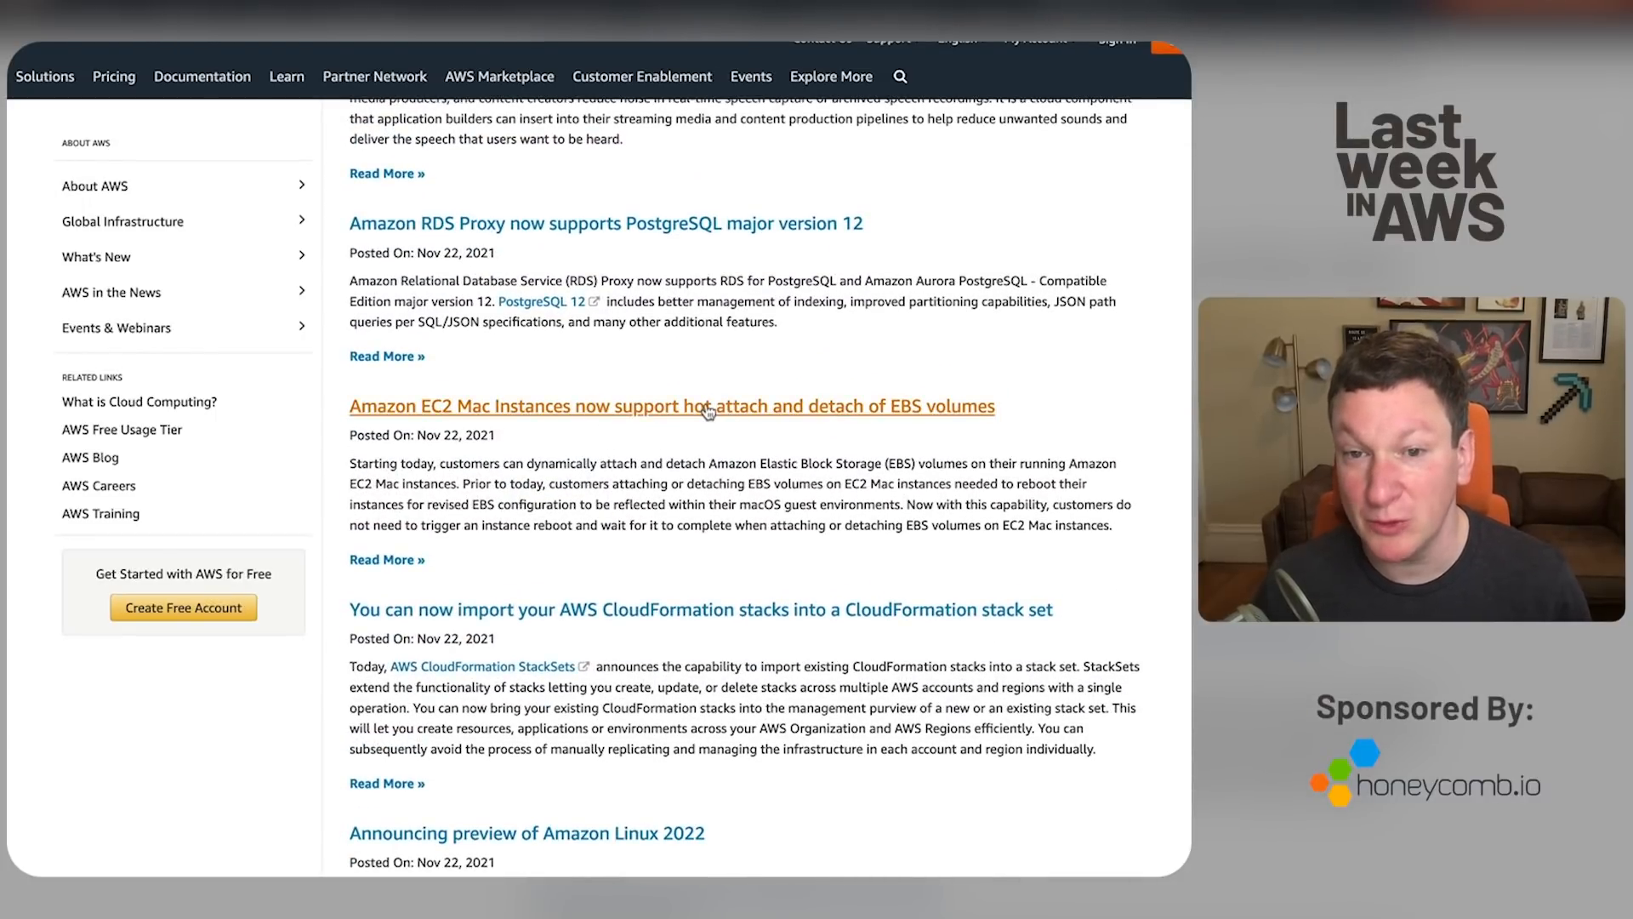
pyautogui.scroll(-3)
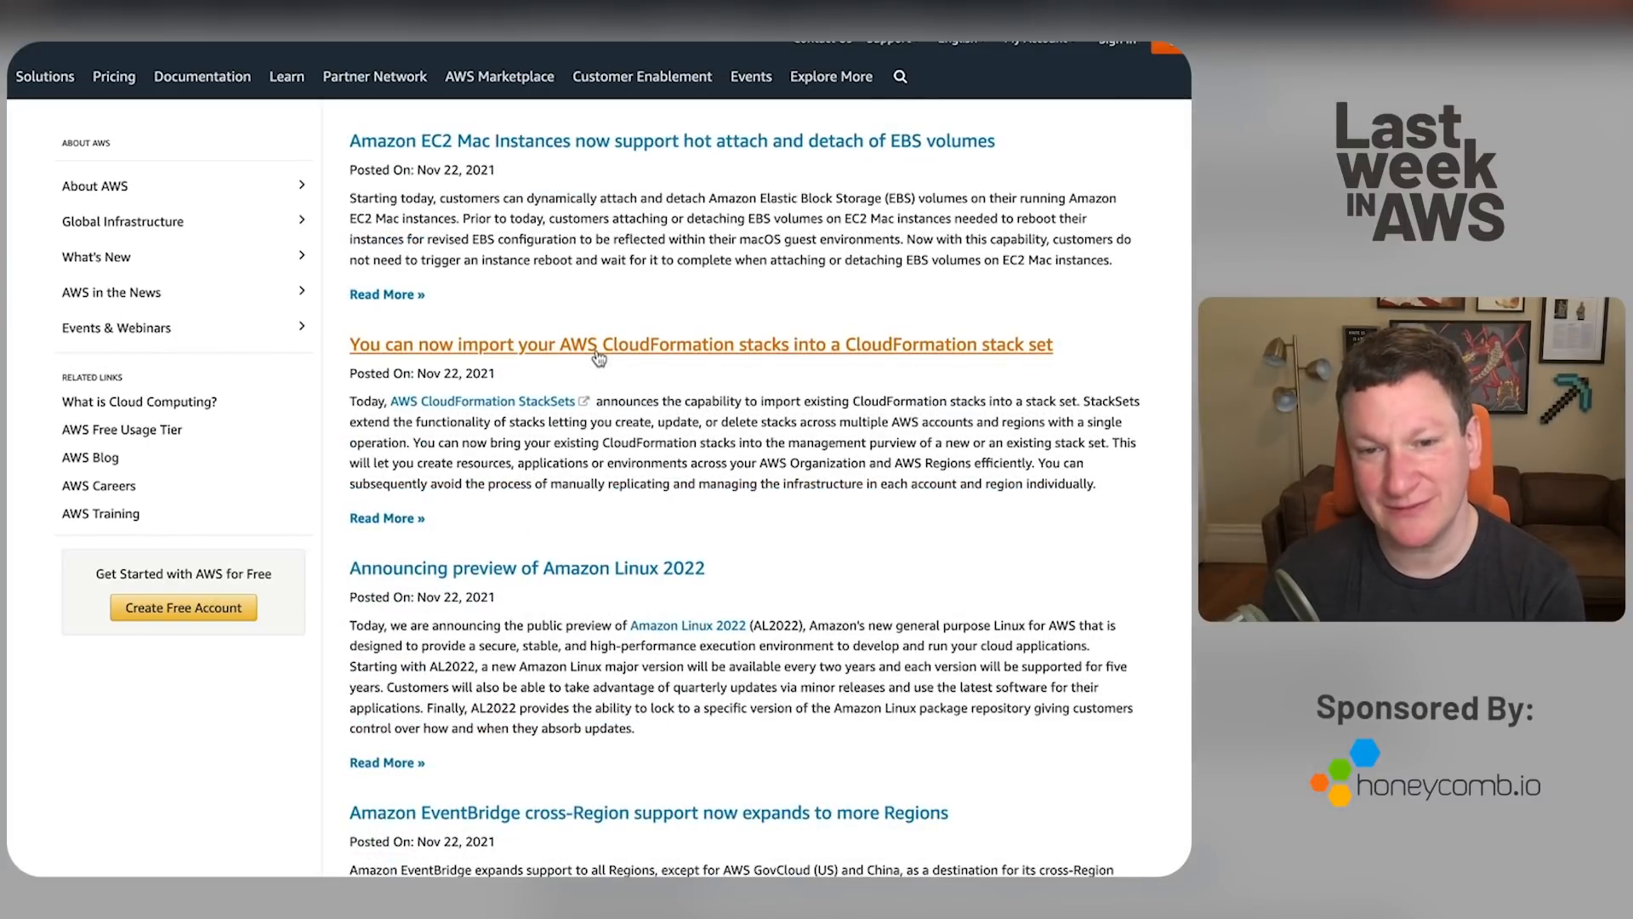
pyautogui.scroll(-3)
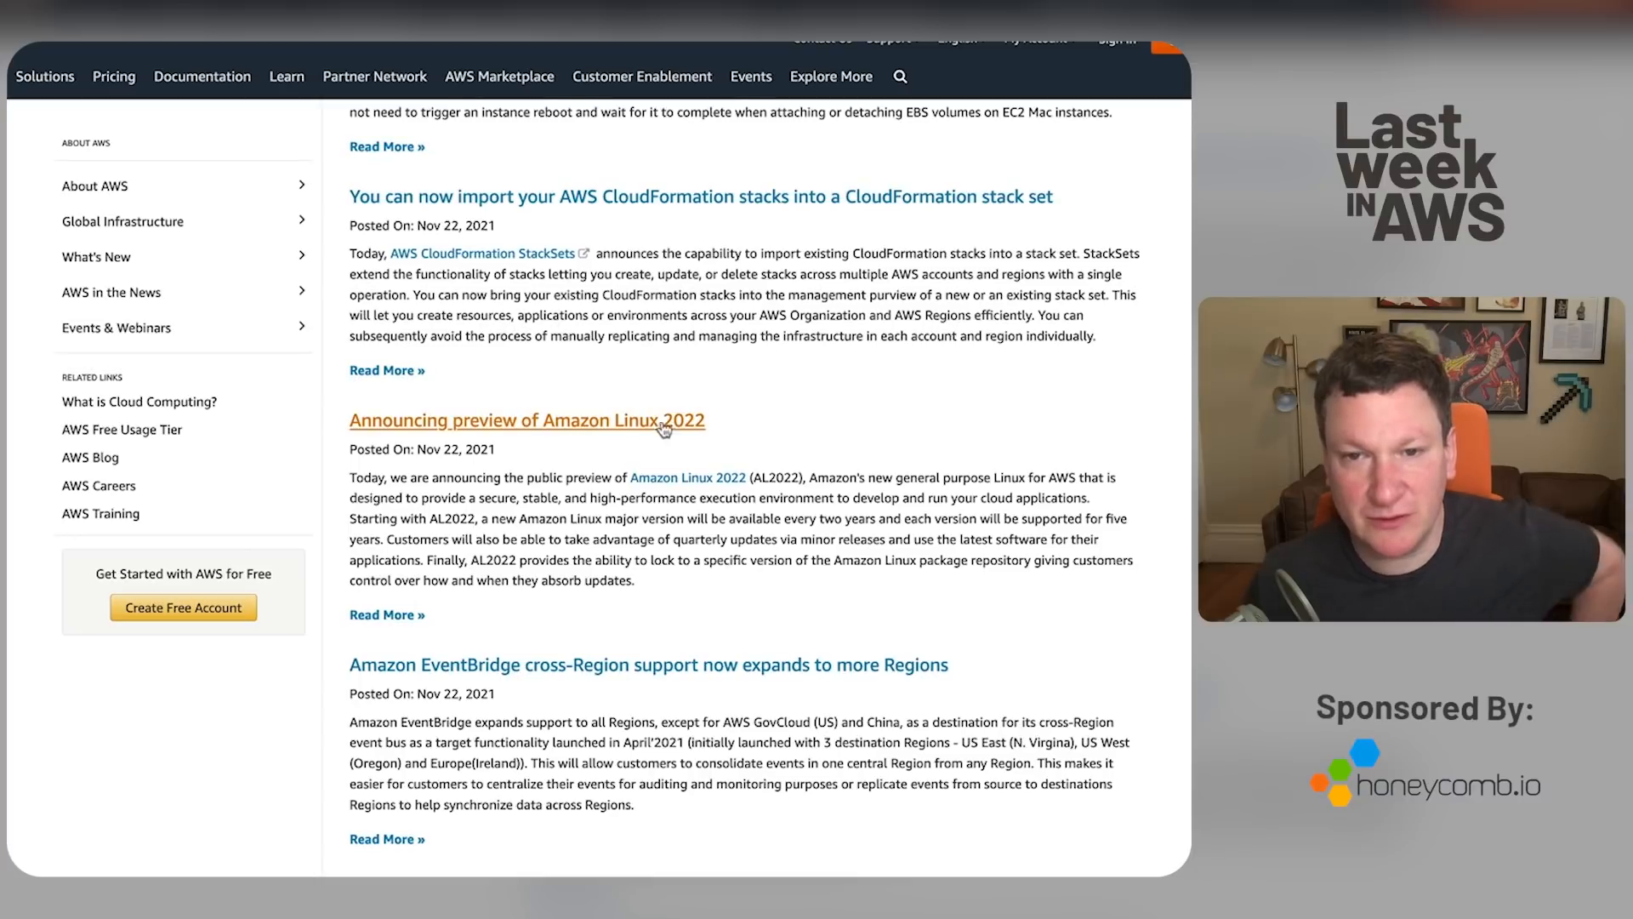
pyautogui.scroll(-3)
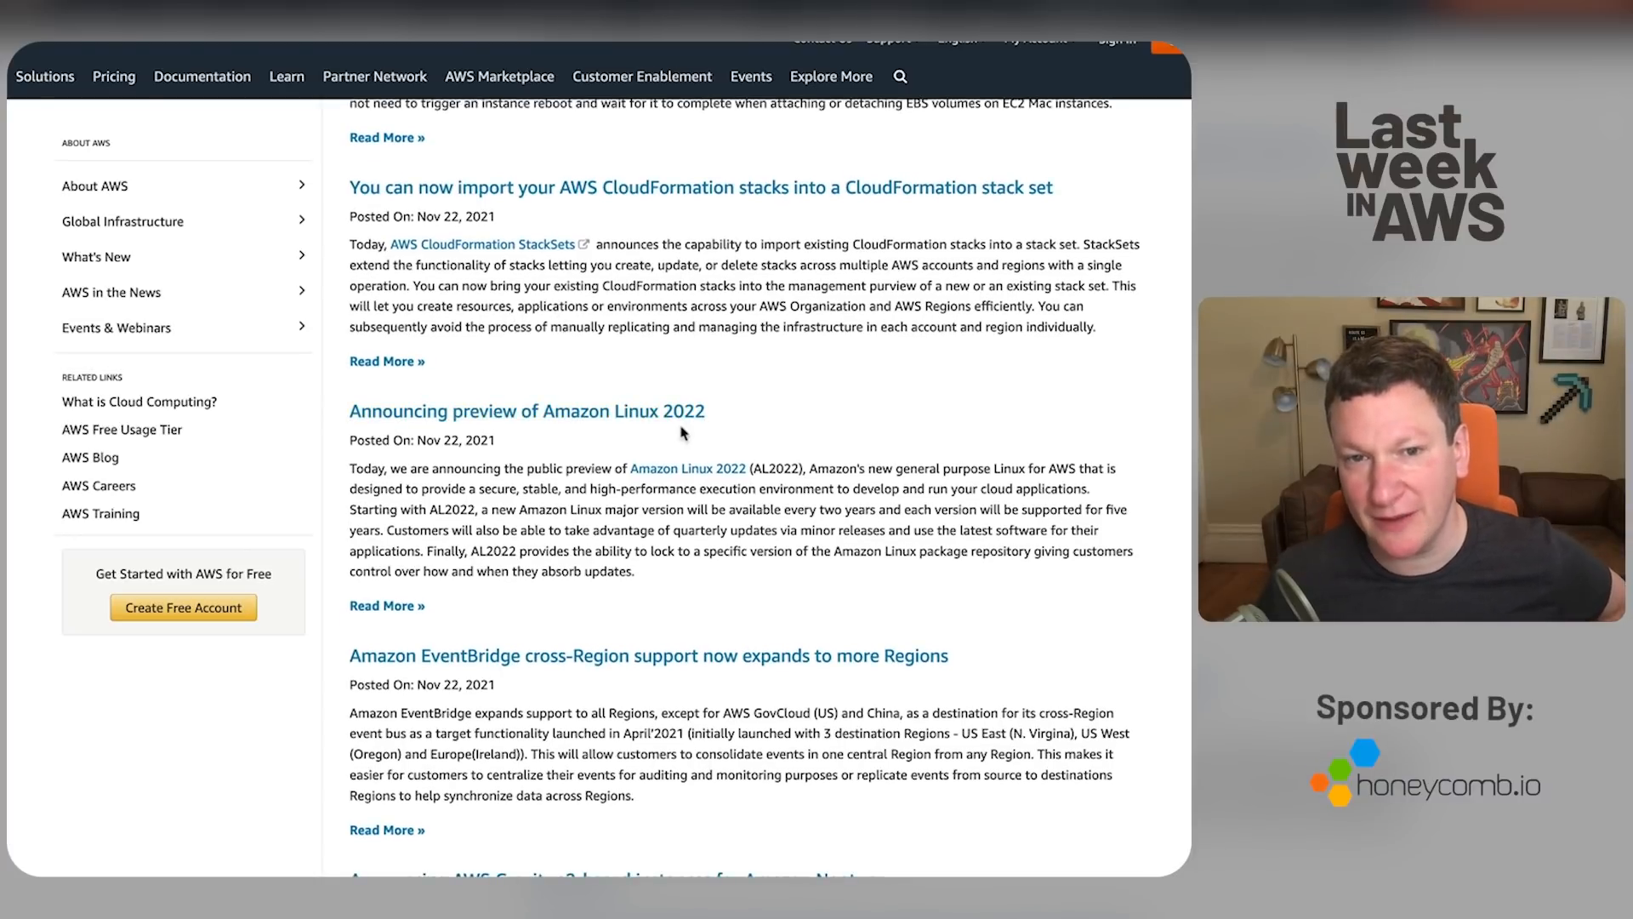
pyautogui.scroll(-3)
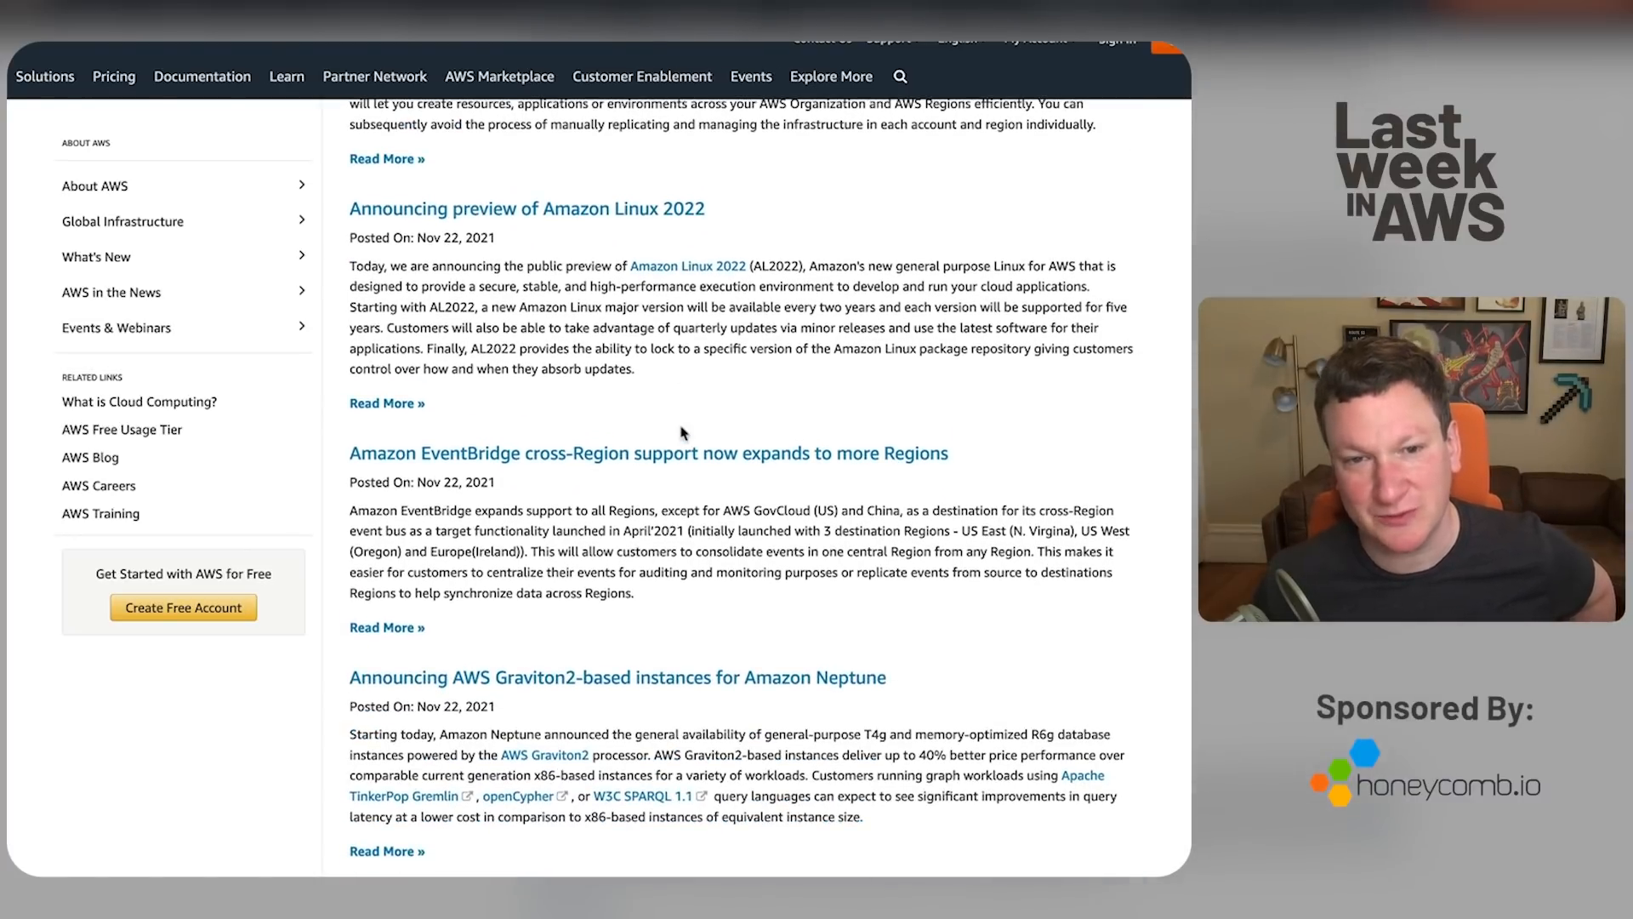
pyautogui.scroll(-3)
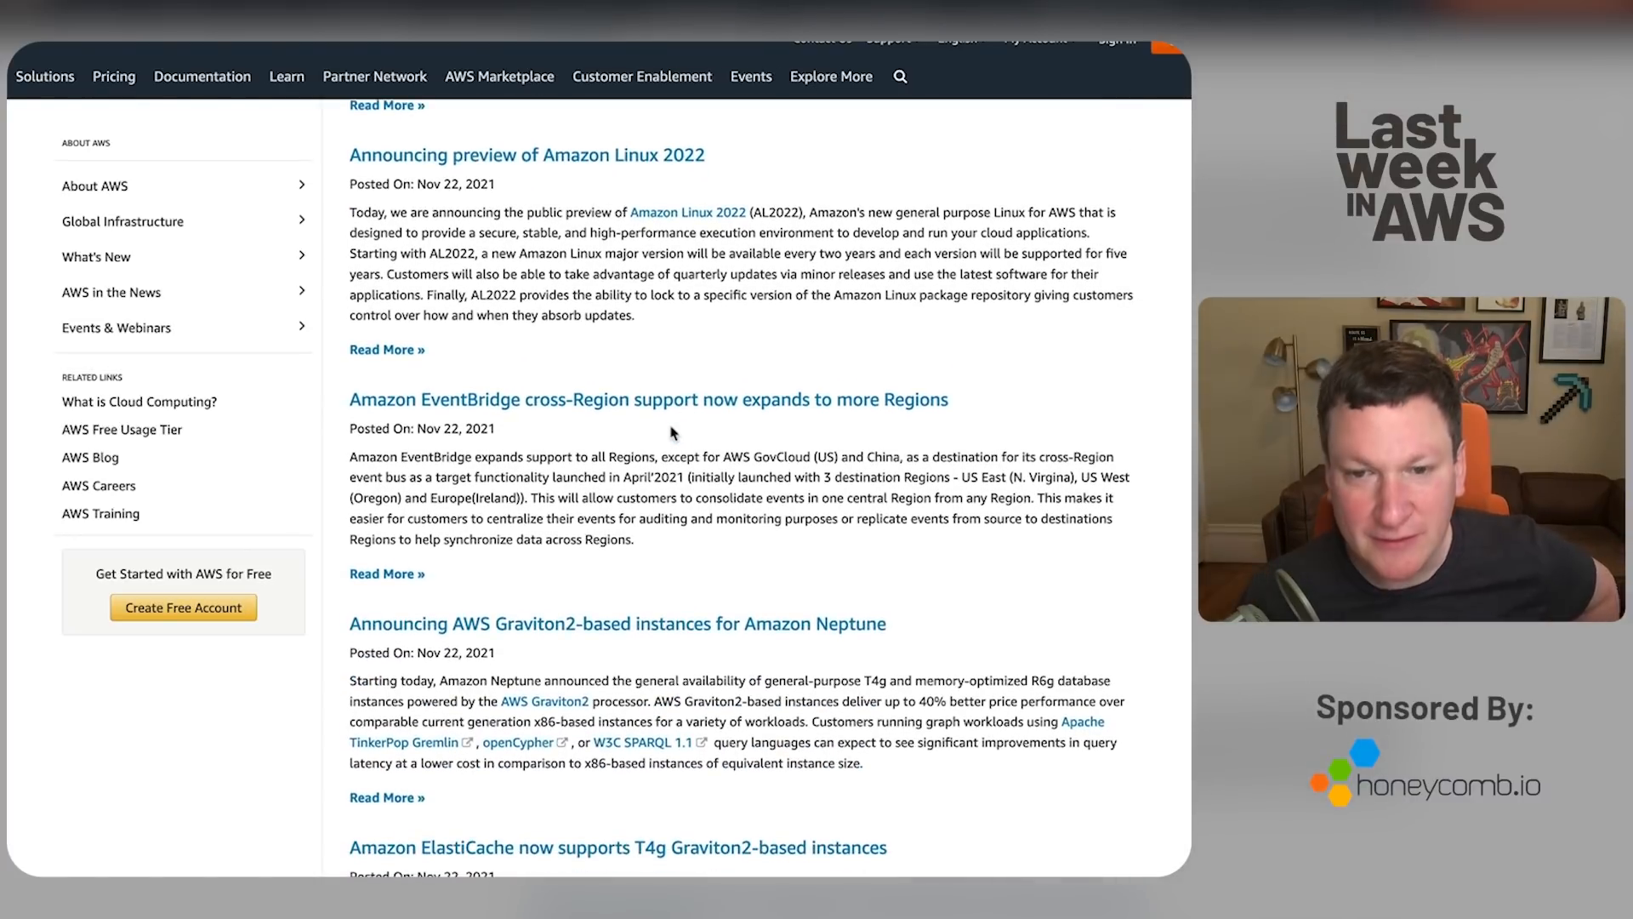
pyautogui.scroll(-3)
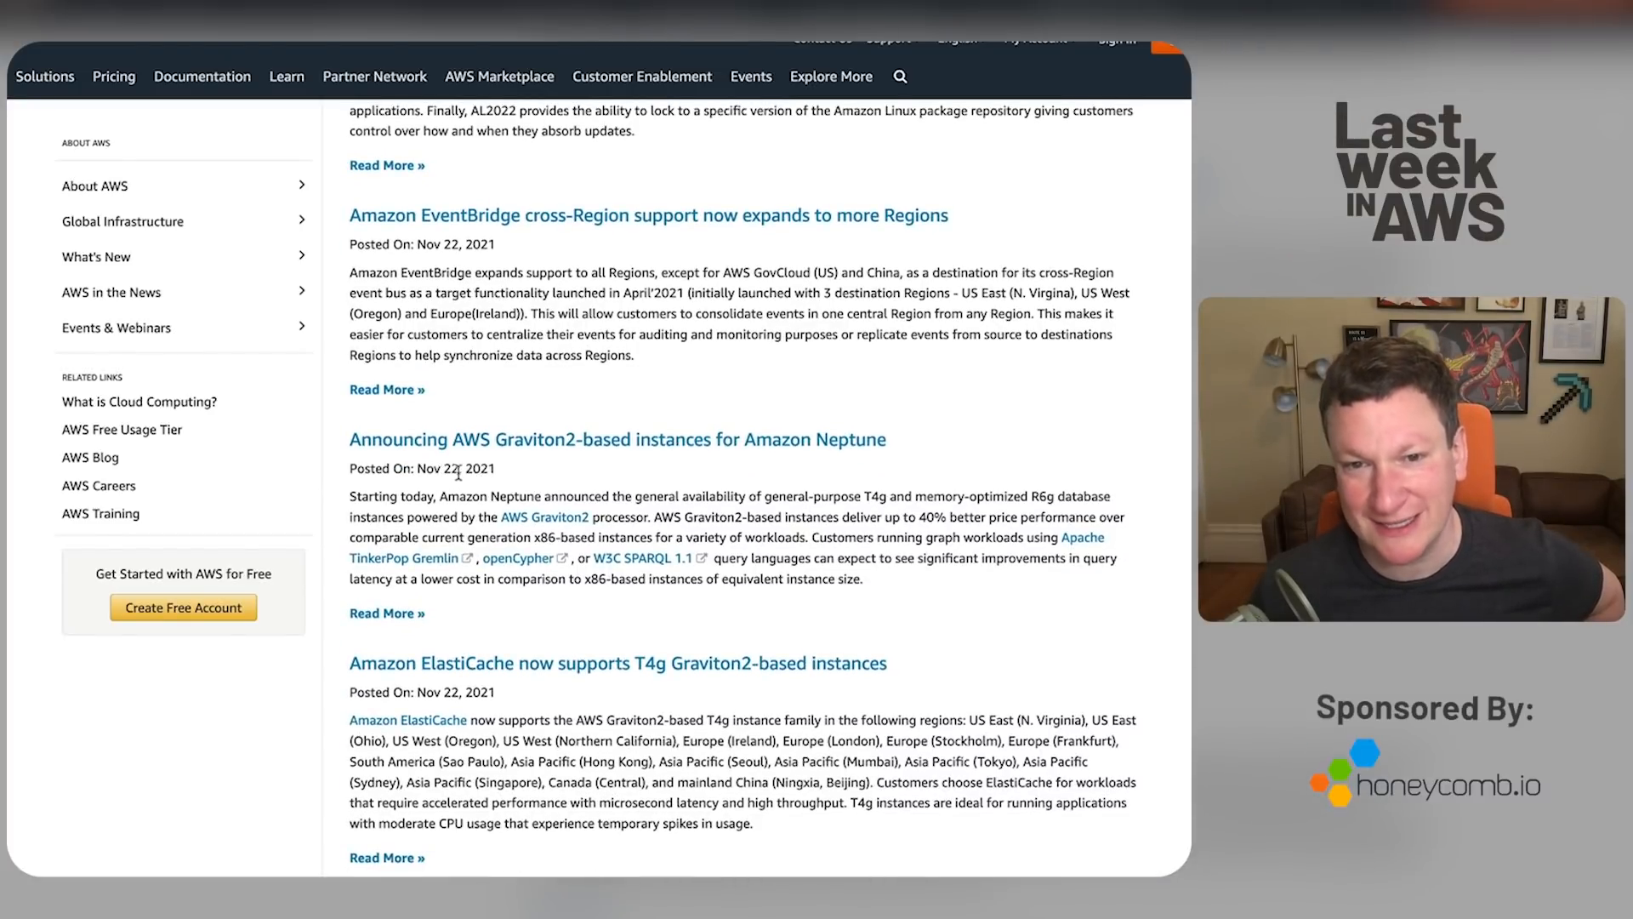
pyautogui.scroll(-3)
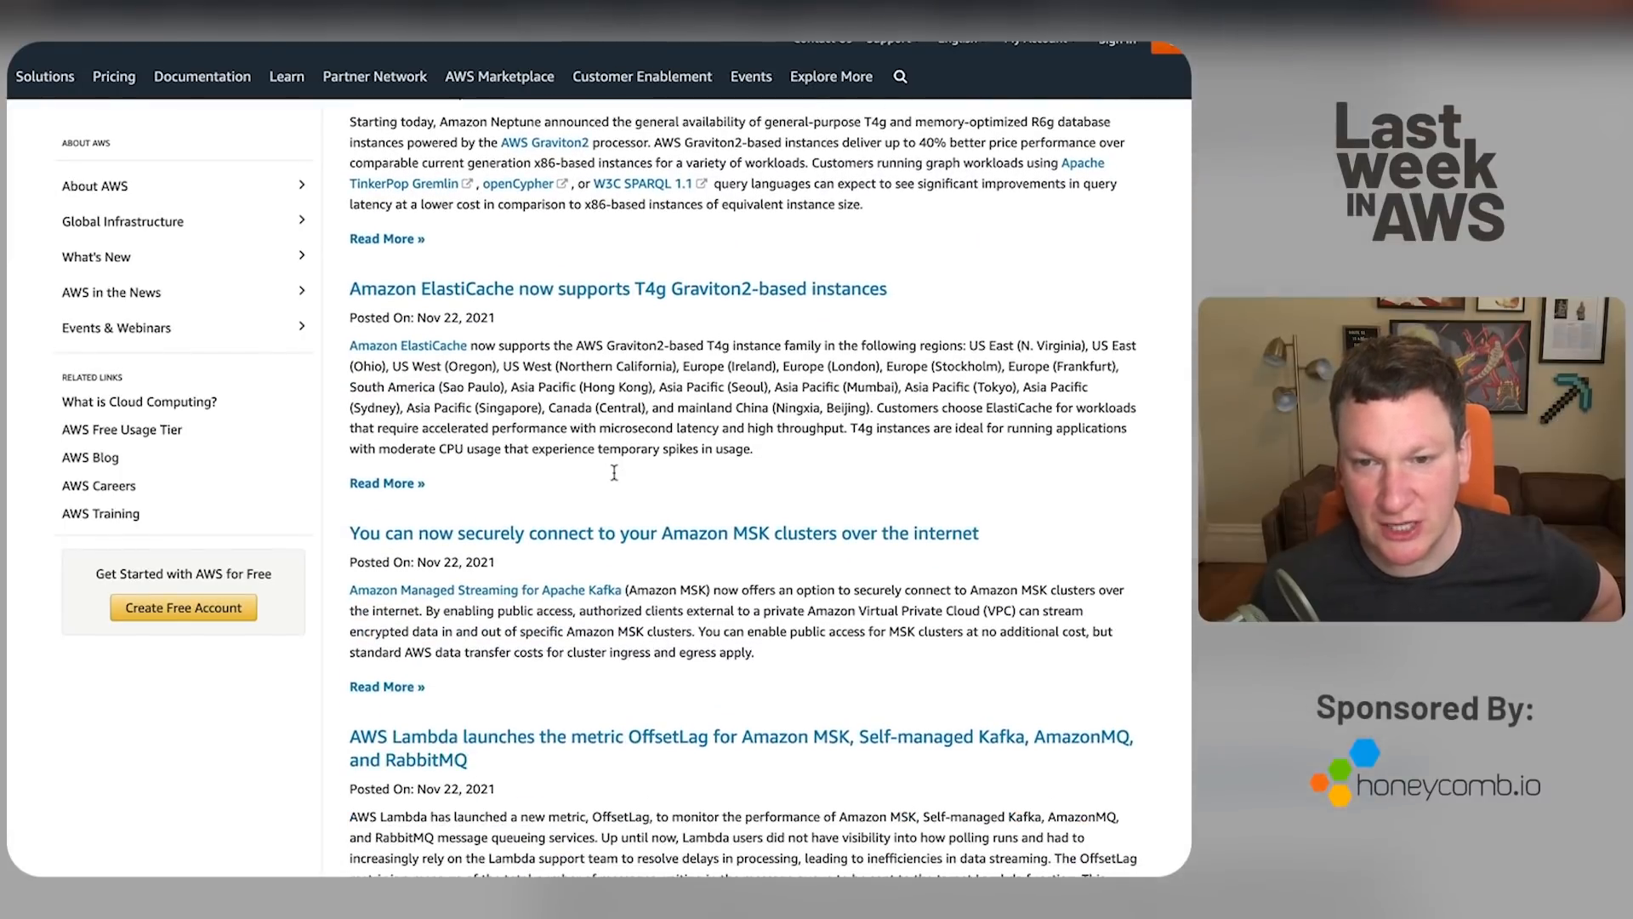
pyautogui.scroll(-3)
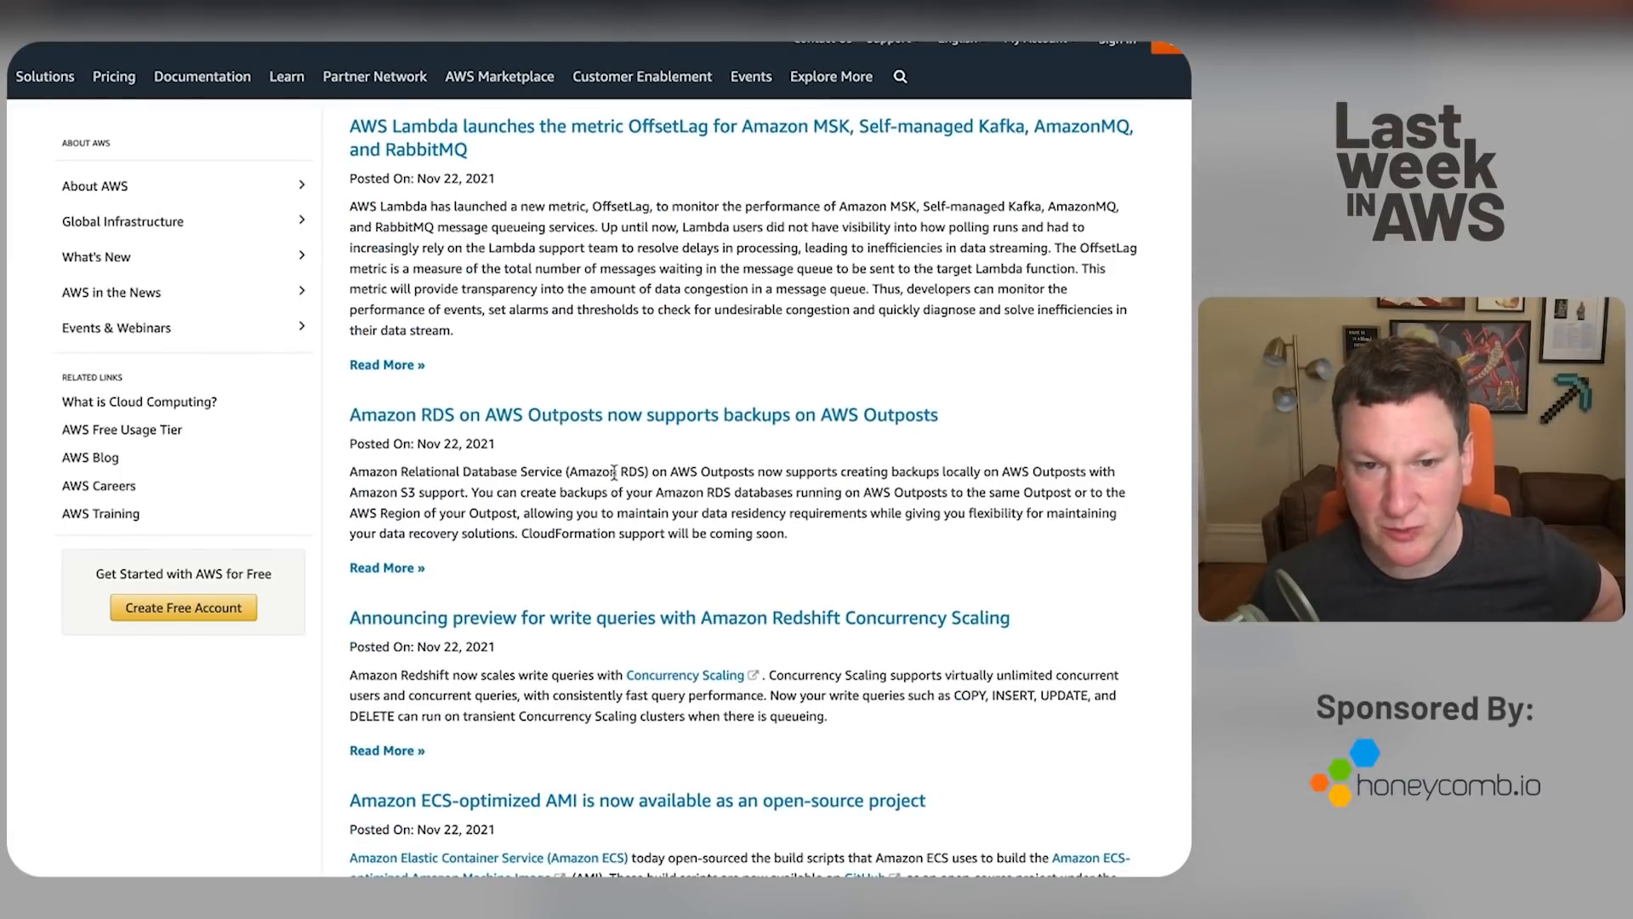
pyautogui.scroll(-3)
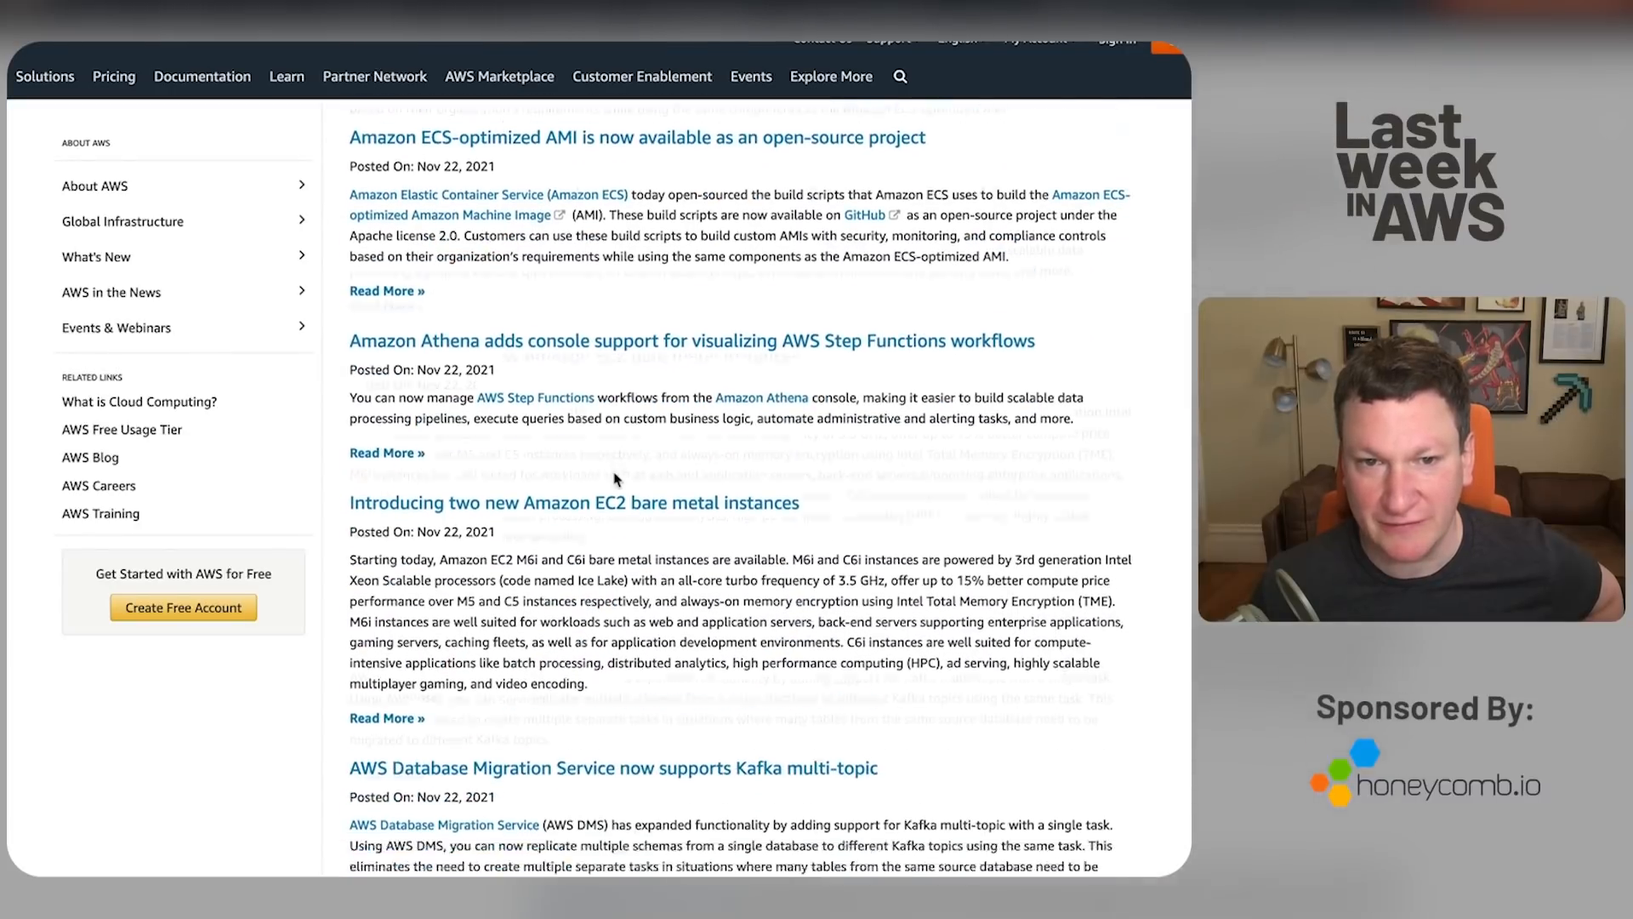
pyautogui.scroll(-3)
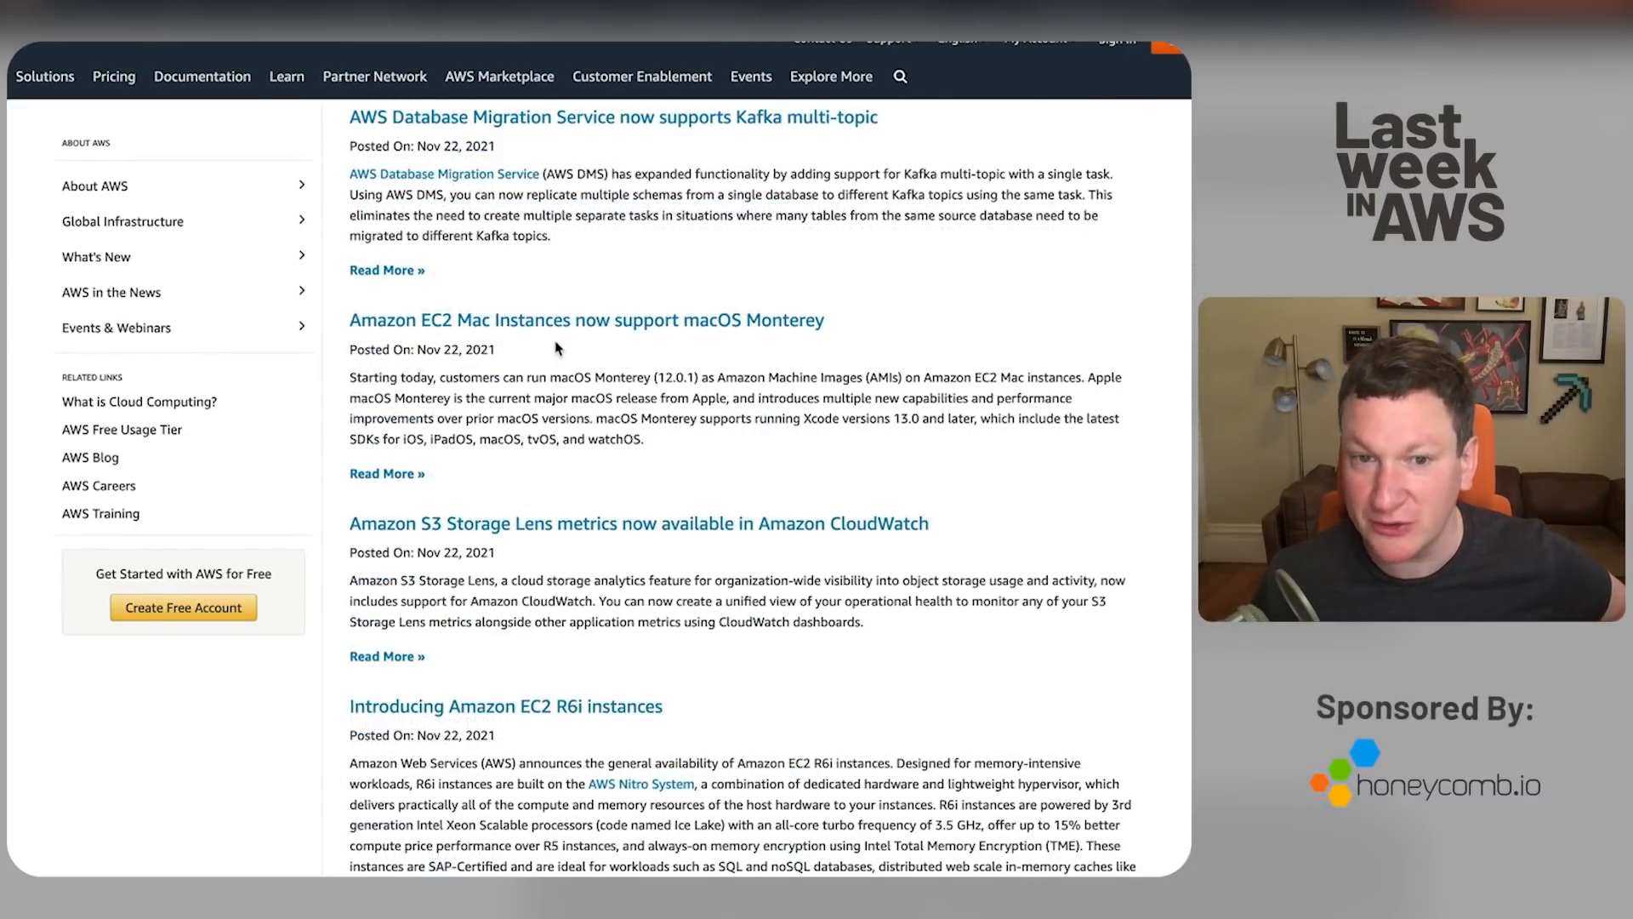
pyautogui.scroll(-3)
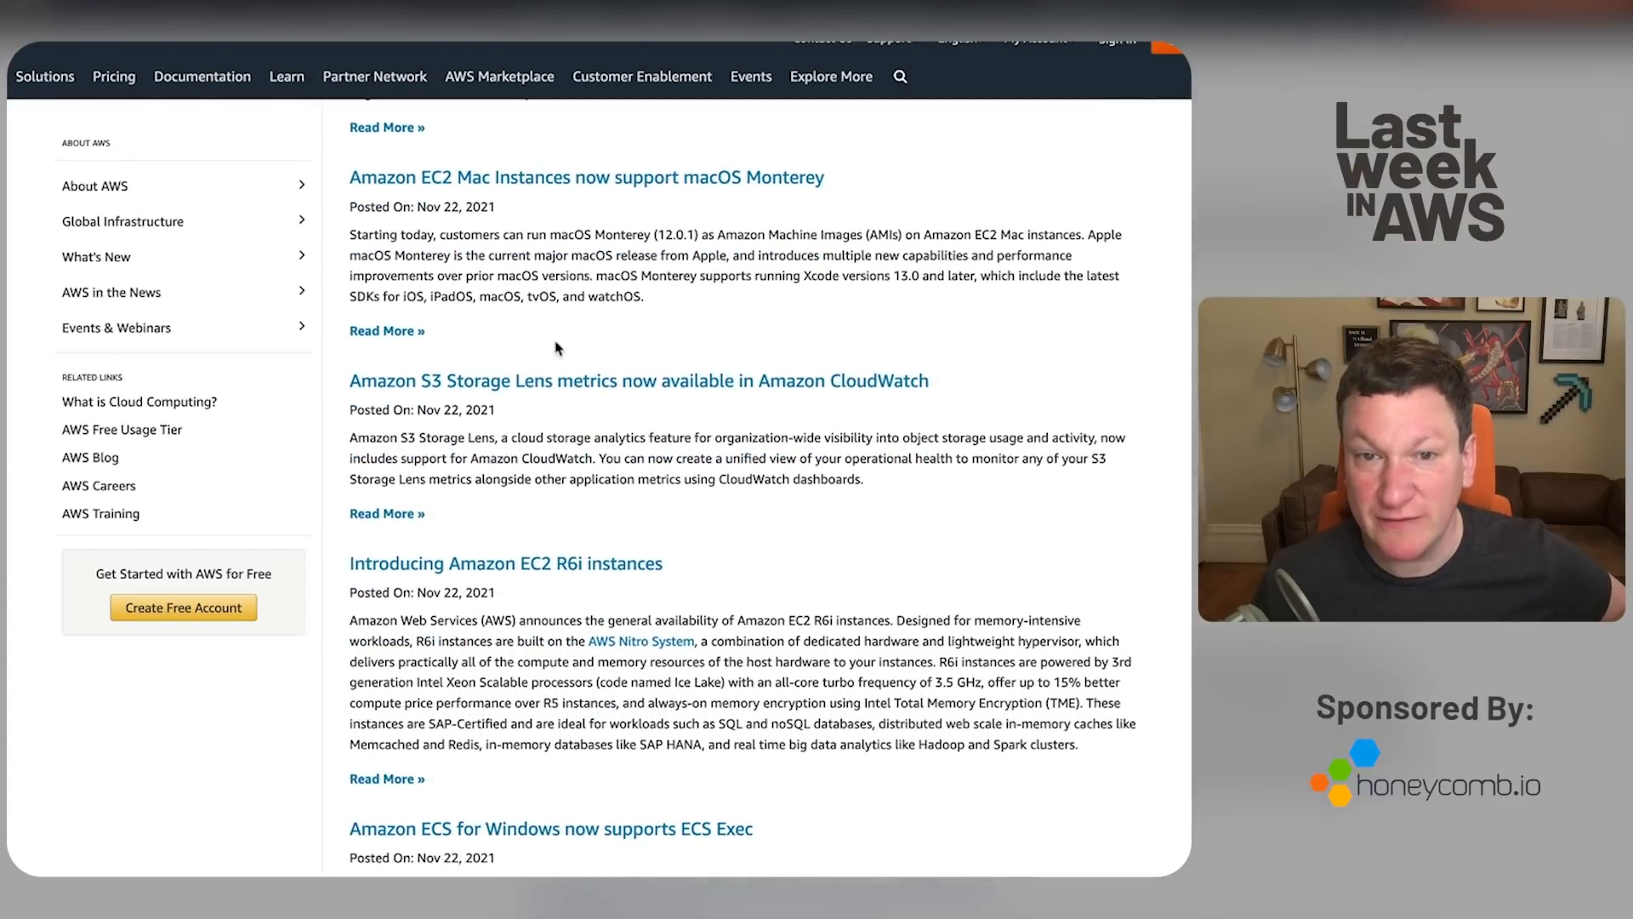
pyautogui.scroll(-3)
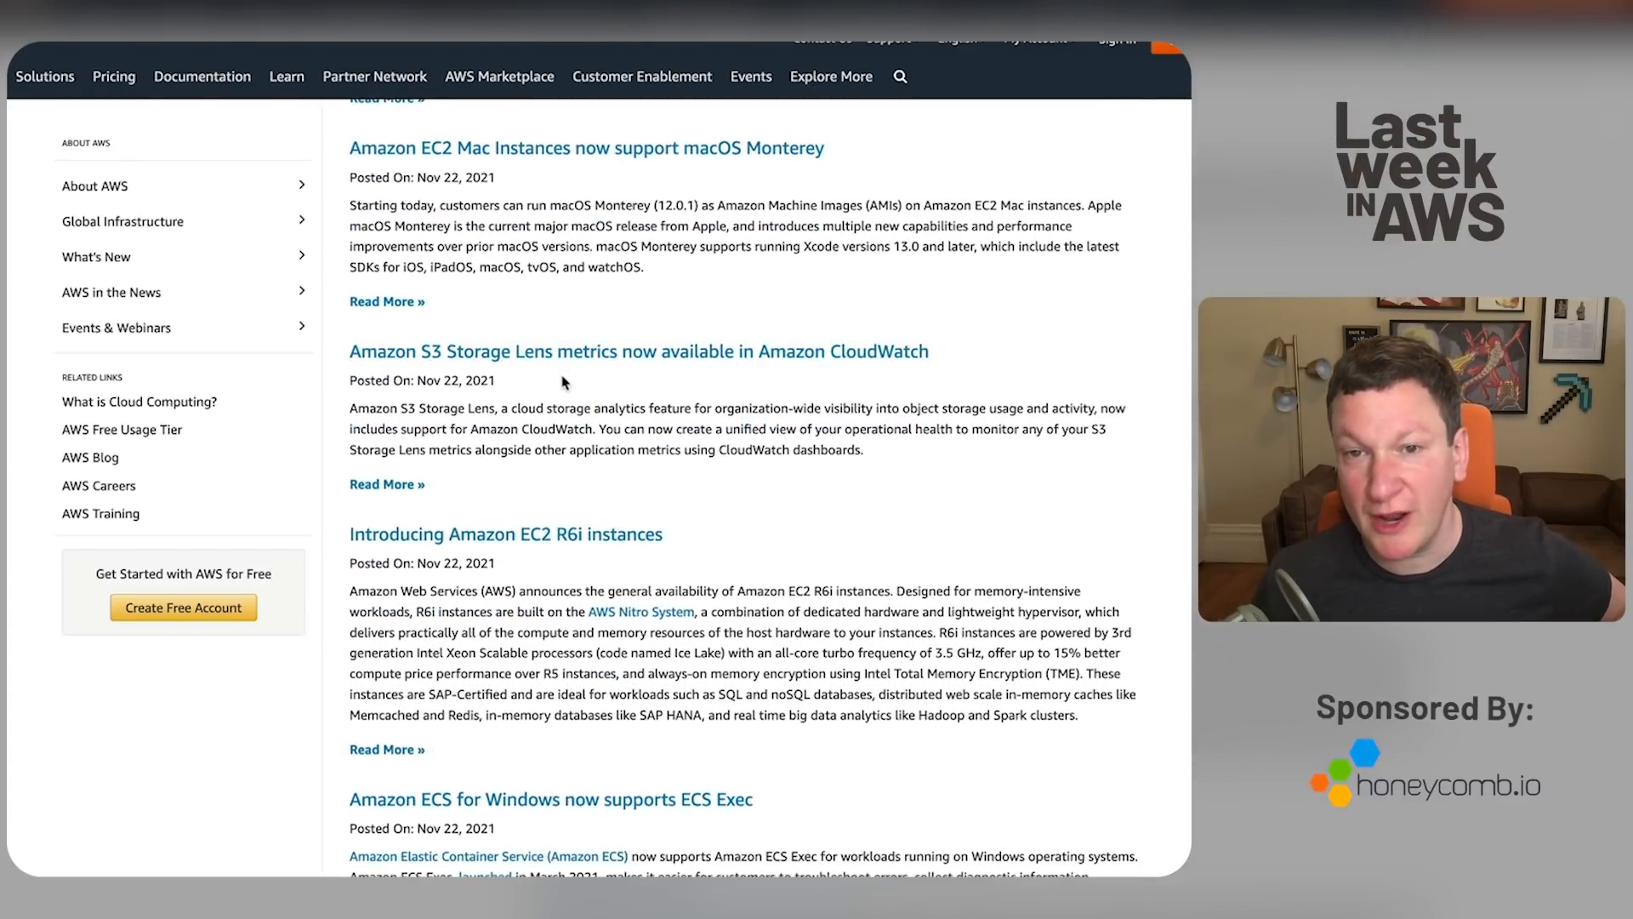
pyautogui.scroll(-3)
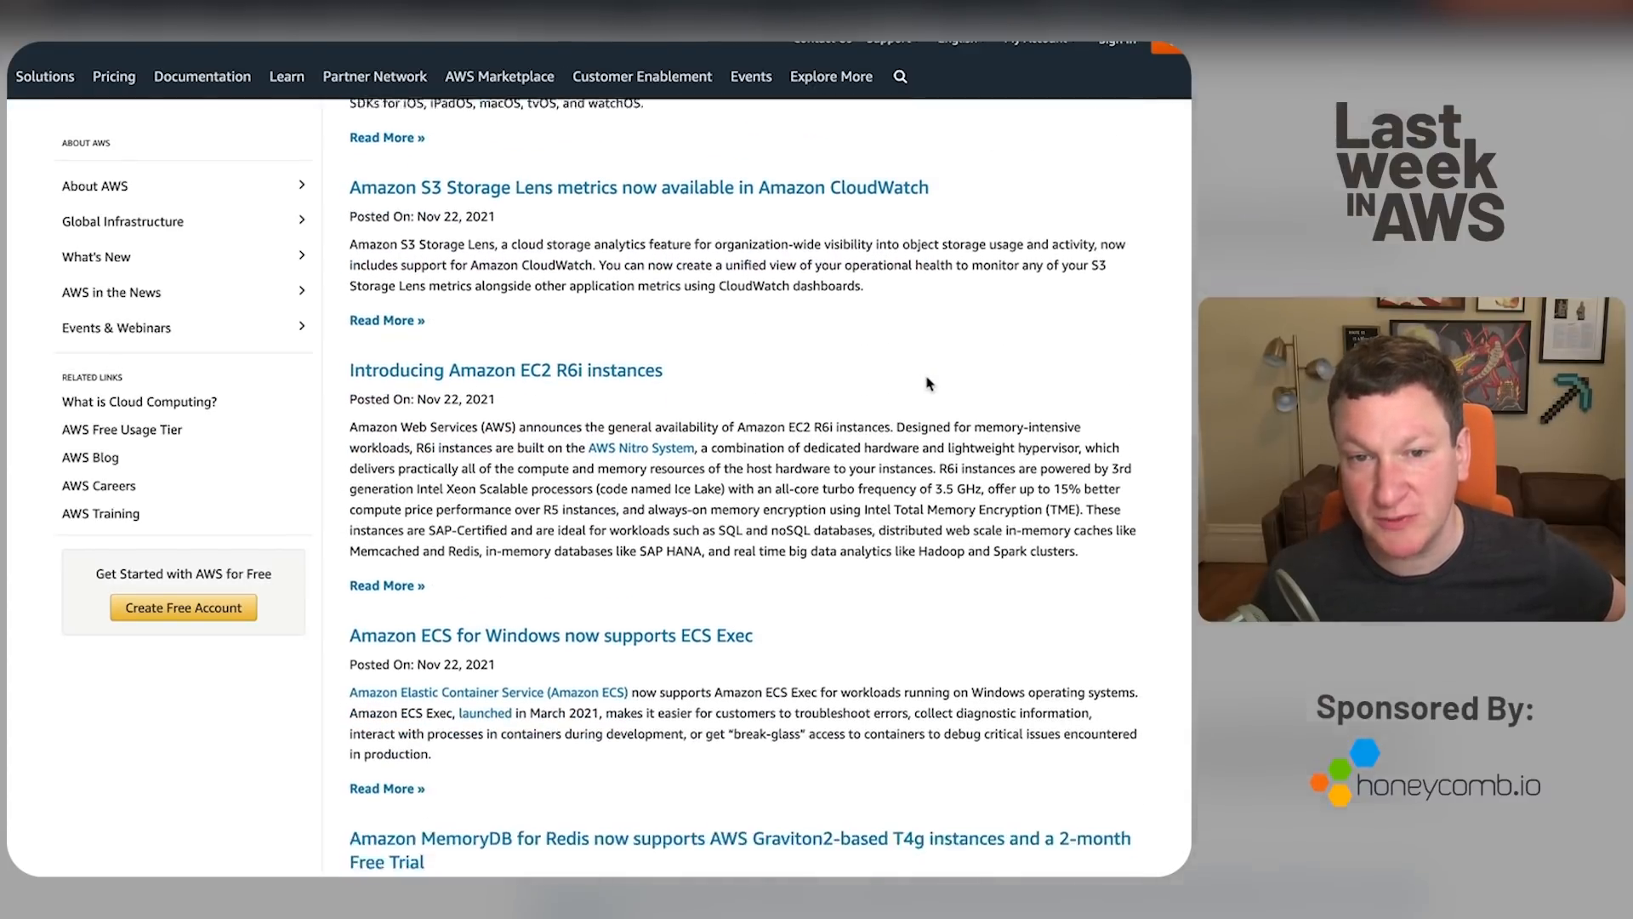
pyautogui.scroll(-3)
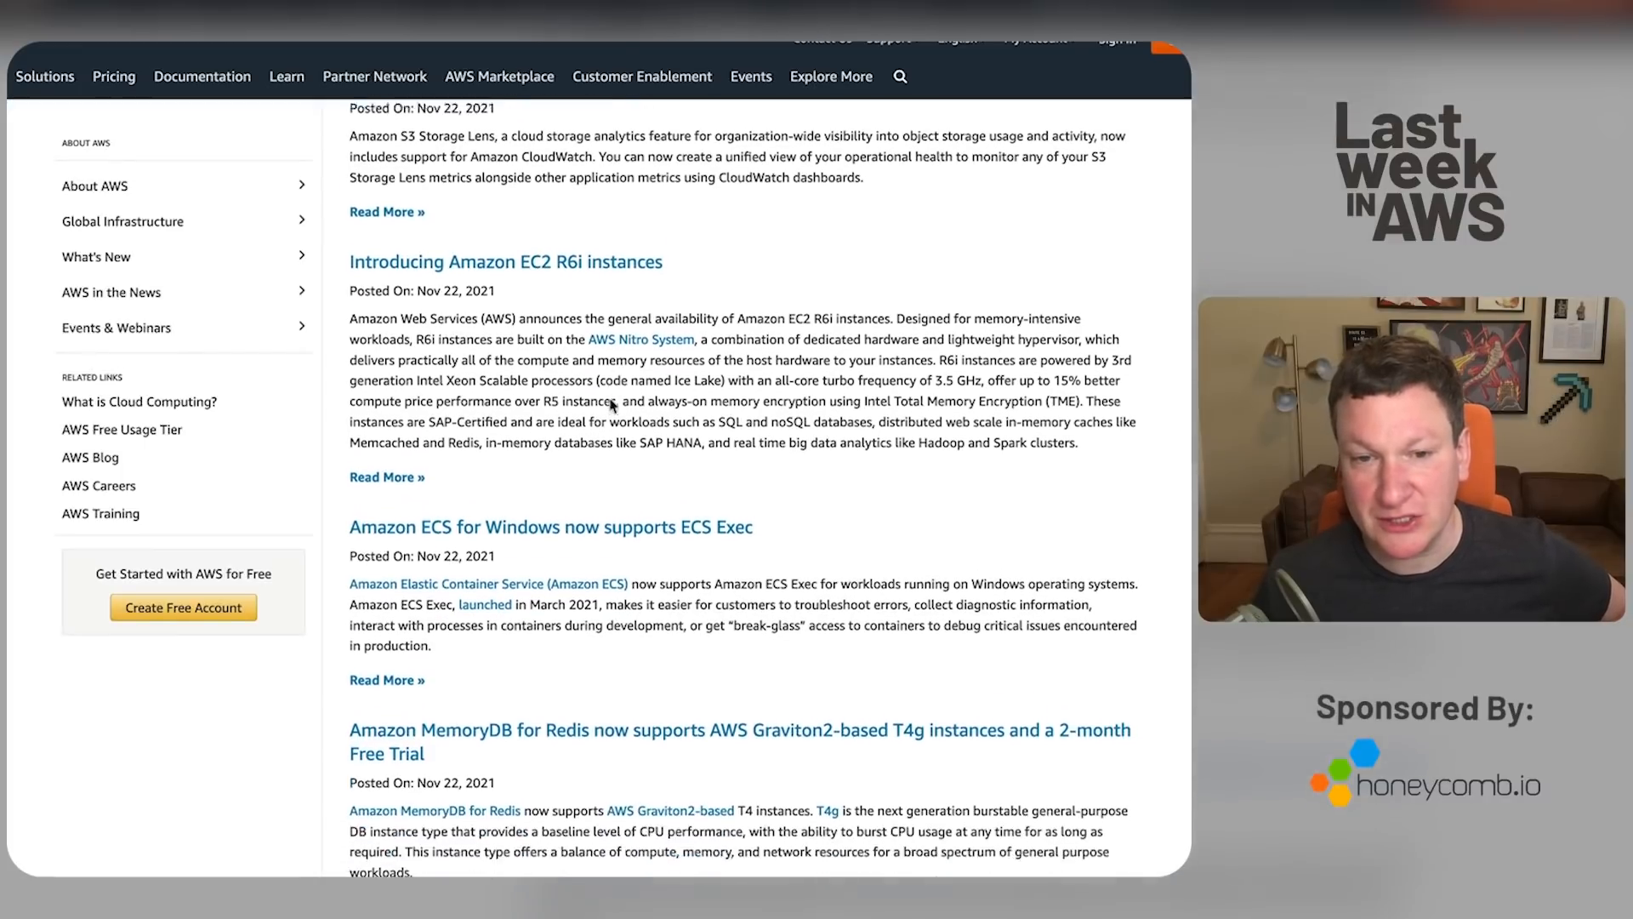
pyautogui.scroll(-3)
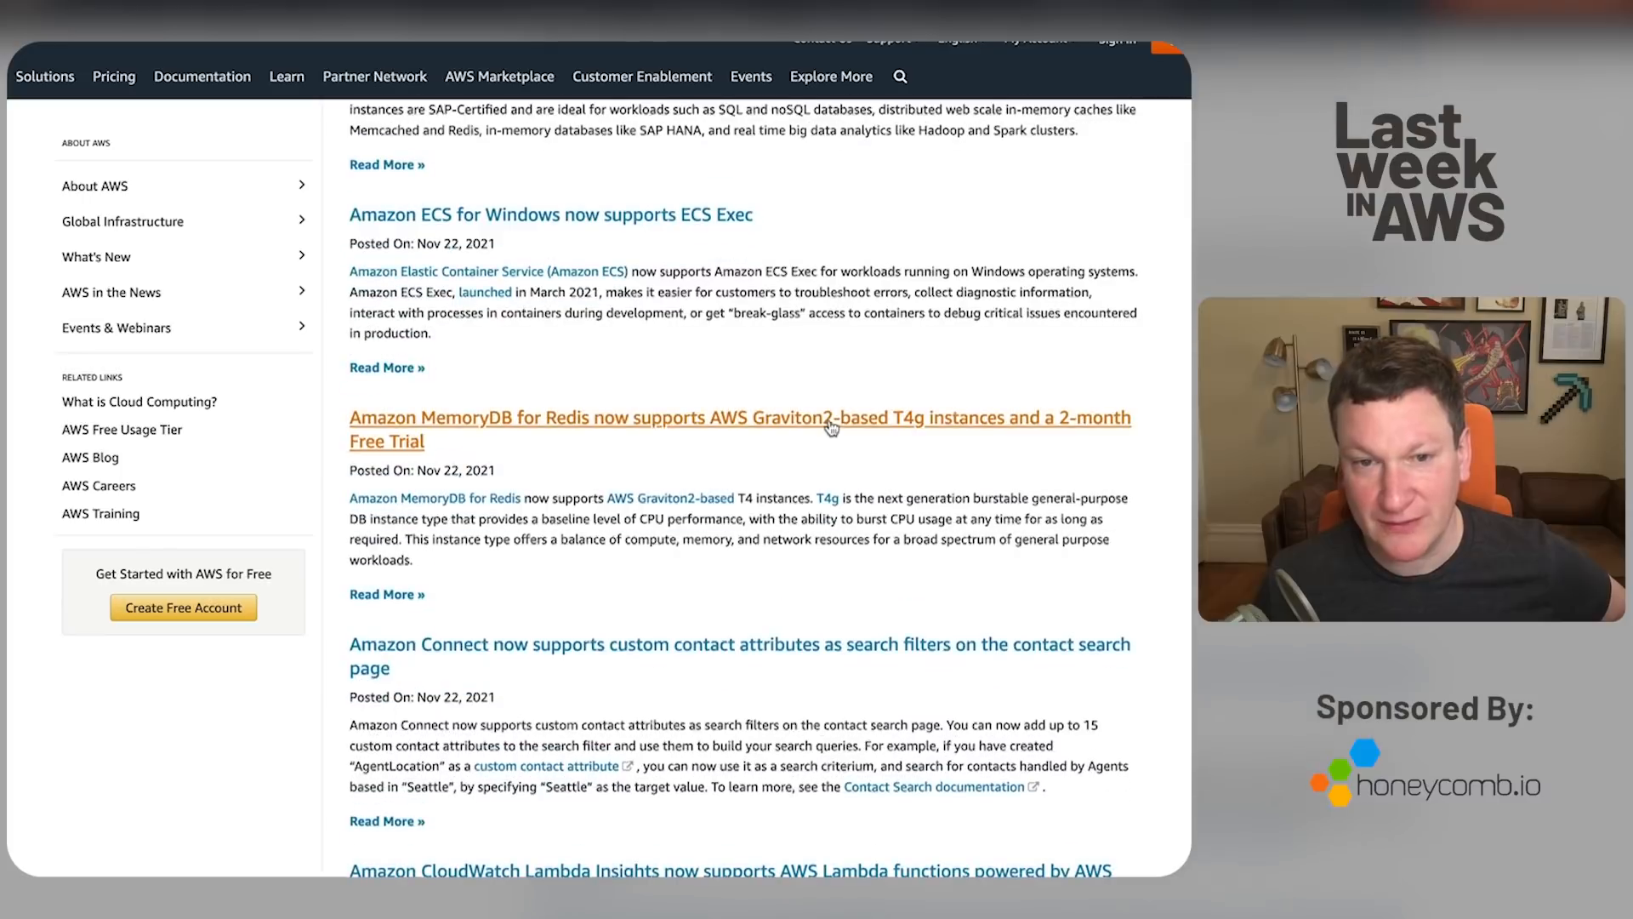
pyautogui.scroll(-3)
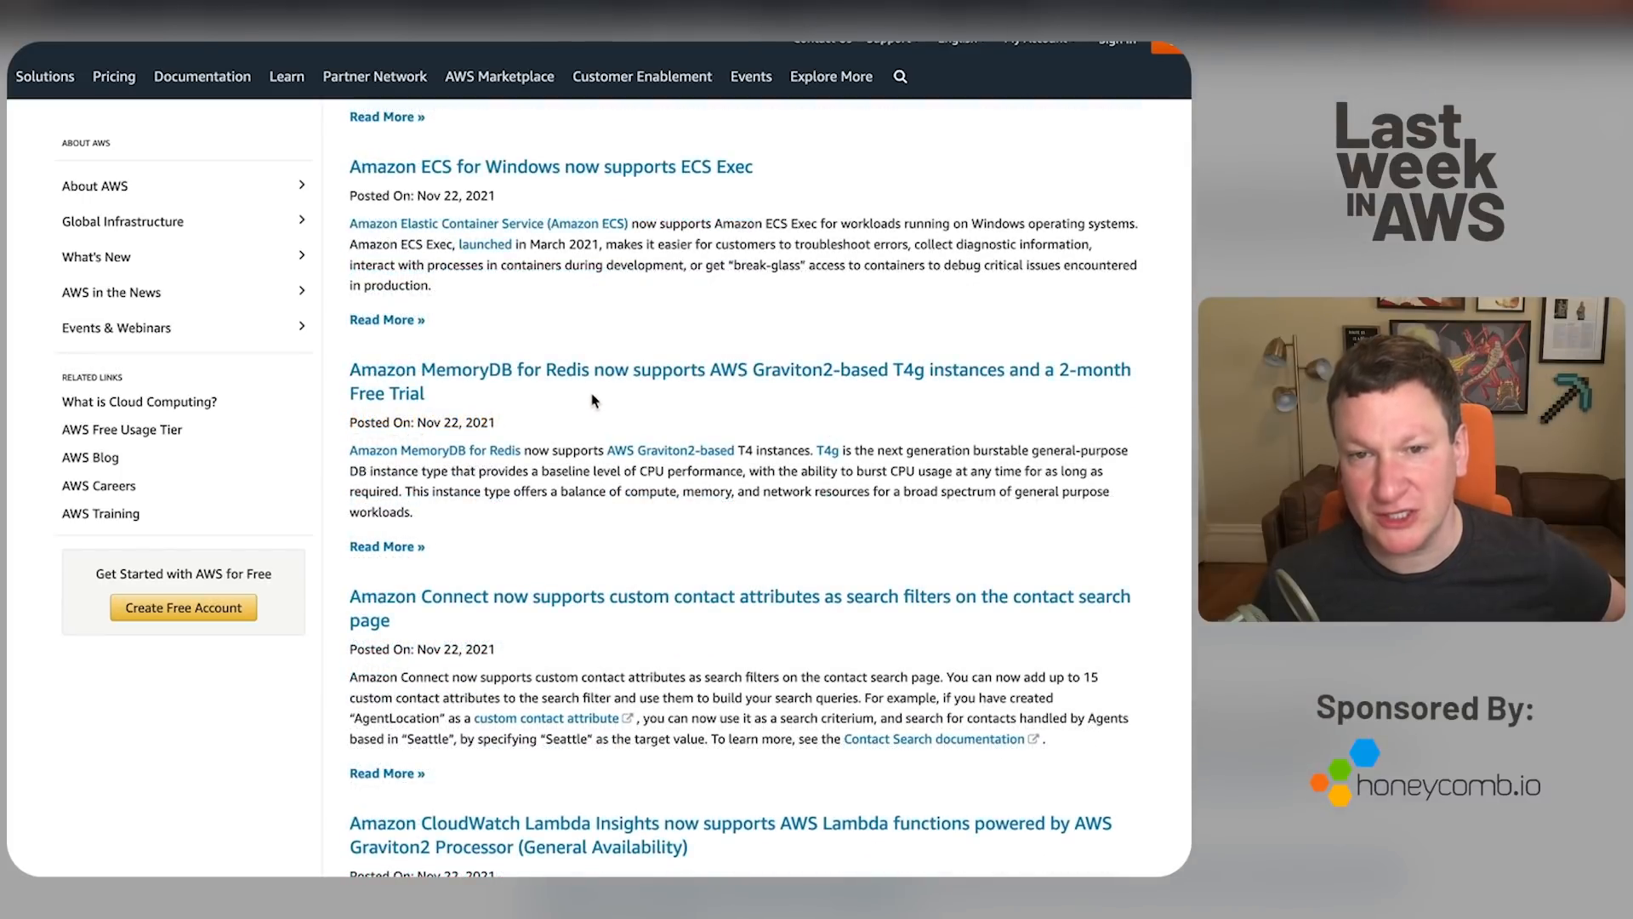
pyautogui.moveTo(898, 420)
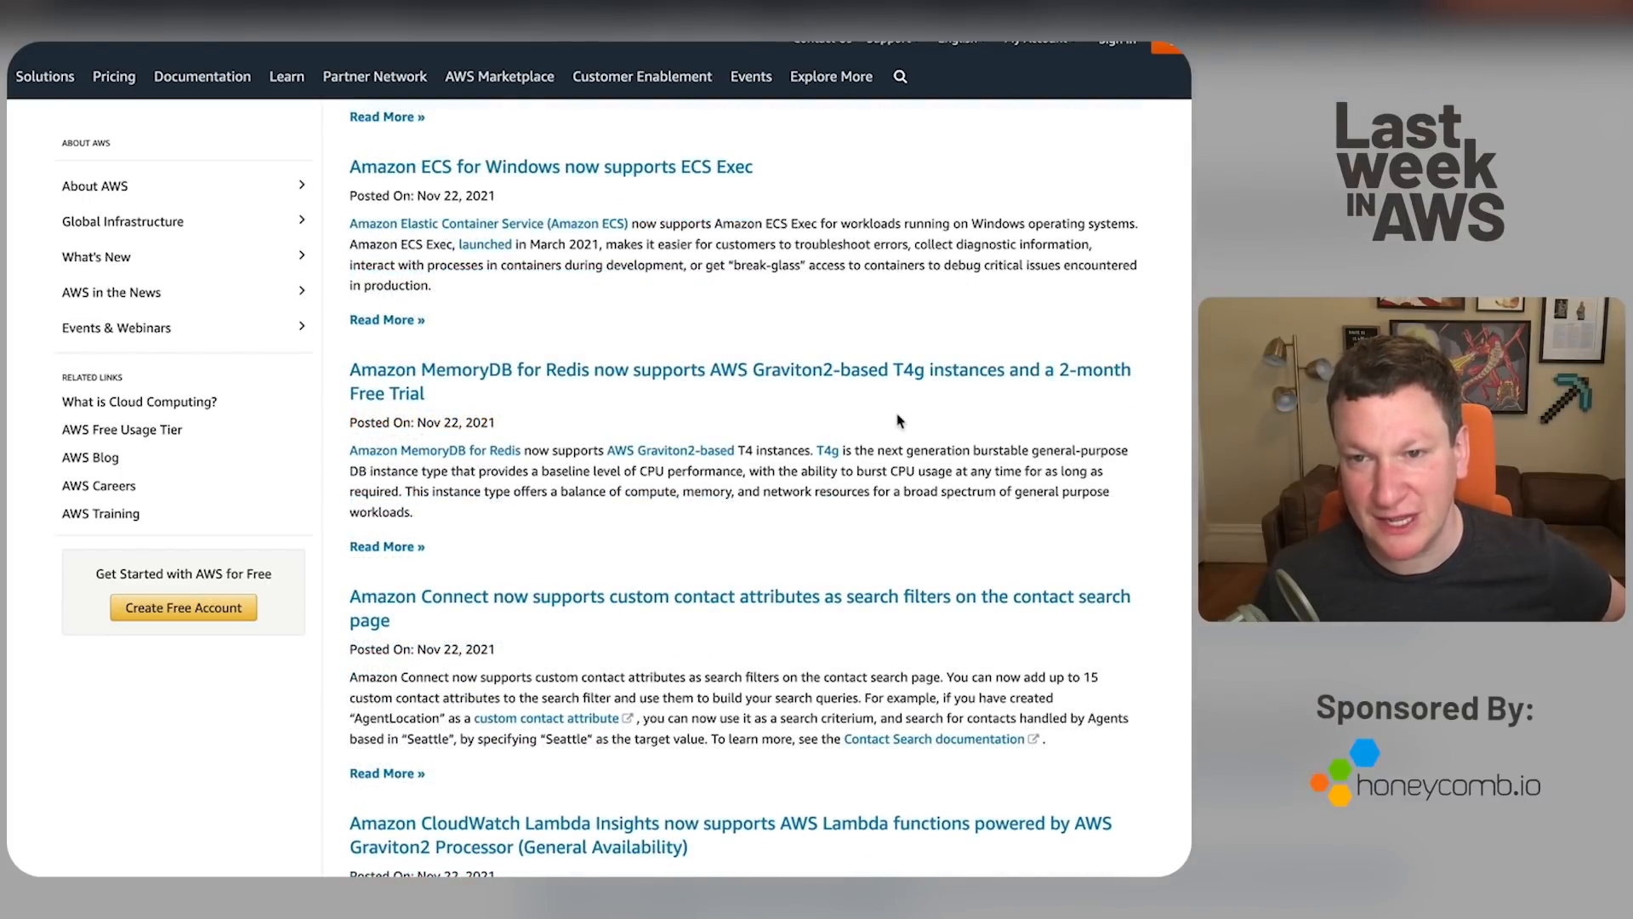
pyautogui.moveTo(1094, 388)
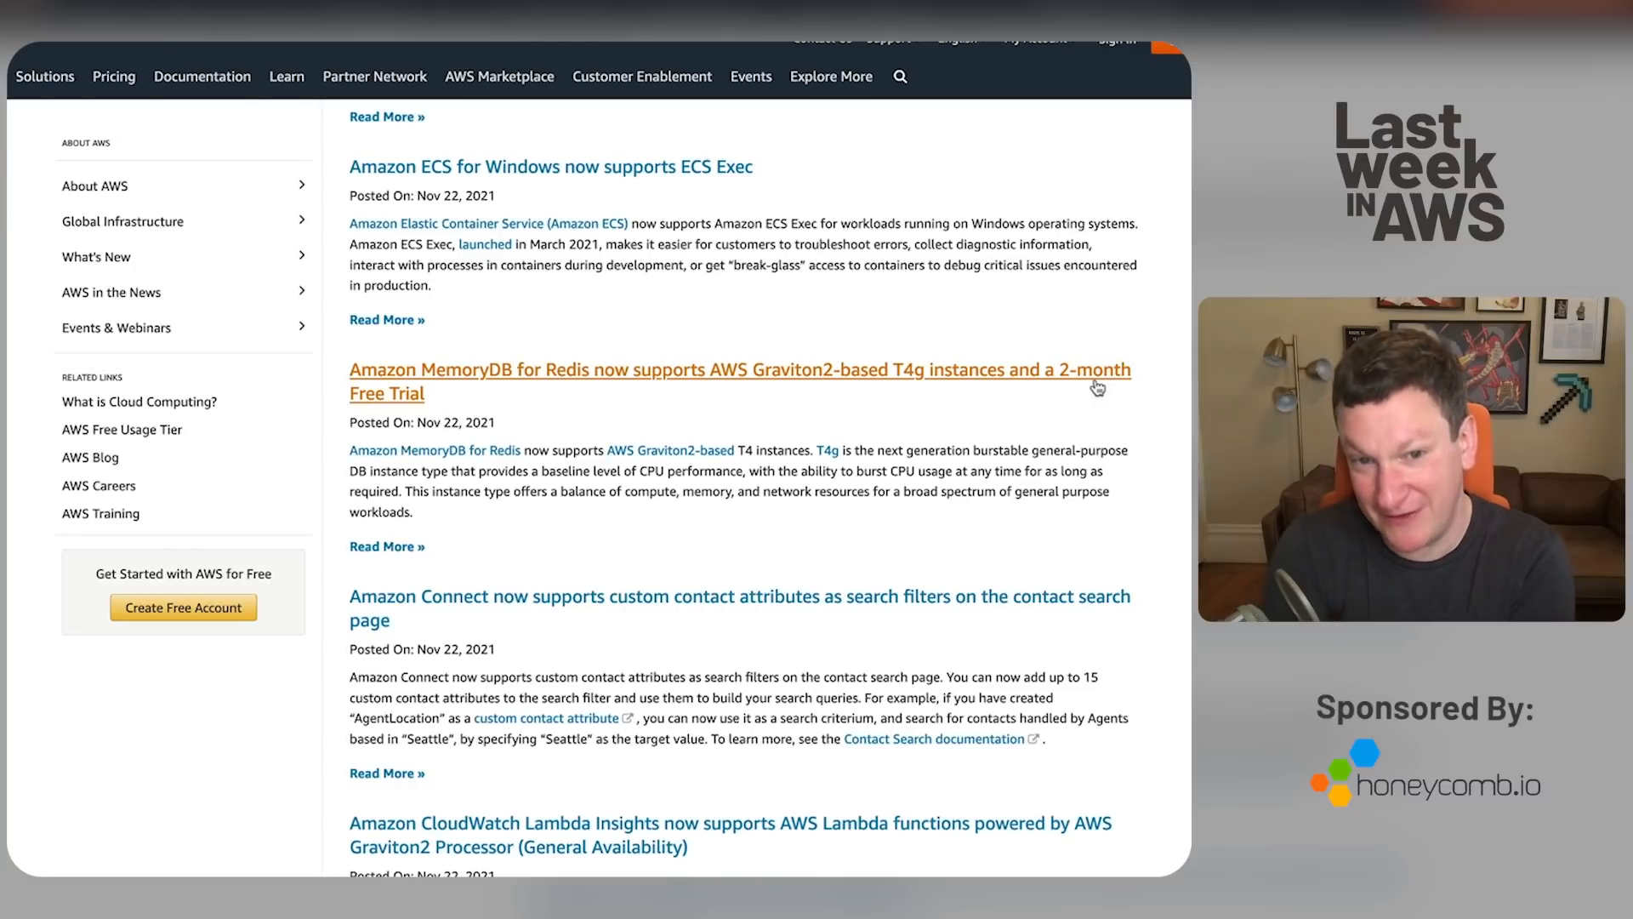
pyautogui.scroll(-3)
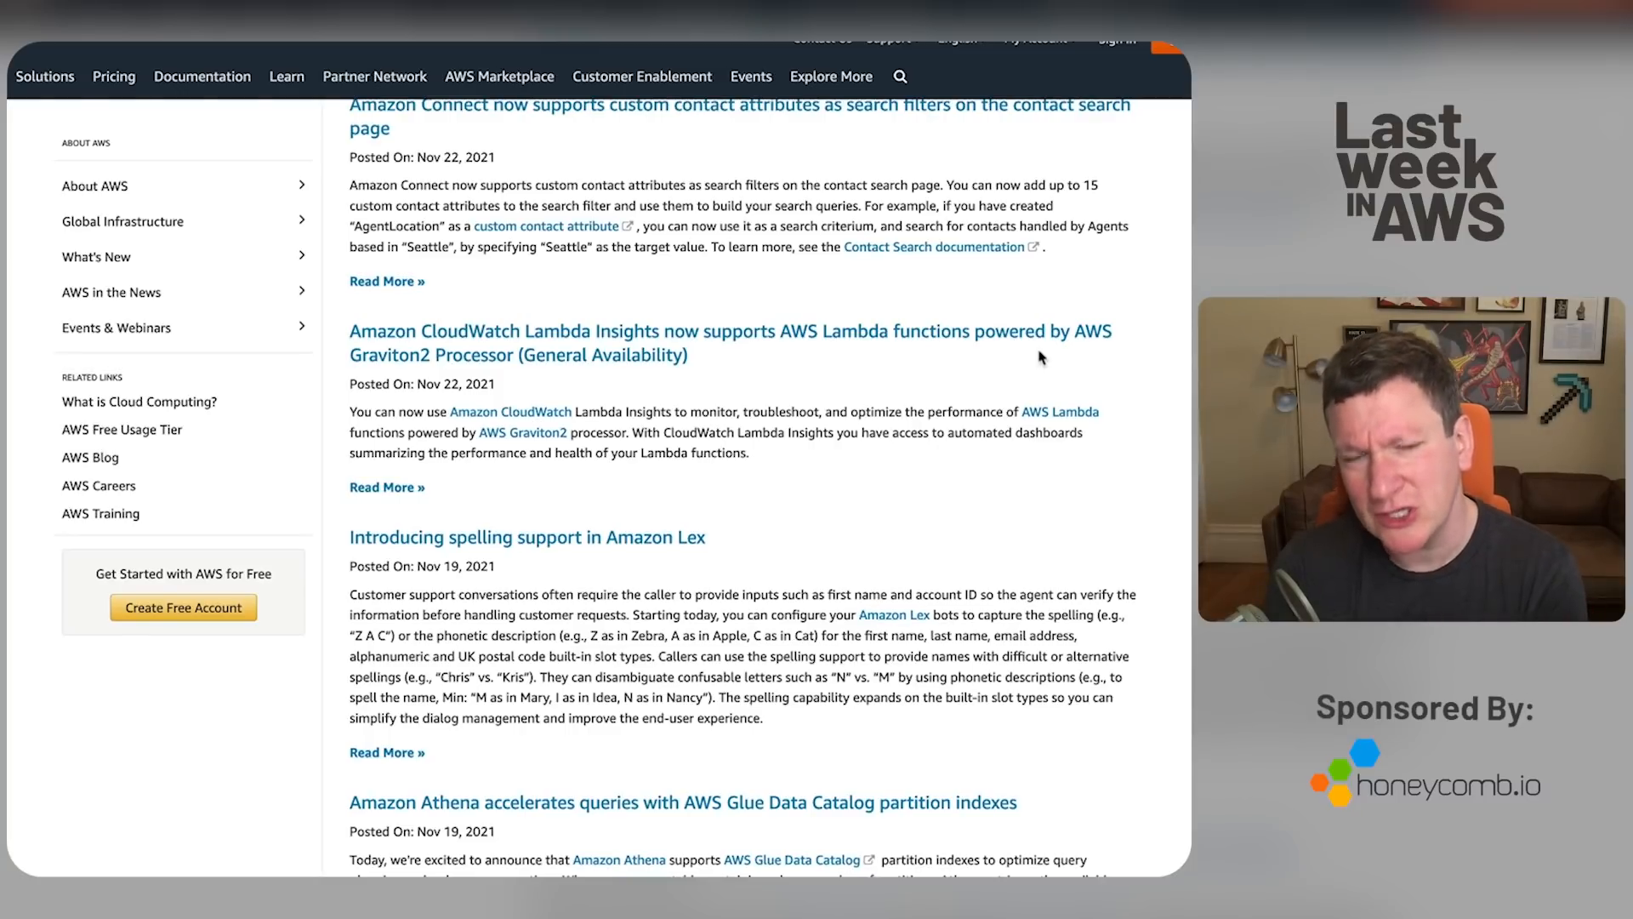
pyautogui.moveTo(947, 475)
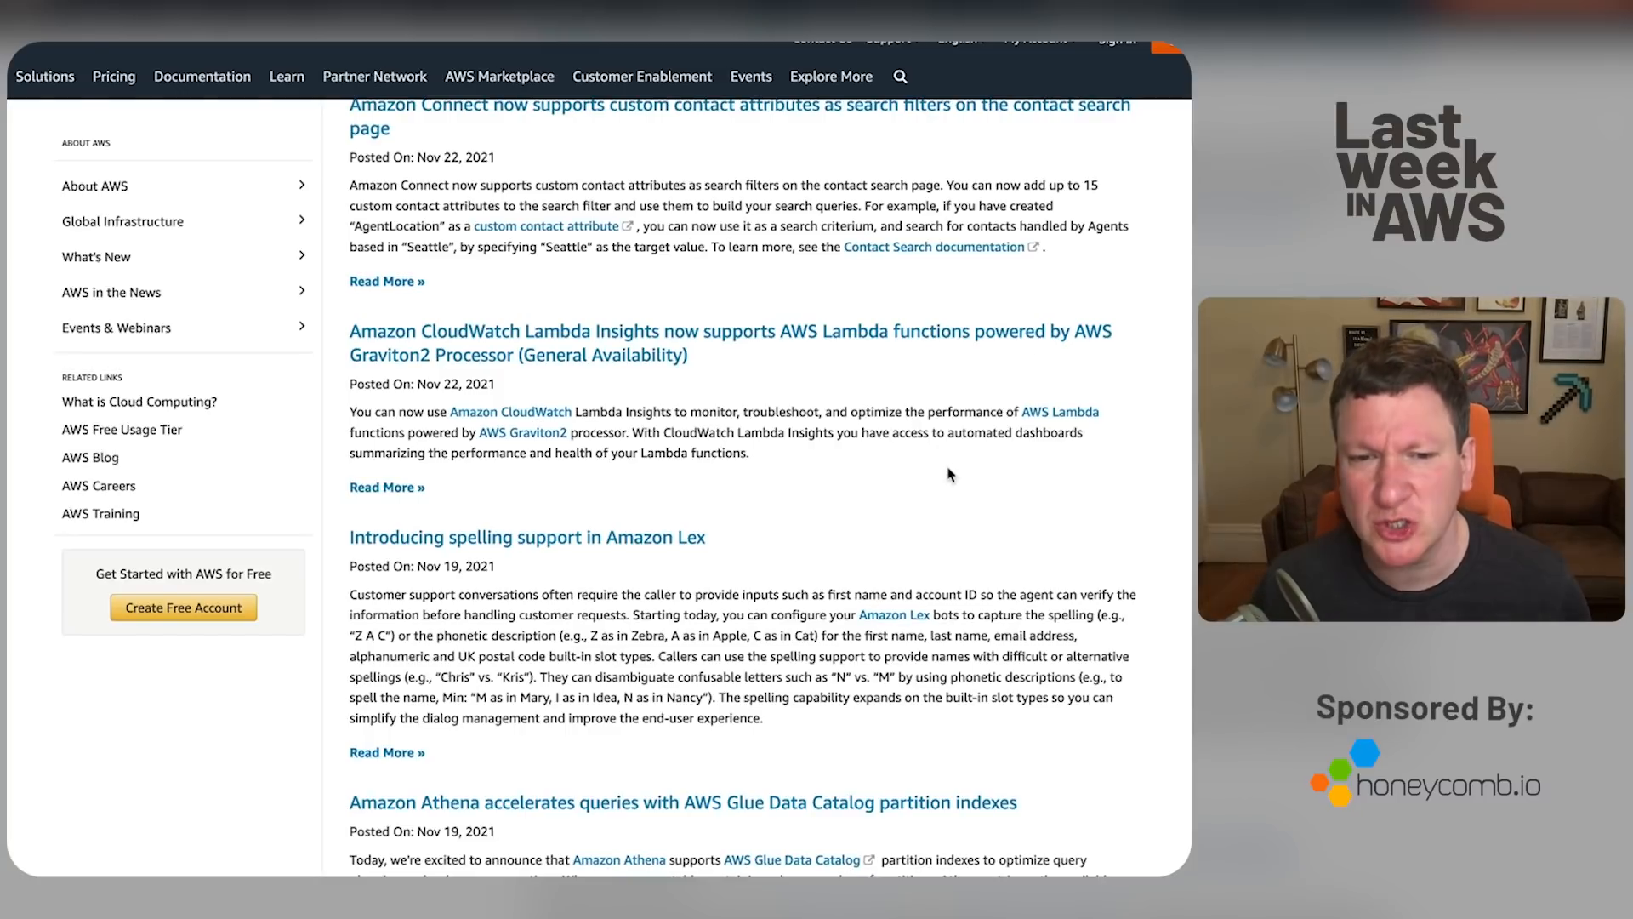
pyautogui.scroll(-3)
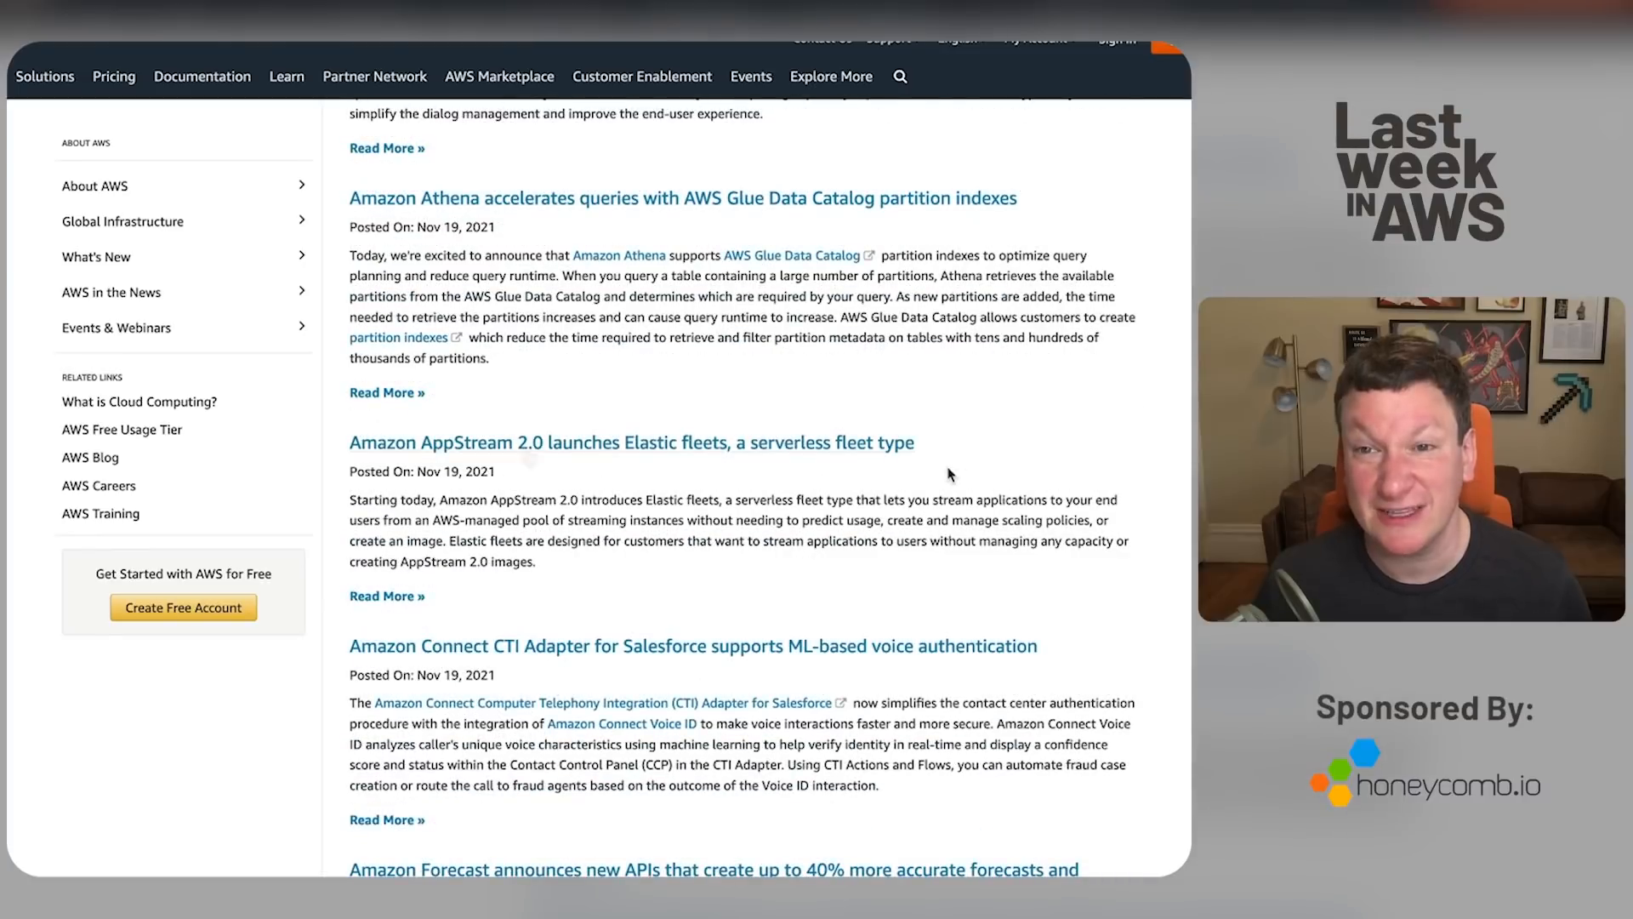
pyautogui.moveTo(653, 472)
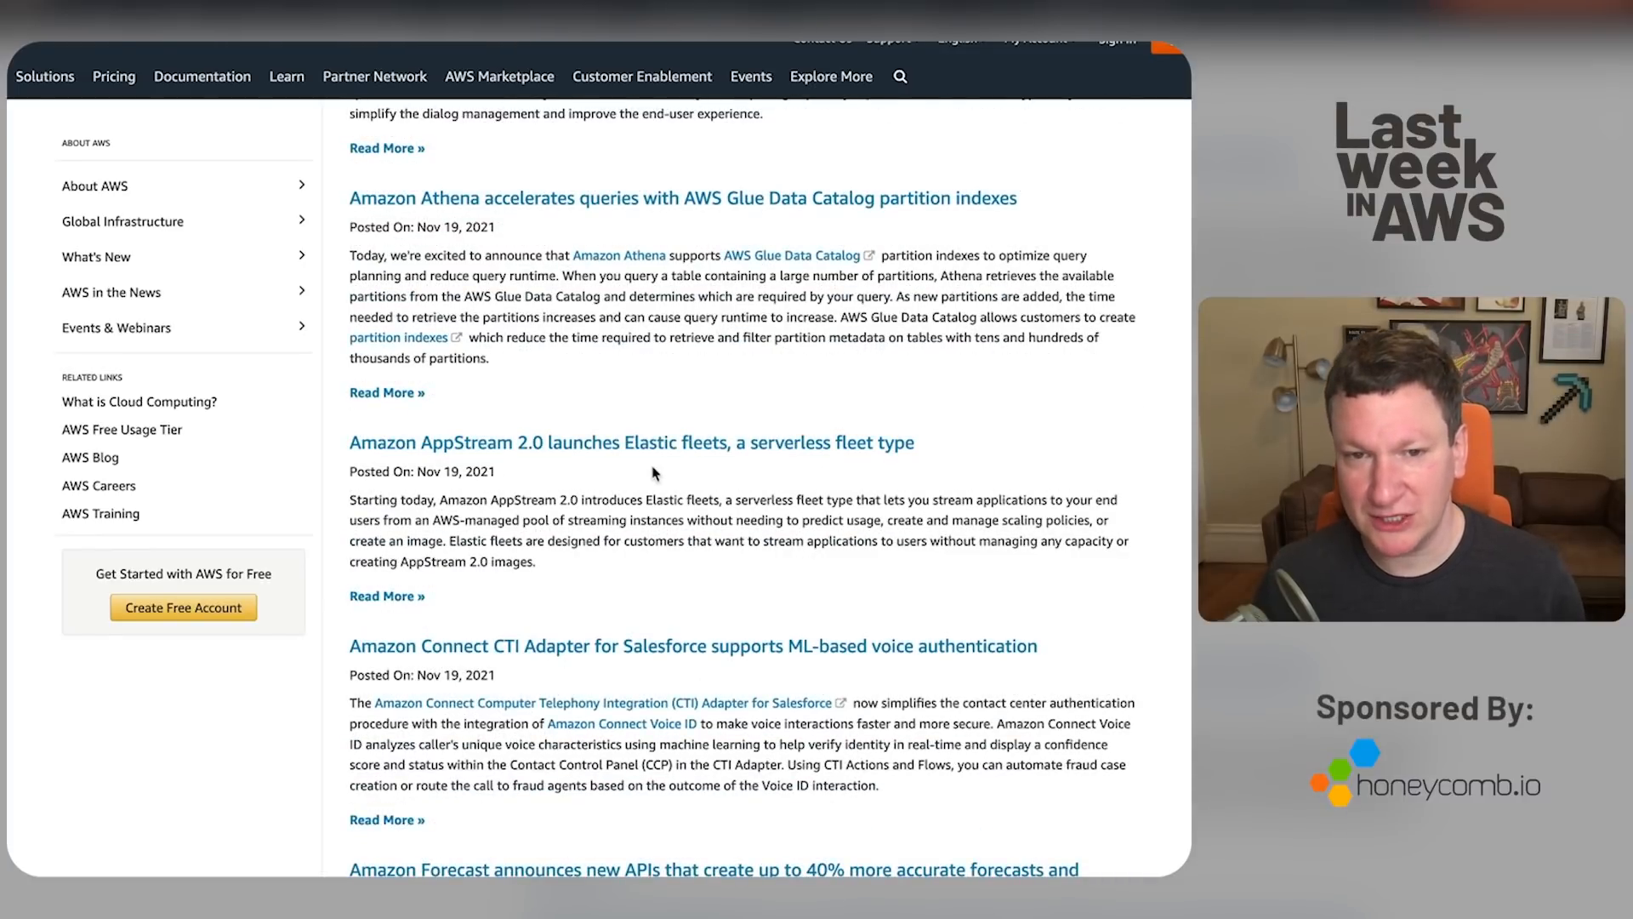
pyautogui.moveTo(920, 470)
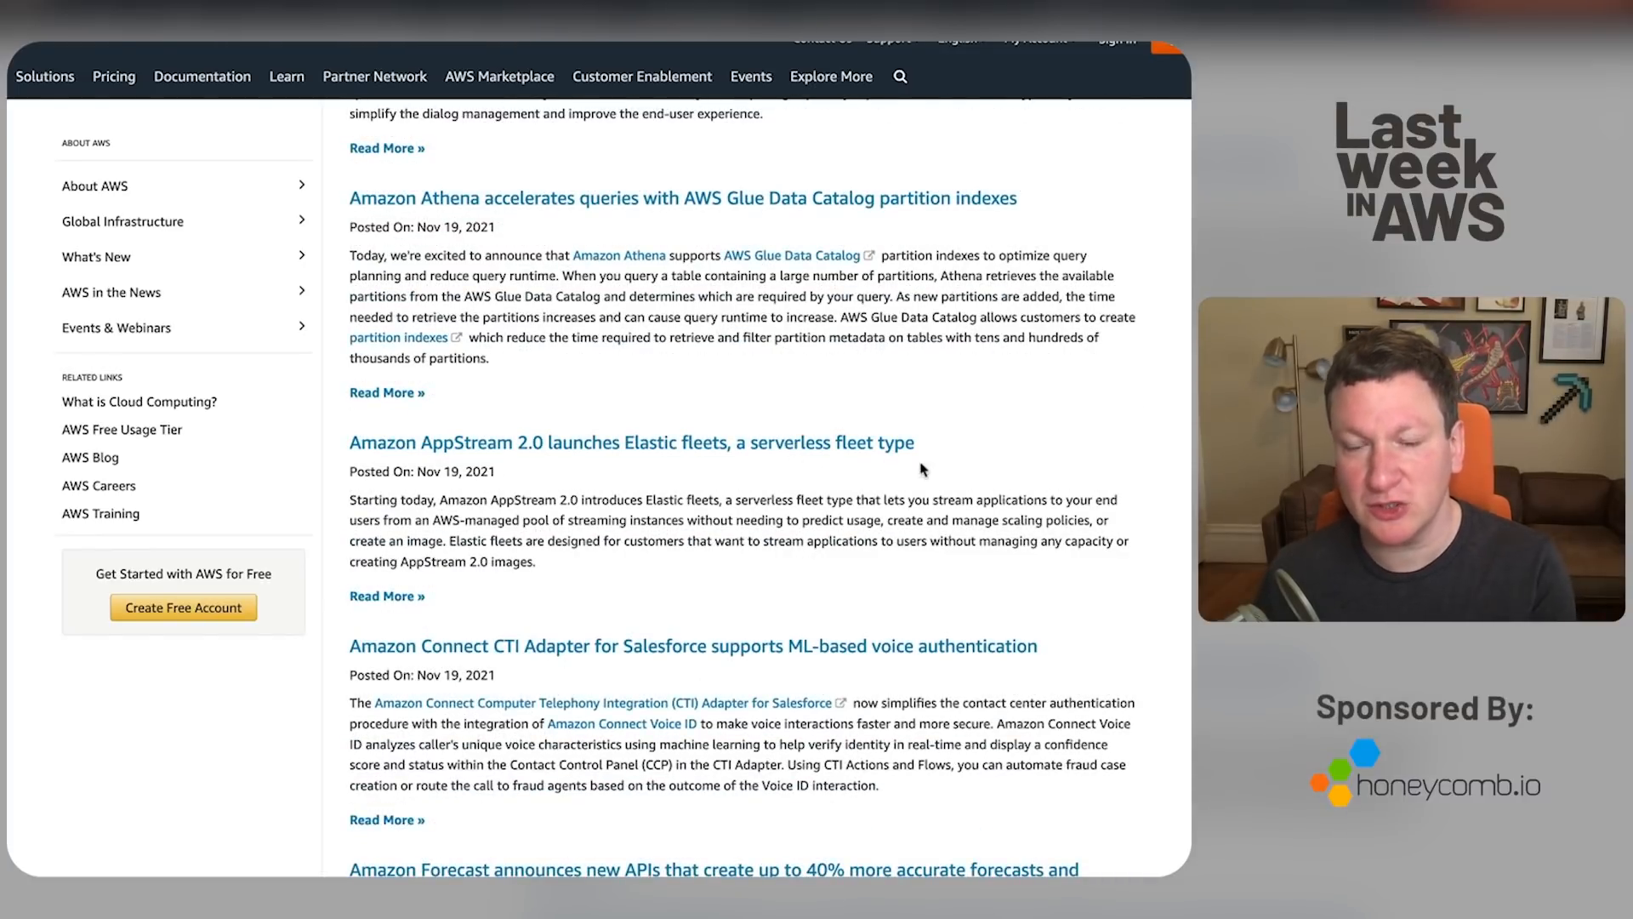
pyautogui.moveTo(503, 471)
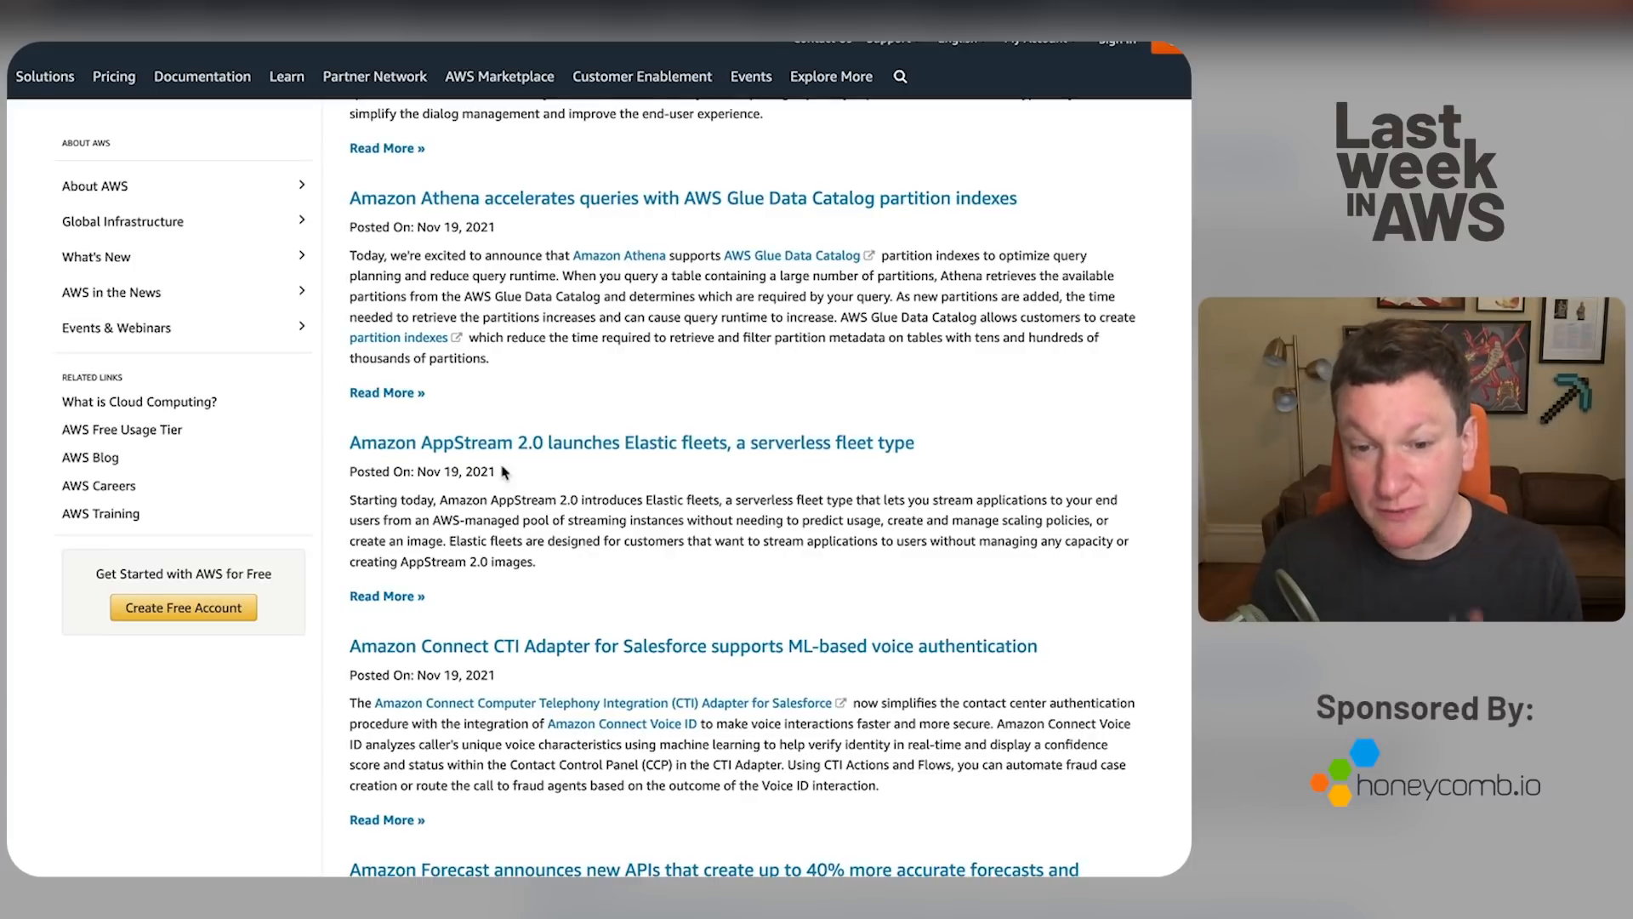
pyautogui.scroll(-3)
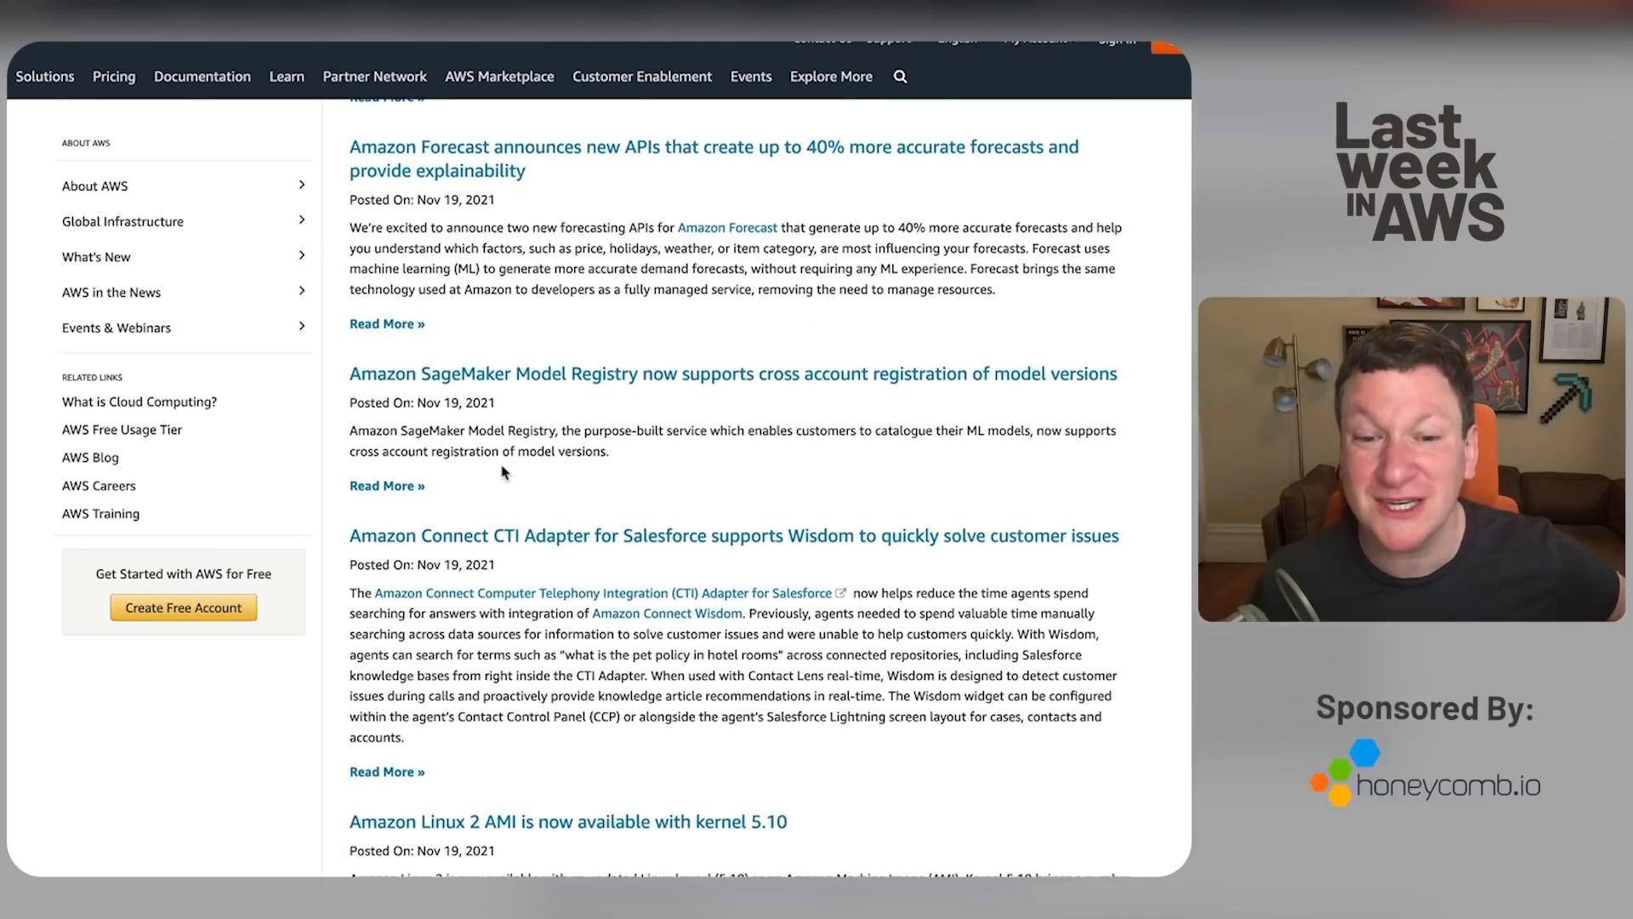
pyautogui.scroll(-3)
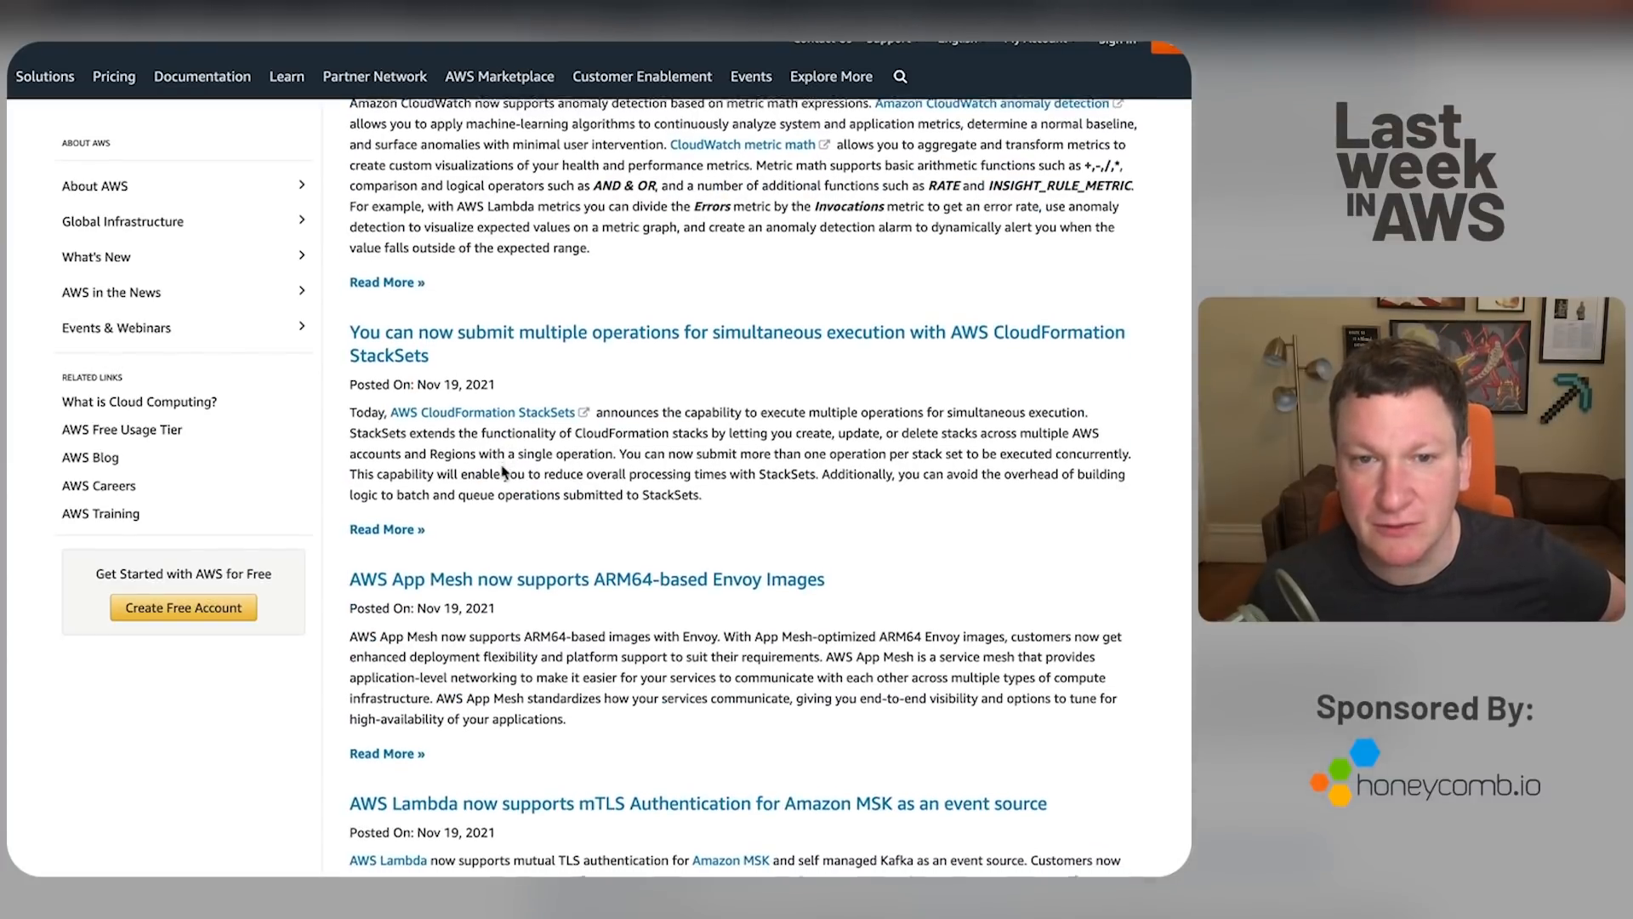
pyautogui.scroll(-3)
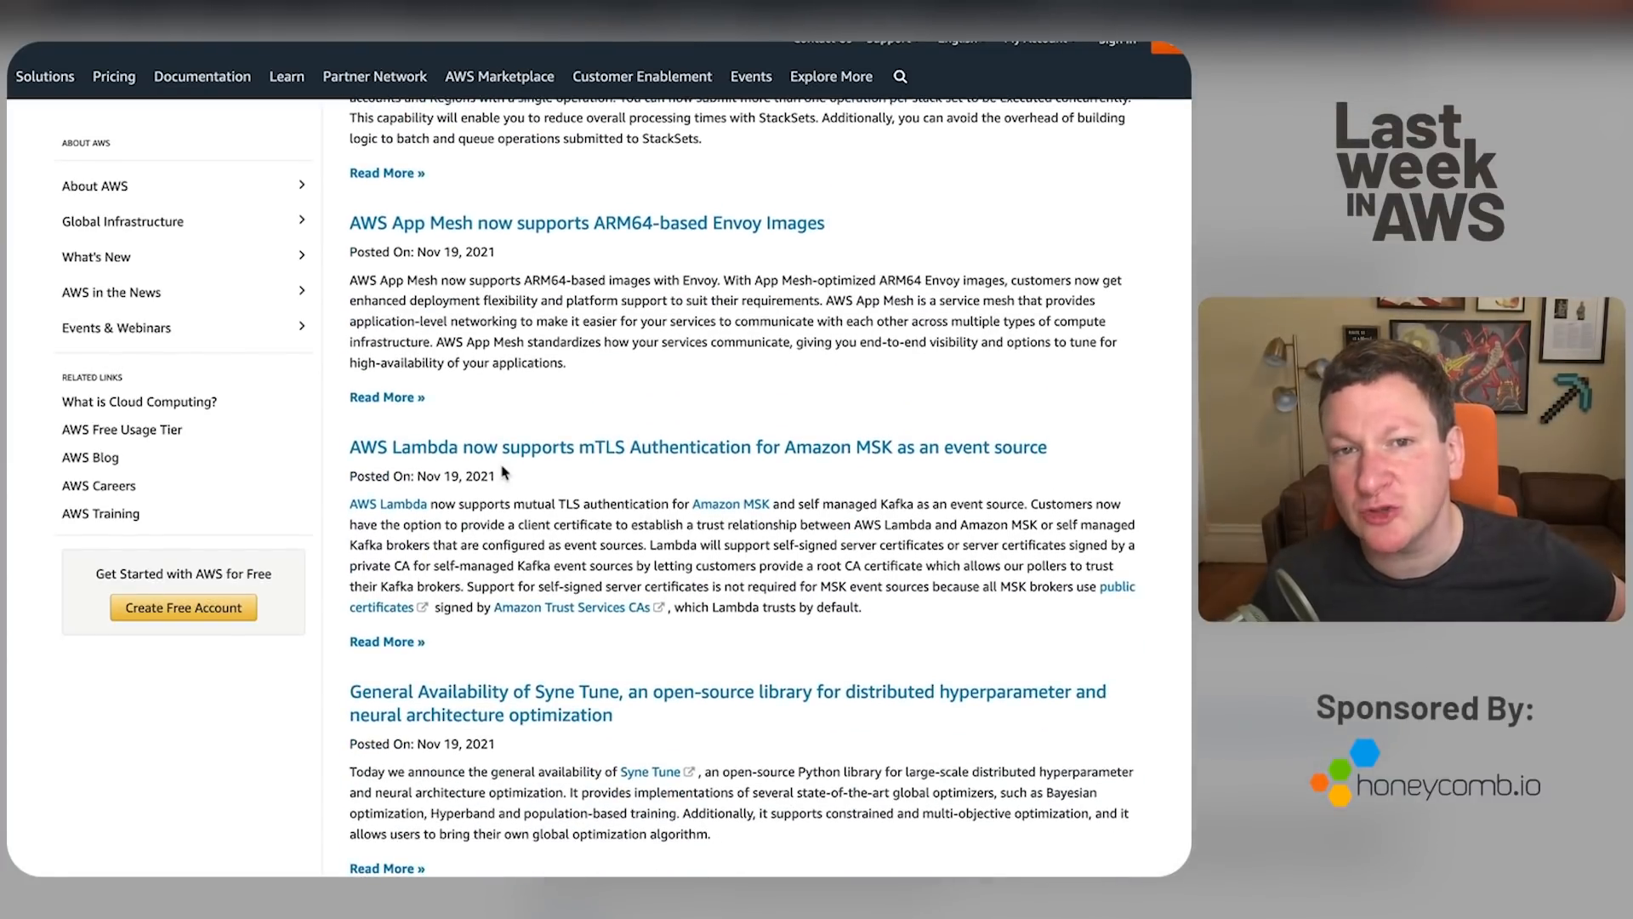
pyautogui.scroll(-3)
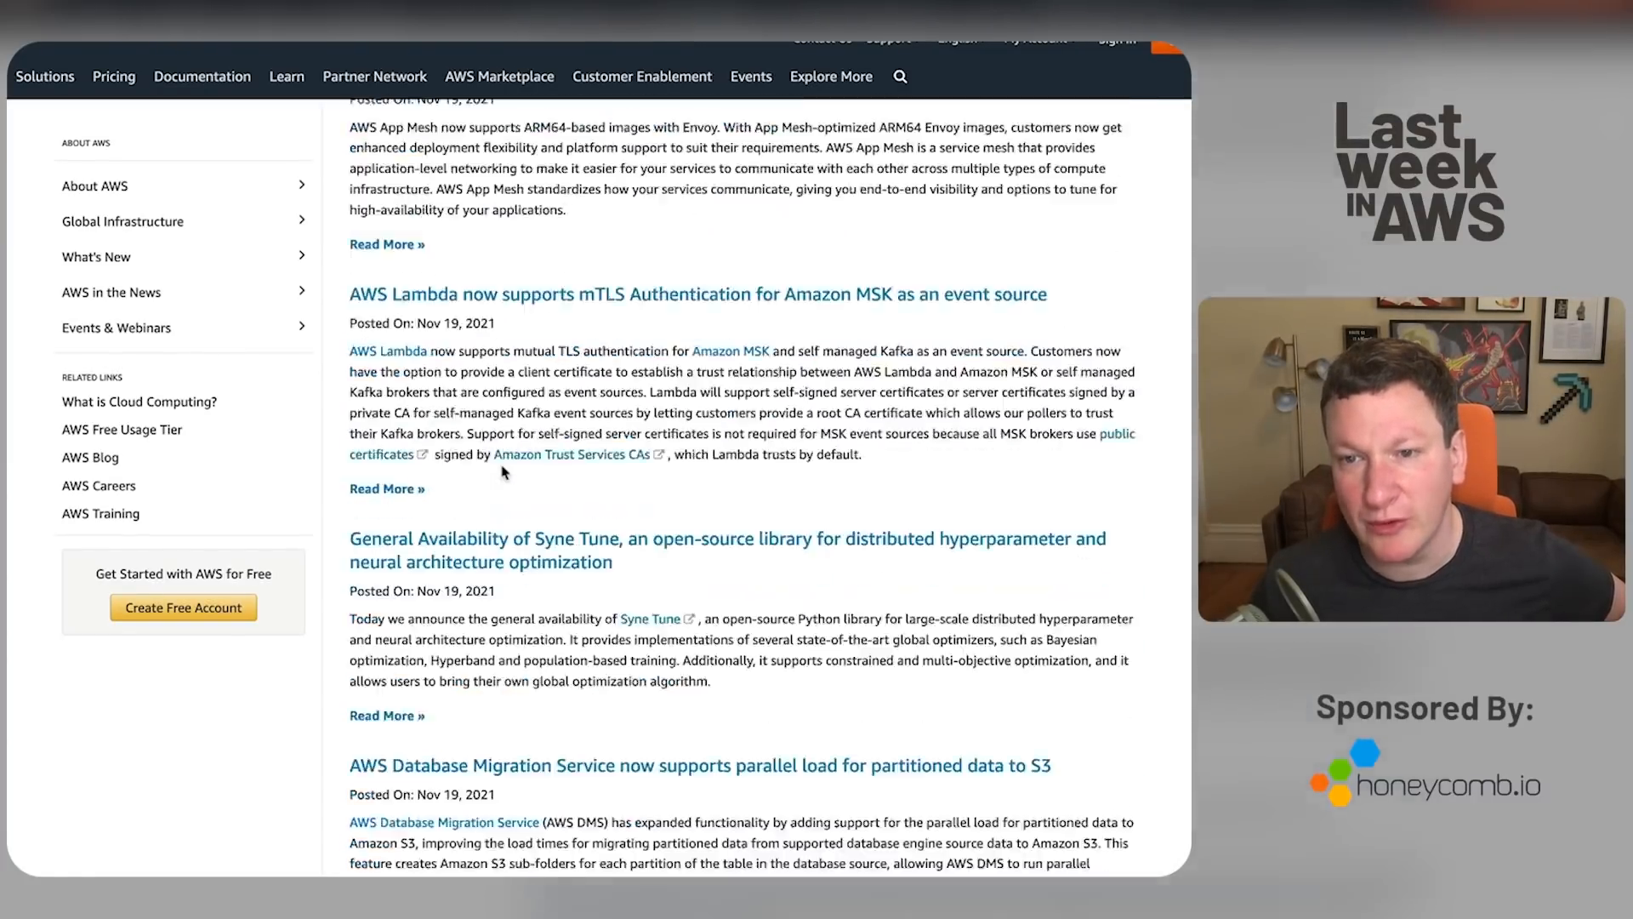
pyautogui.scroll(-3)
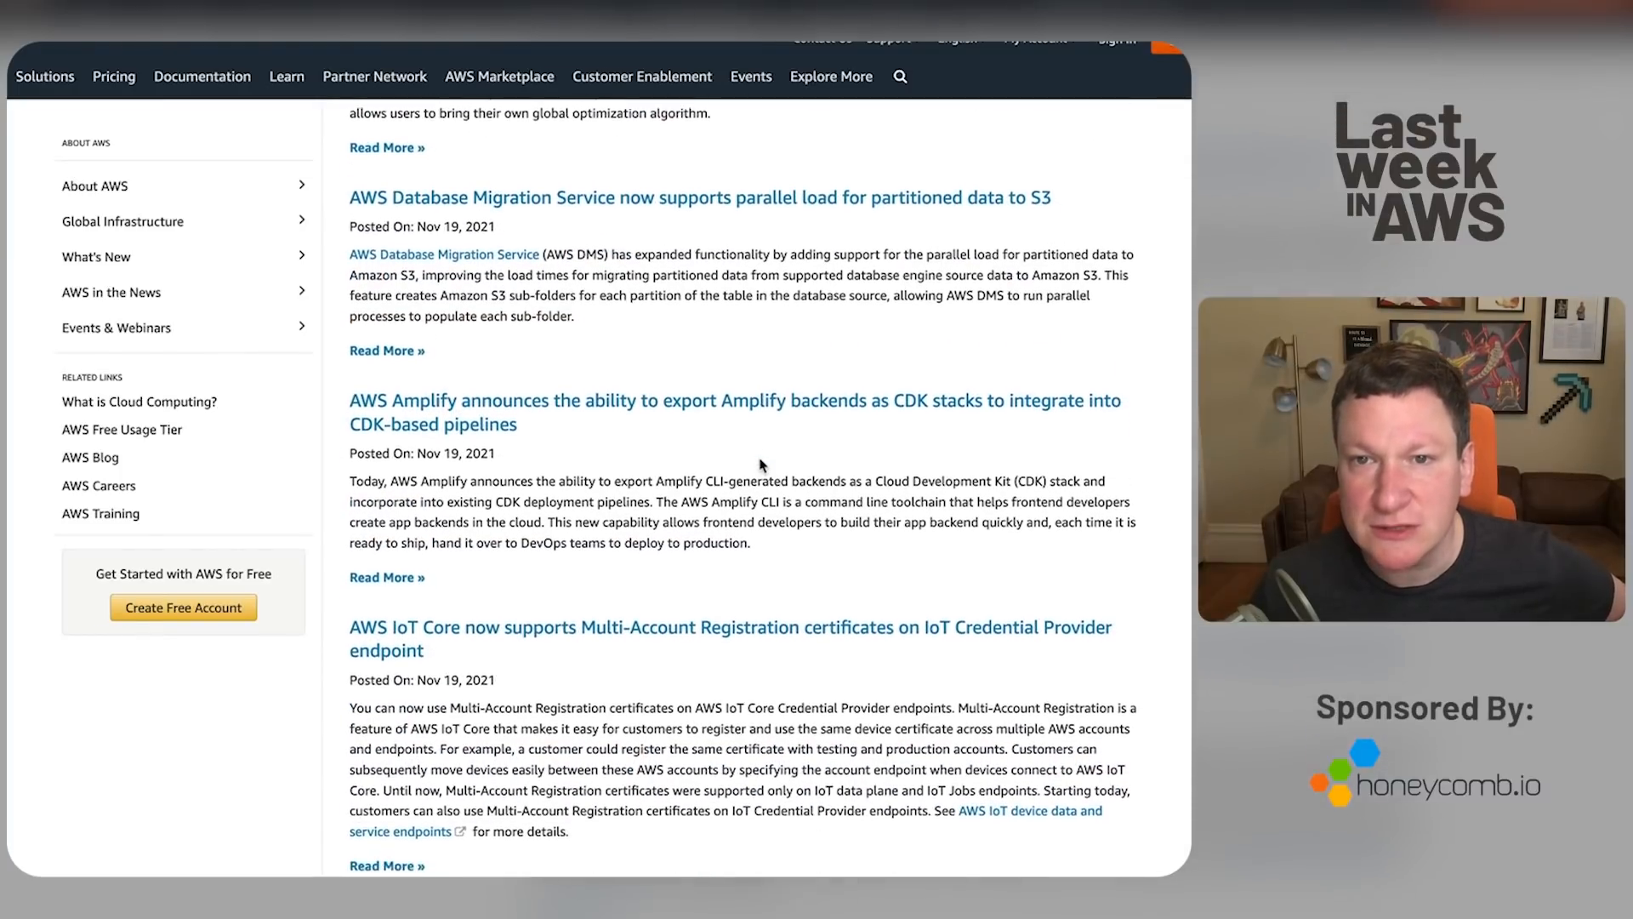
pyautogui.scroll(-3)
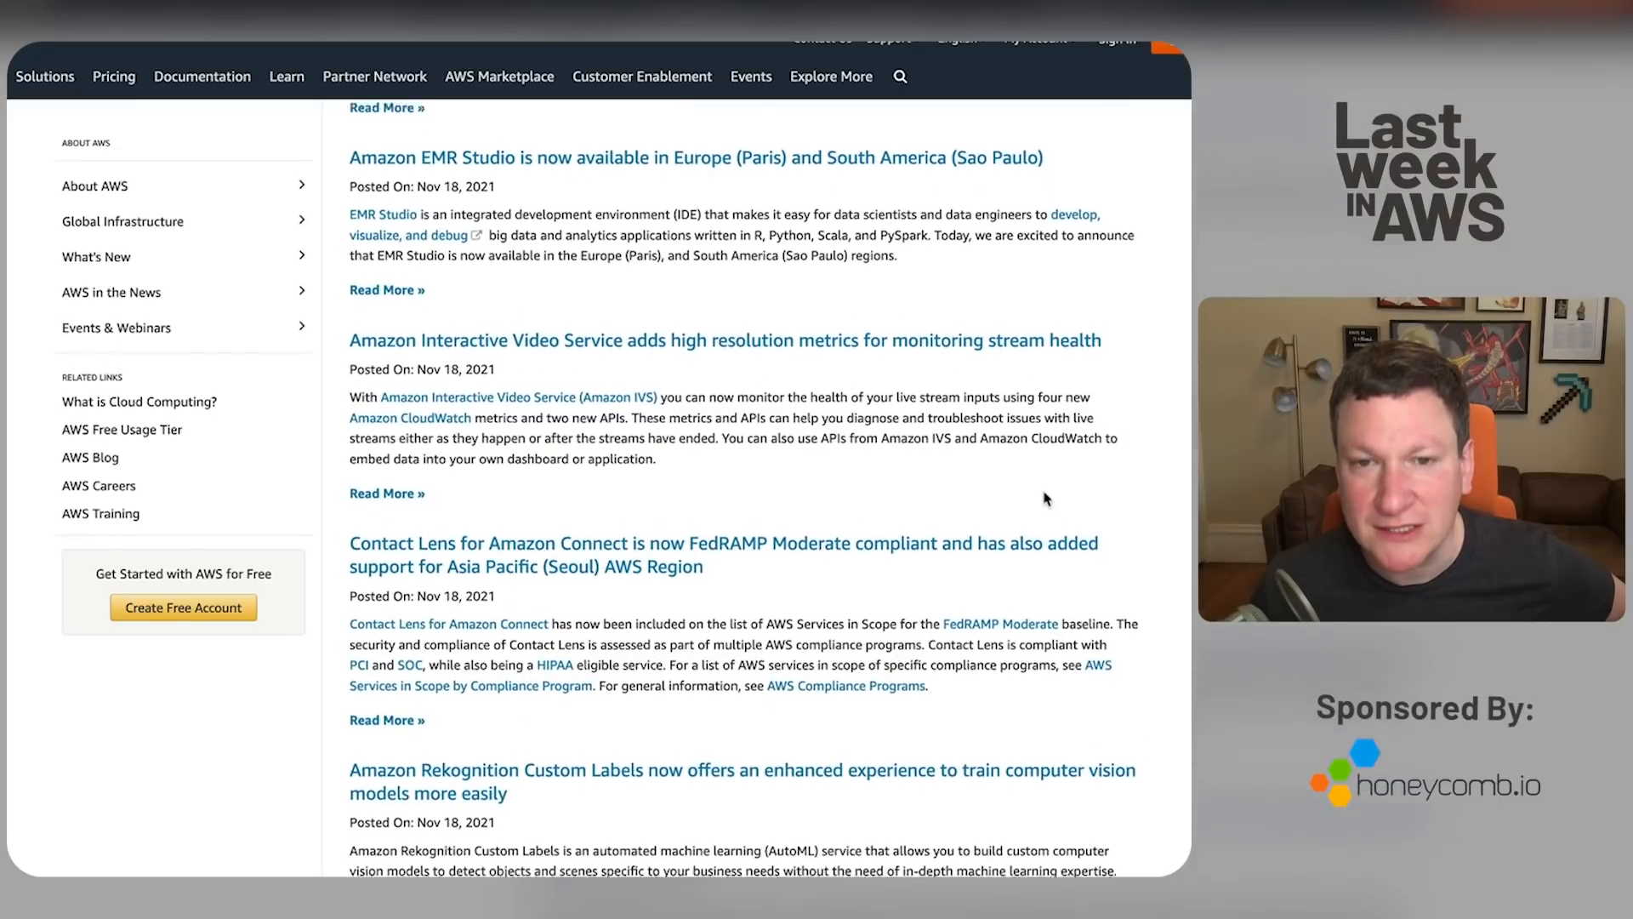
pyautogui.scroll(-3)
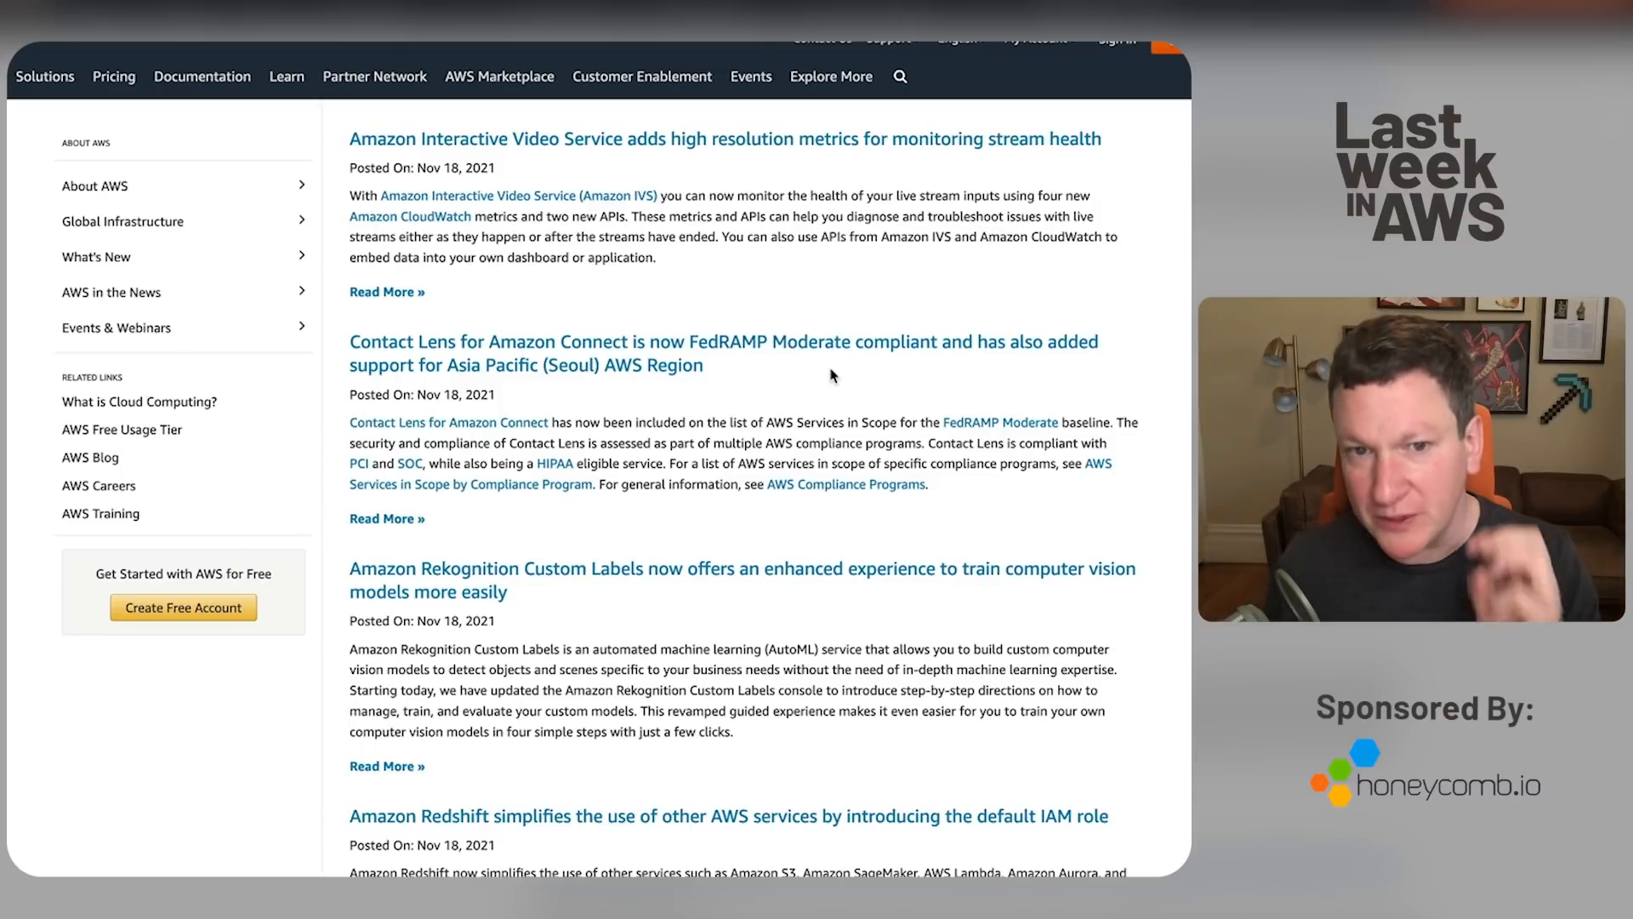
pyautogui.moveTo(760, 369)
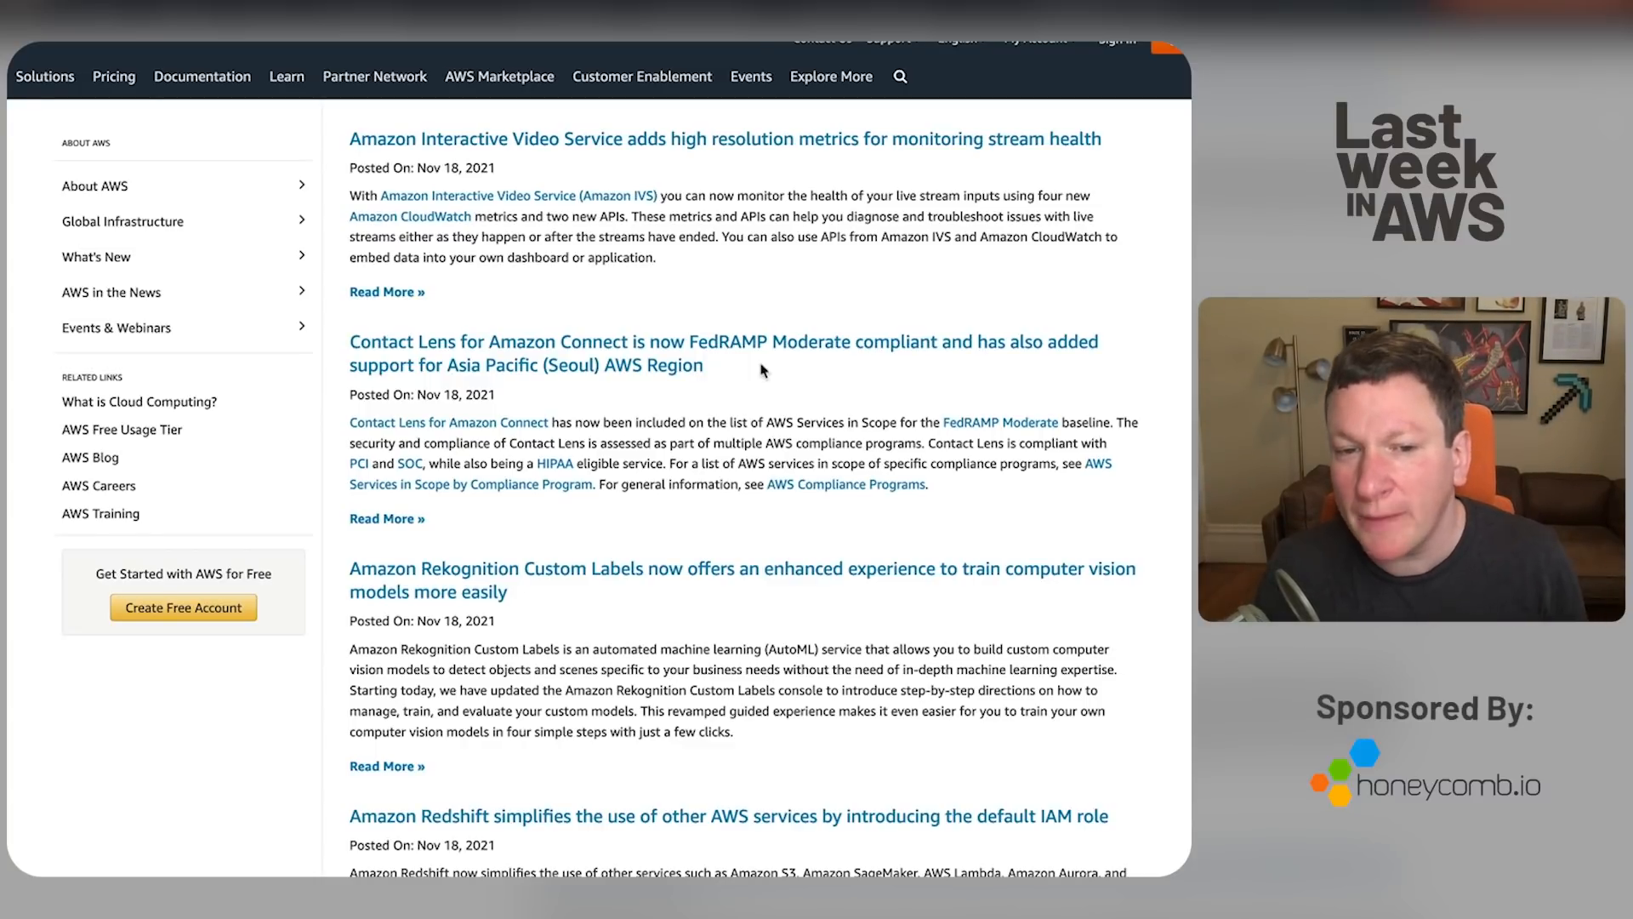
pyautogui.scroll(-3)
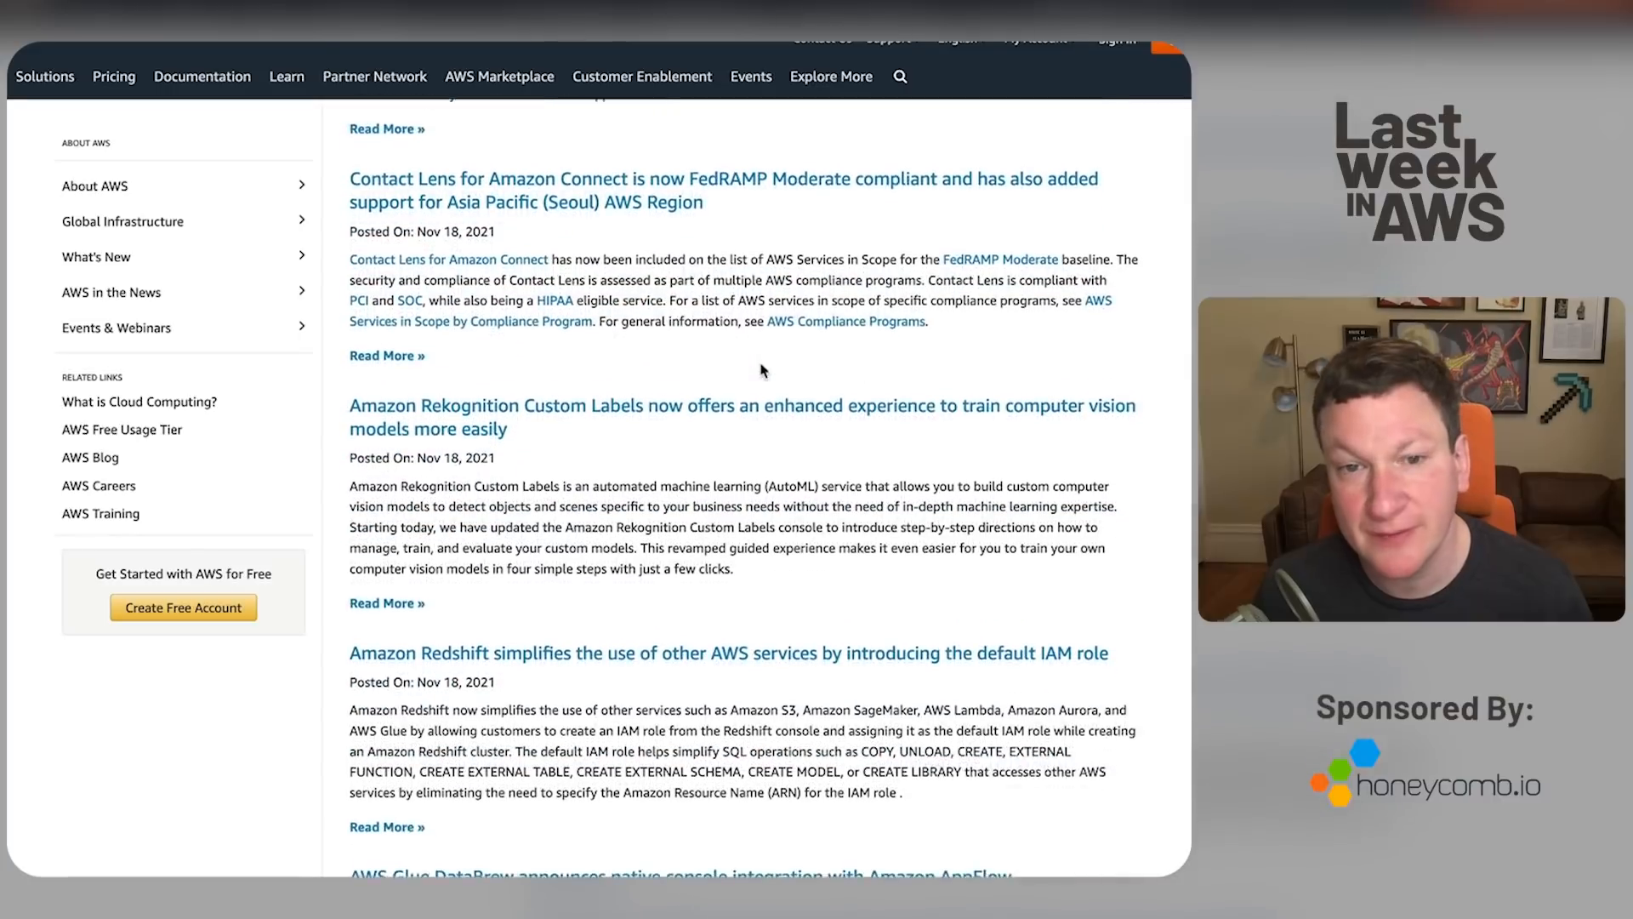
pyautogui.scroll(-3)
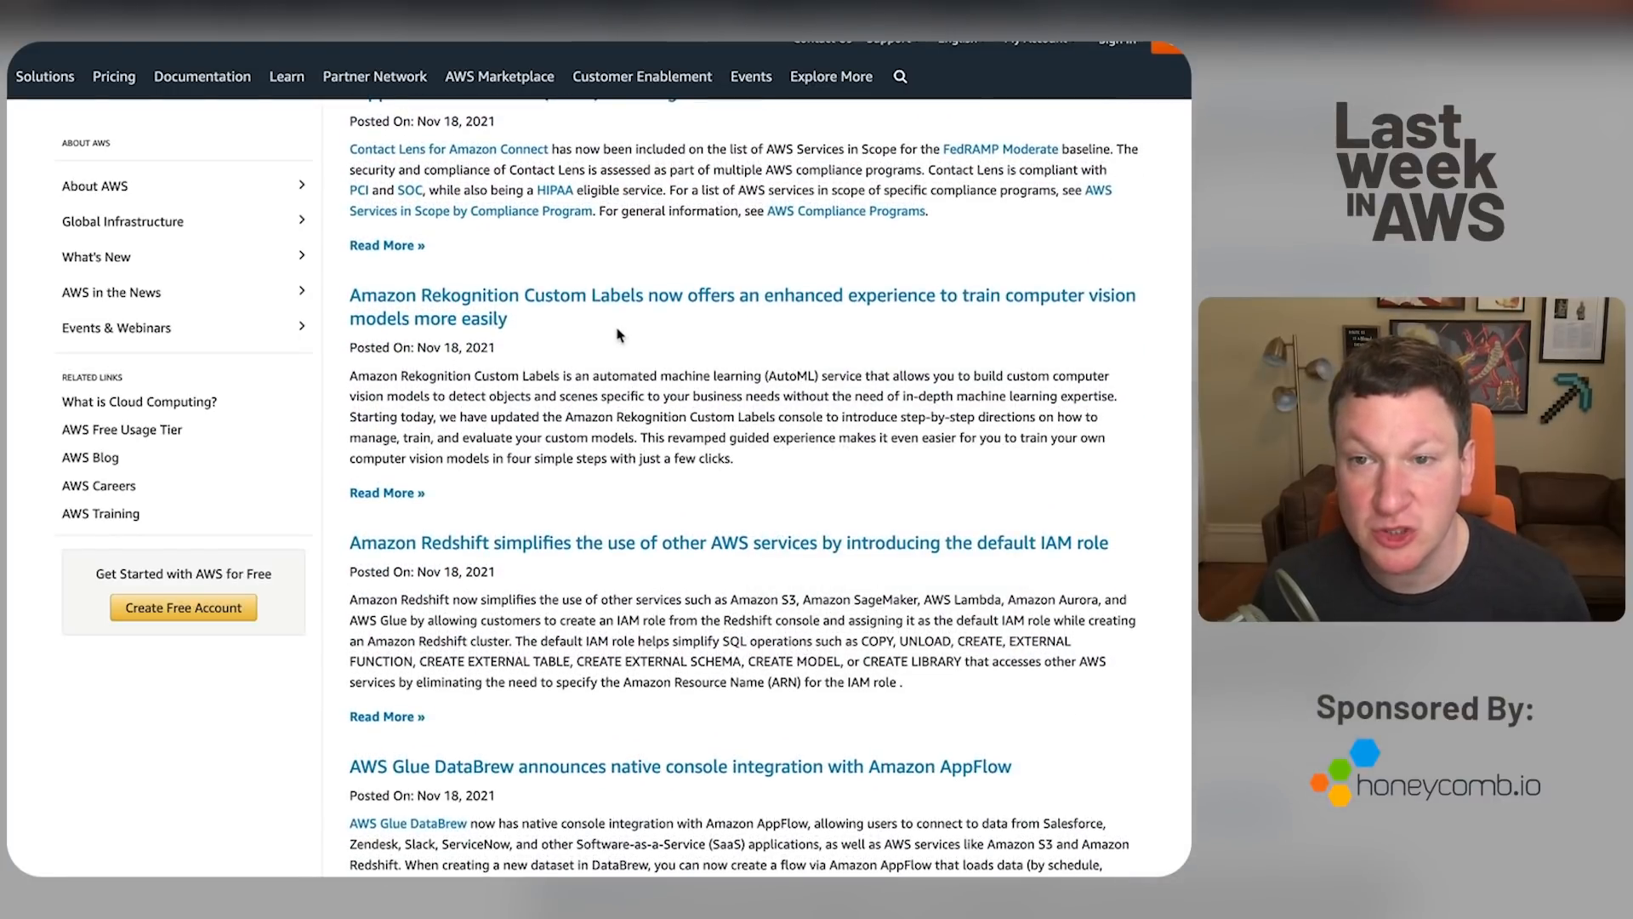
pyautogui.moveTo(565, 318)
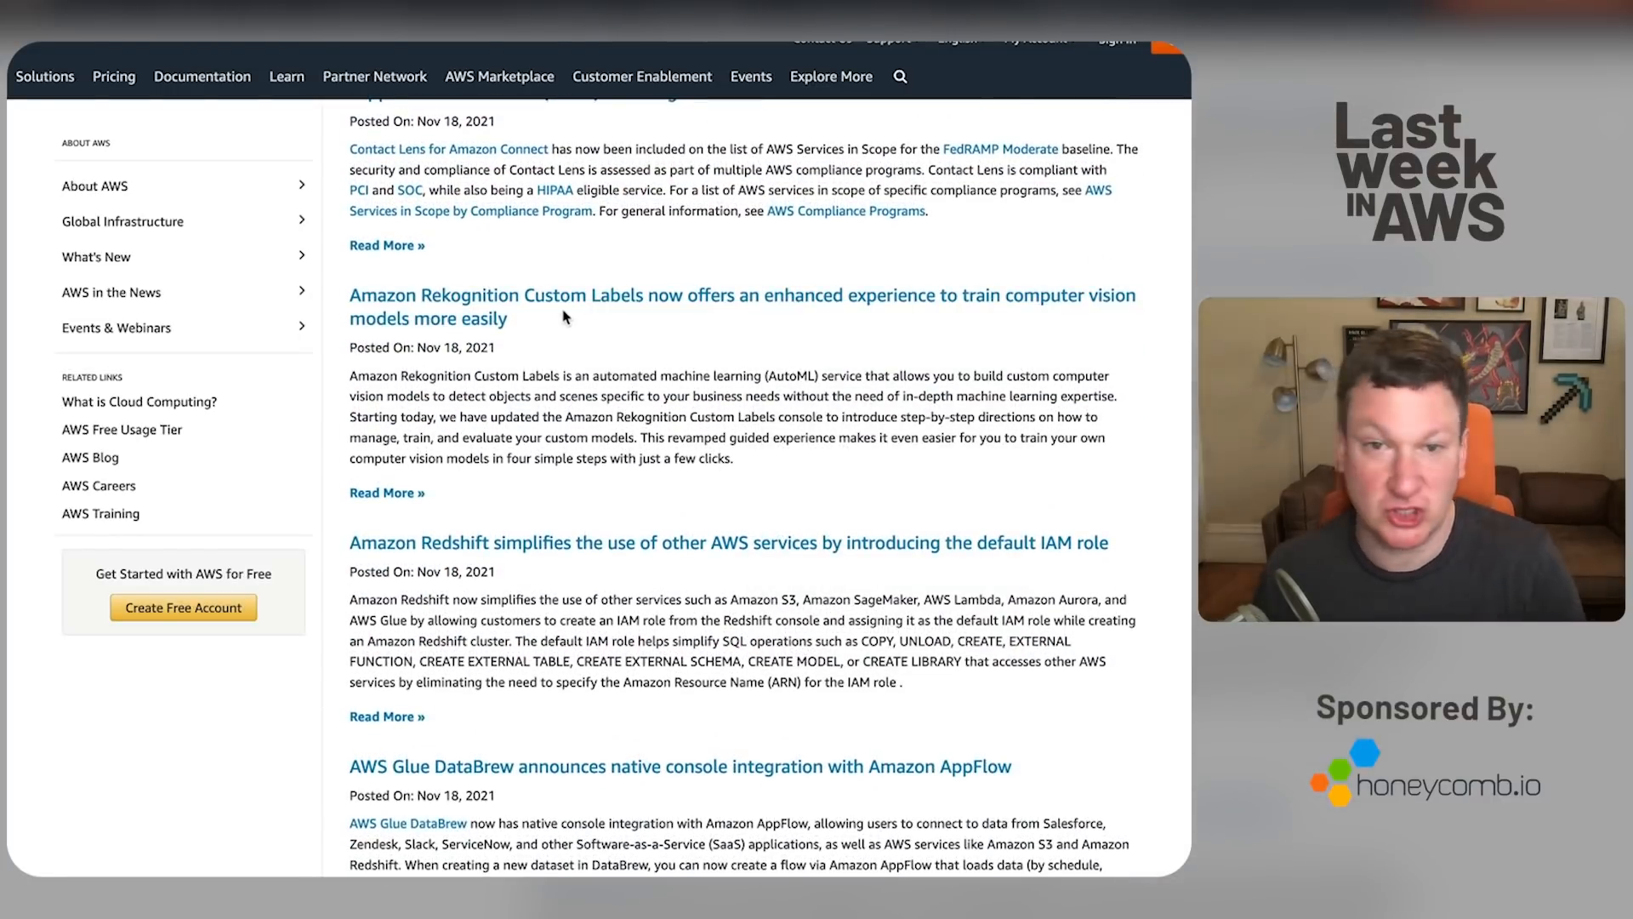
pyautogui.moveTo(512, 350)
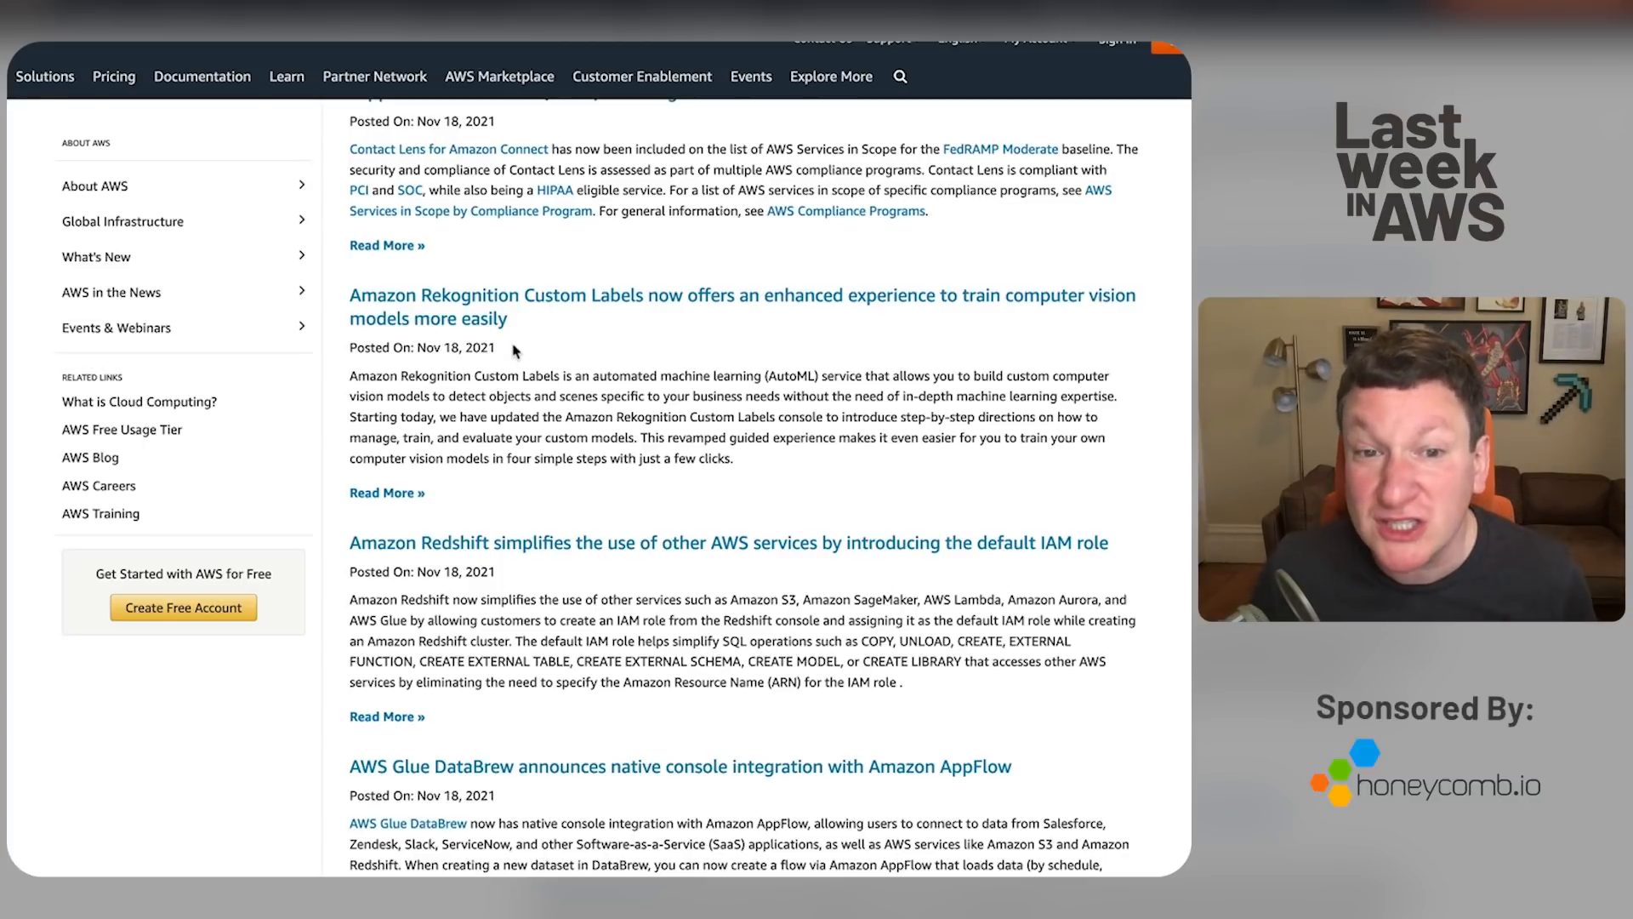
pyautogui.scroll(-3)
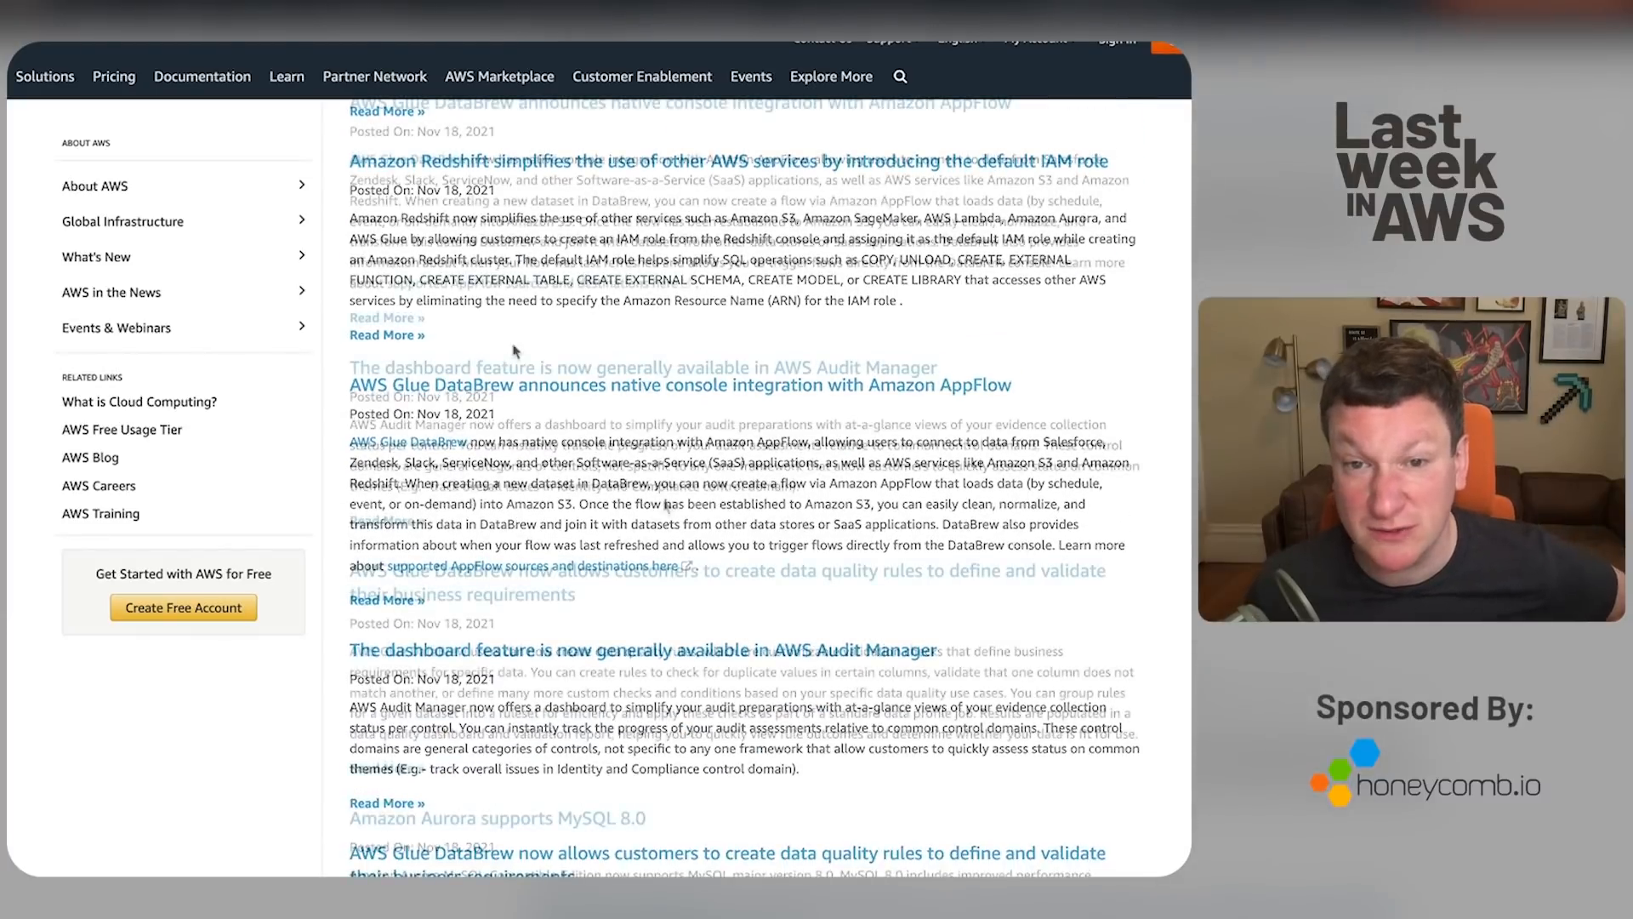
pyautogui.scroll(-3)
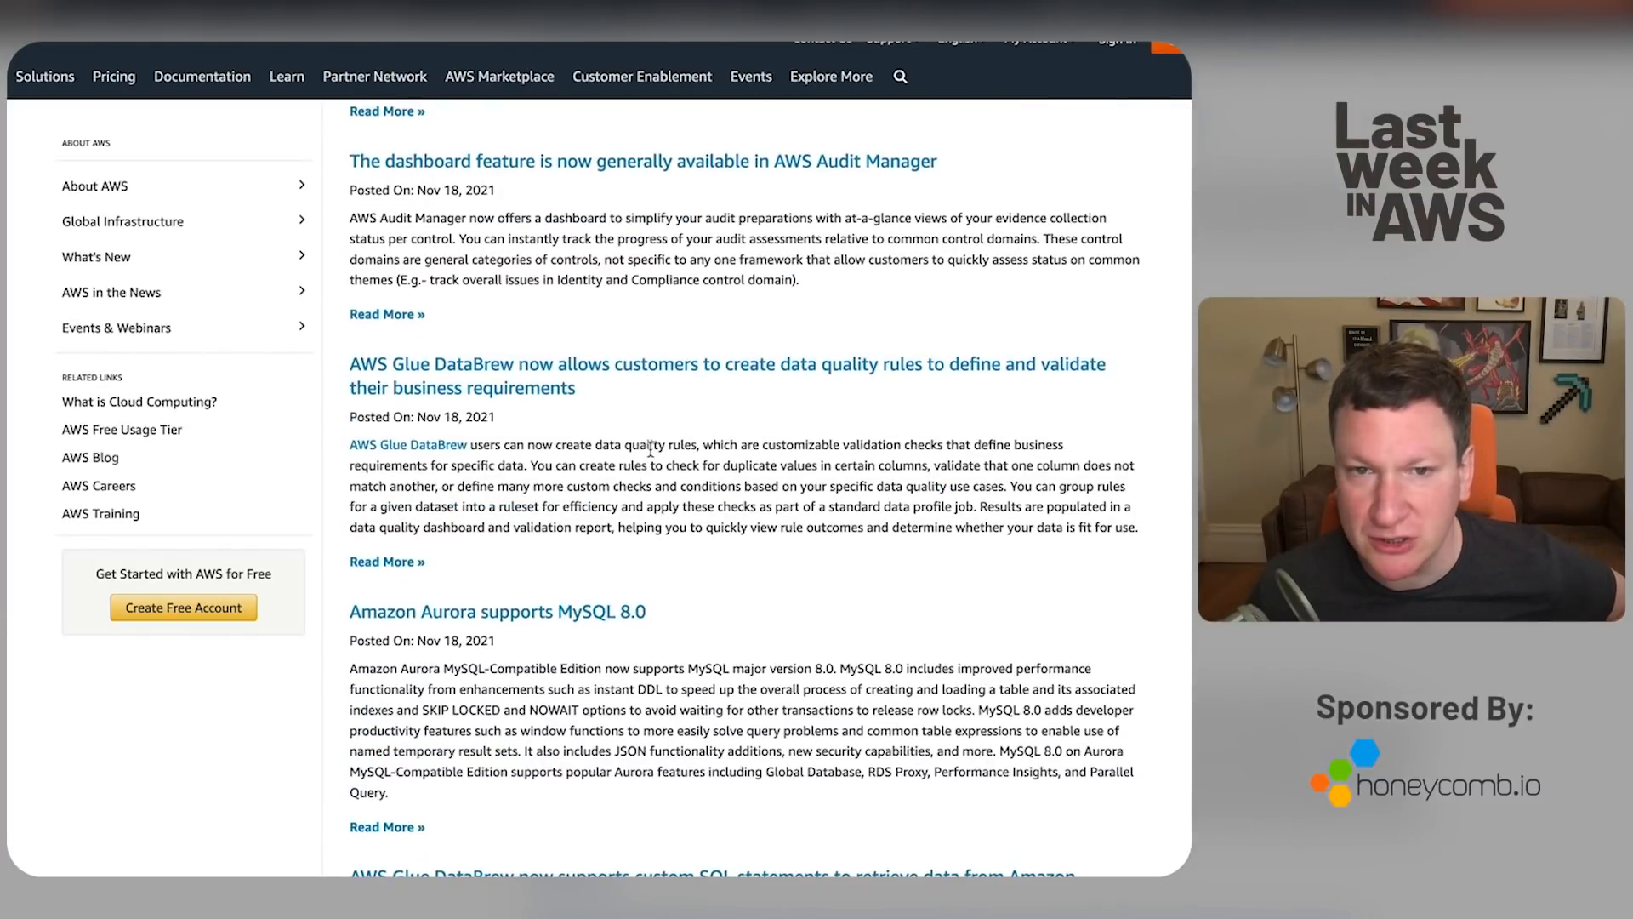
pyautogui.scroll(-3)
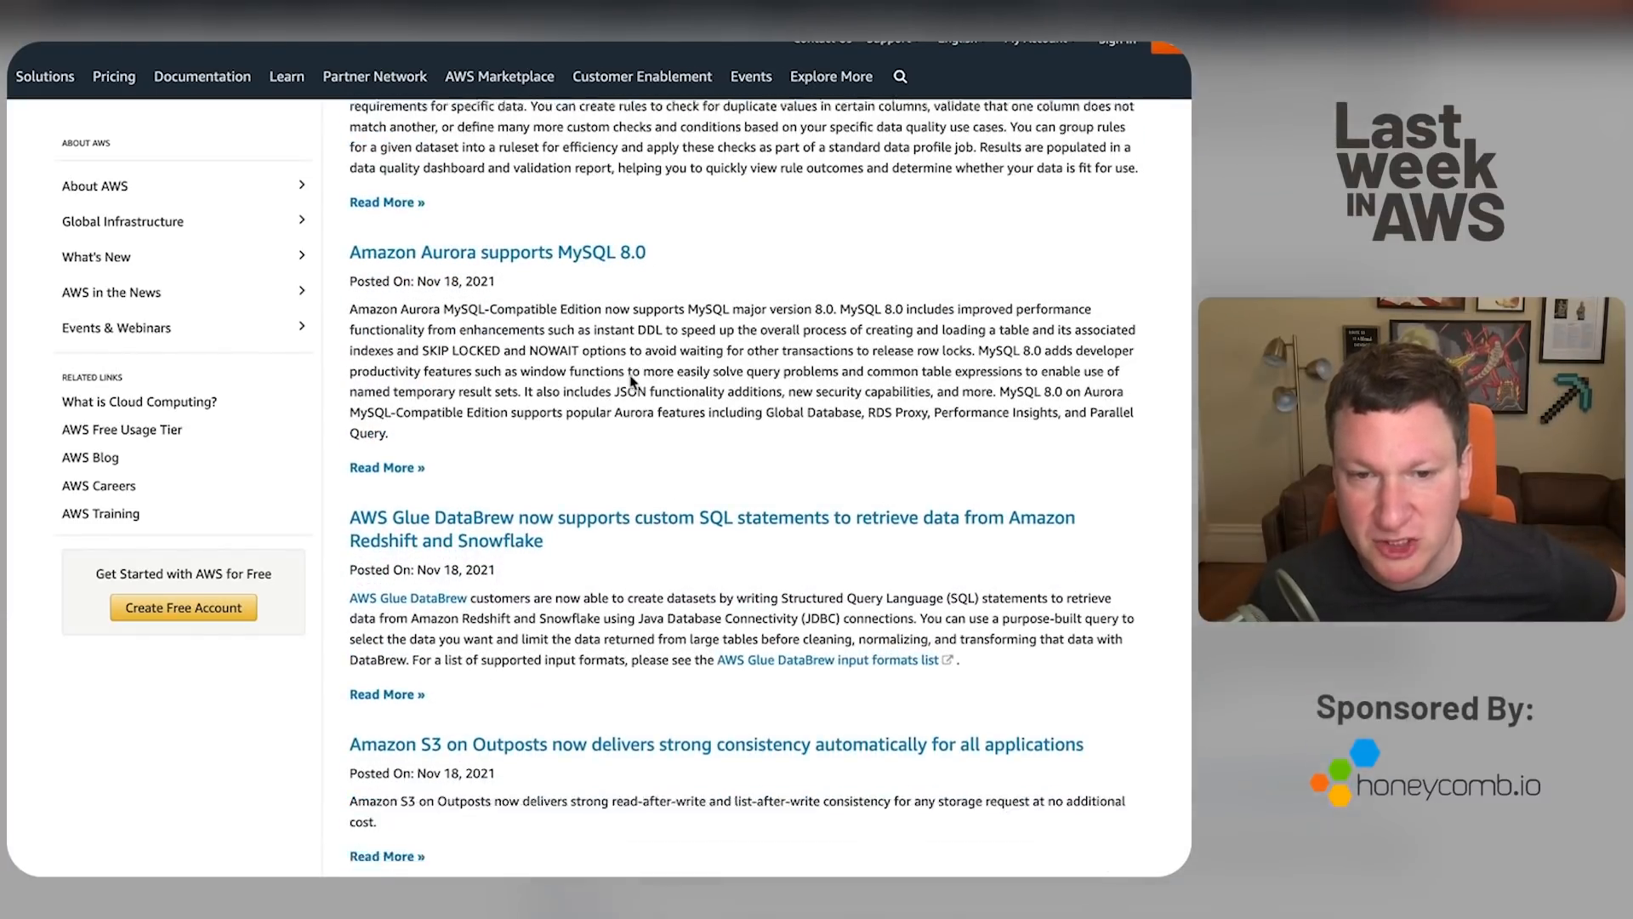
pyautogui.scroll(-3)
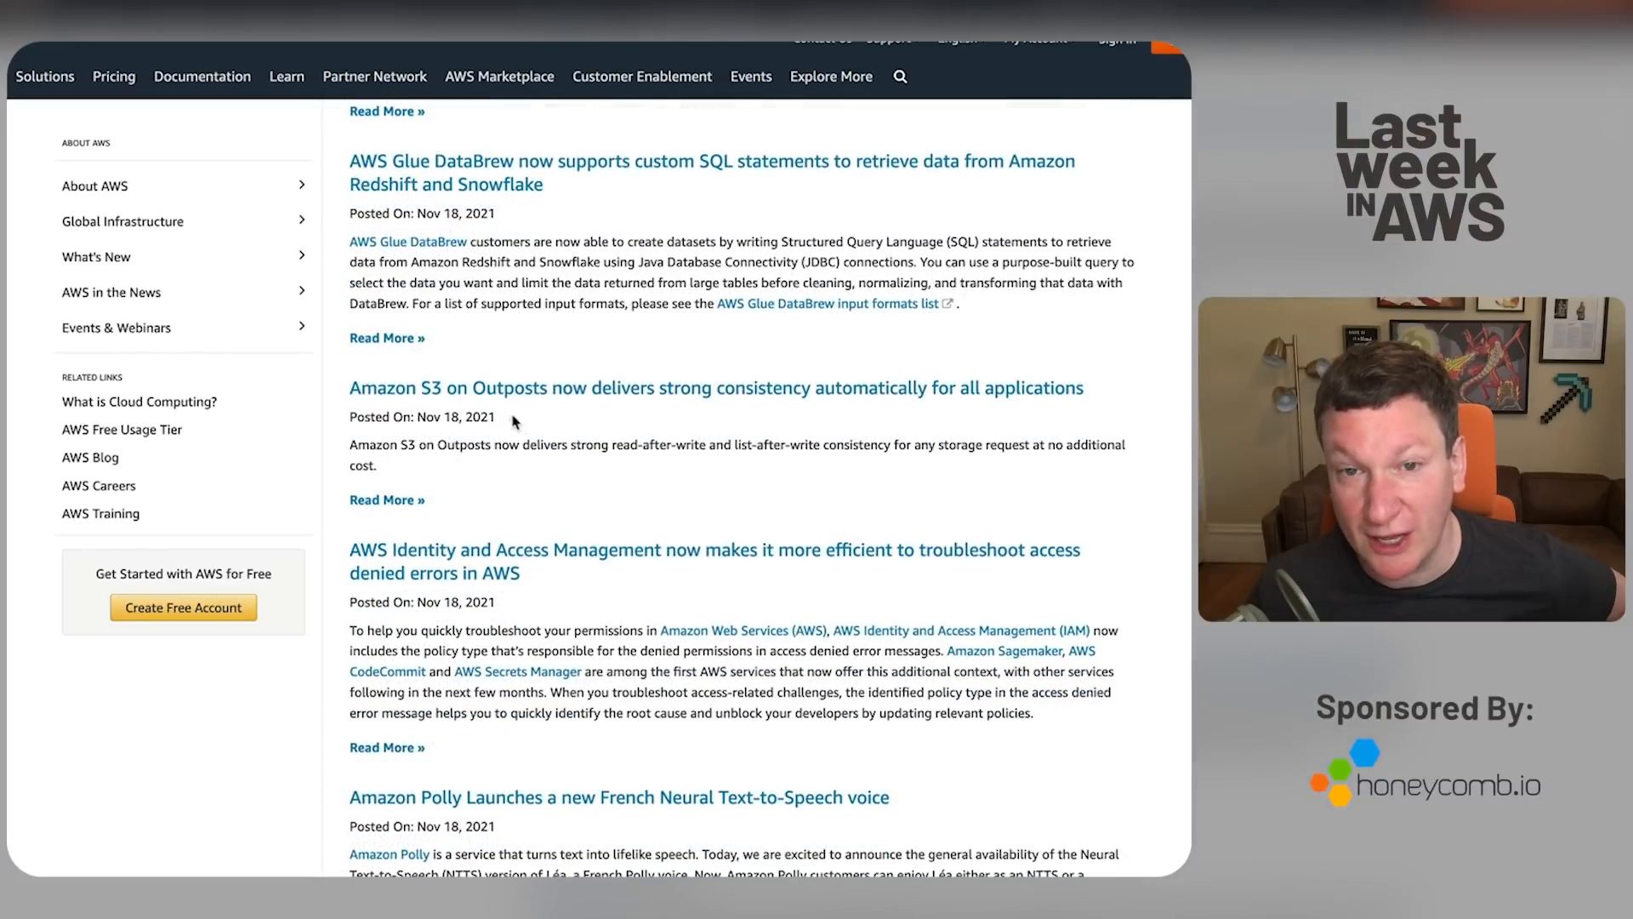
pyautogui.moveTo(578, 415)
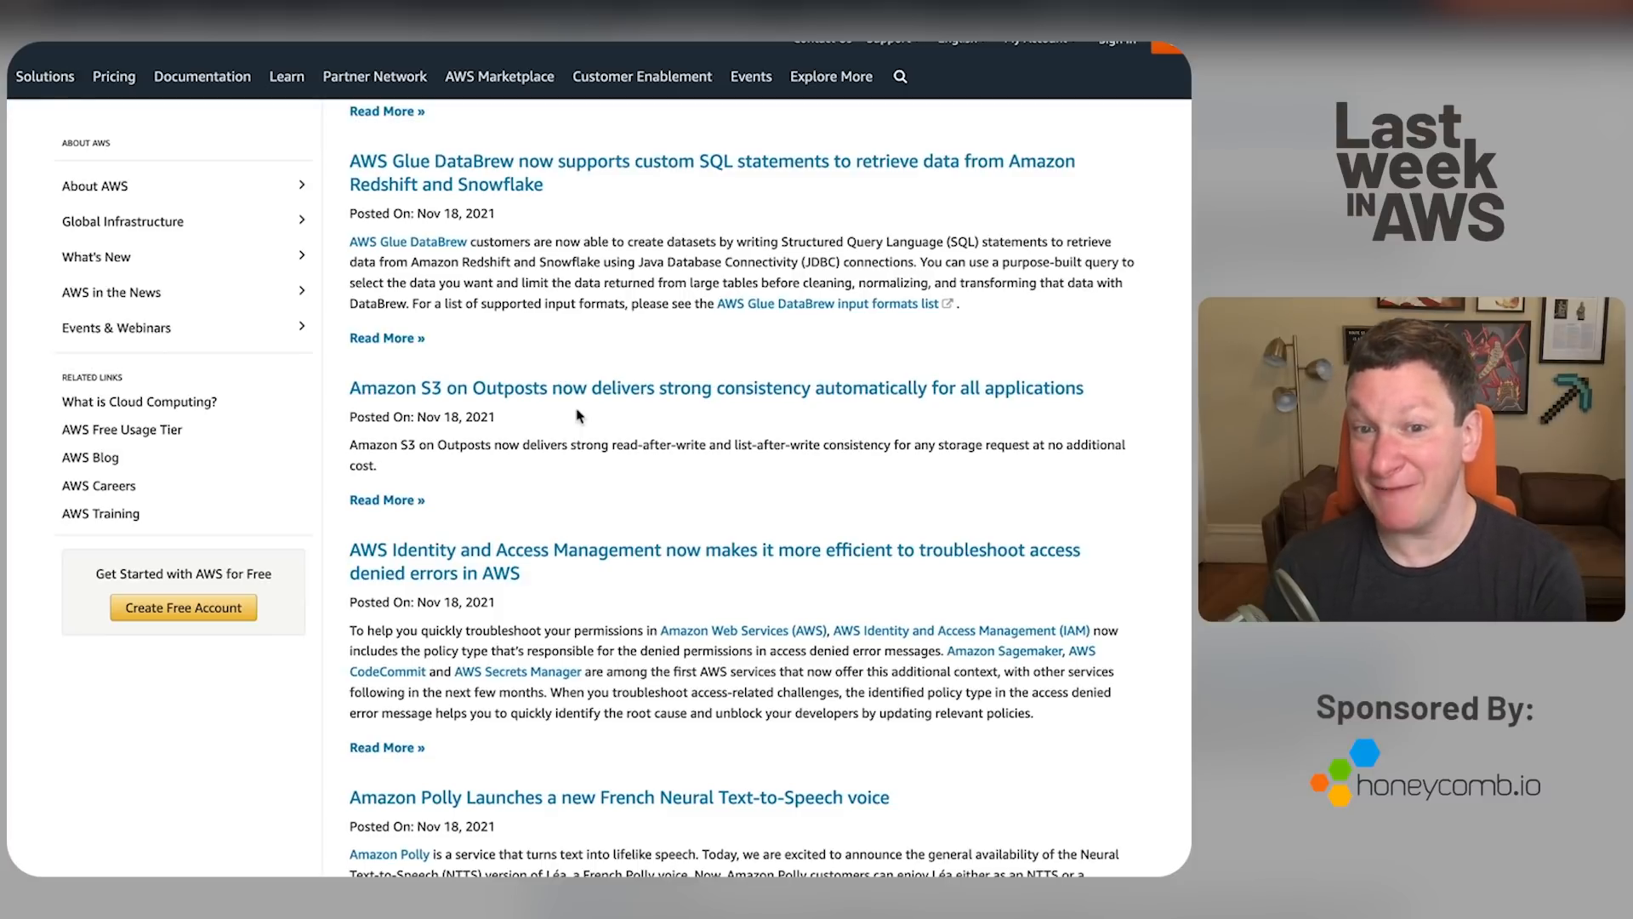
pyautogui.scroll(-3)
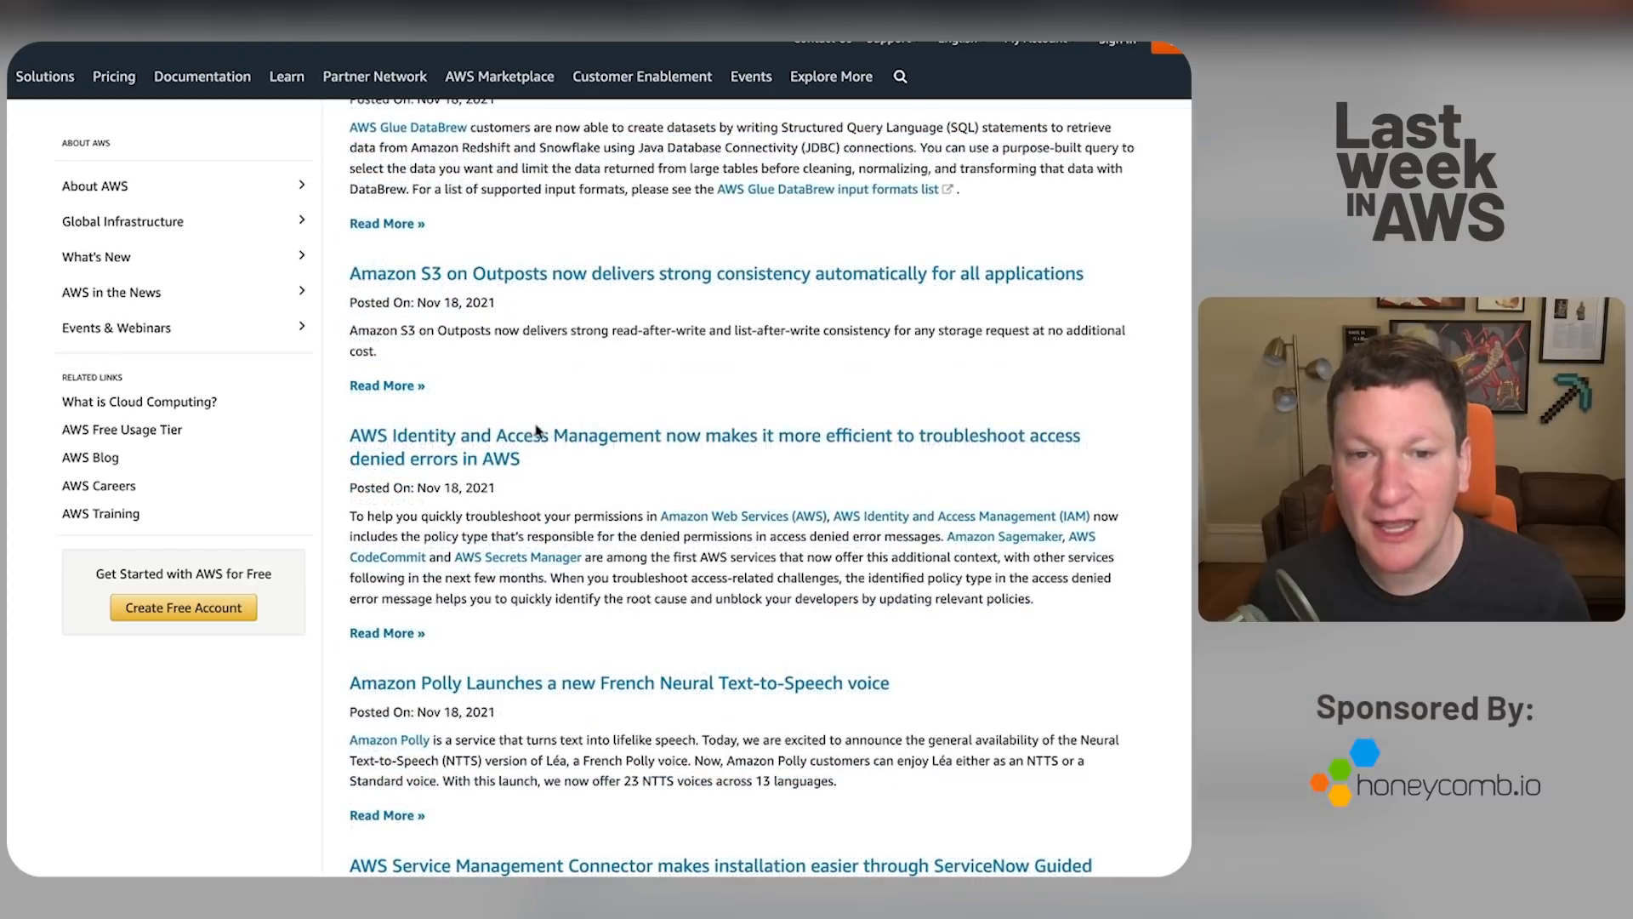
pyautogui.scroll(-3)
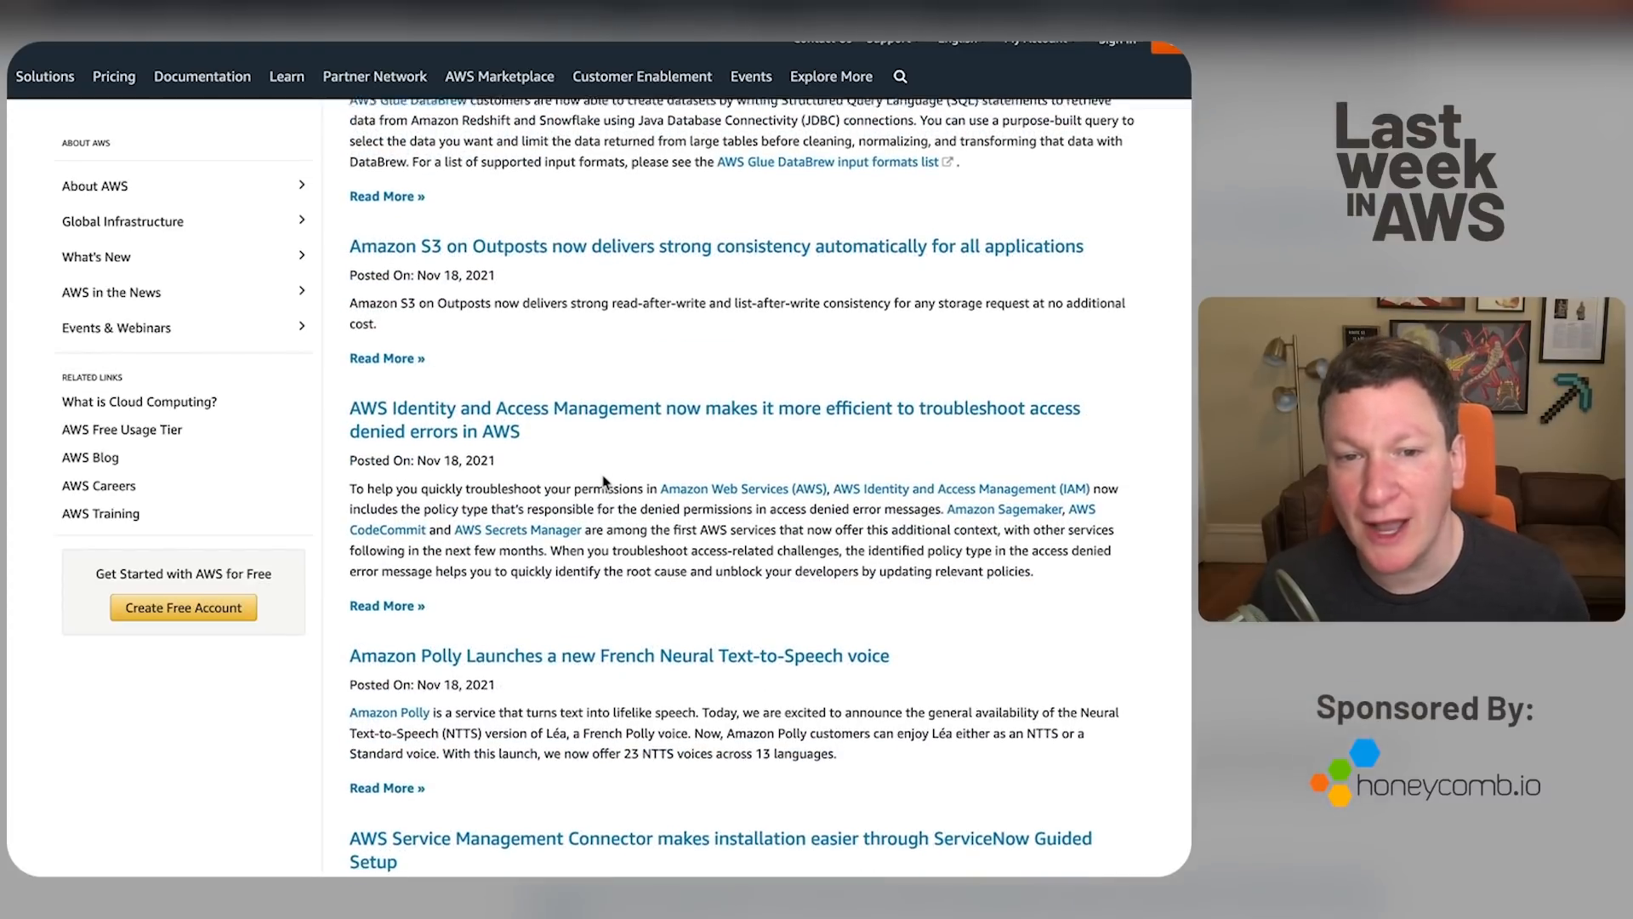
pyautogui.scroll(-3)
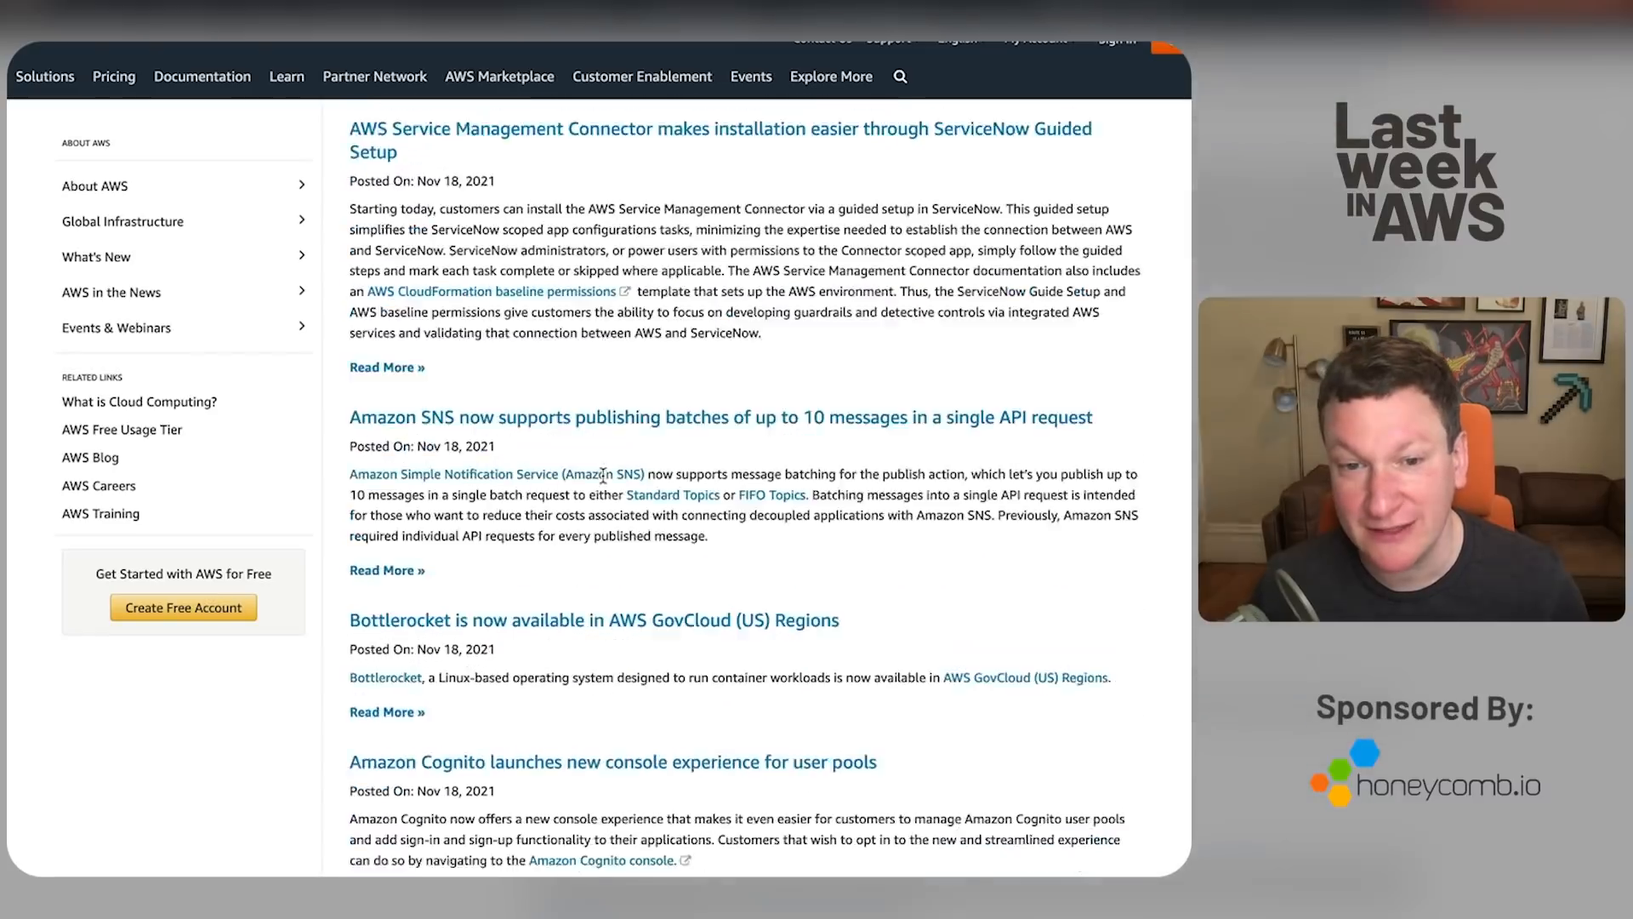
pyautogui.scroll(-3)
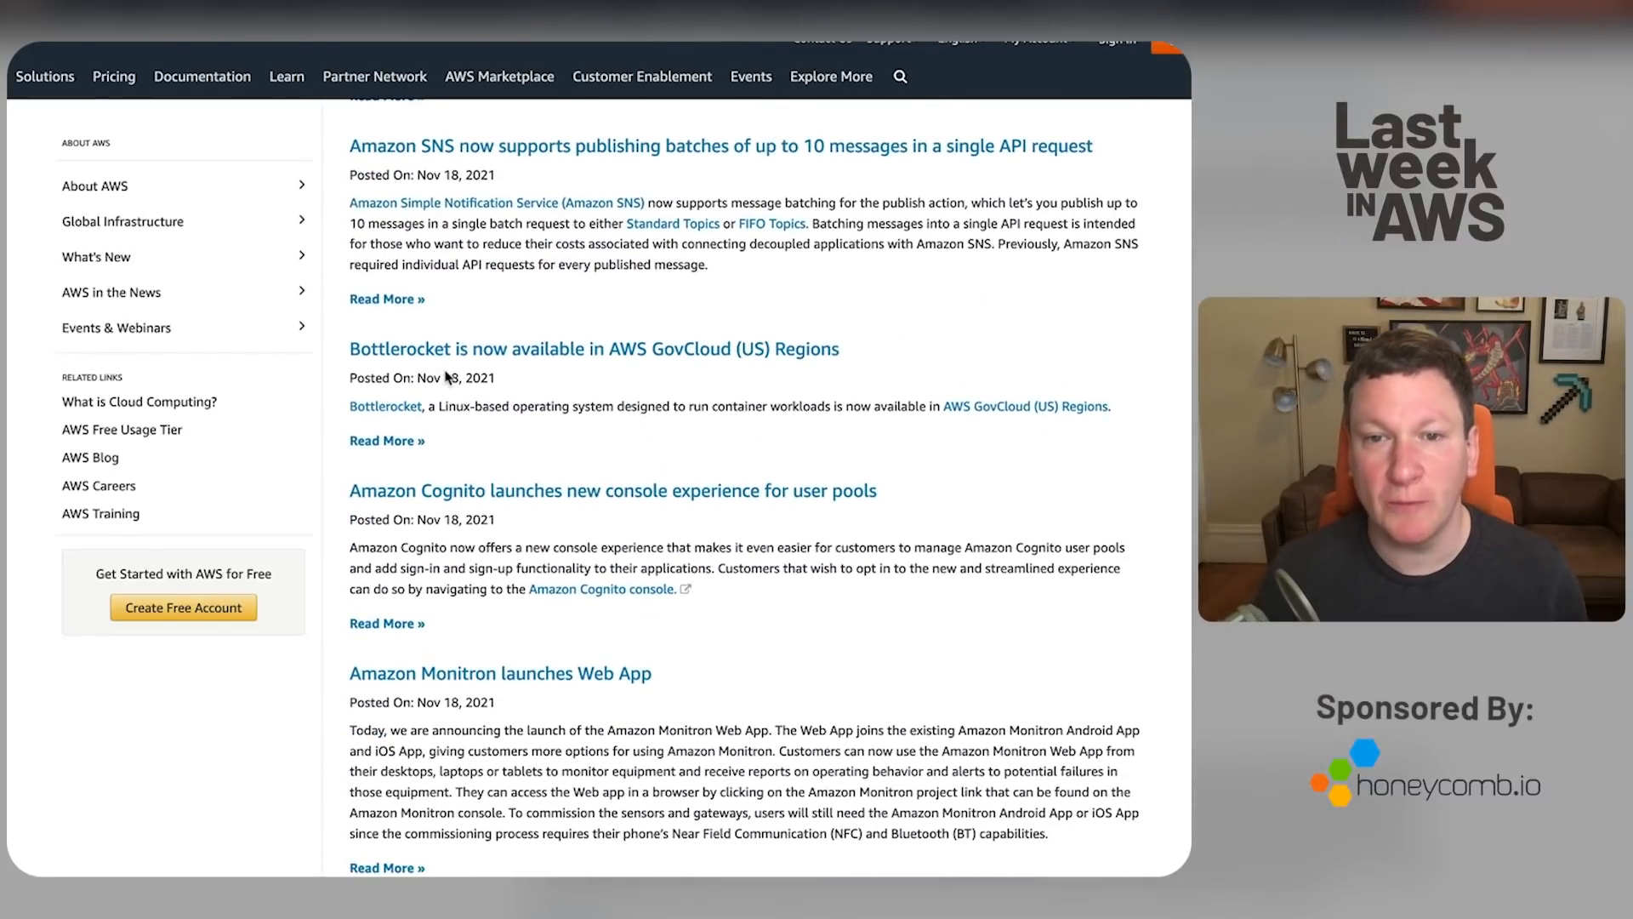
pyautogui.moveTo(958, 427)
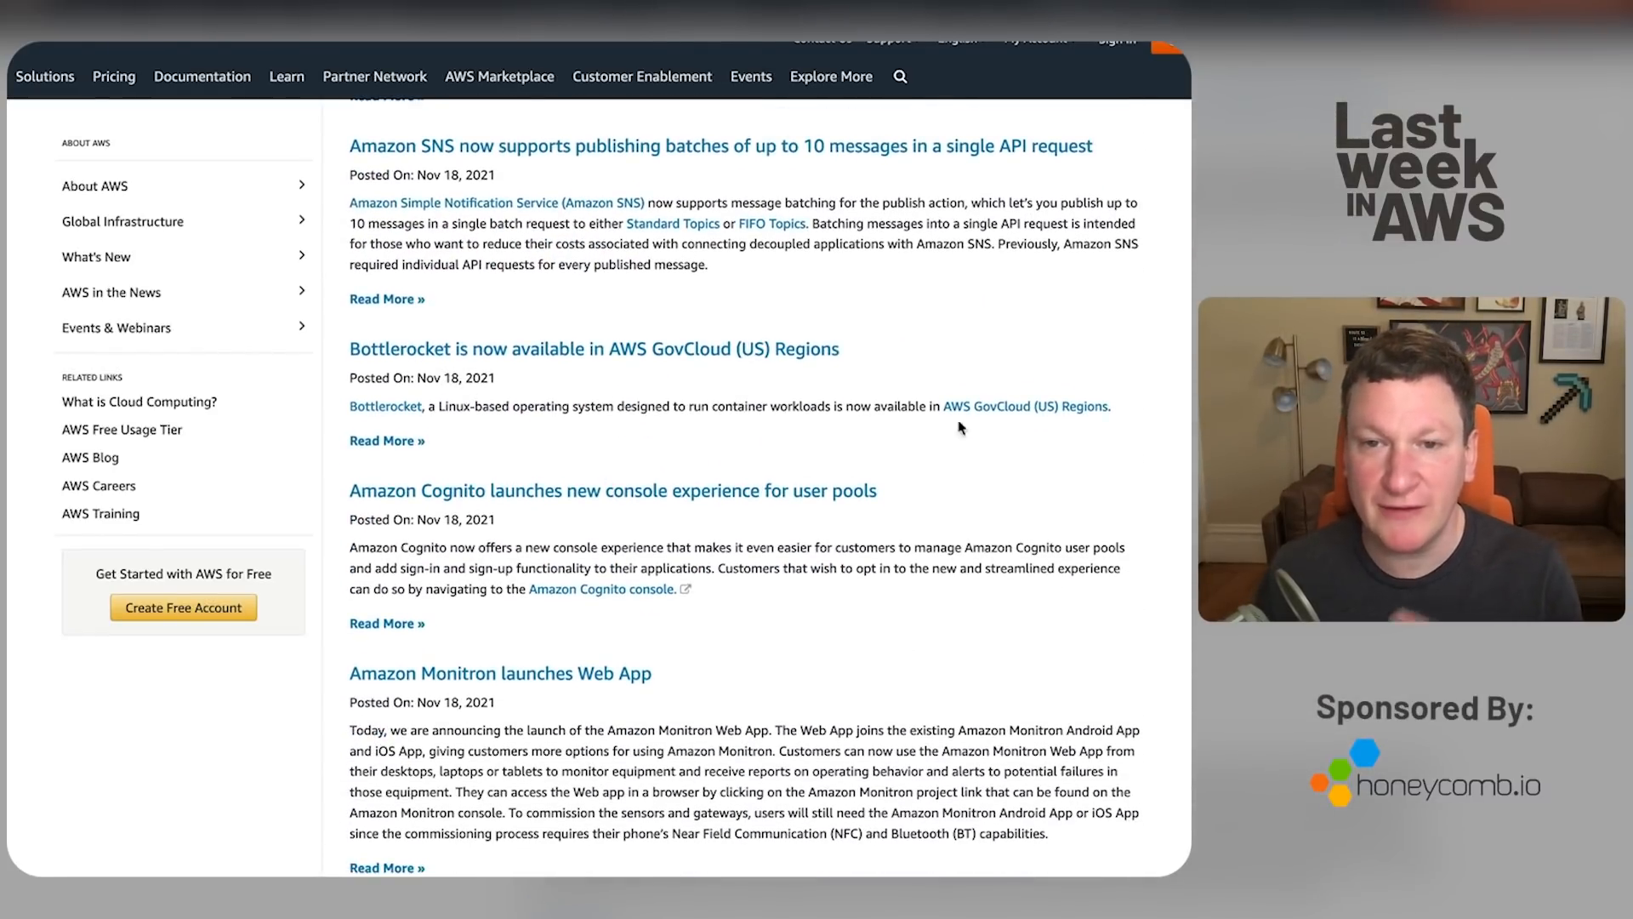
pyautogui.moveTo(1024, 407)
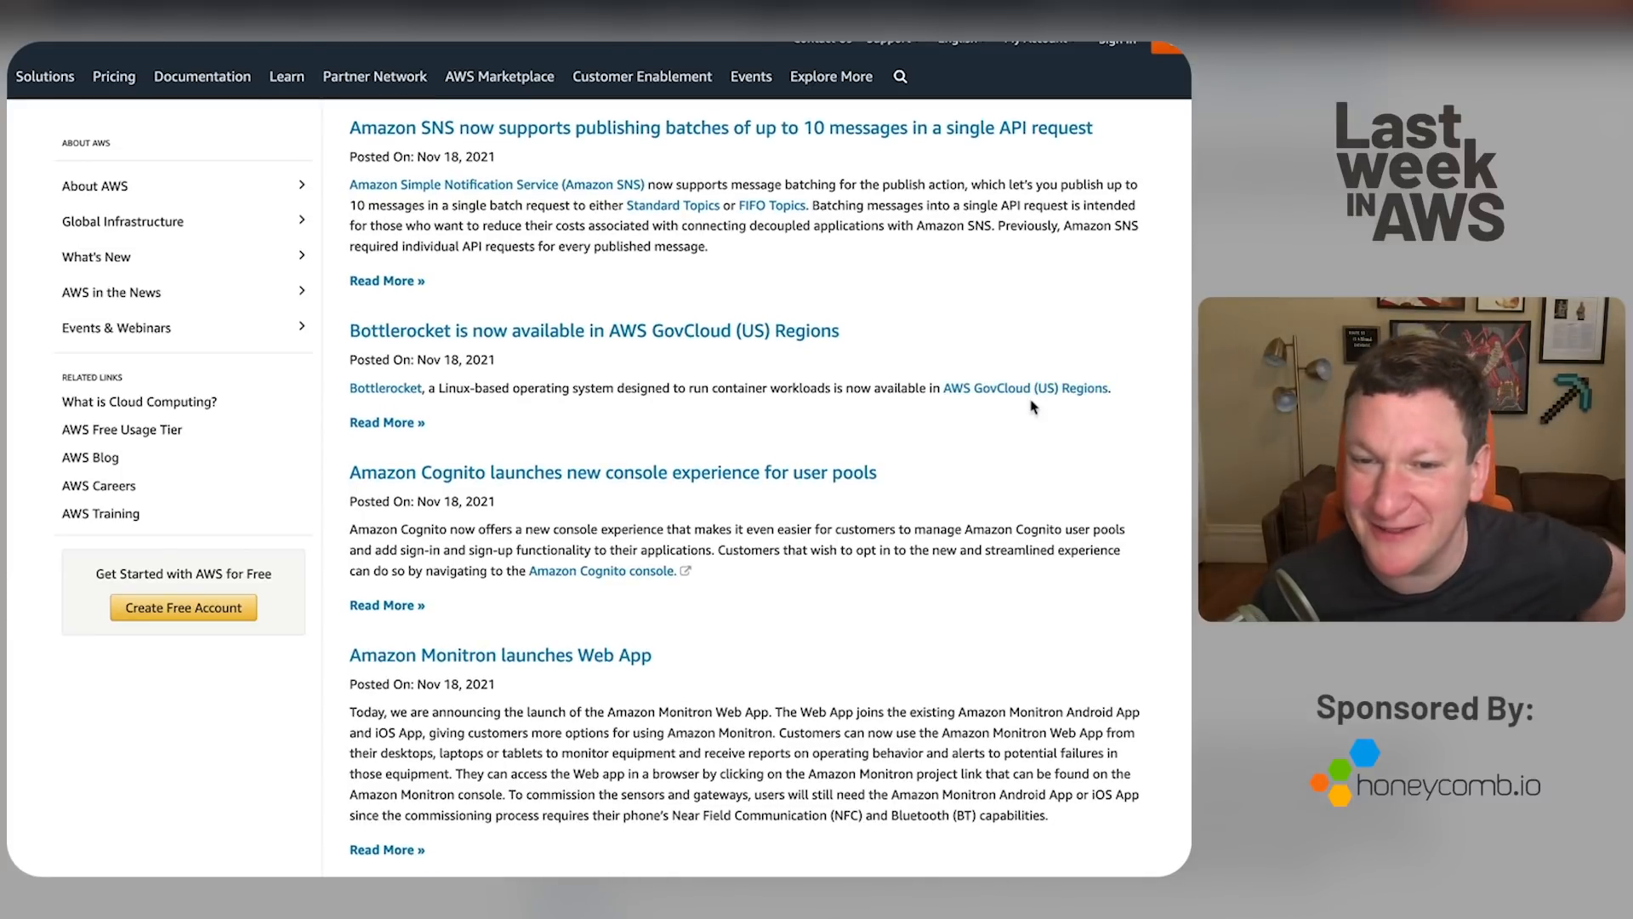
pyautogui.scroll(-3)
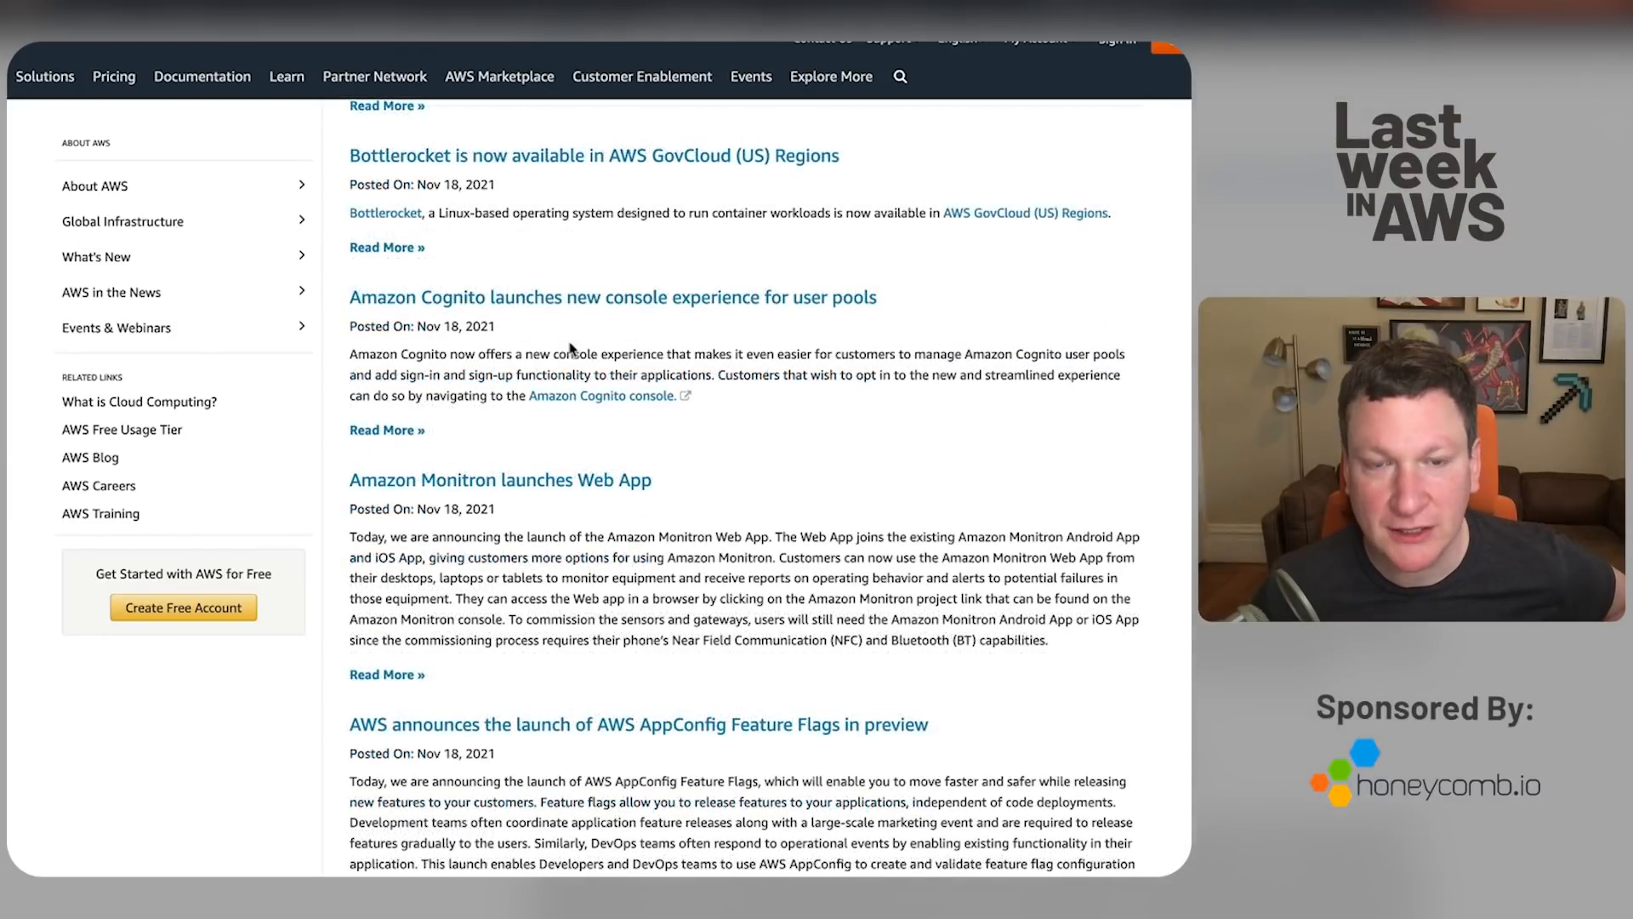
pyautogui.moveTo(747, 323)
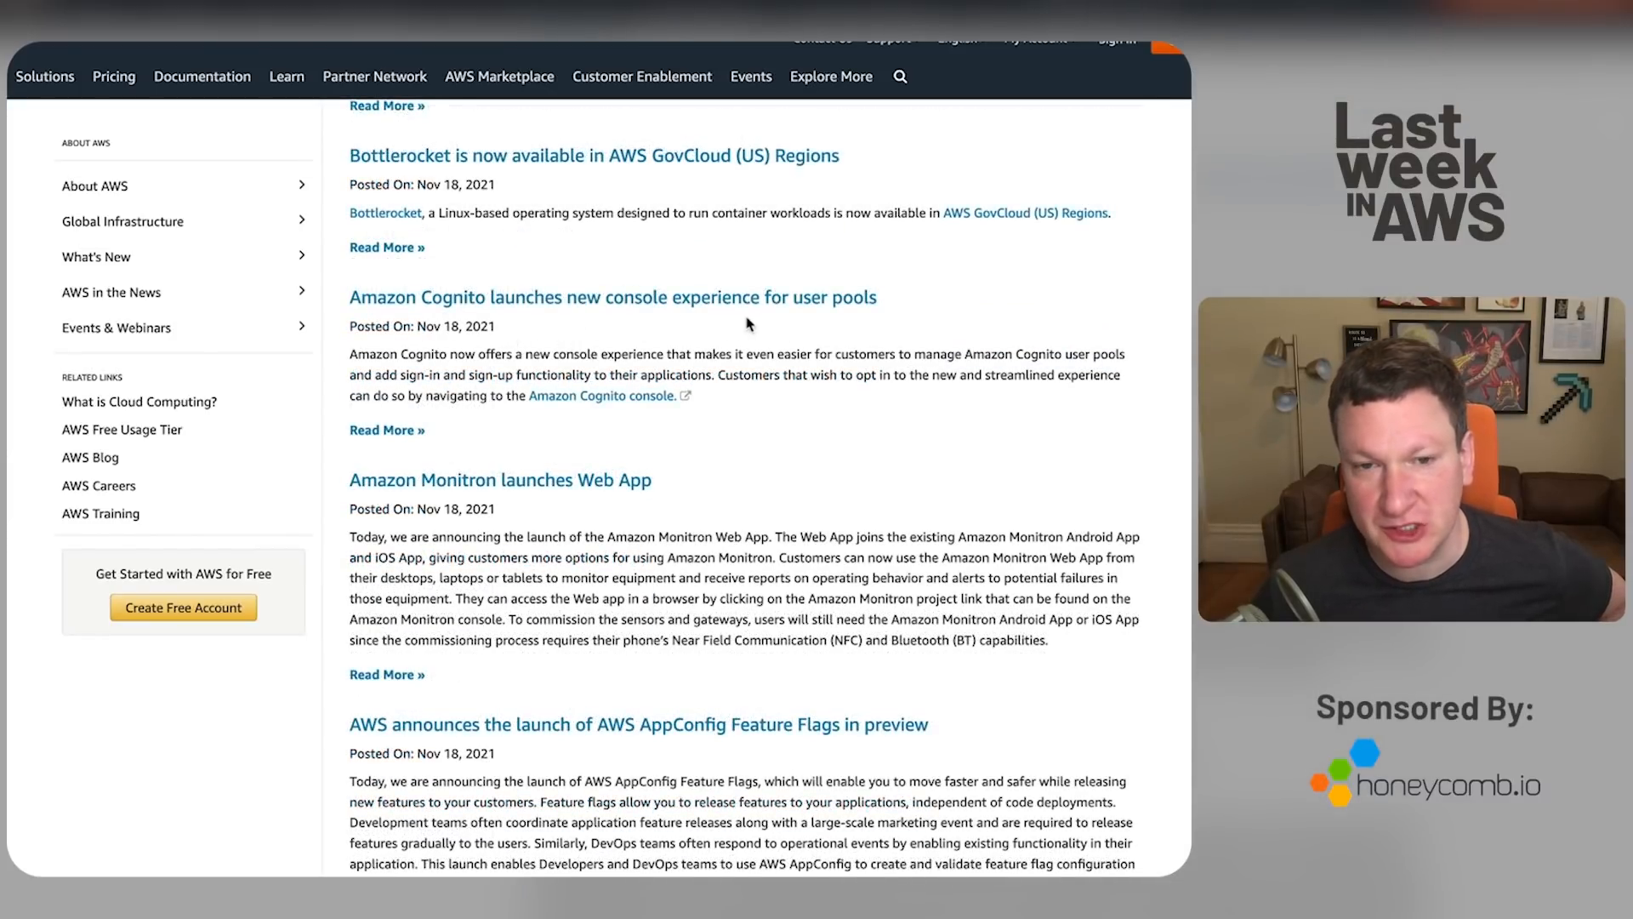
pyautogui.scroll(-3)
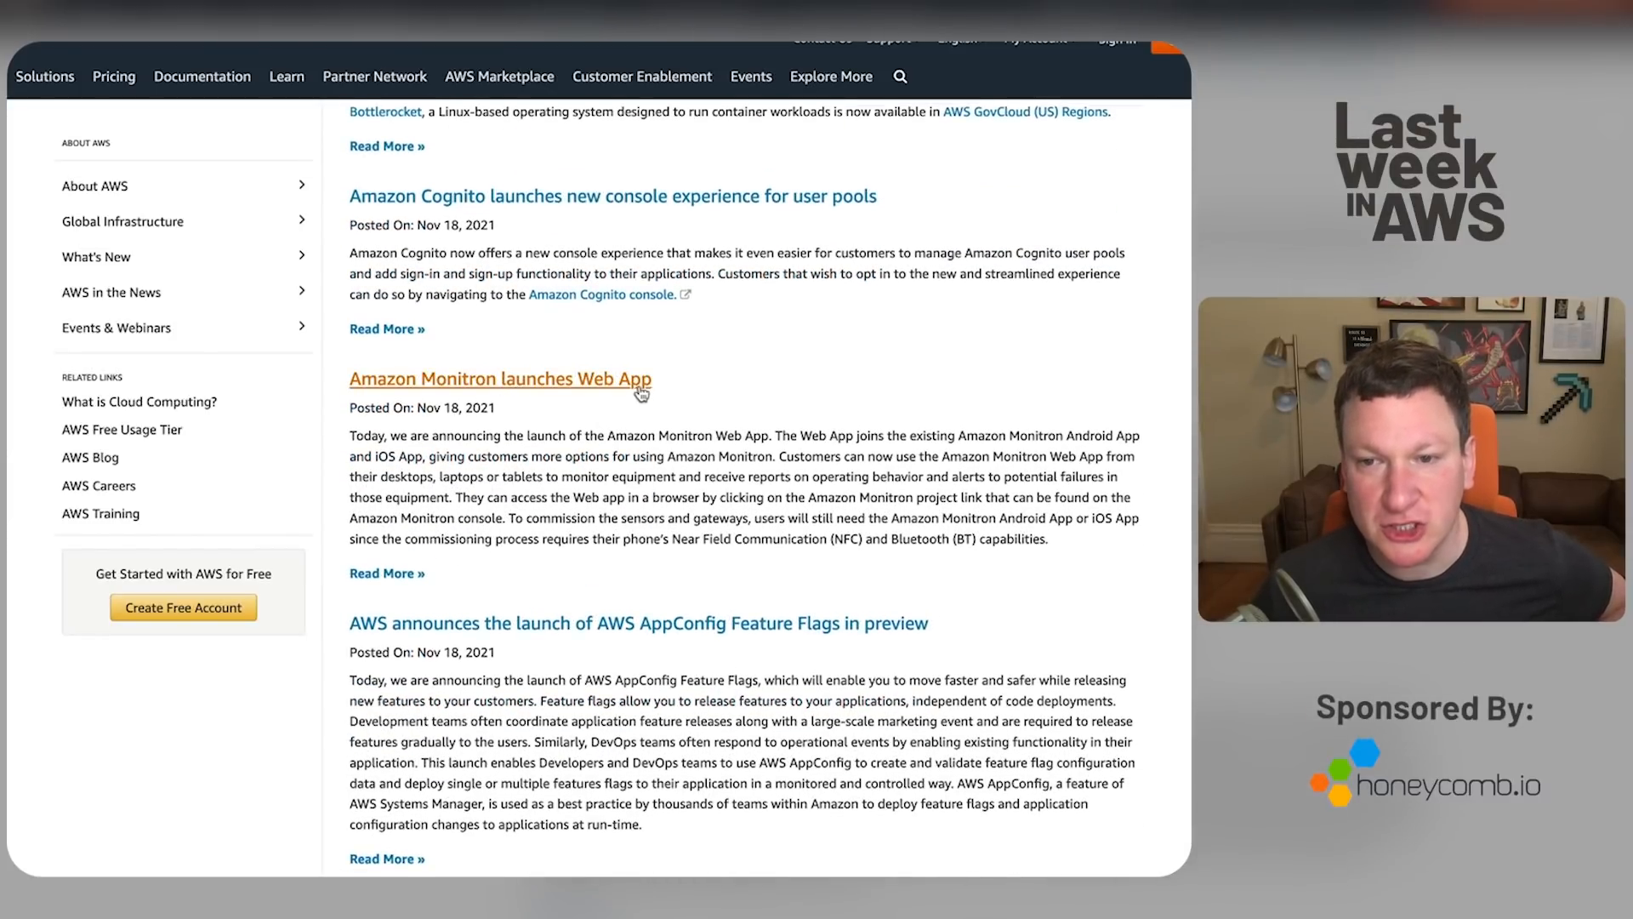
pyautogui.scroll(-3)
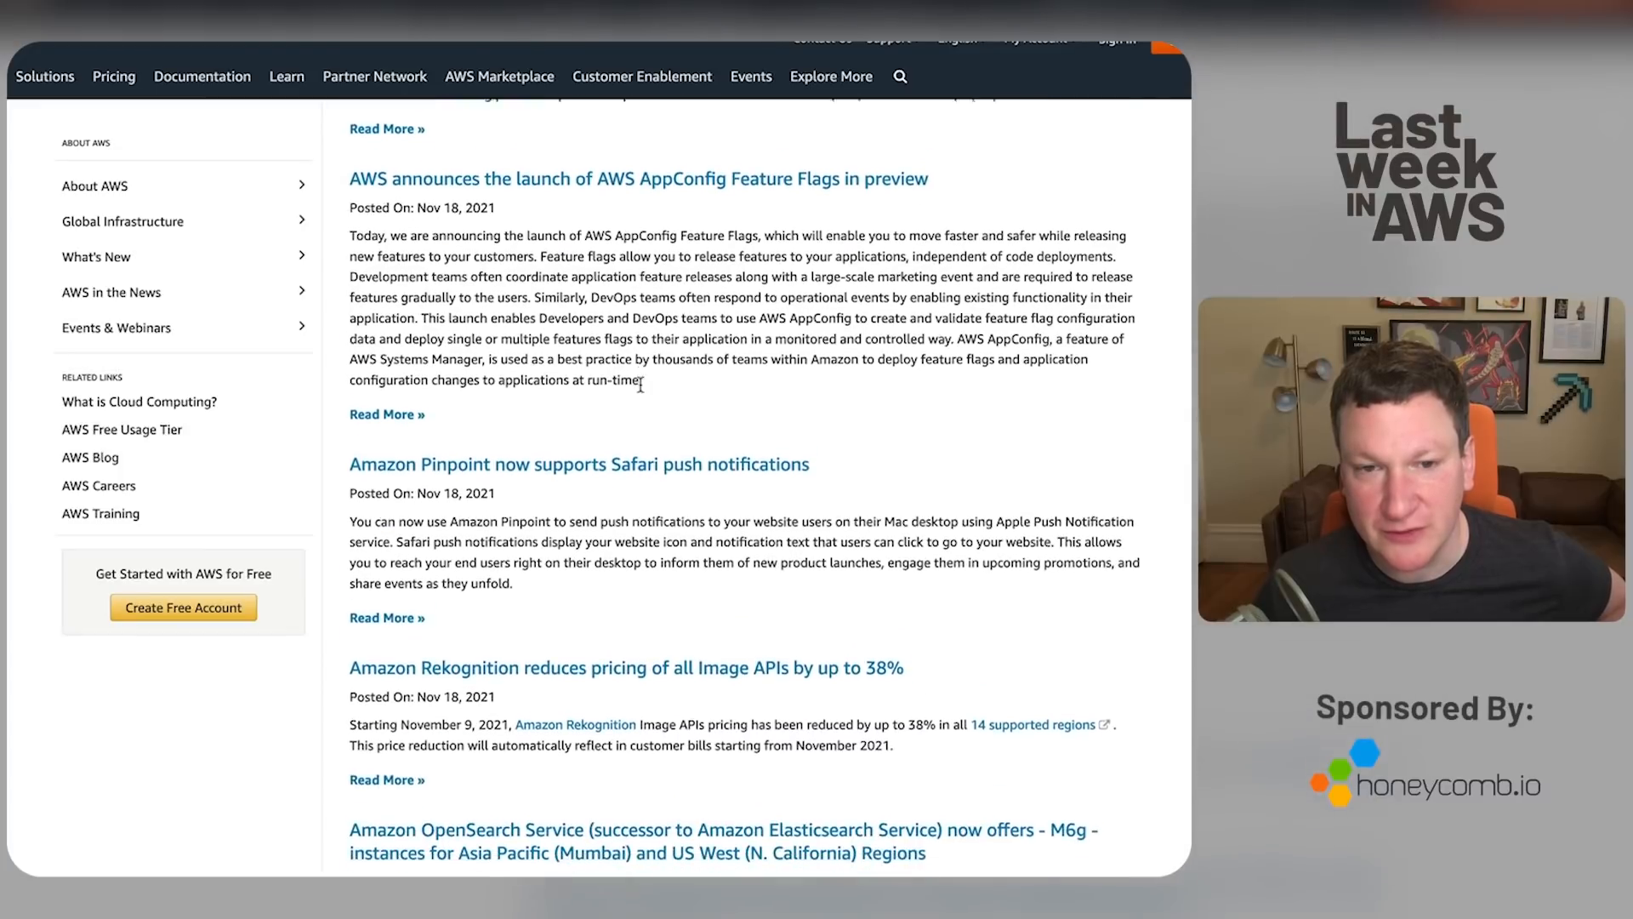
pyautogui.scroll(-3)
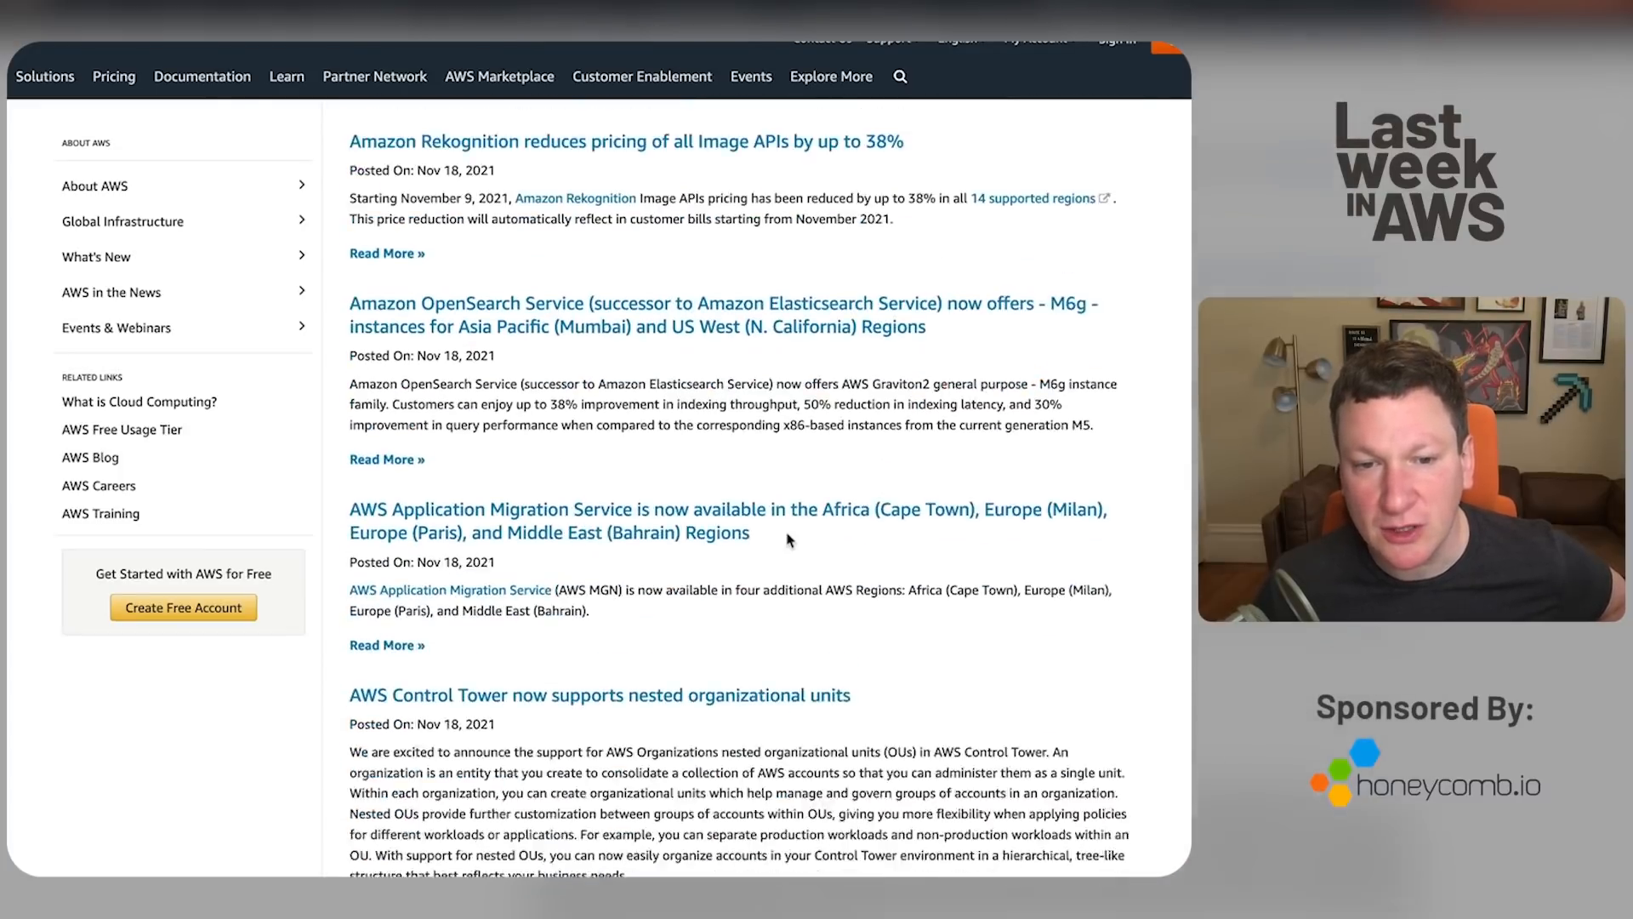
pyautogui.scroll(-3)
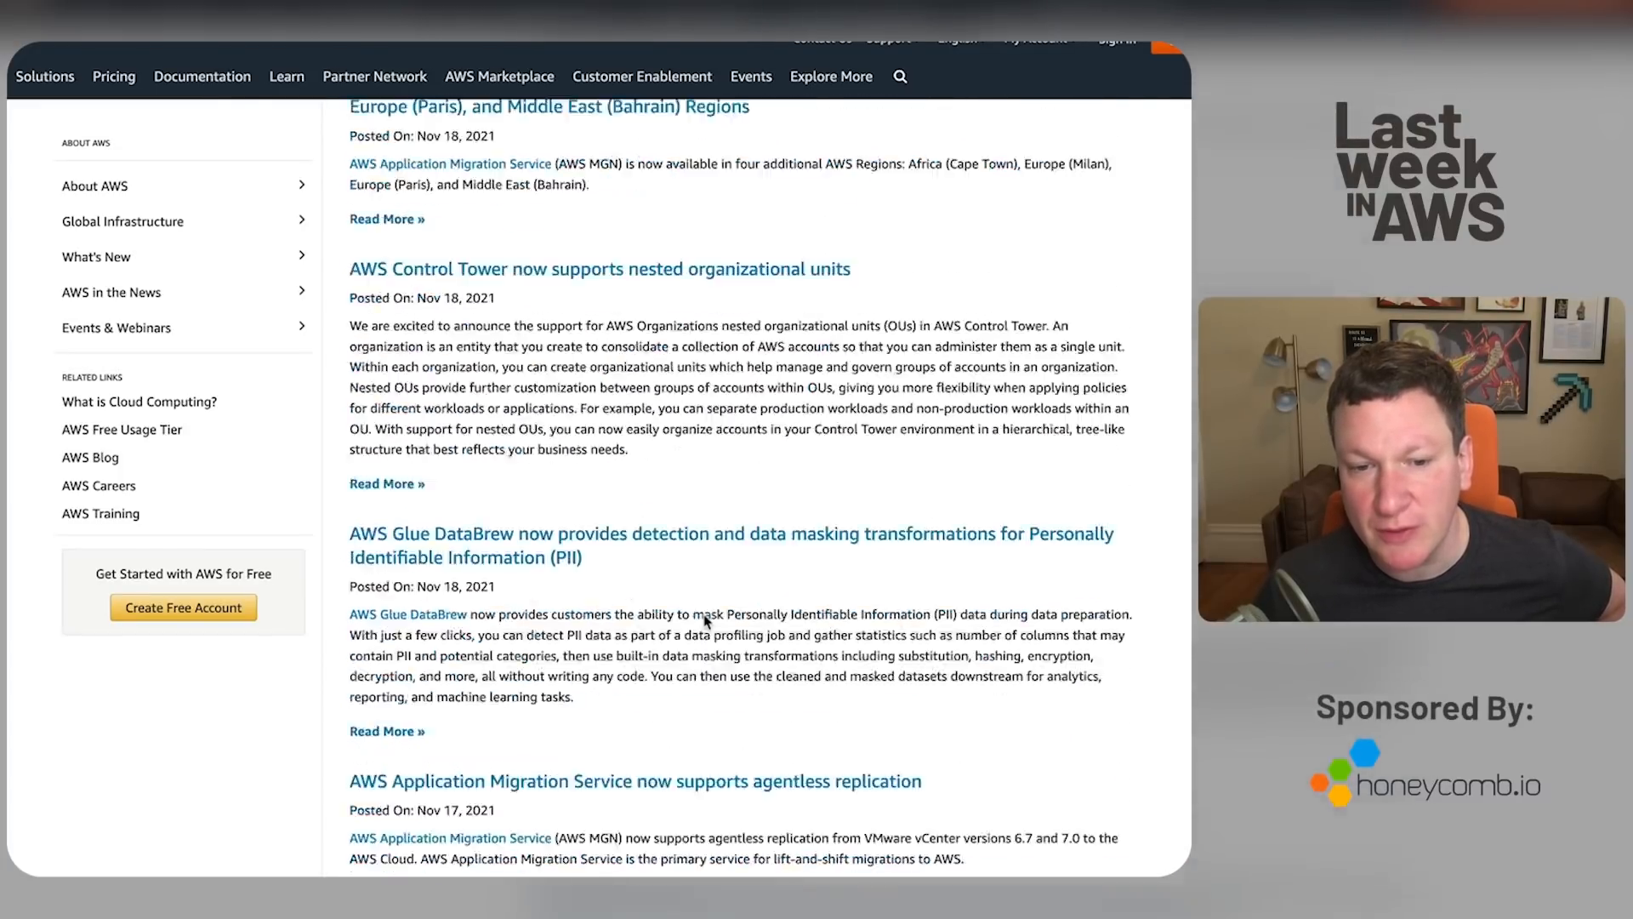
pyautogui.scroll(-3)
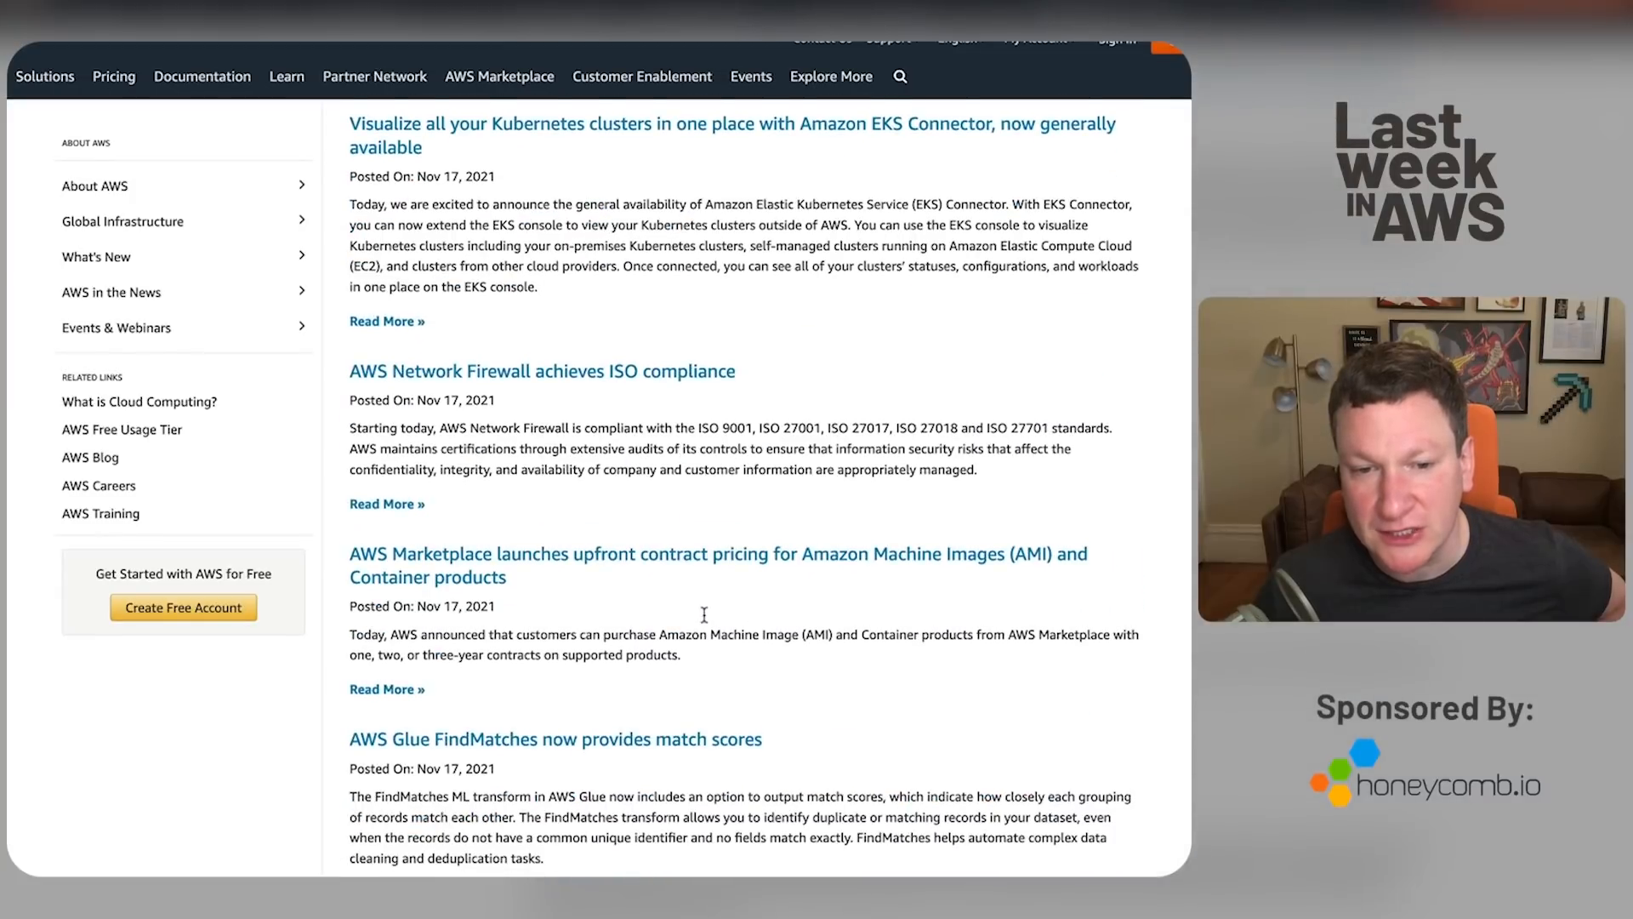